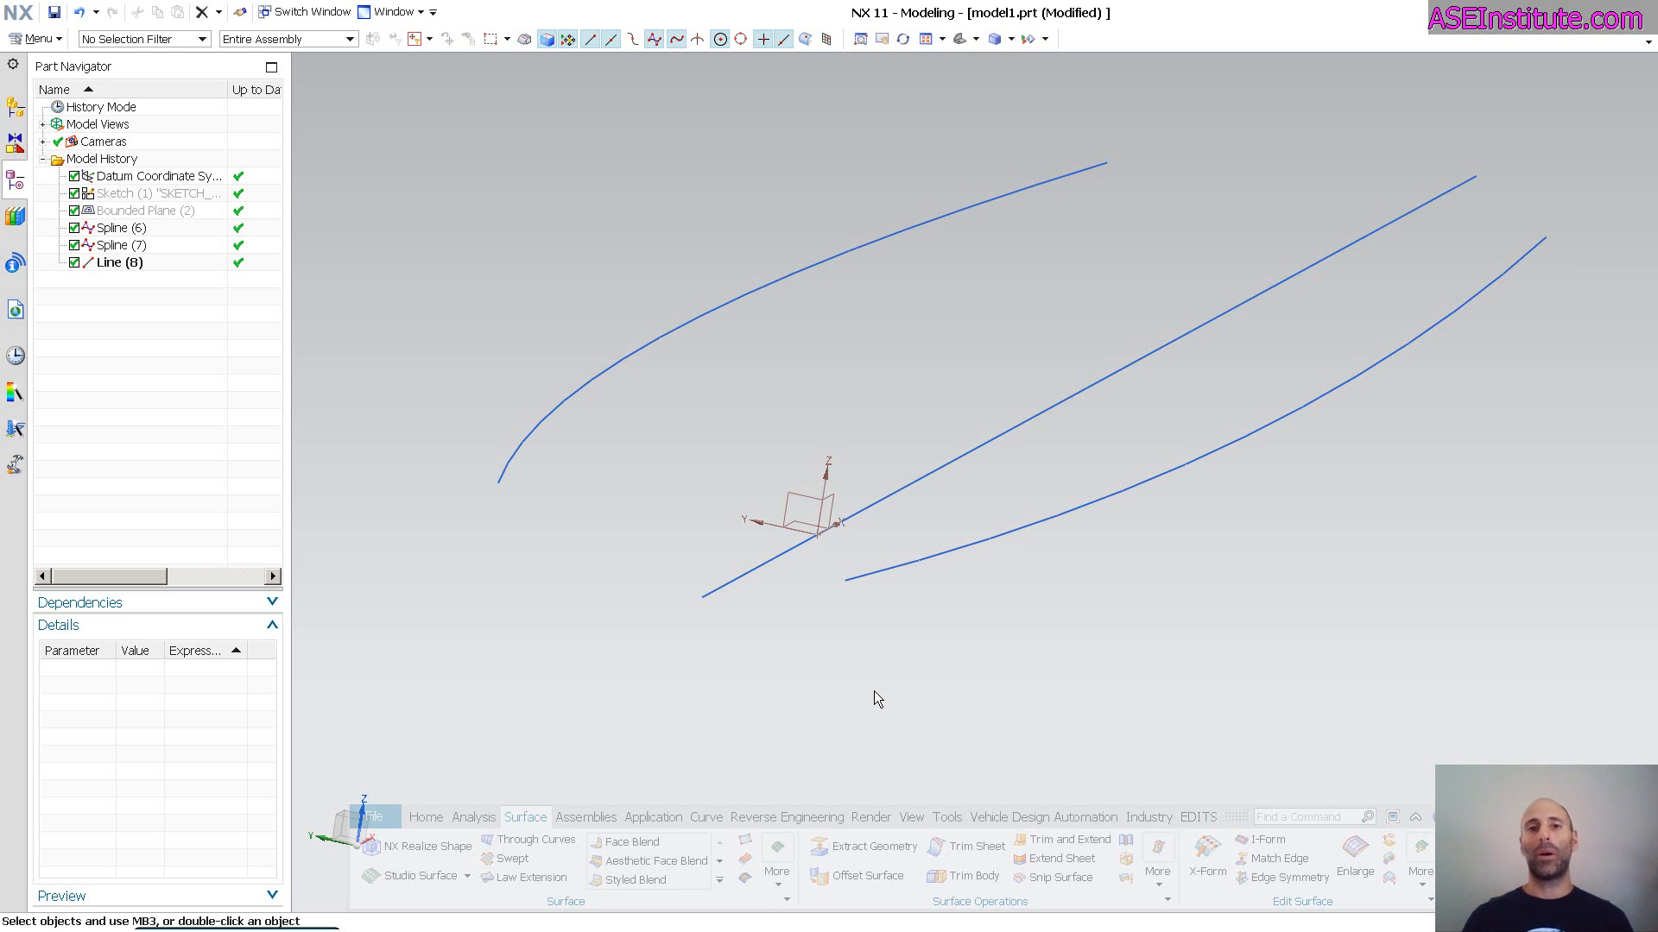
mouse_move(732, 705)
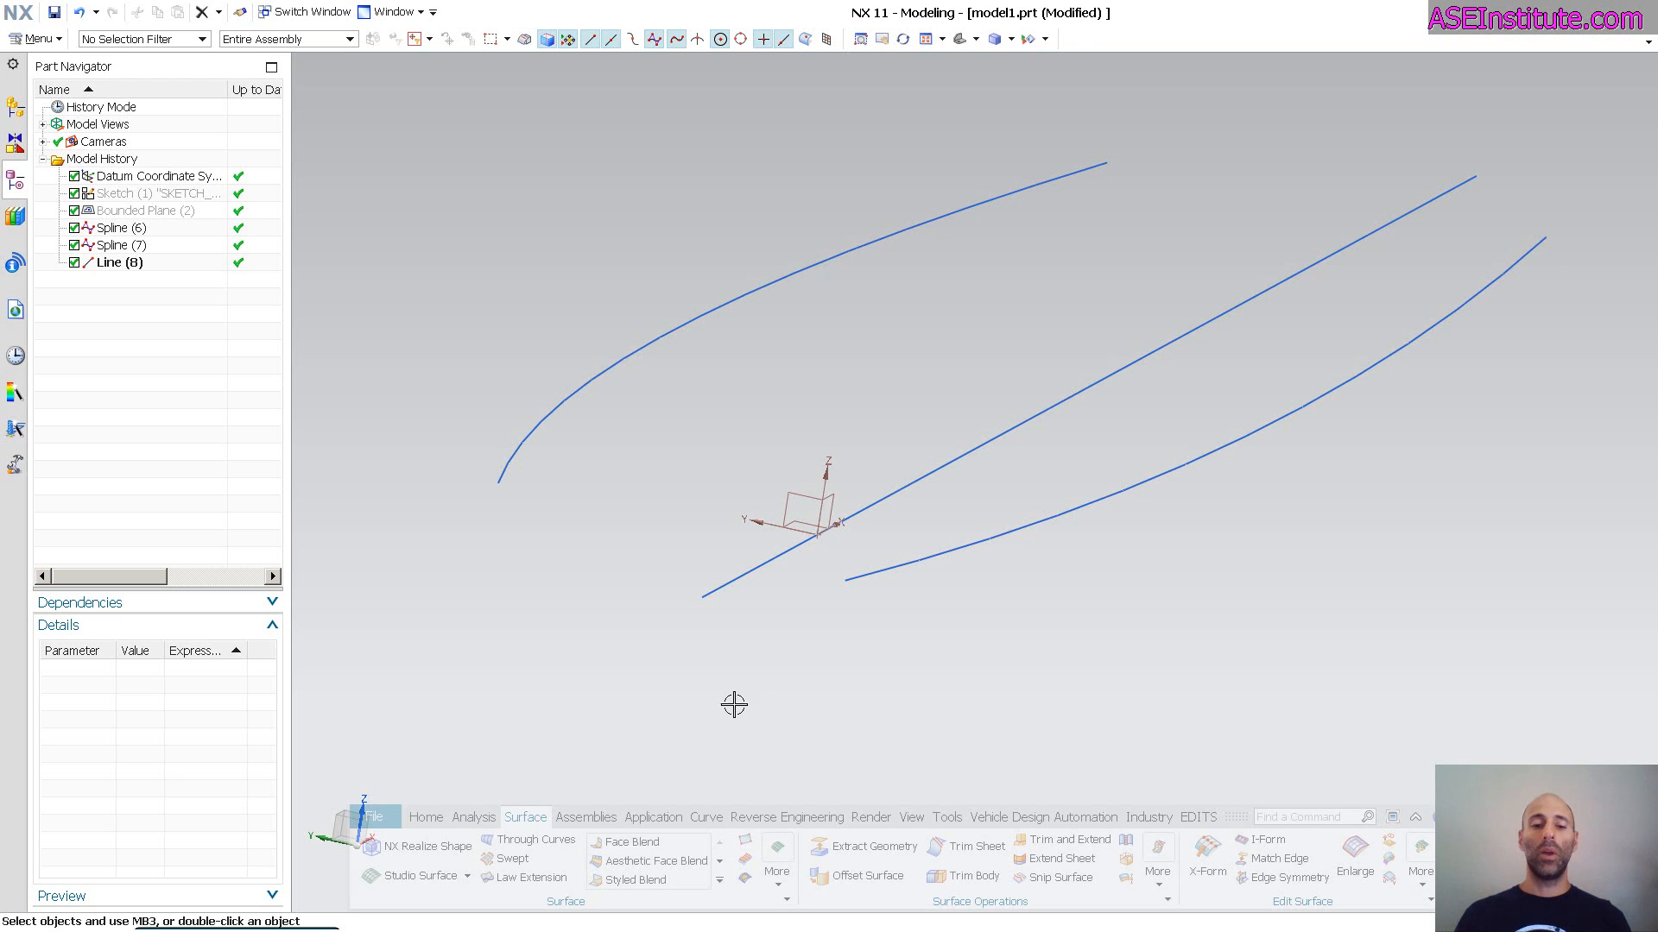
mouse_move(668, 730)
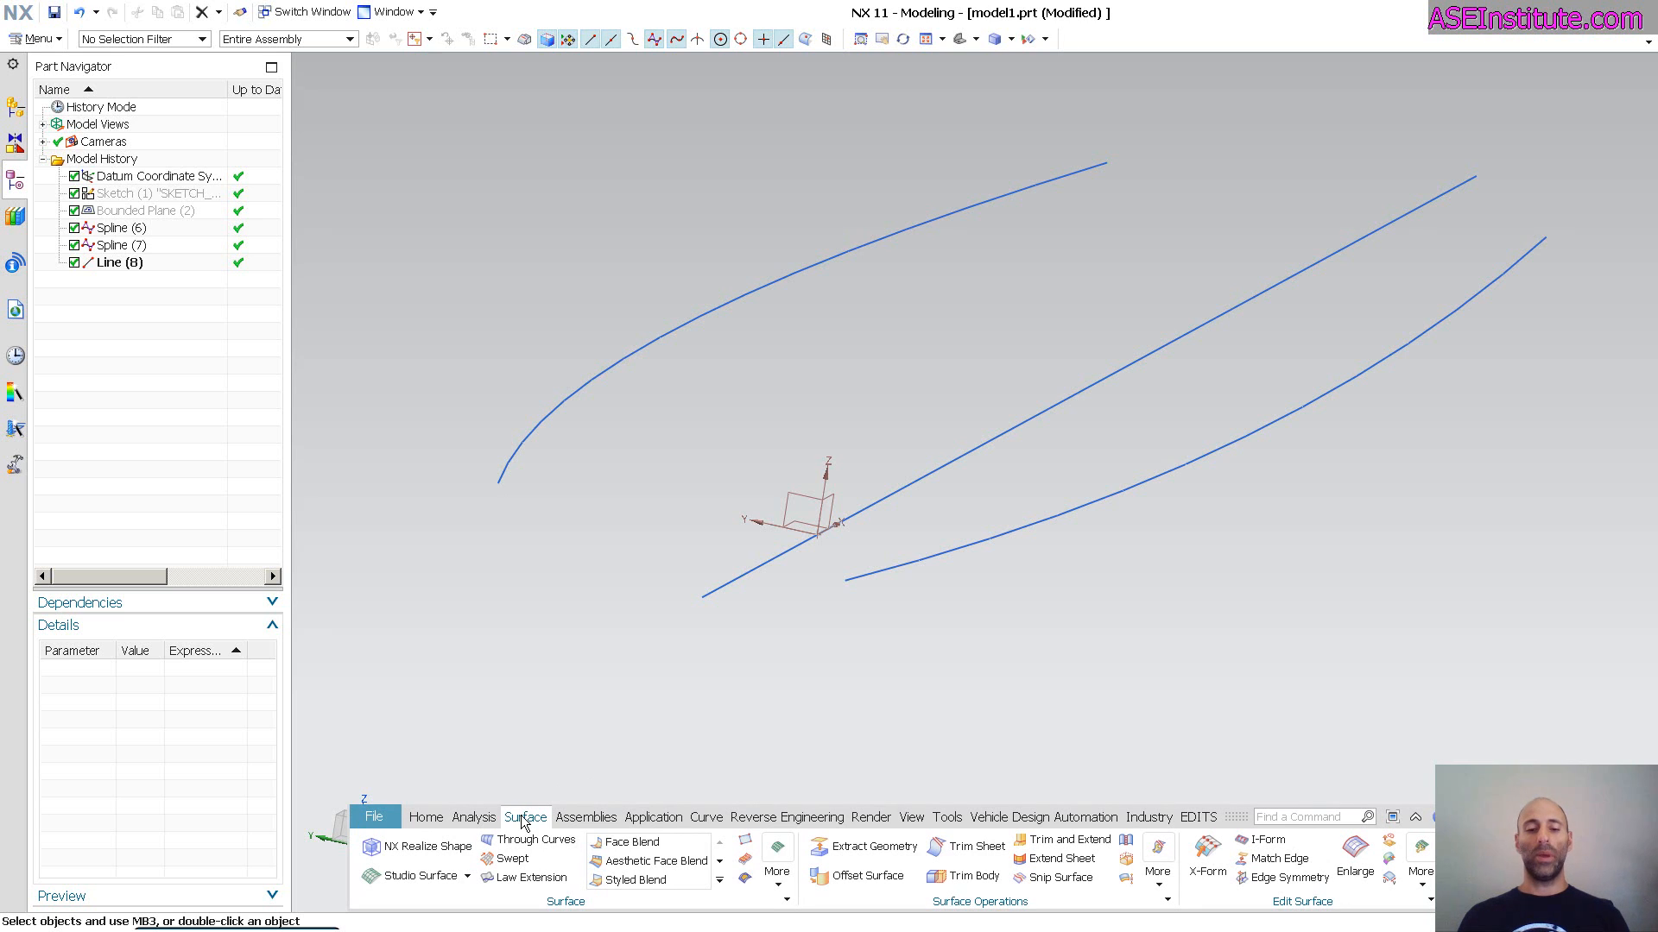
Step: Expand the Surface group's More gallery to reveal the full list of surface features
click(777, 856)
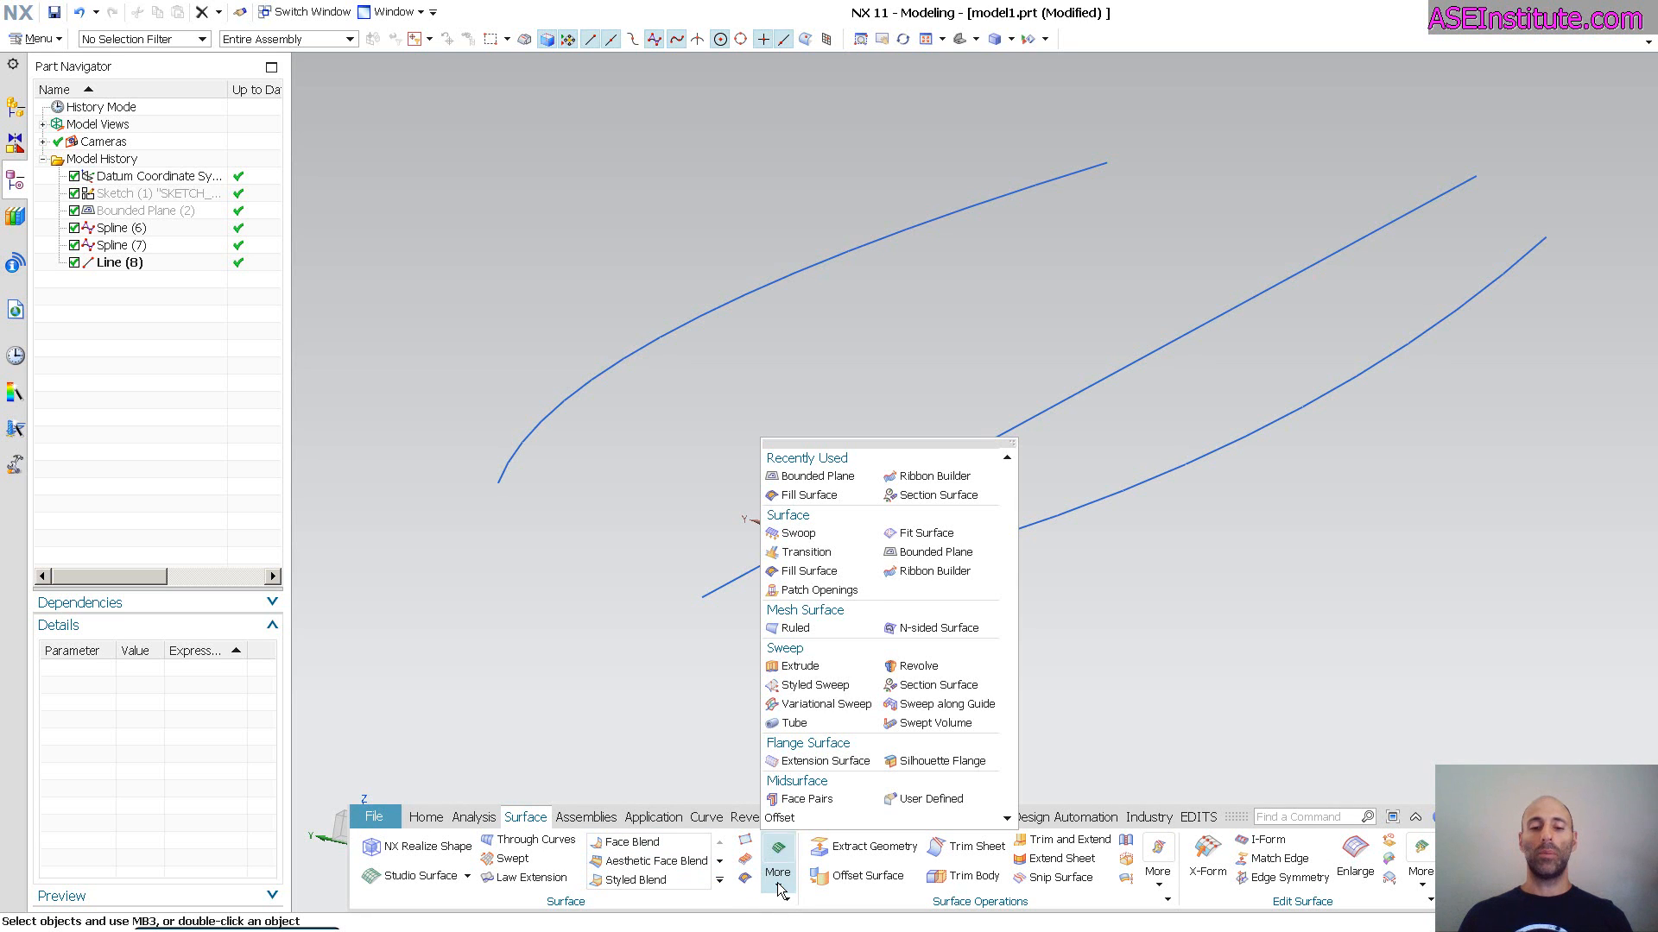
mouse_move(936, 686)
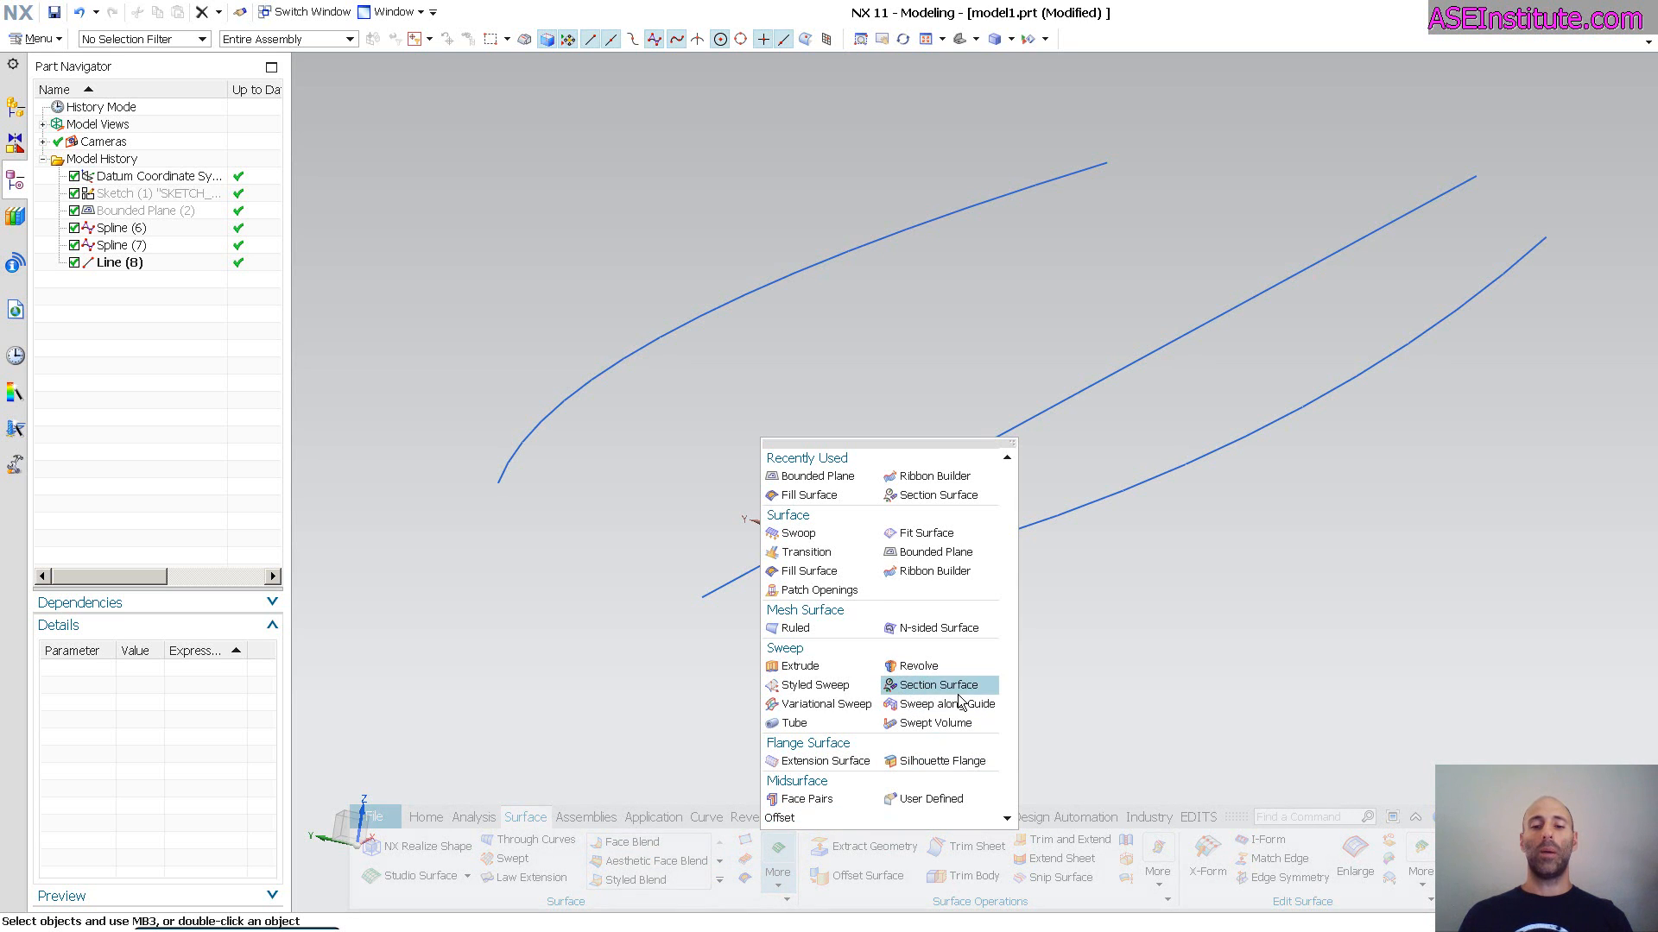
mouse_move(934, 684)
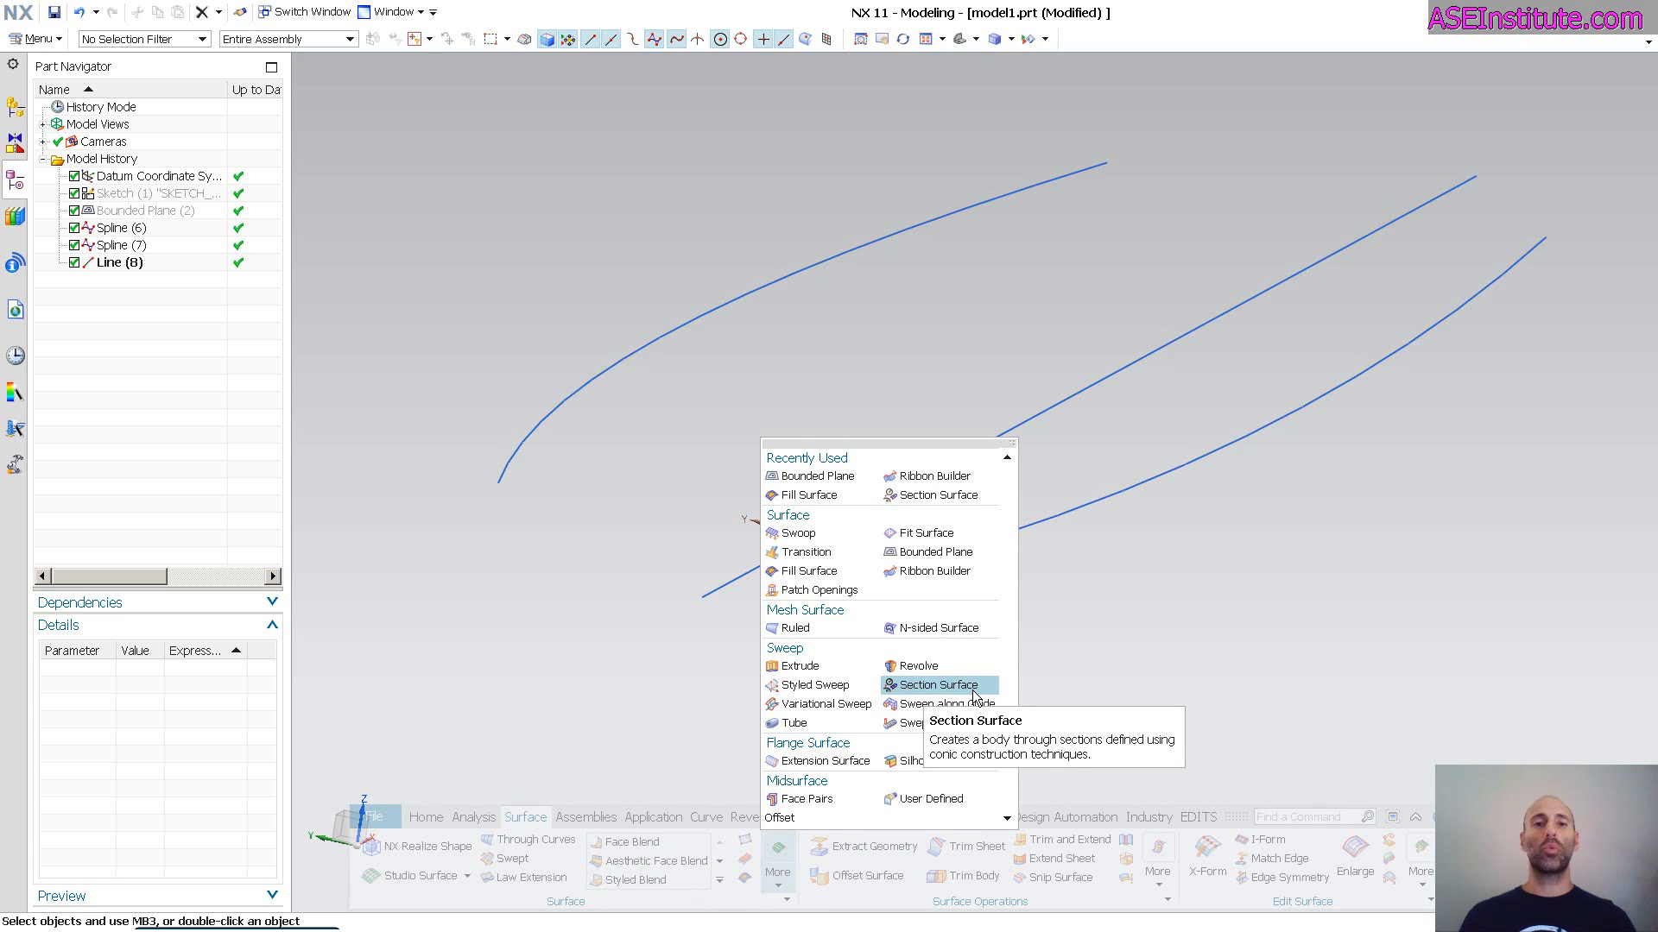
Step: Start a Section Surface set to Circular type in Center Radius mode after trying Center Point
click(934, 686)
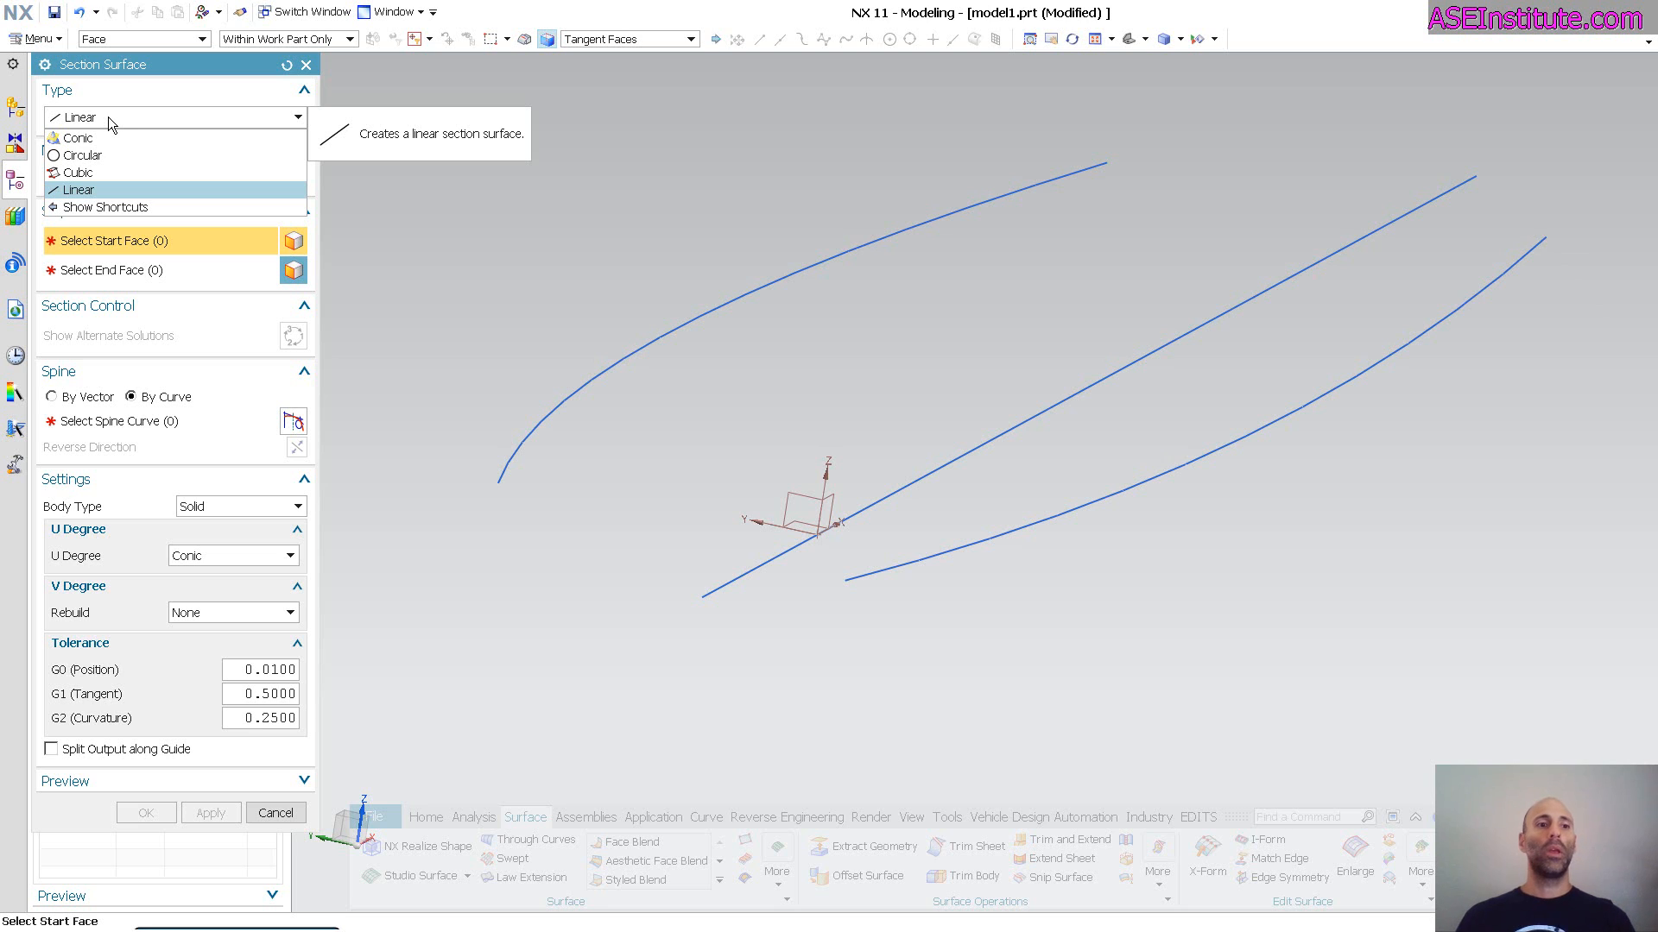
mouse_move(79, 155)
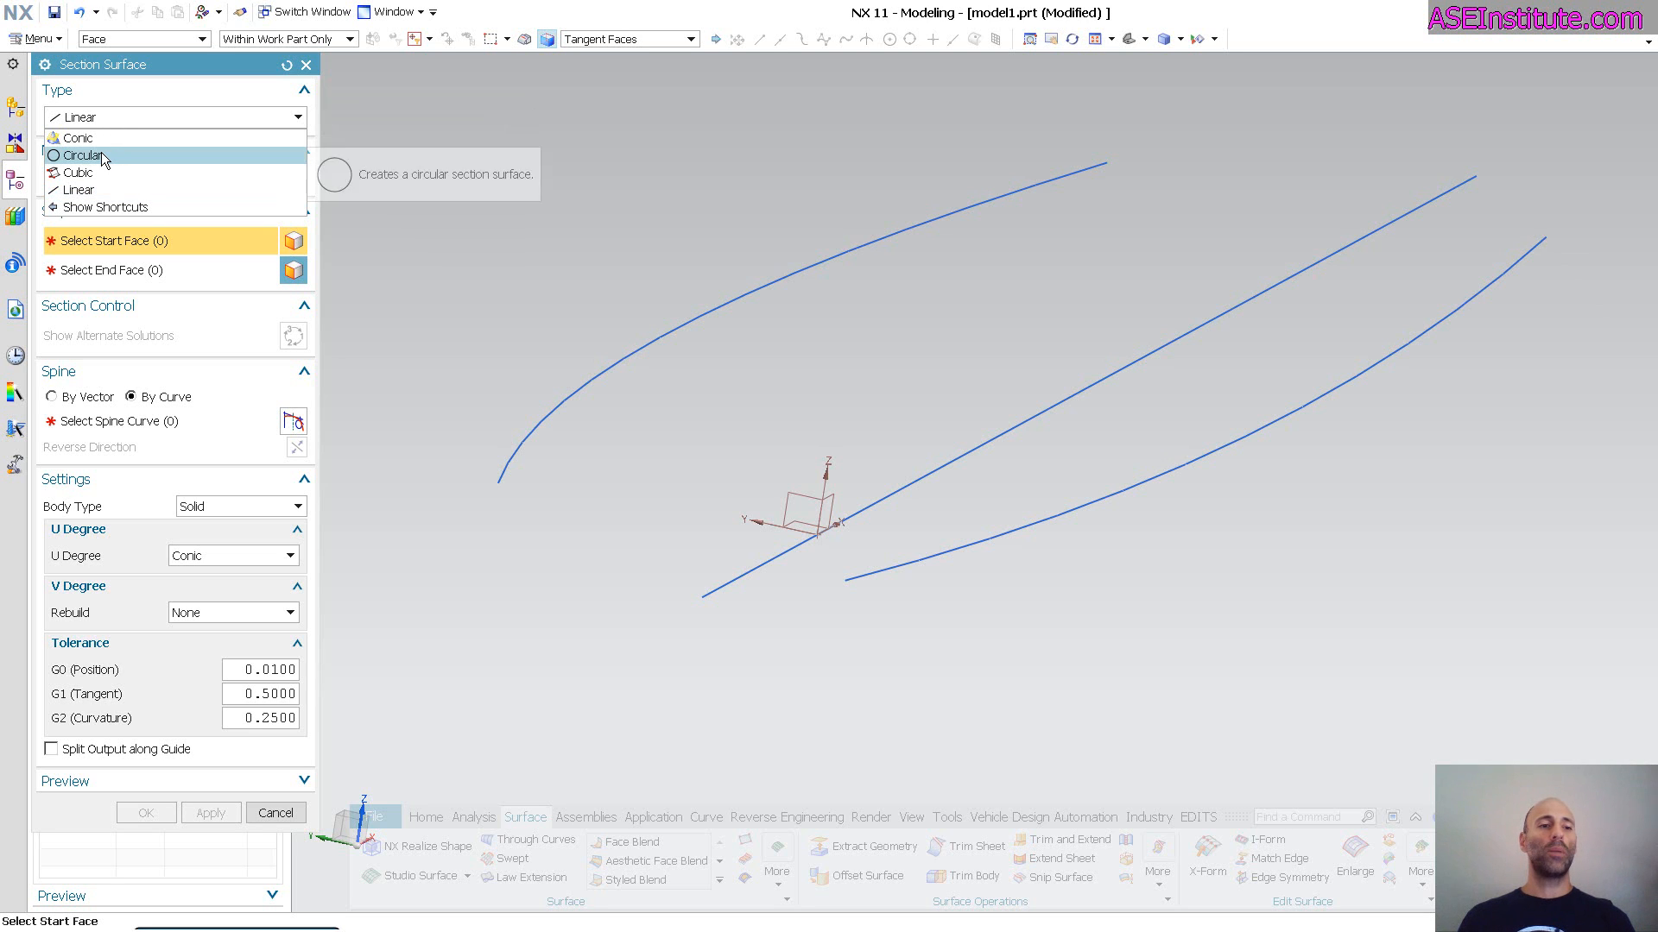
click(83, 156)
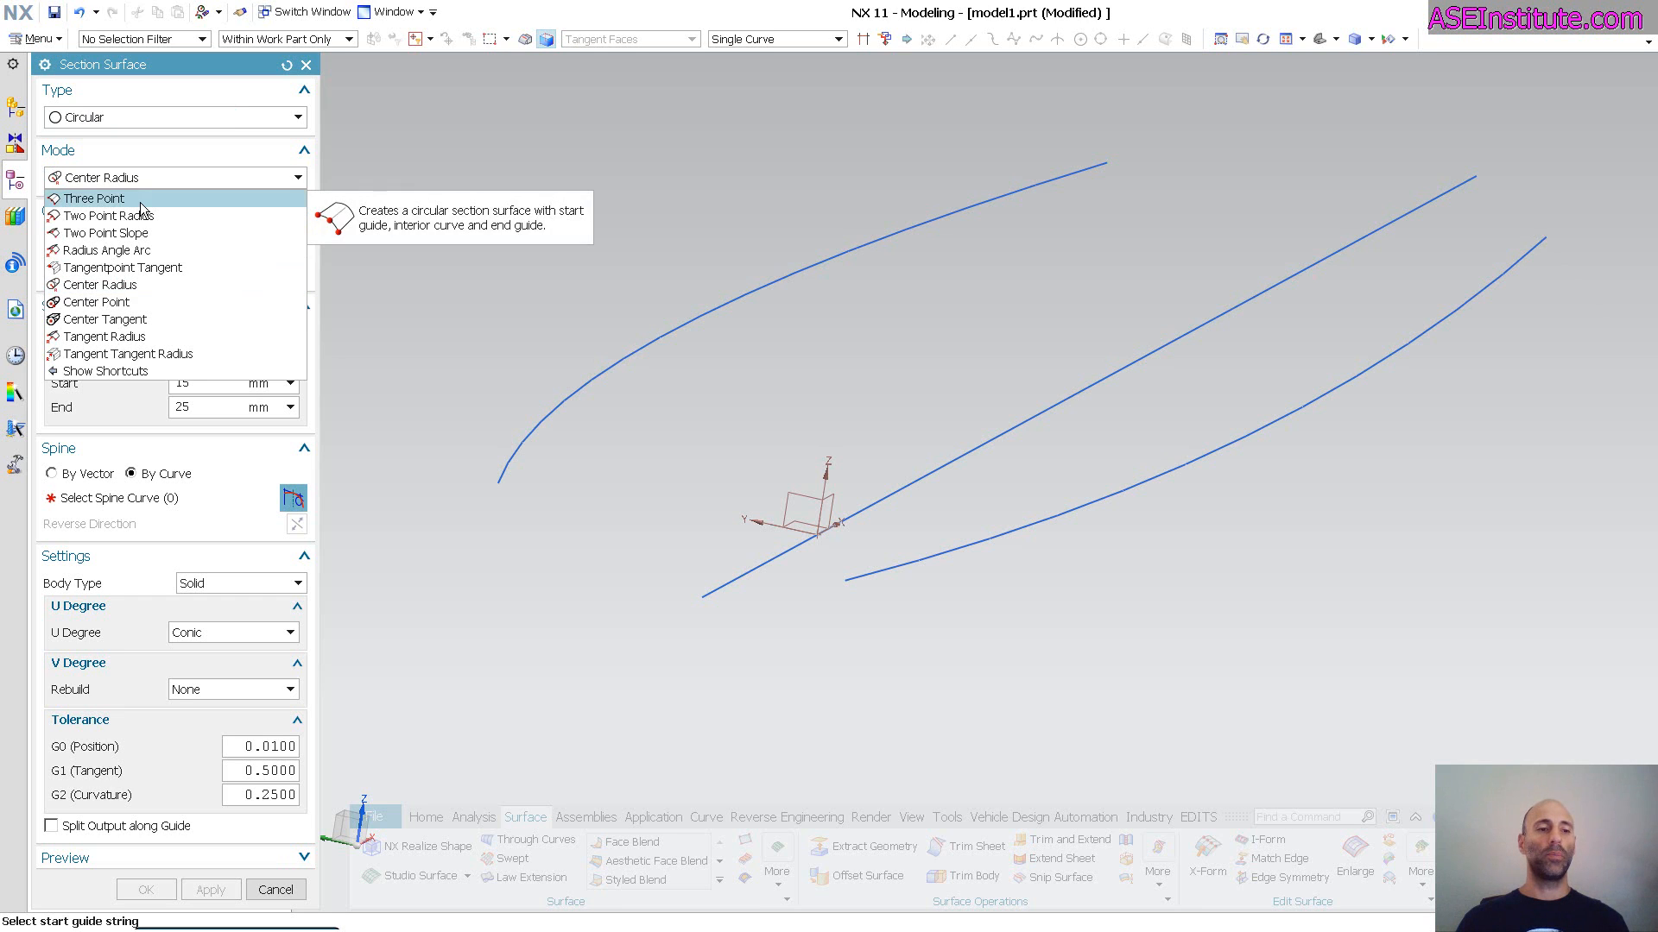
mouse_move(167, 307)
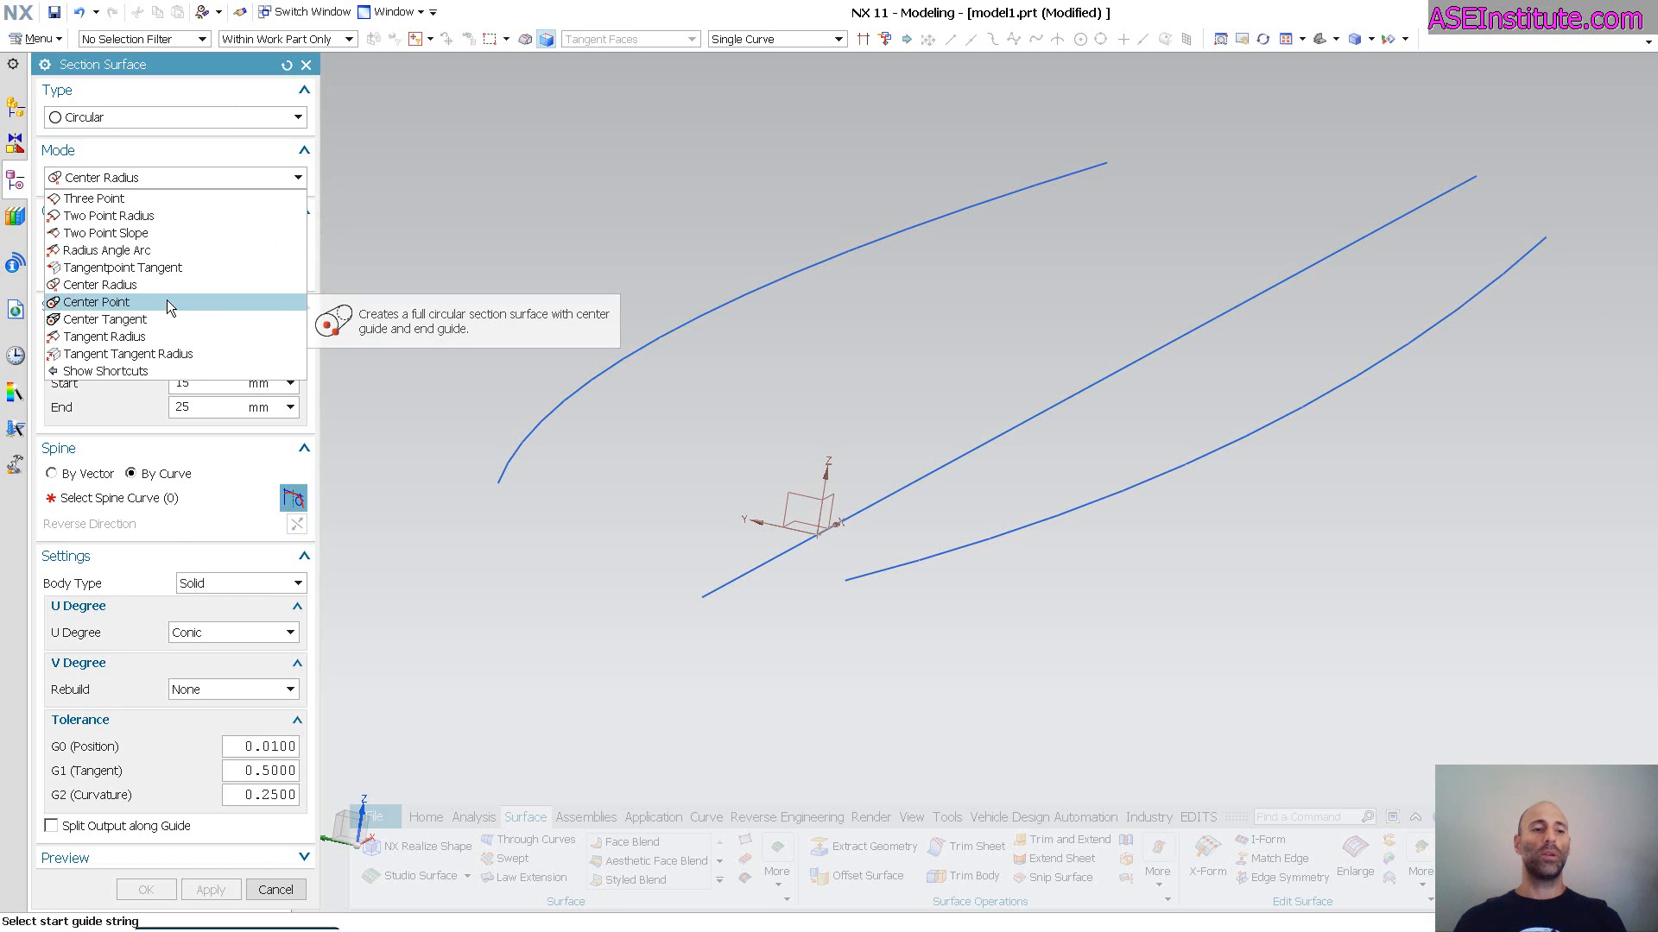
click(97, 301)
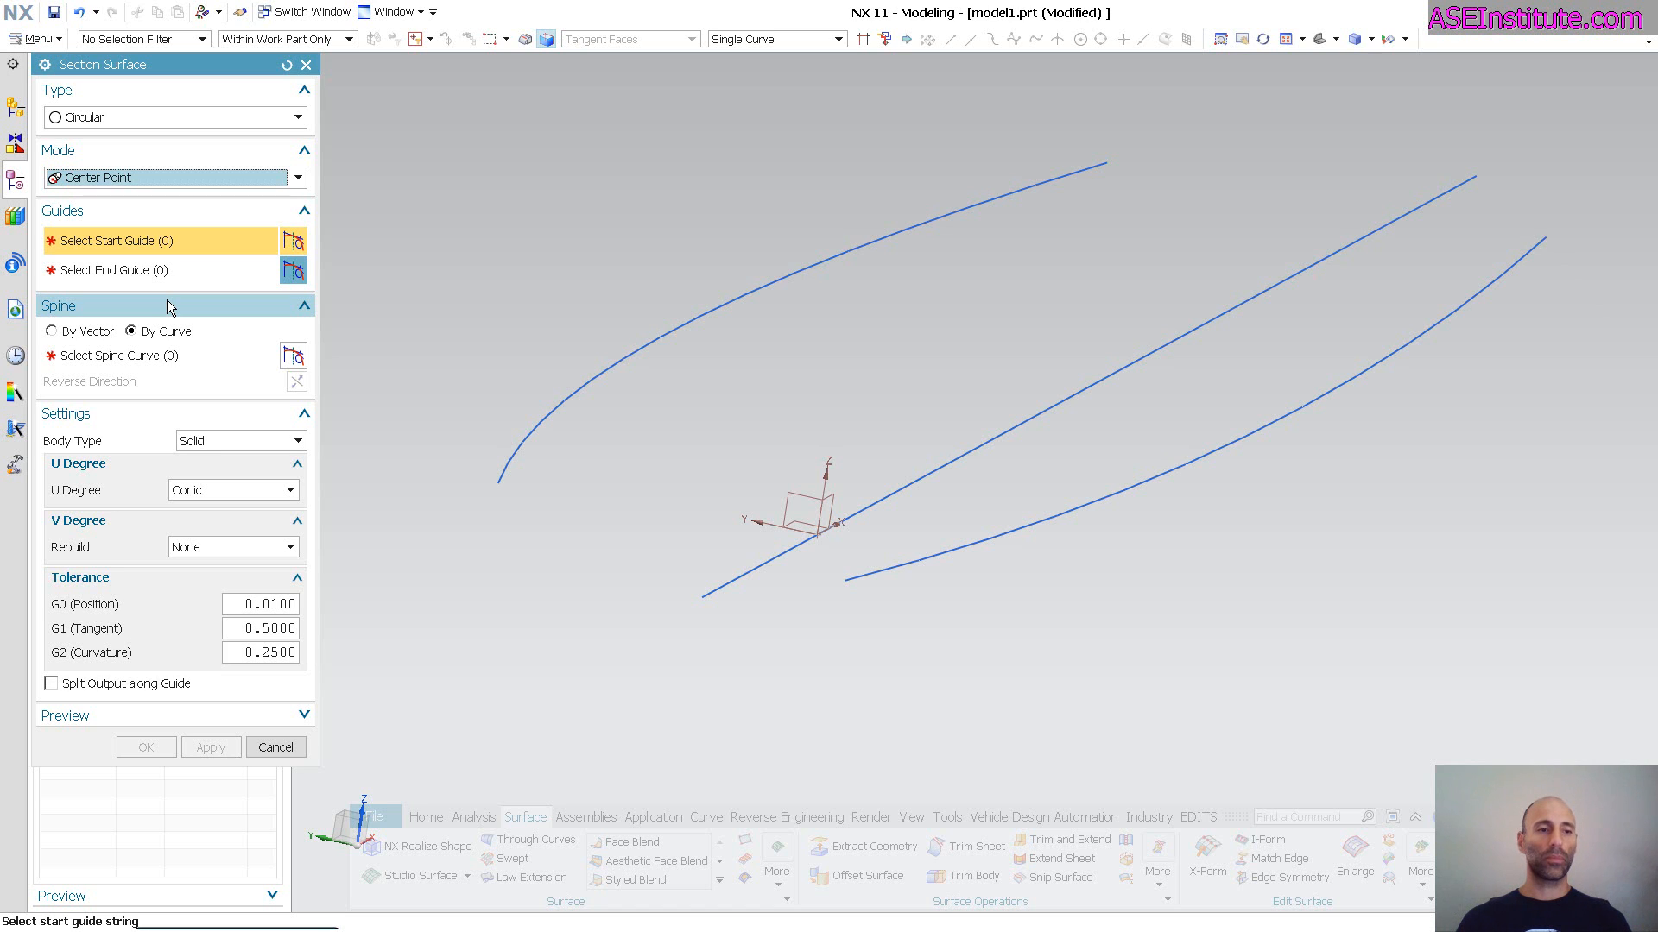
mouse_move(148, 176)
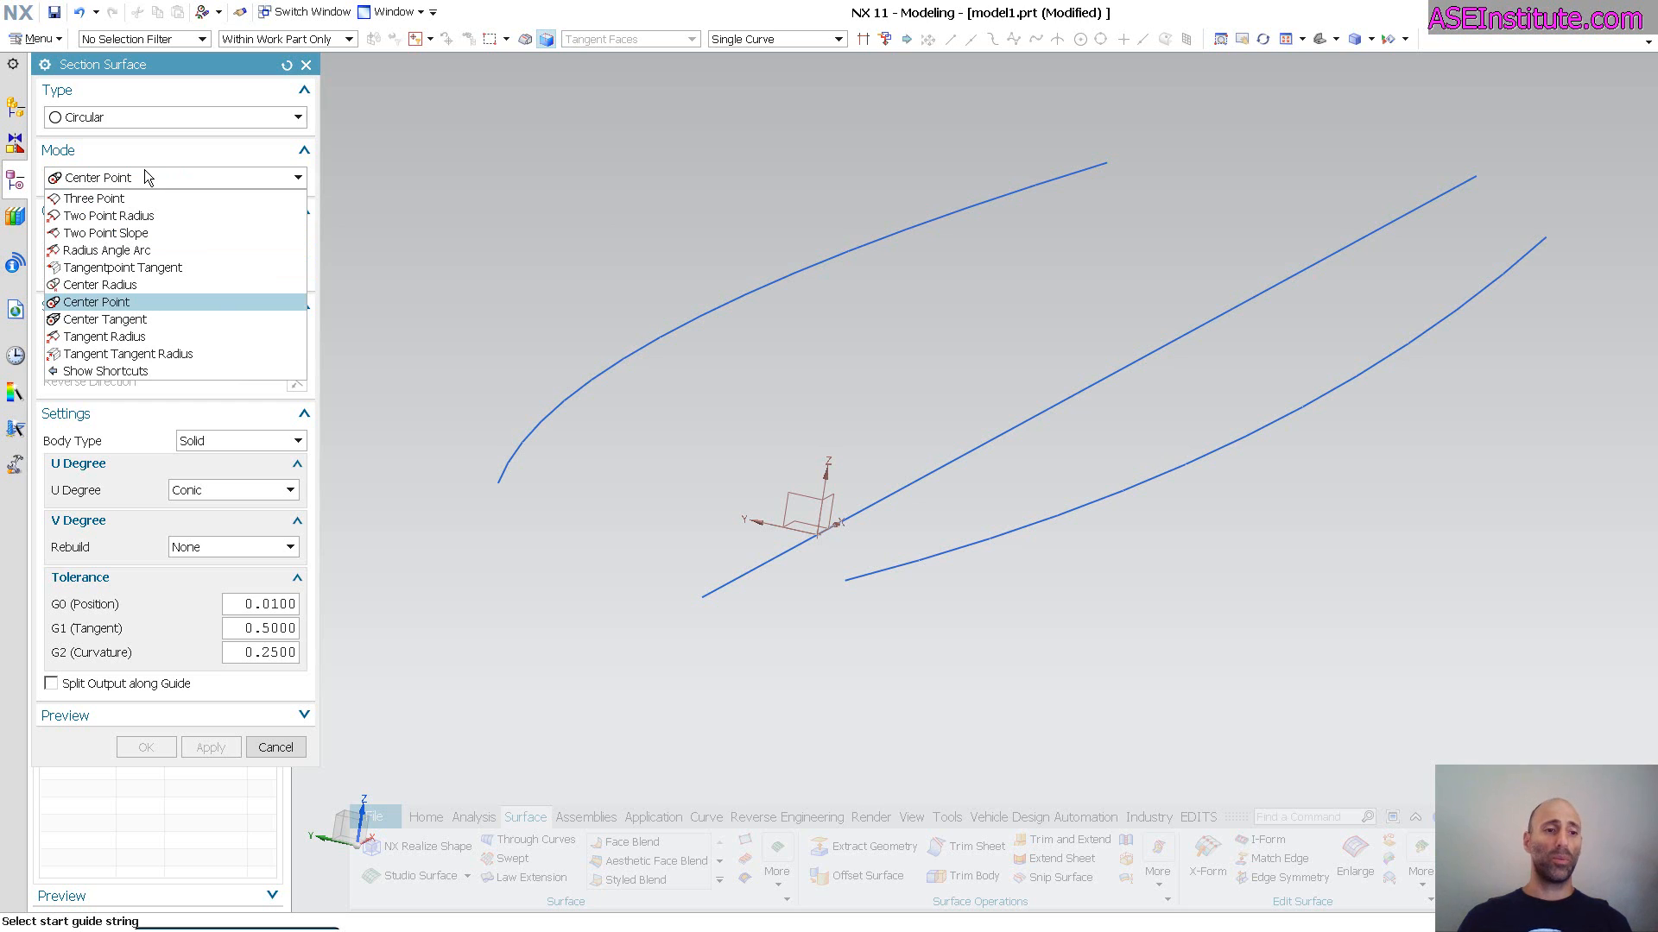
click(96, 285)
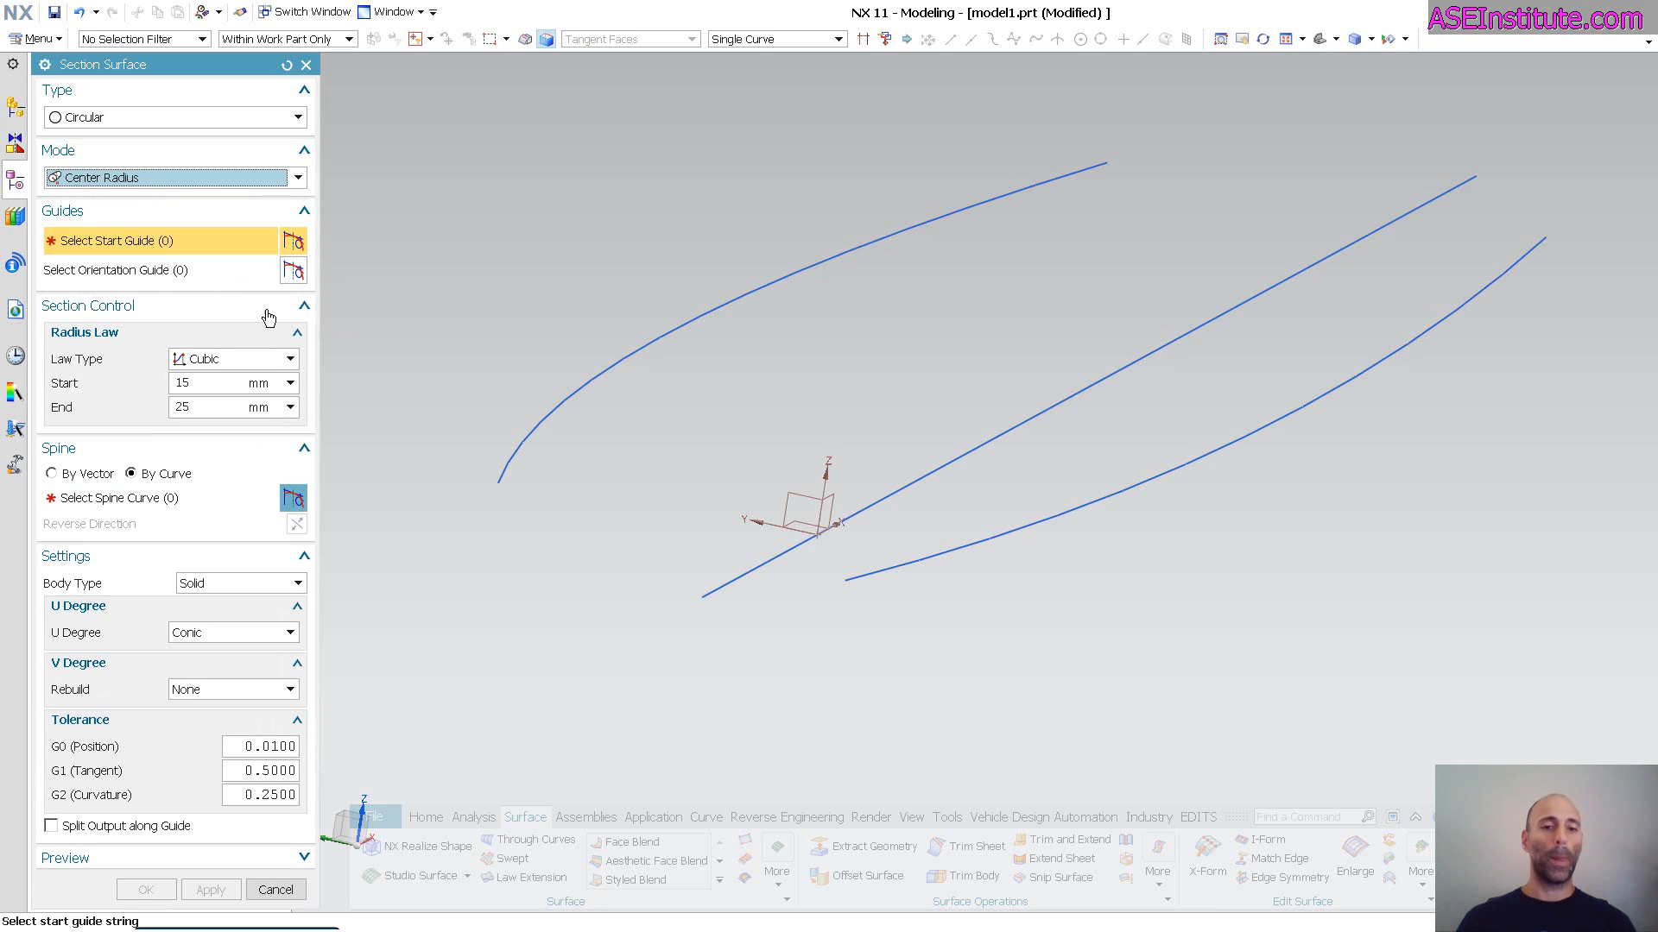
mouse_move(549, 449)
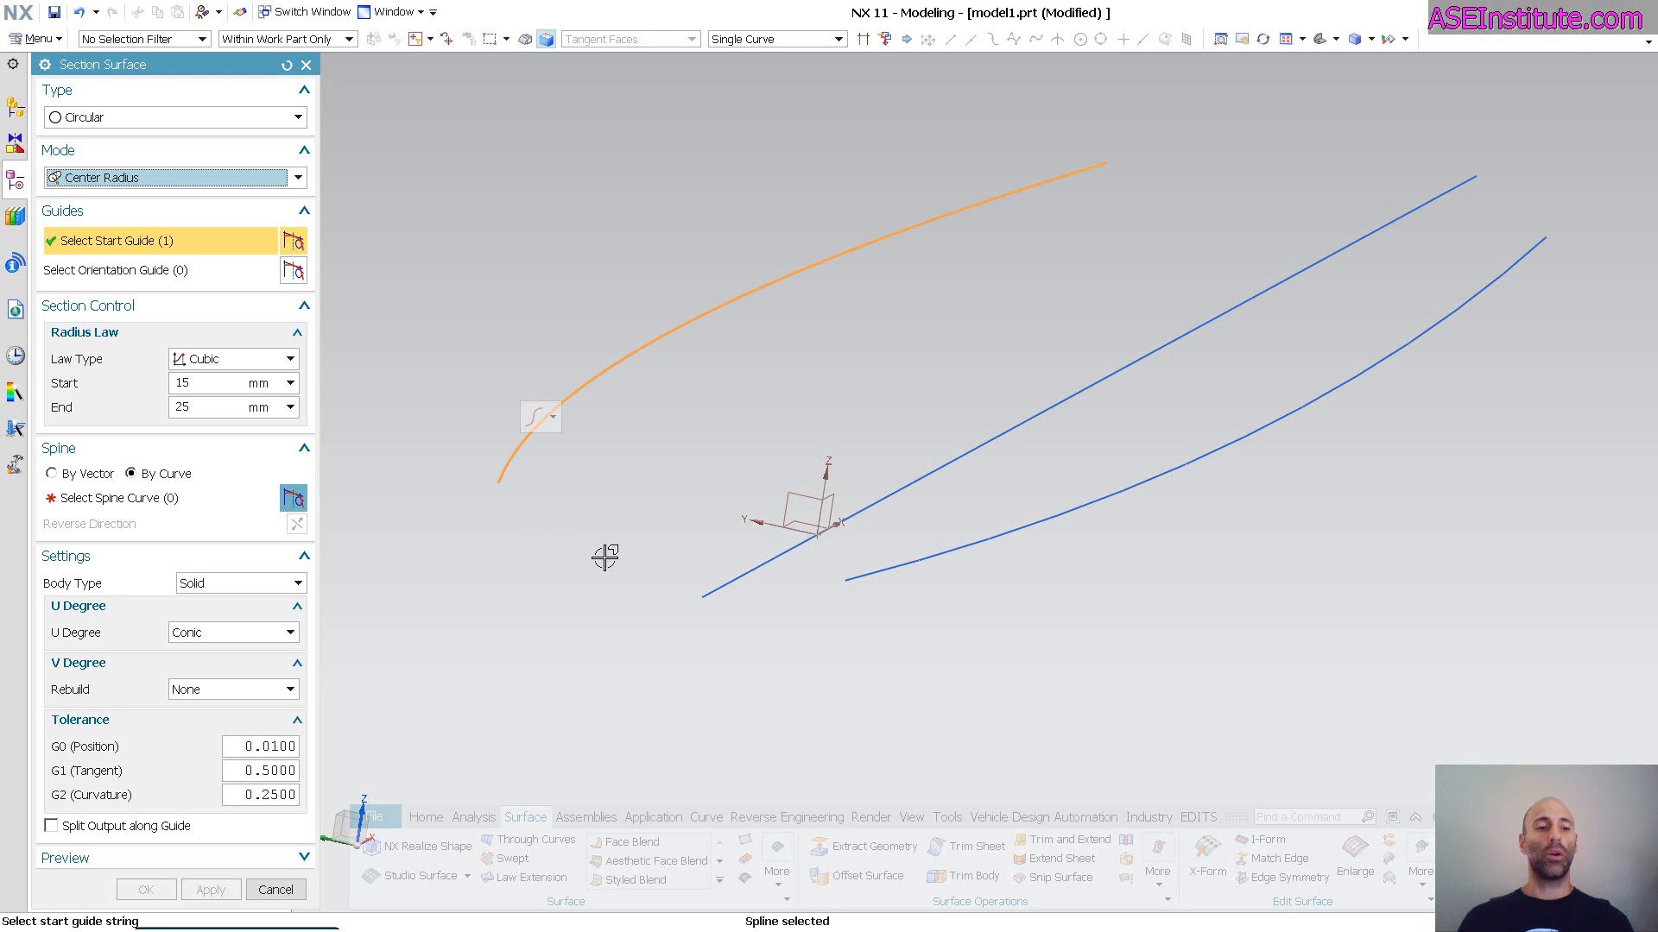
Step: Use the straight line as spine for the tube with cubic radius law 15 to 25 mm
click(703, 592)
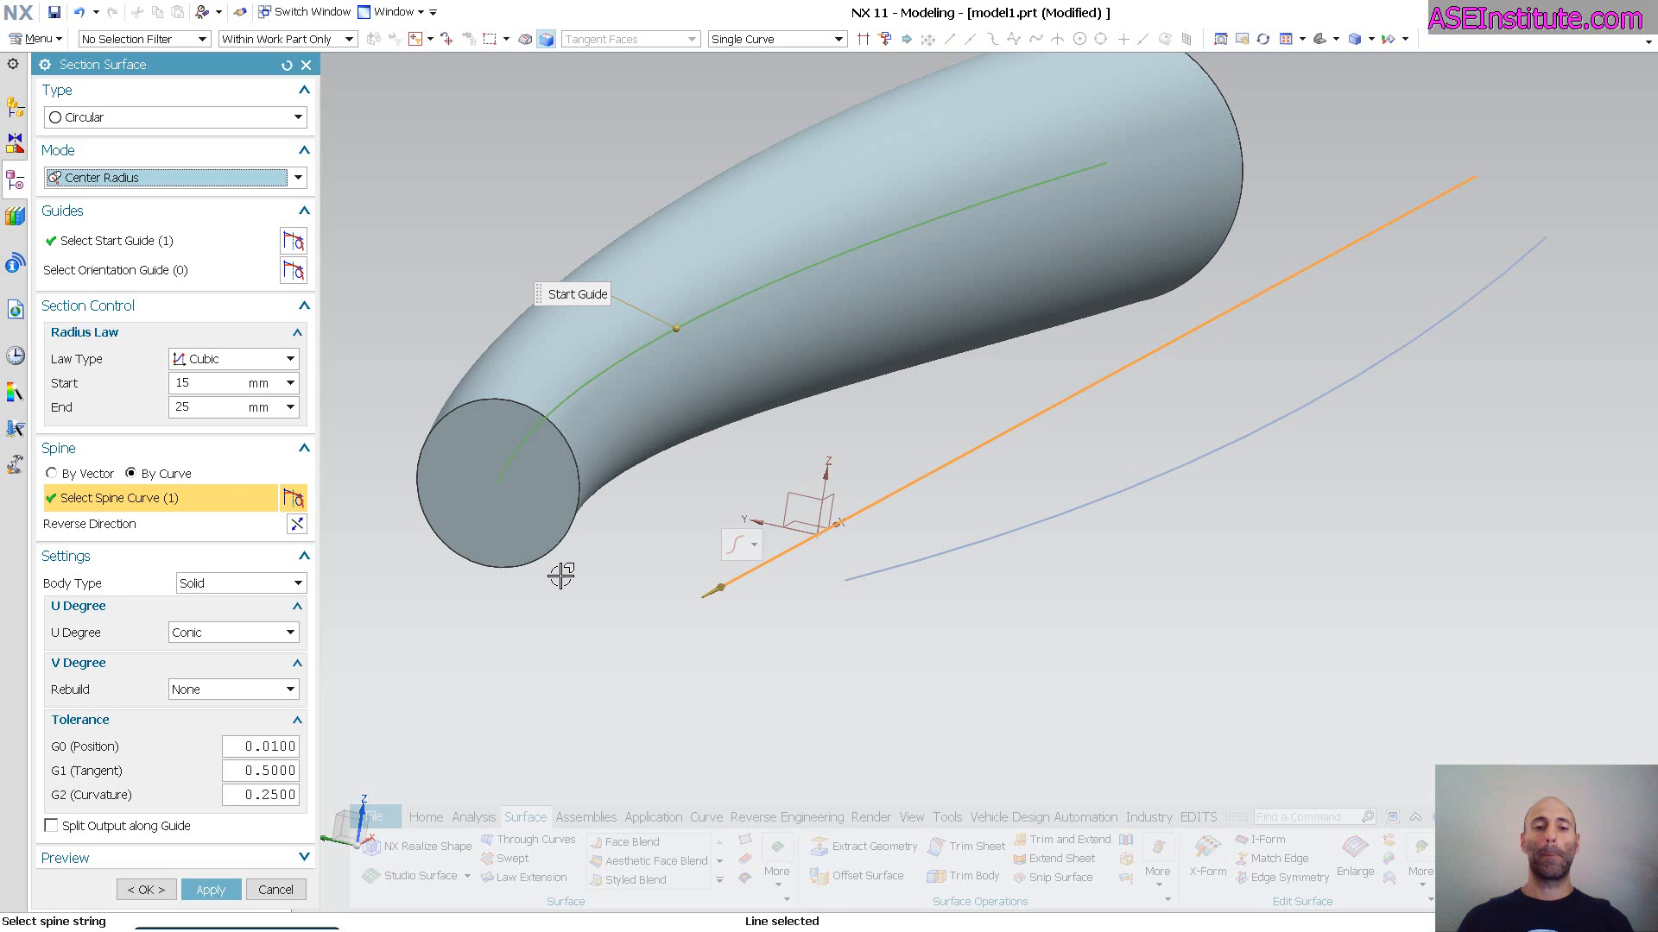
mouse_move(273, 371)
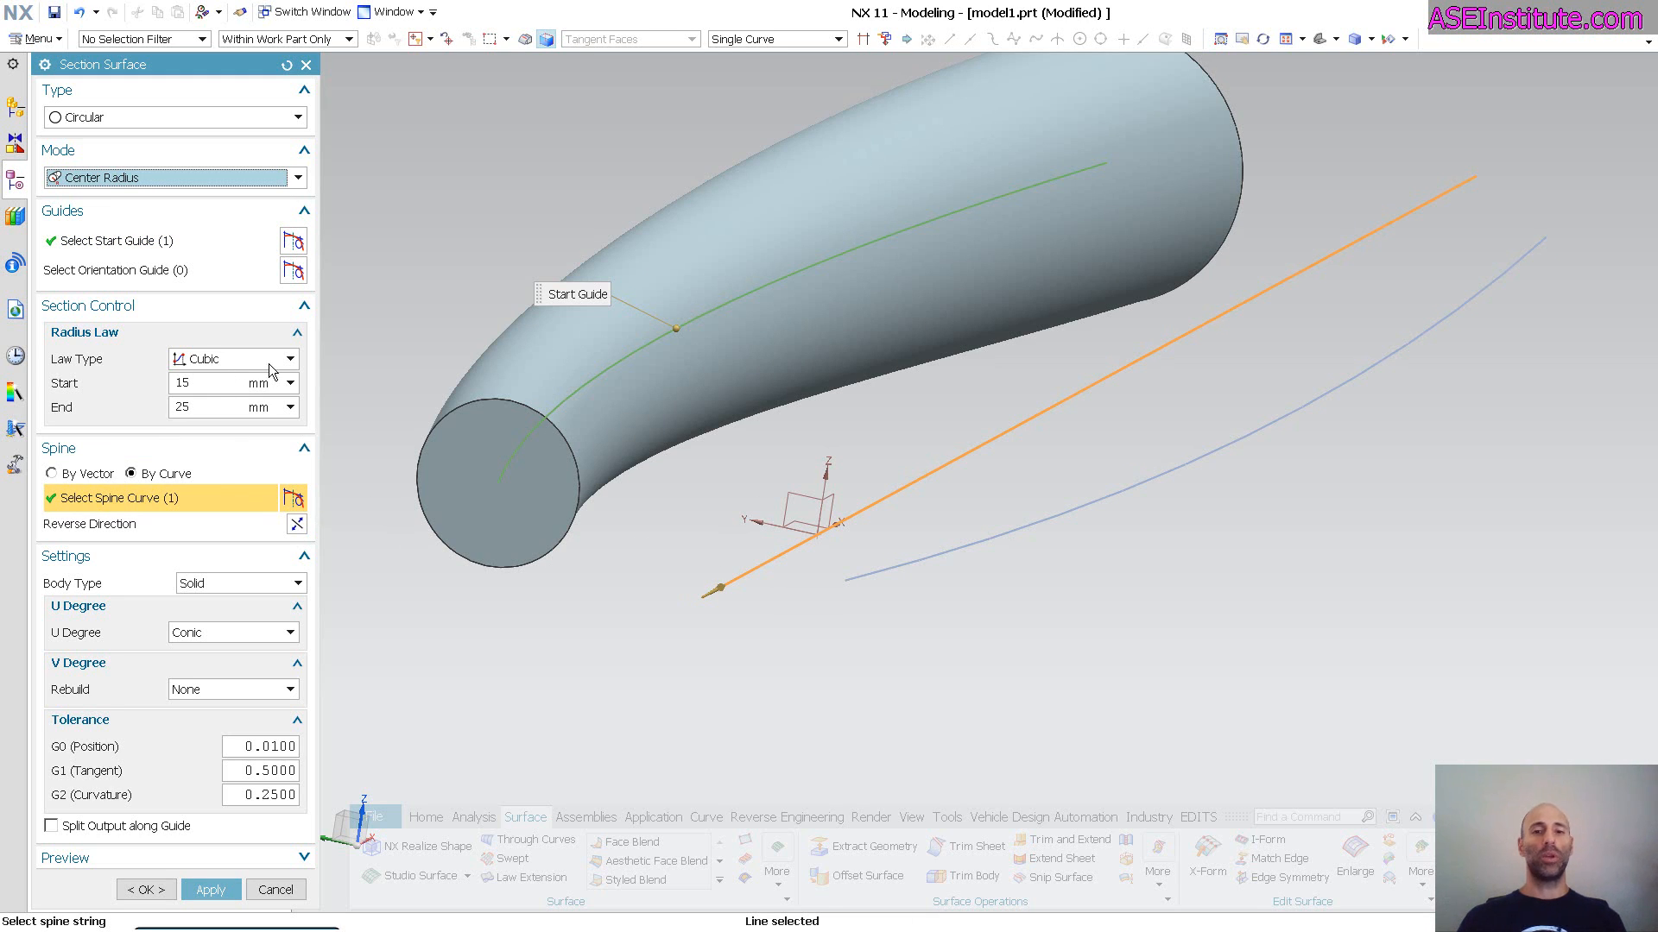
mouse_move(528, 380)
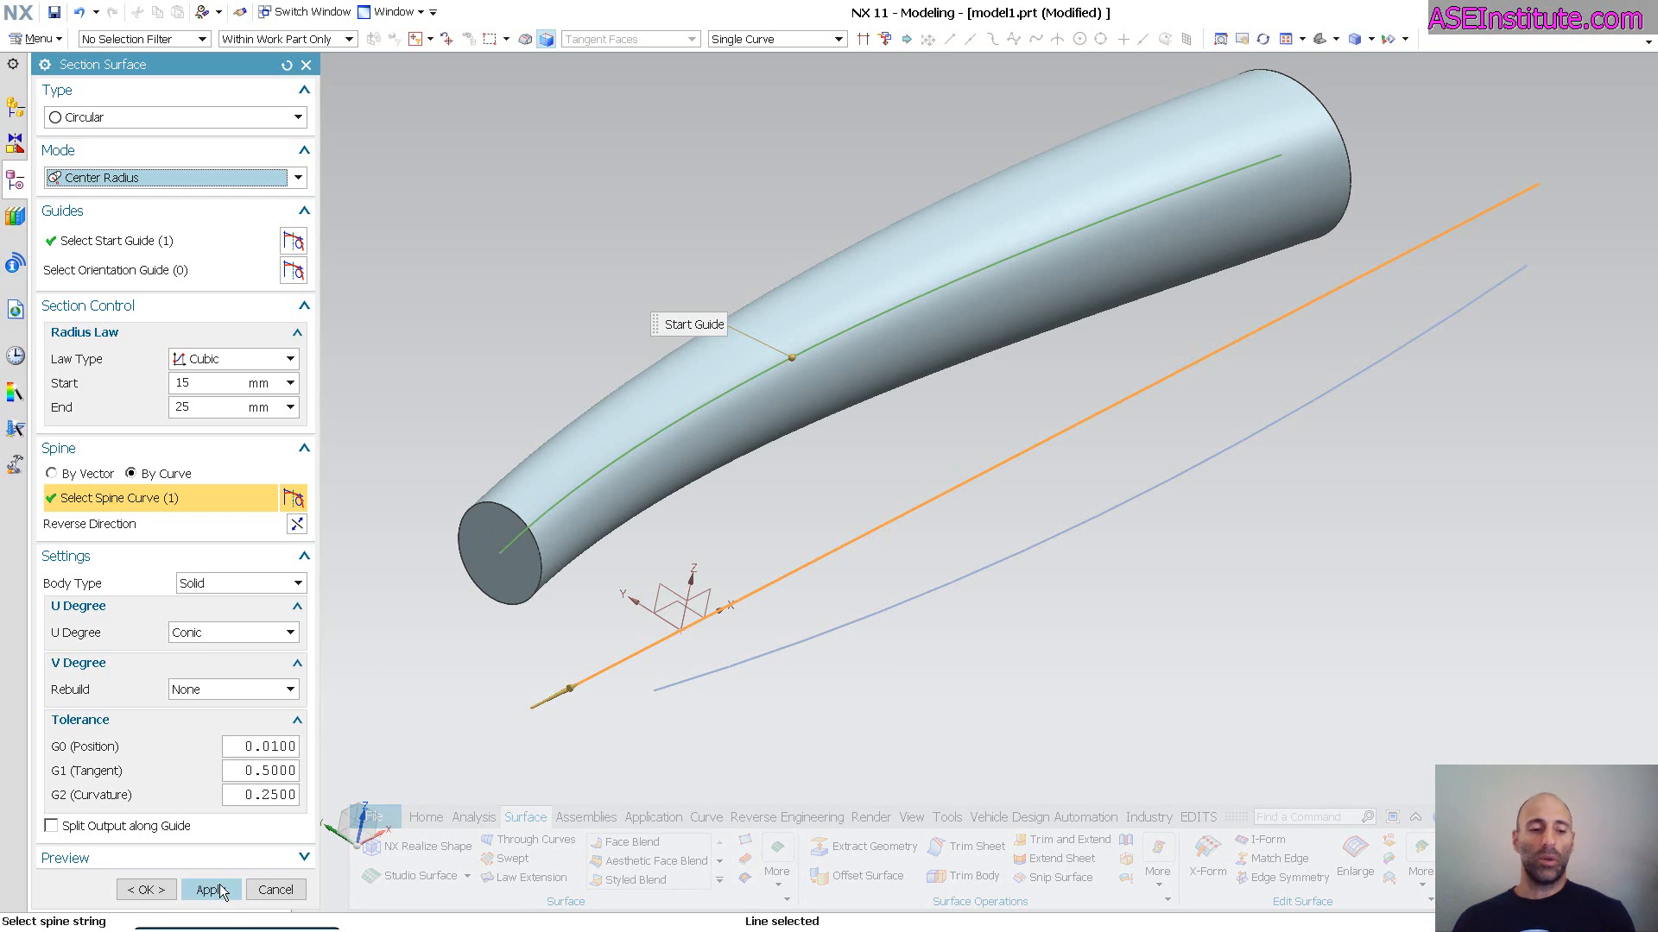
Step: Apply to create the first tapered circular tube along the upper spline
click(209, 889)
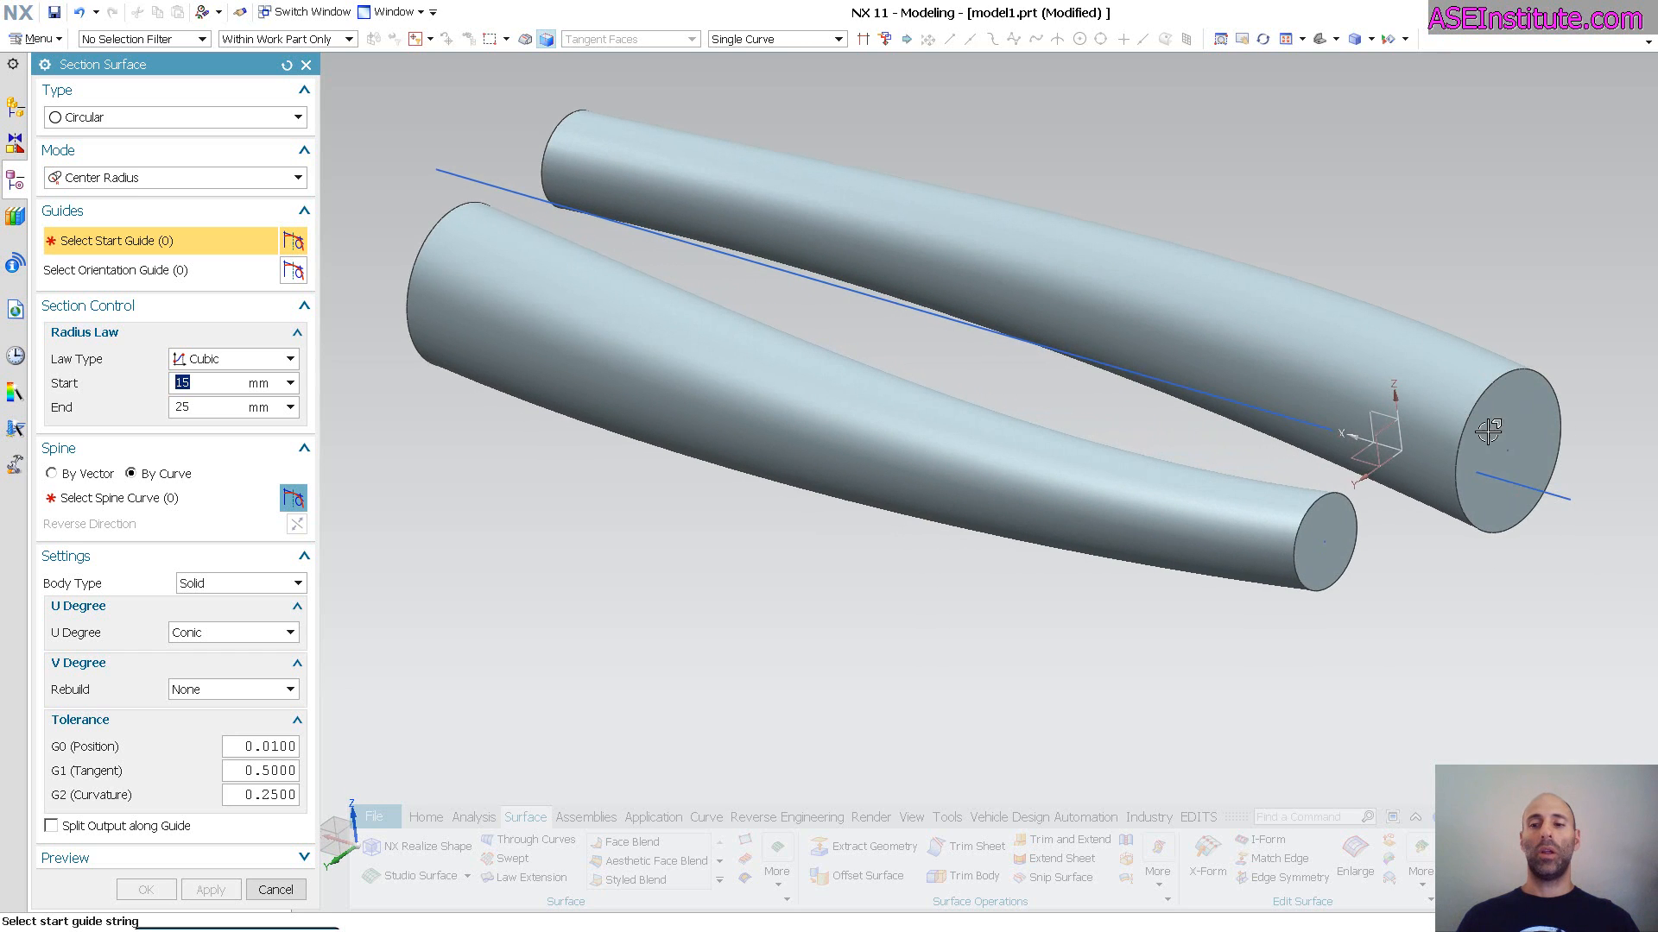
mouse_move(557, 130)
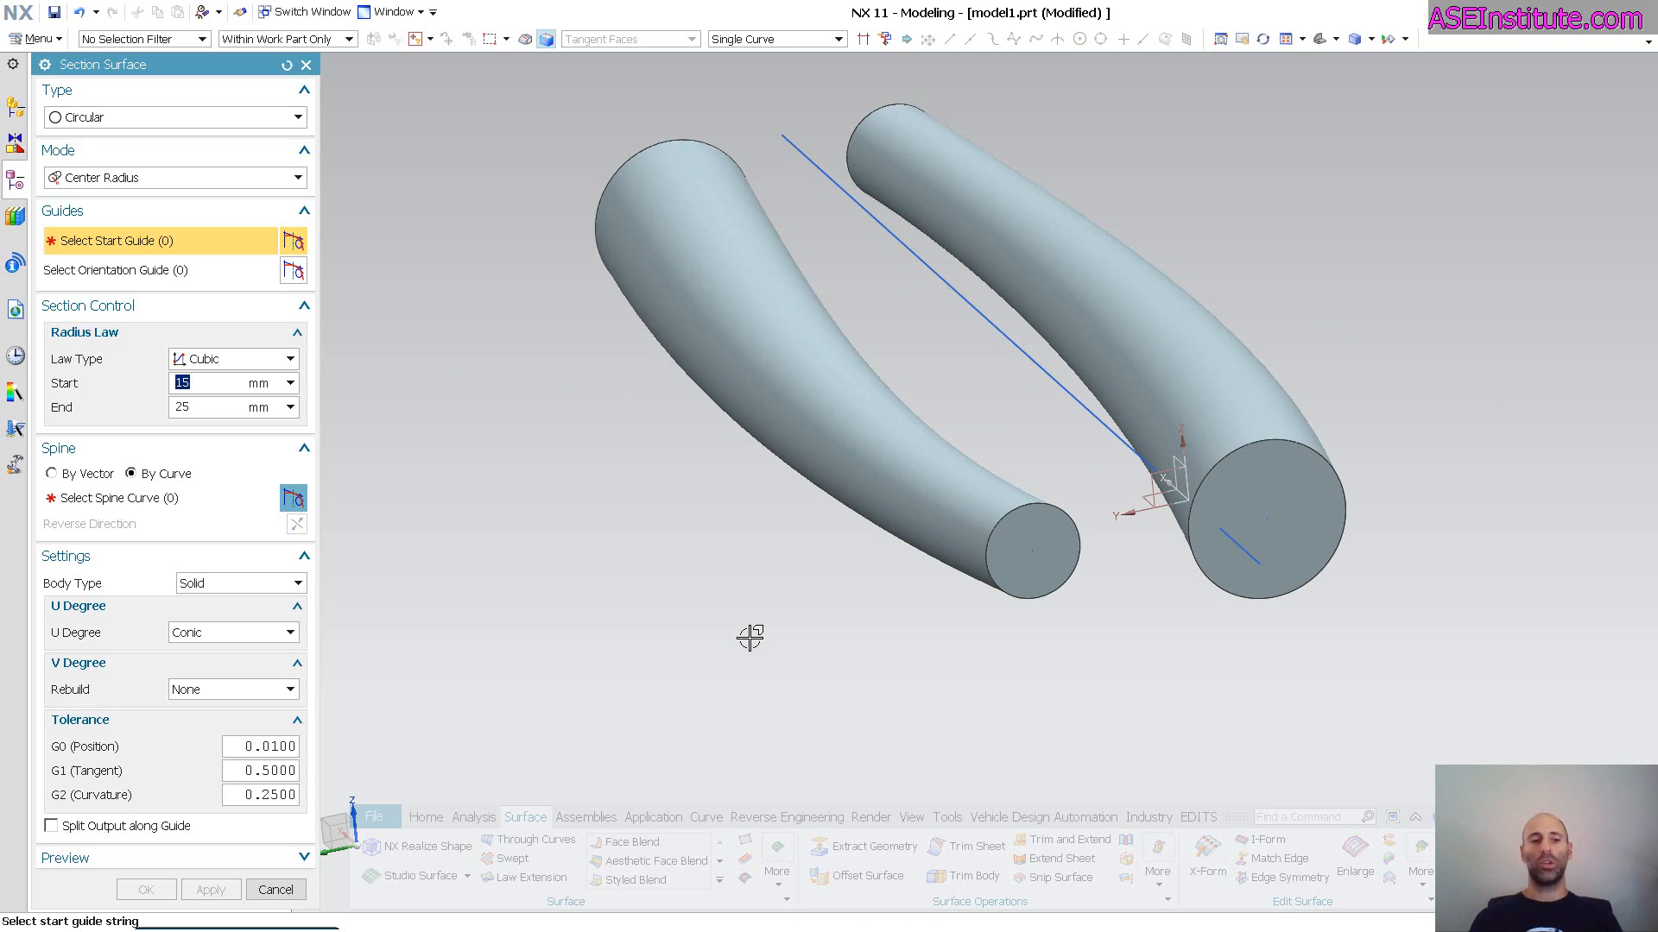
Step: Switch the section surface to Linear type in Tangent Tangent mode
click(299, 115)
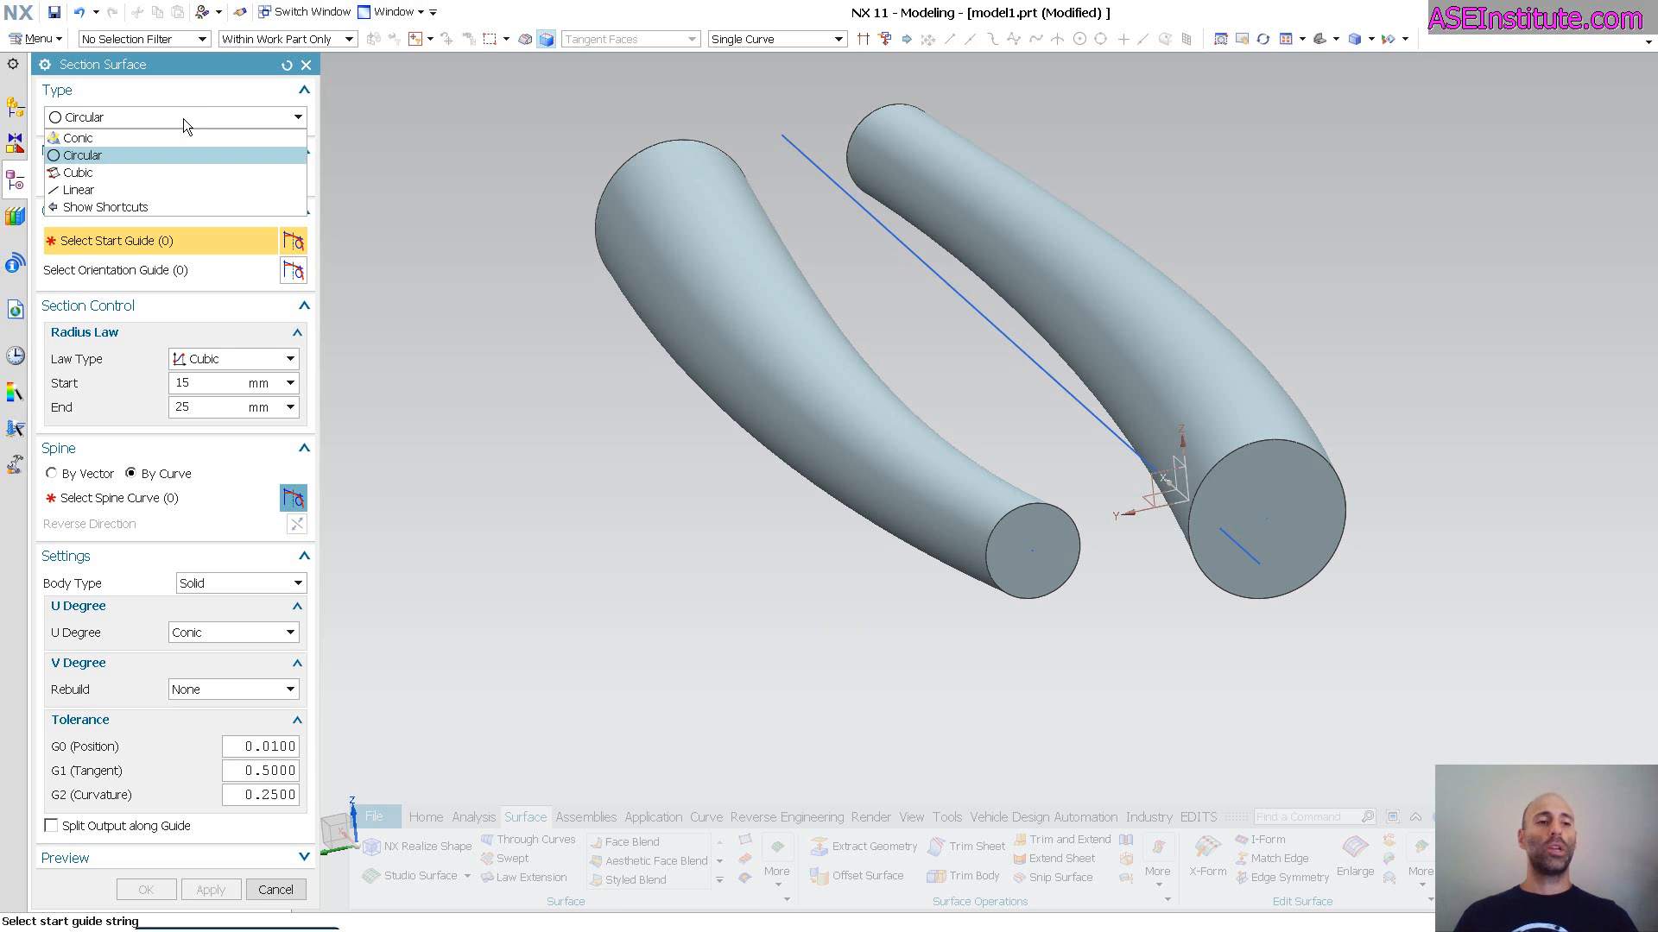
click(78, 190)
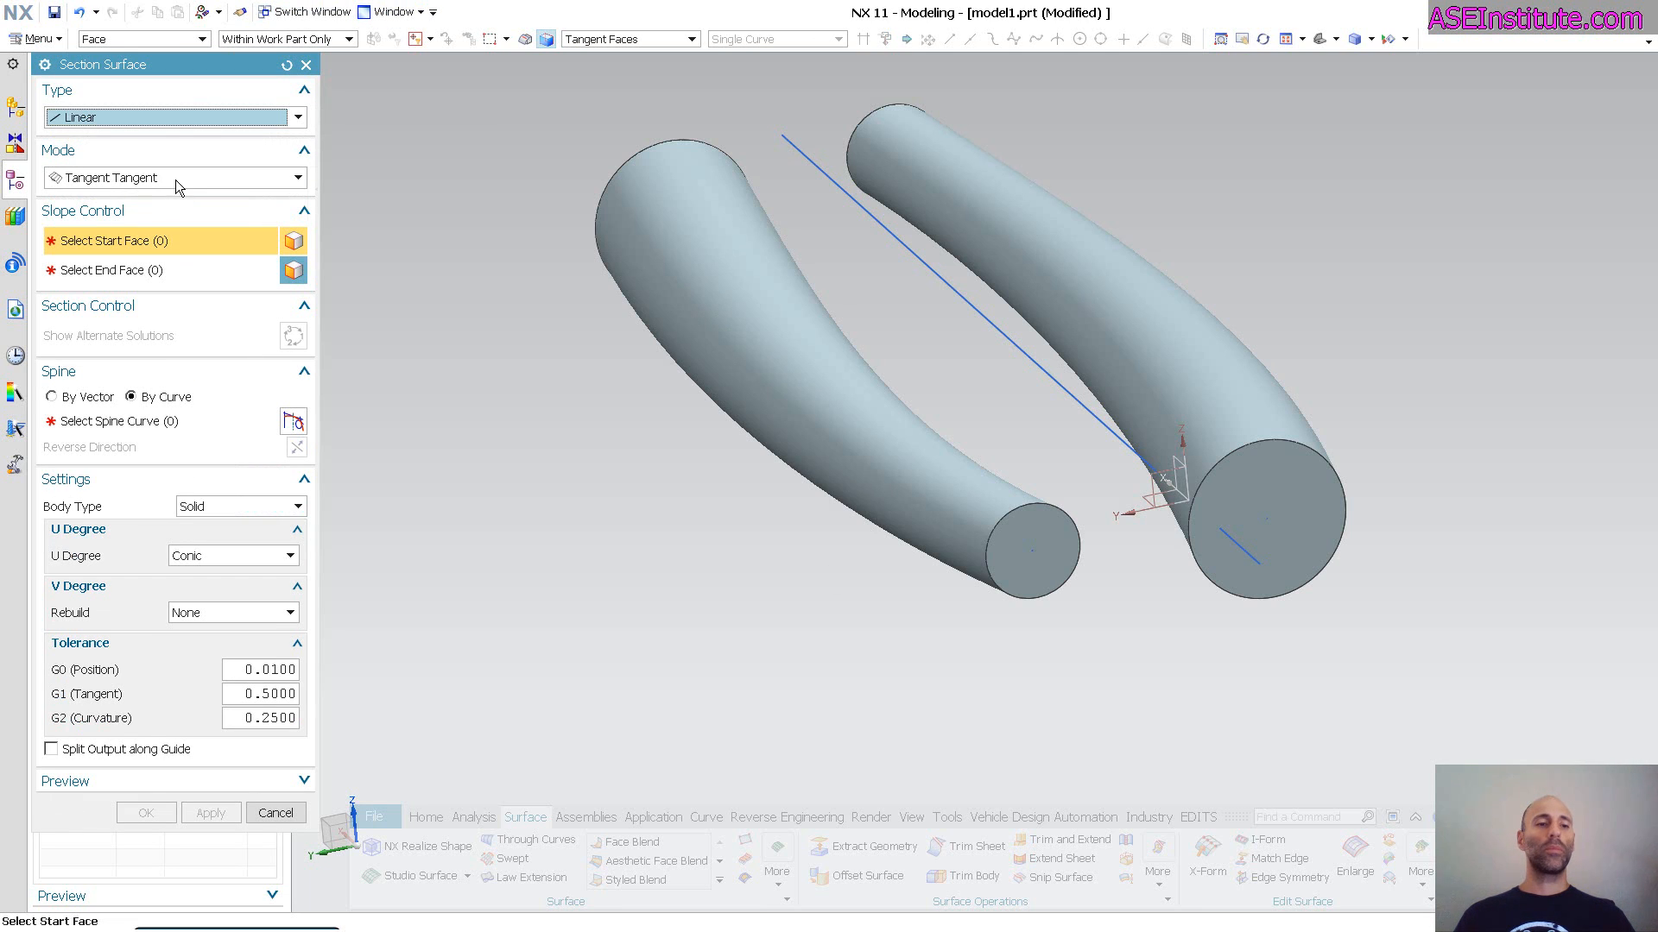
click(299, 176)
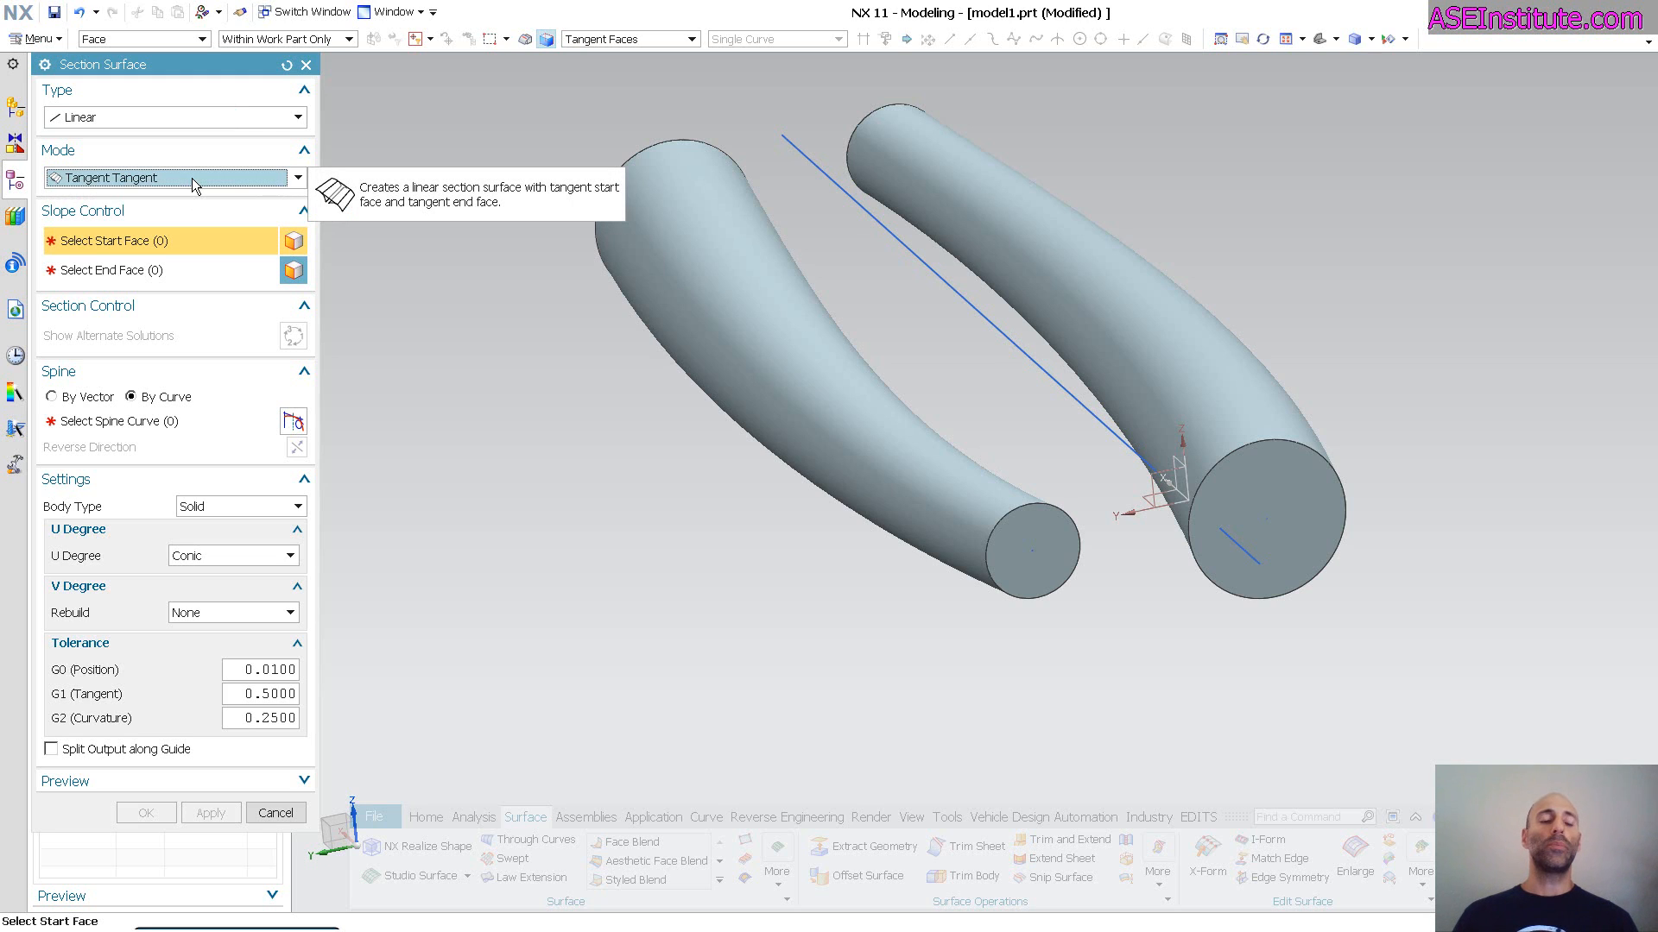
mouse_move(369, 349)
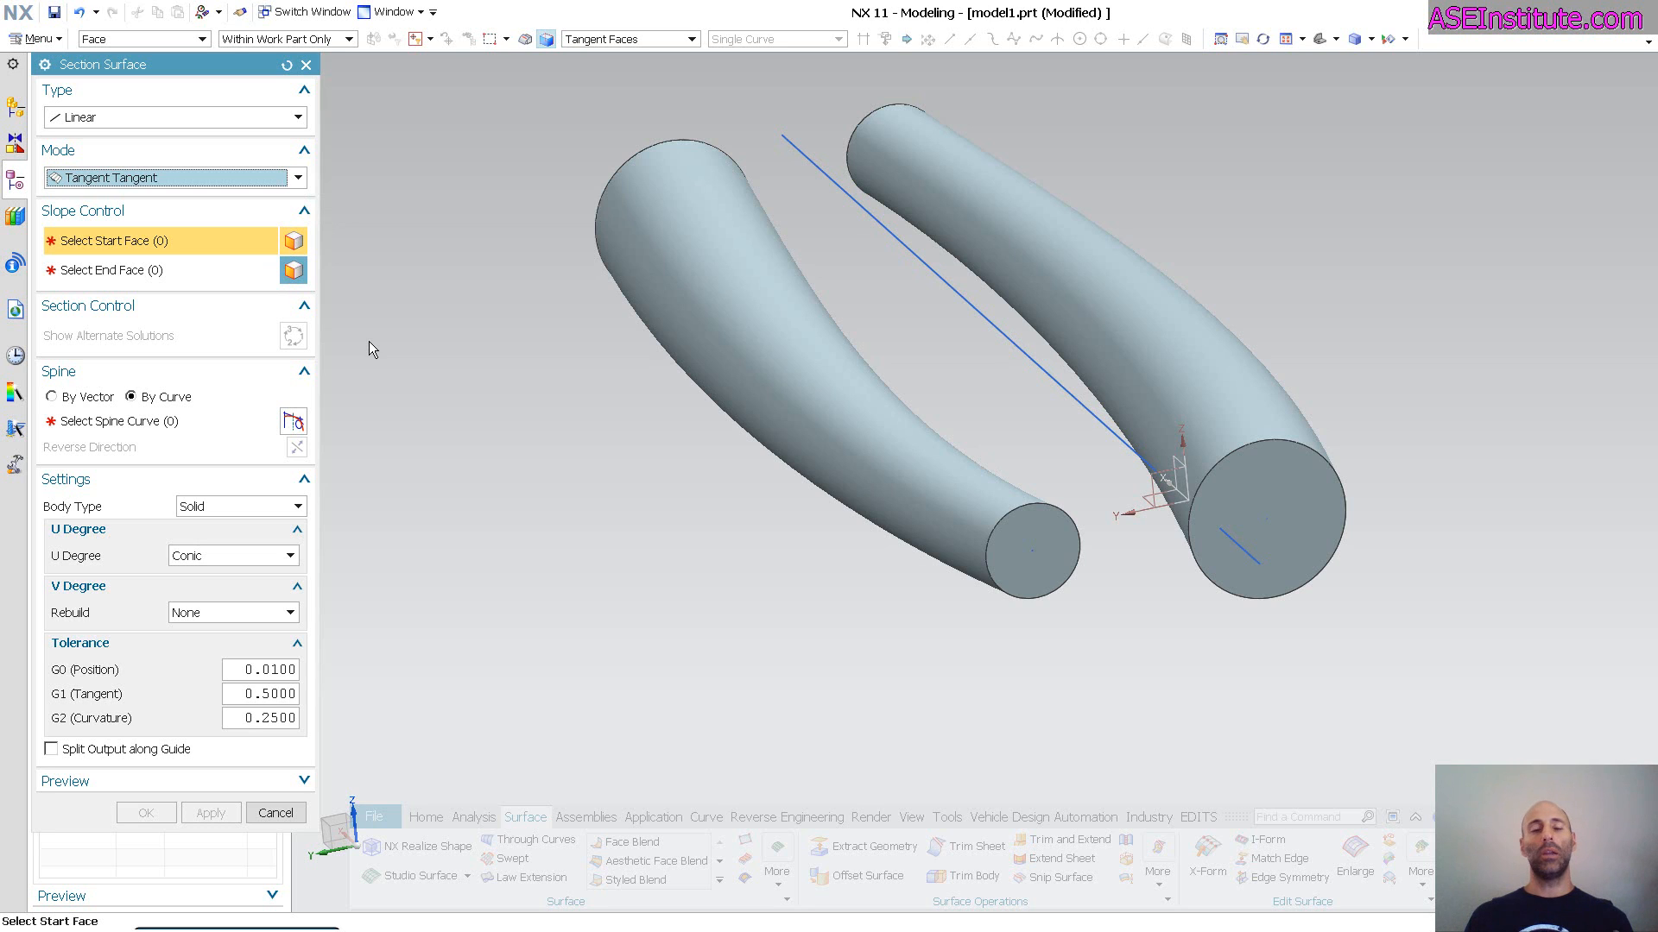
mouse_move(701, 350)
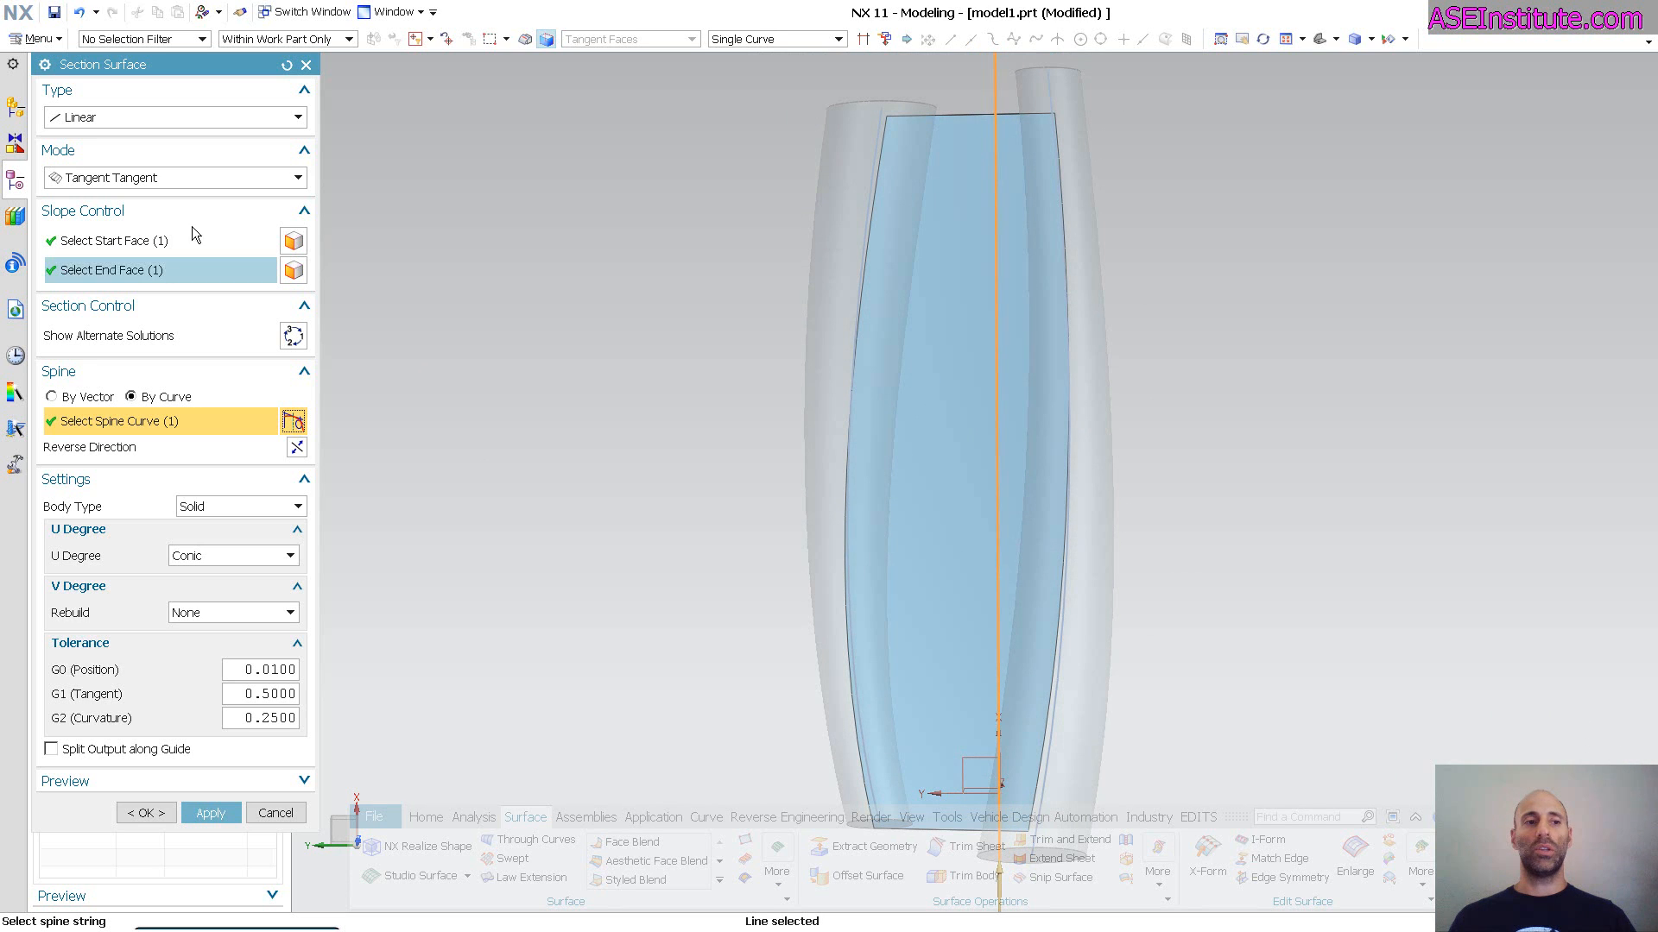
mouse_move(80, 117)
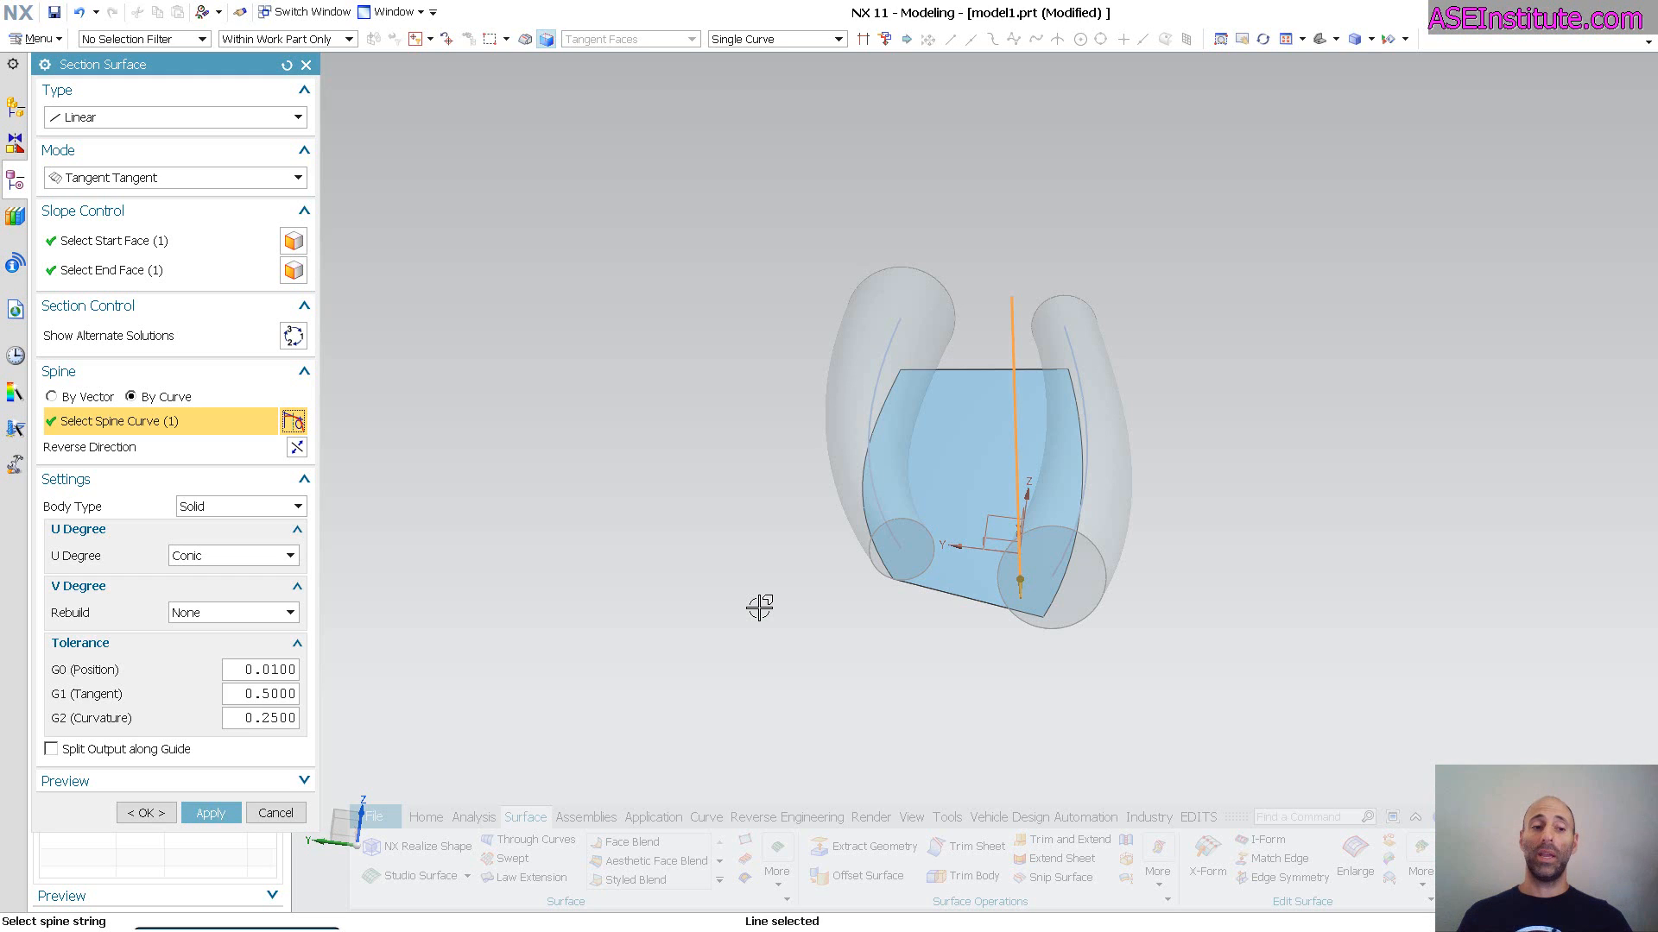
mouse_move(295, 337)
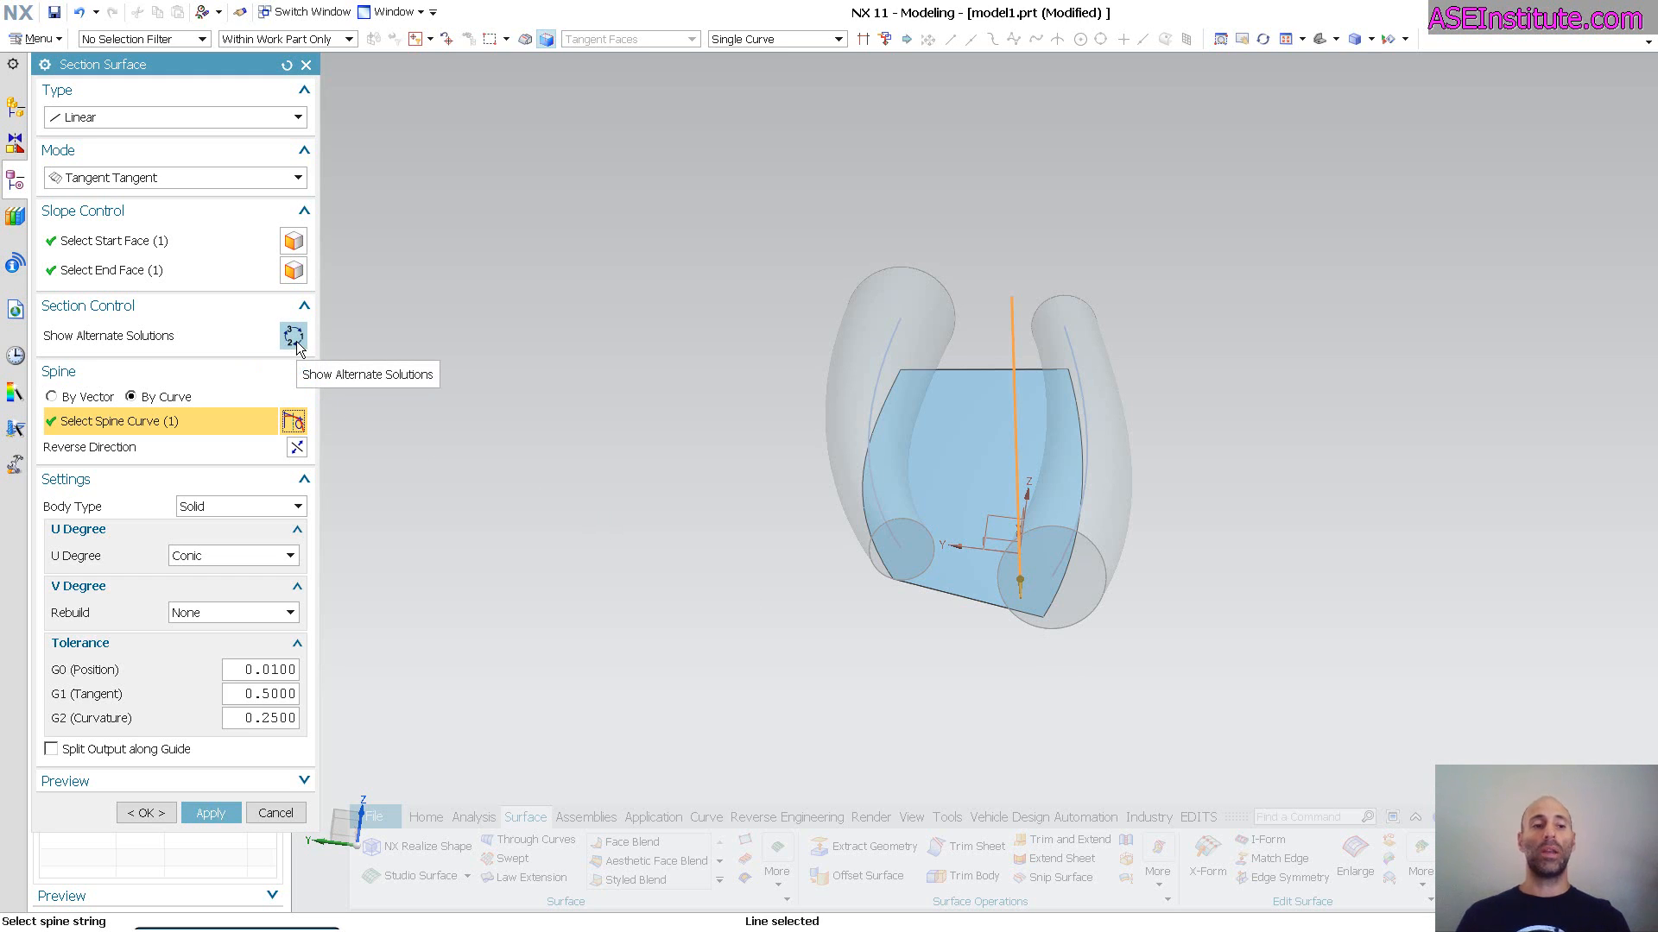
Step: Flip the tangent solution, create the linear surface, then hide all surface bodies leaving the three curves
click(293, 337)
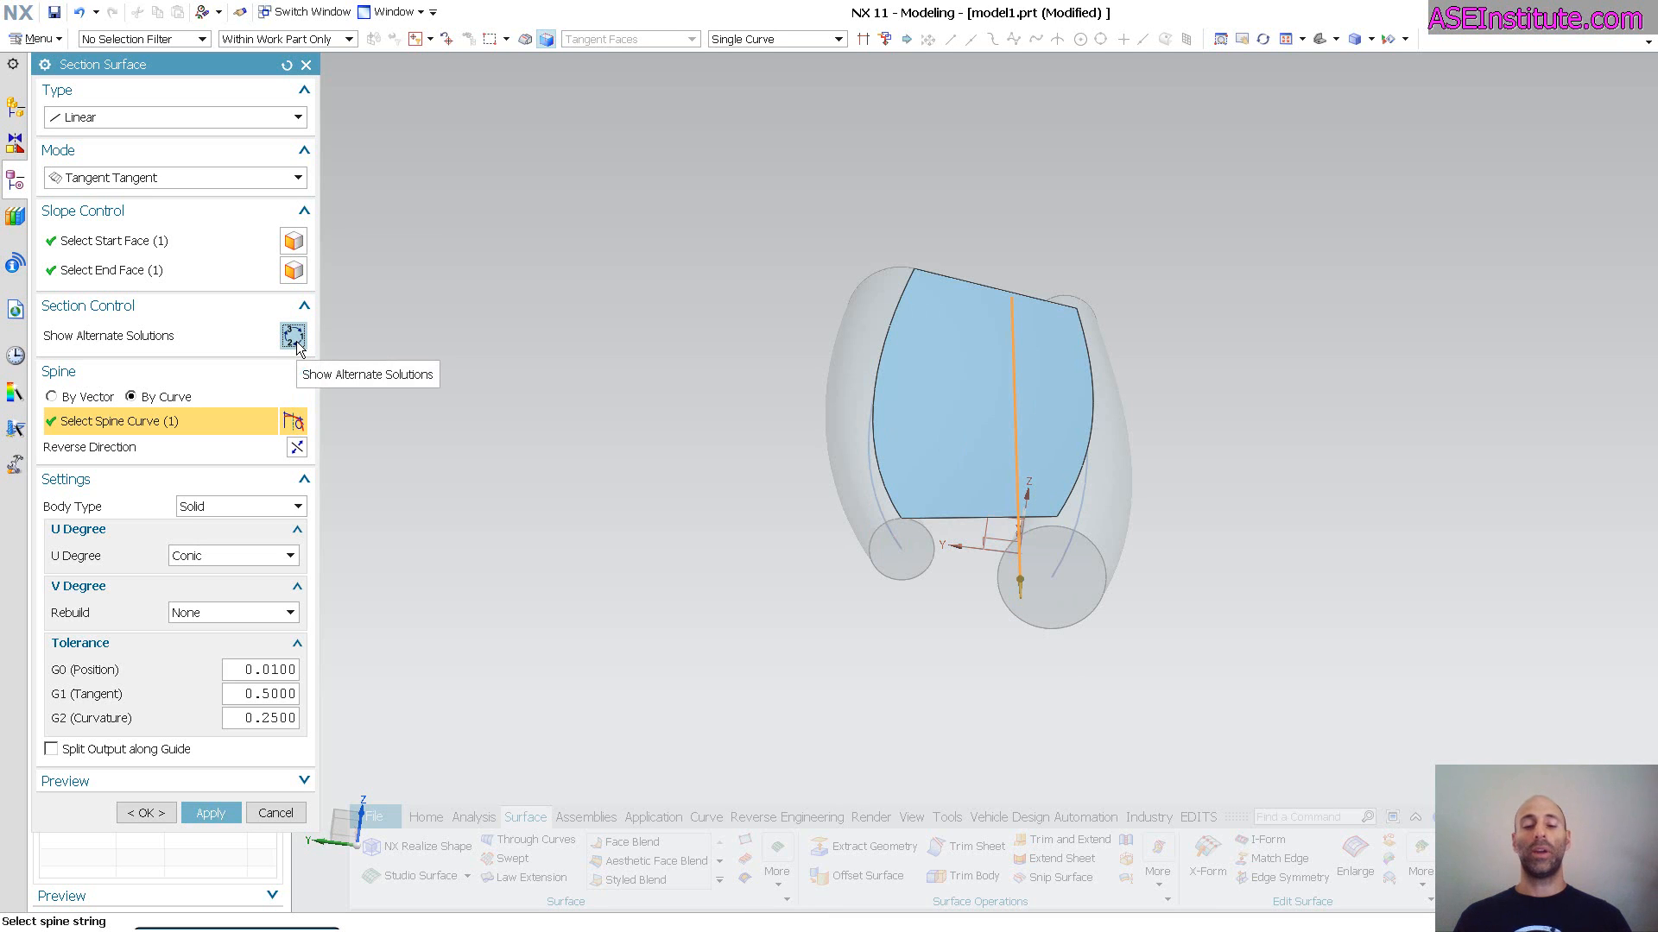
click(293, 336)
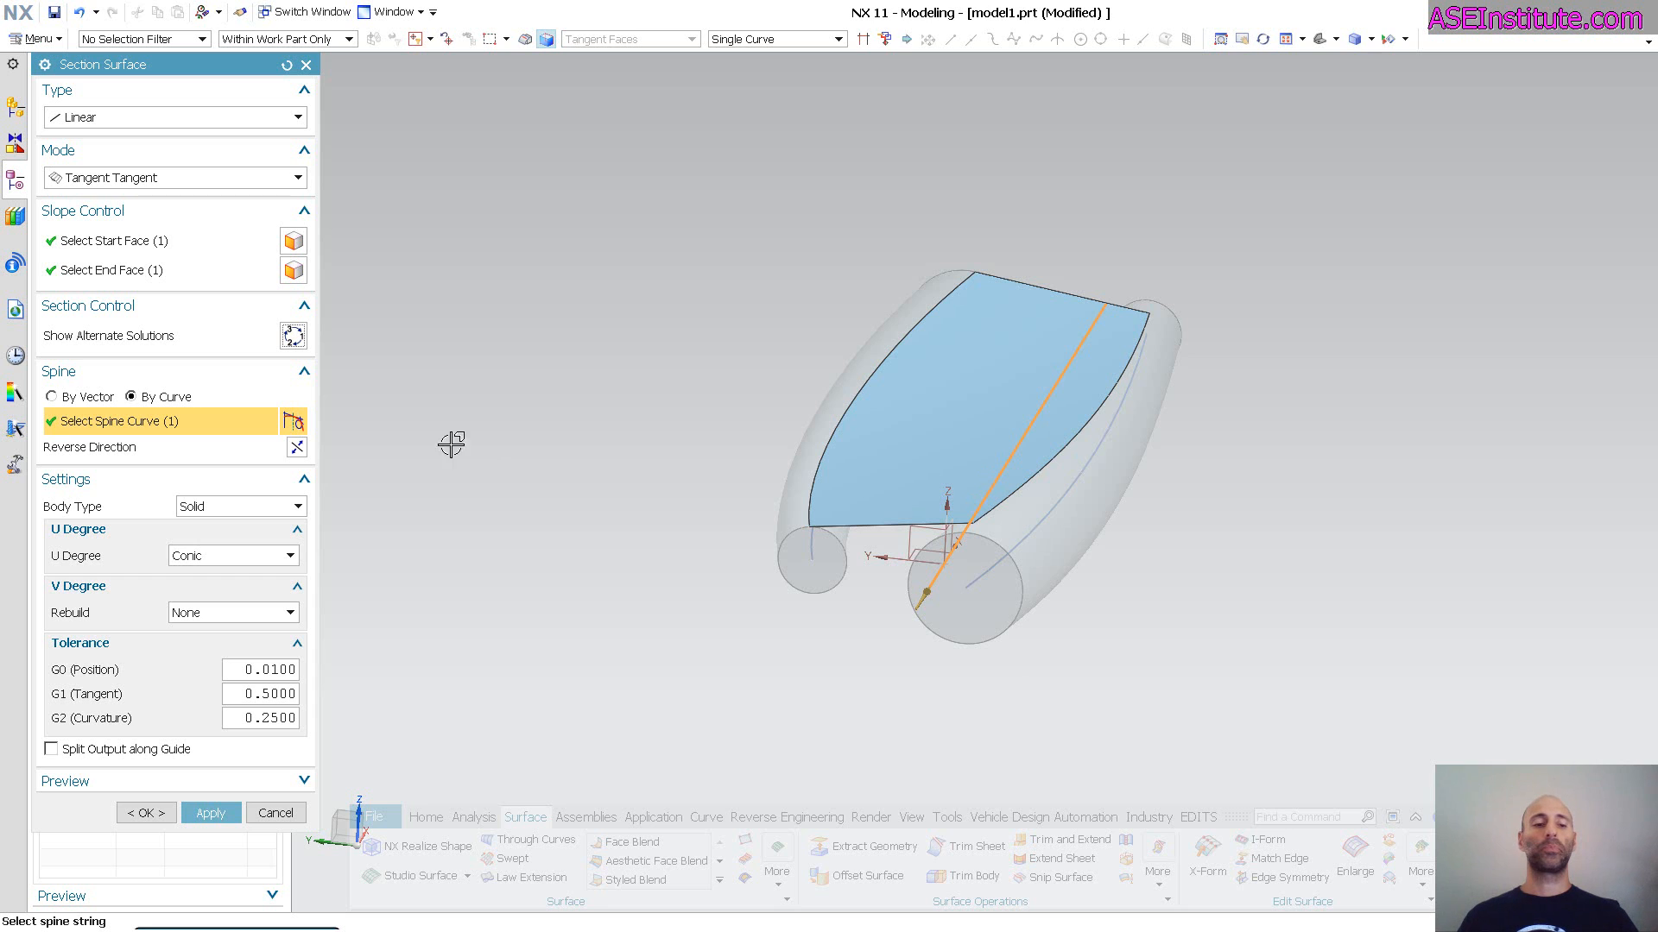
click(145, 814)
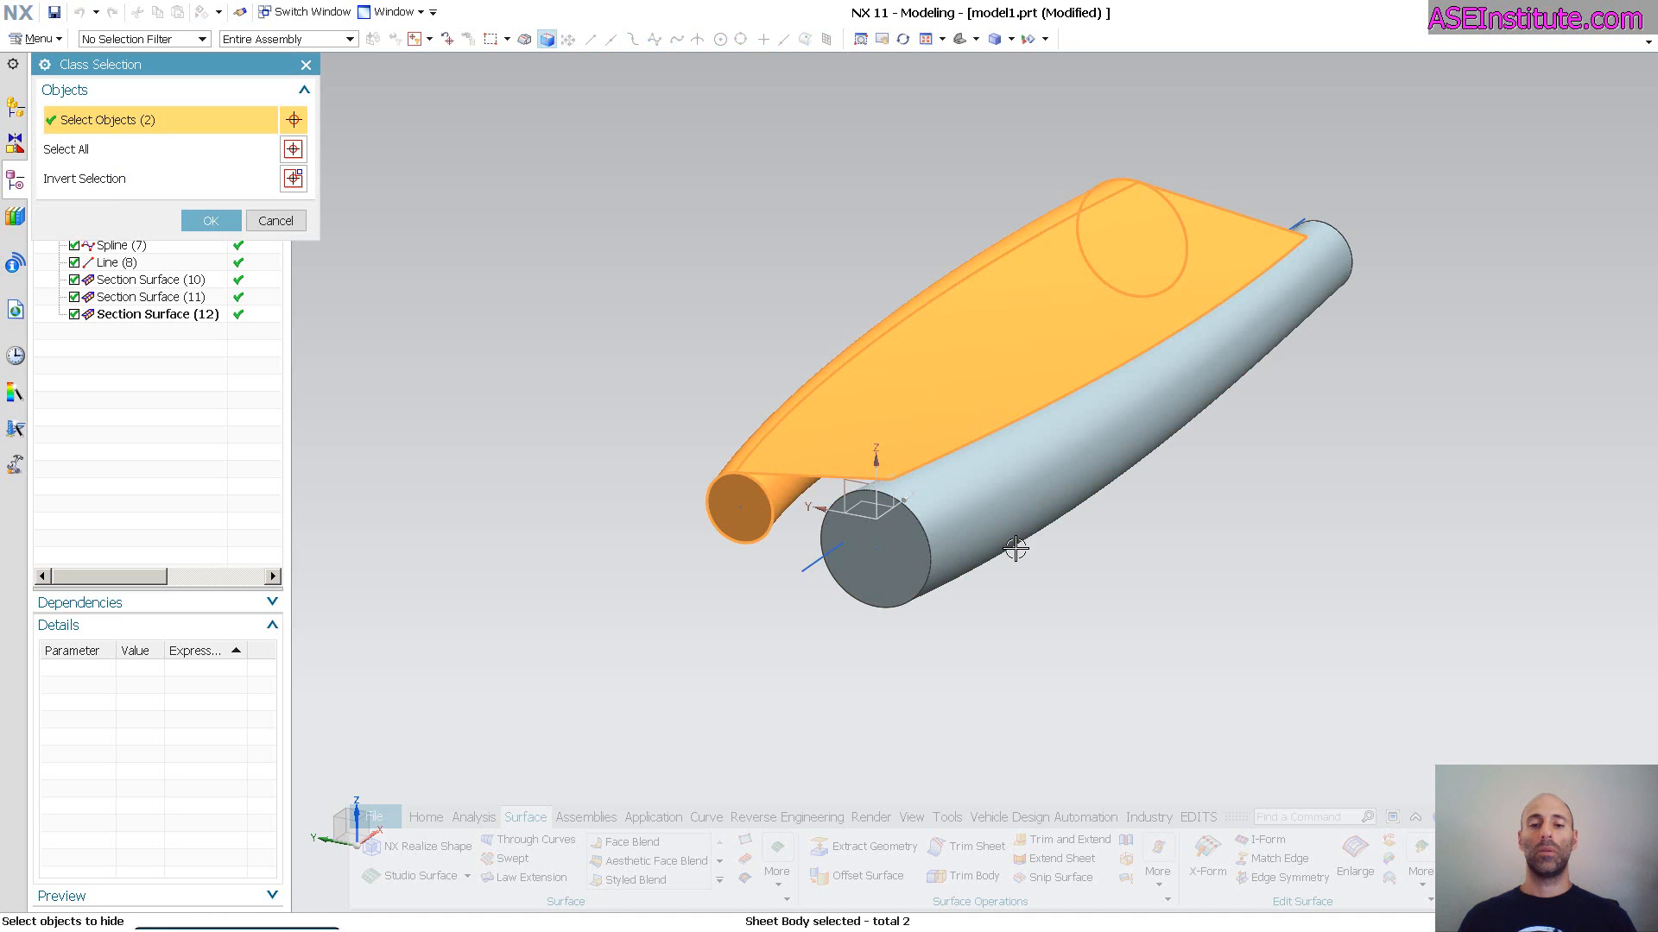
click(211, 219)
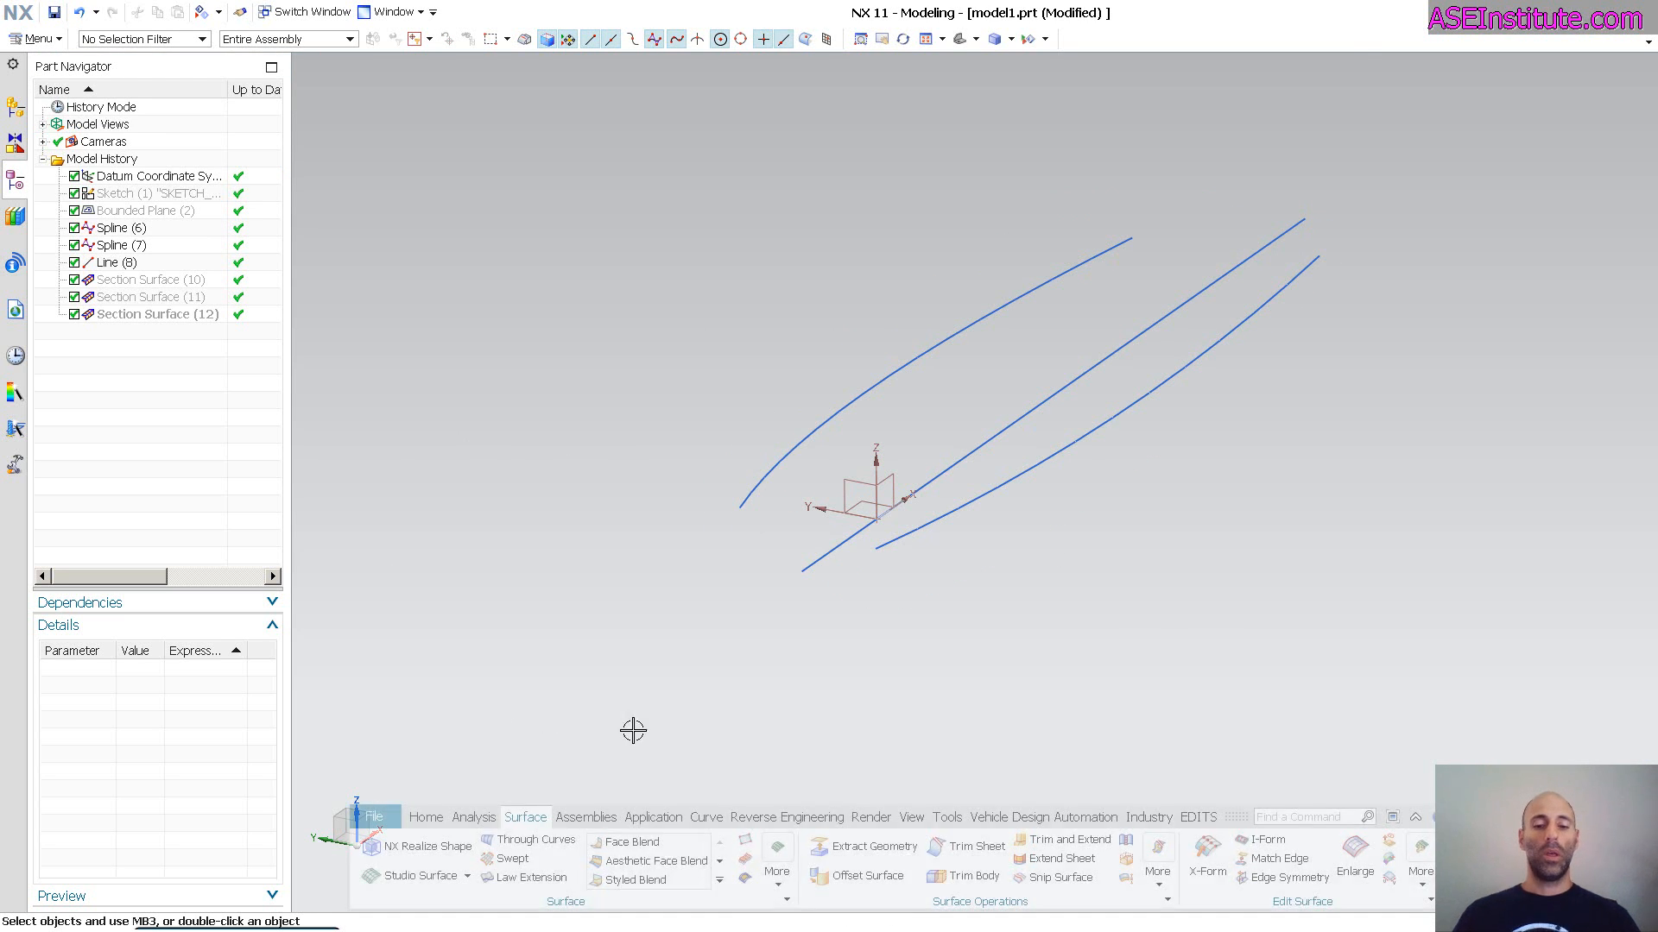
click(777, 846)
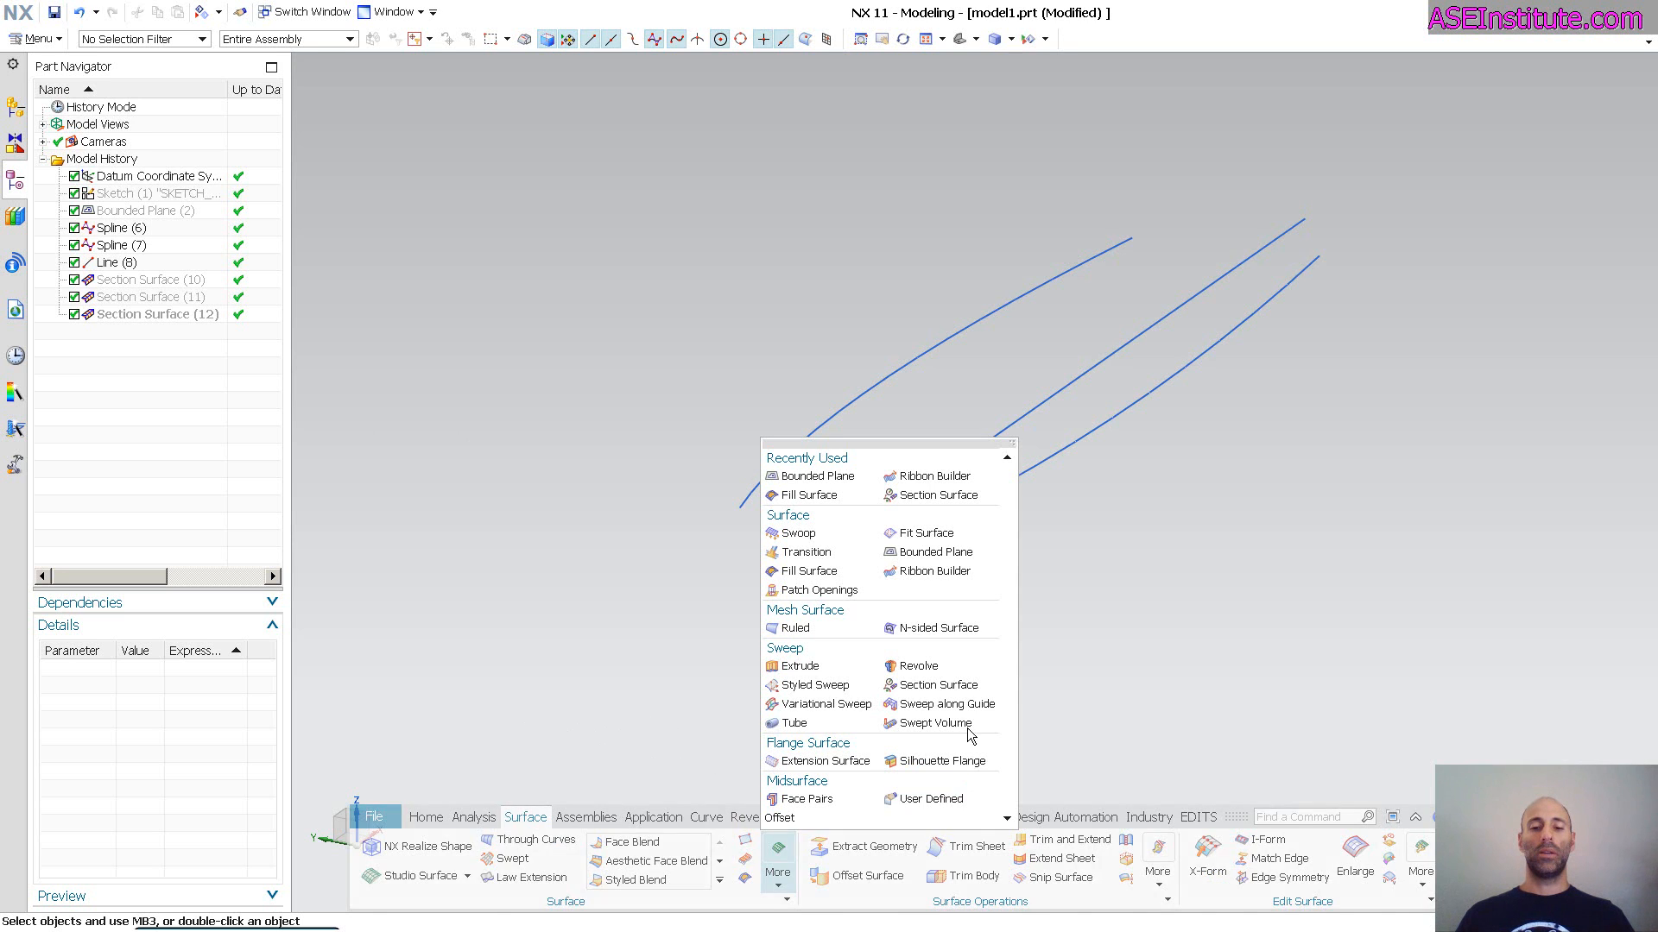
Step: Start a Circular section surface in Two Point Radius mode and pick the upper spline as start guide
click(934, 684)
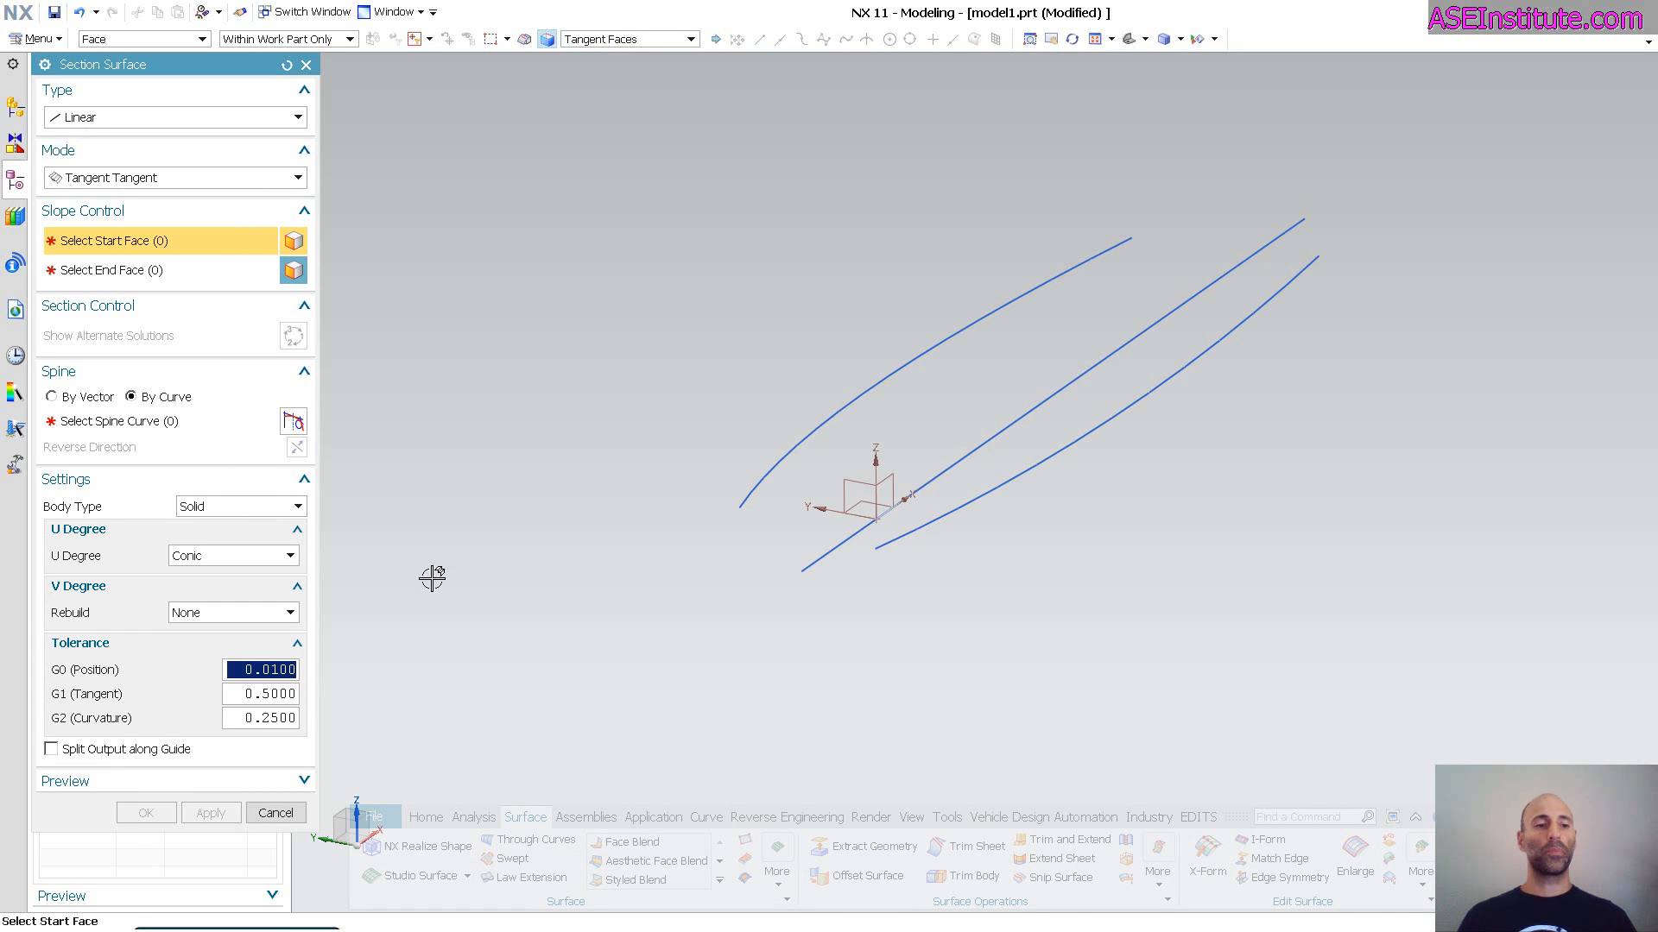
click(175, 178)
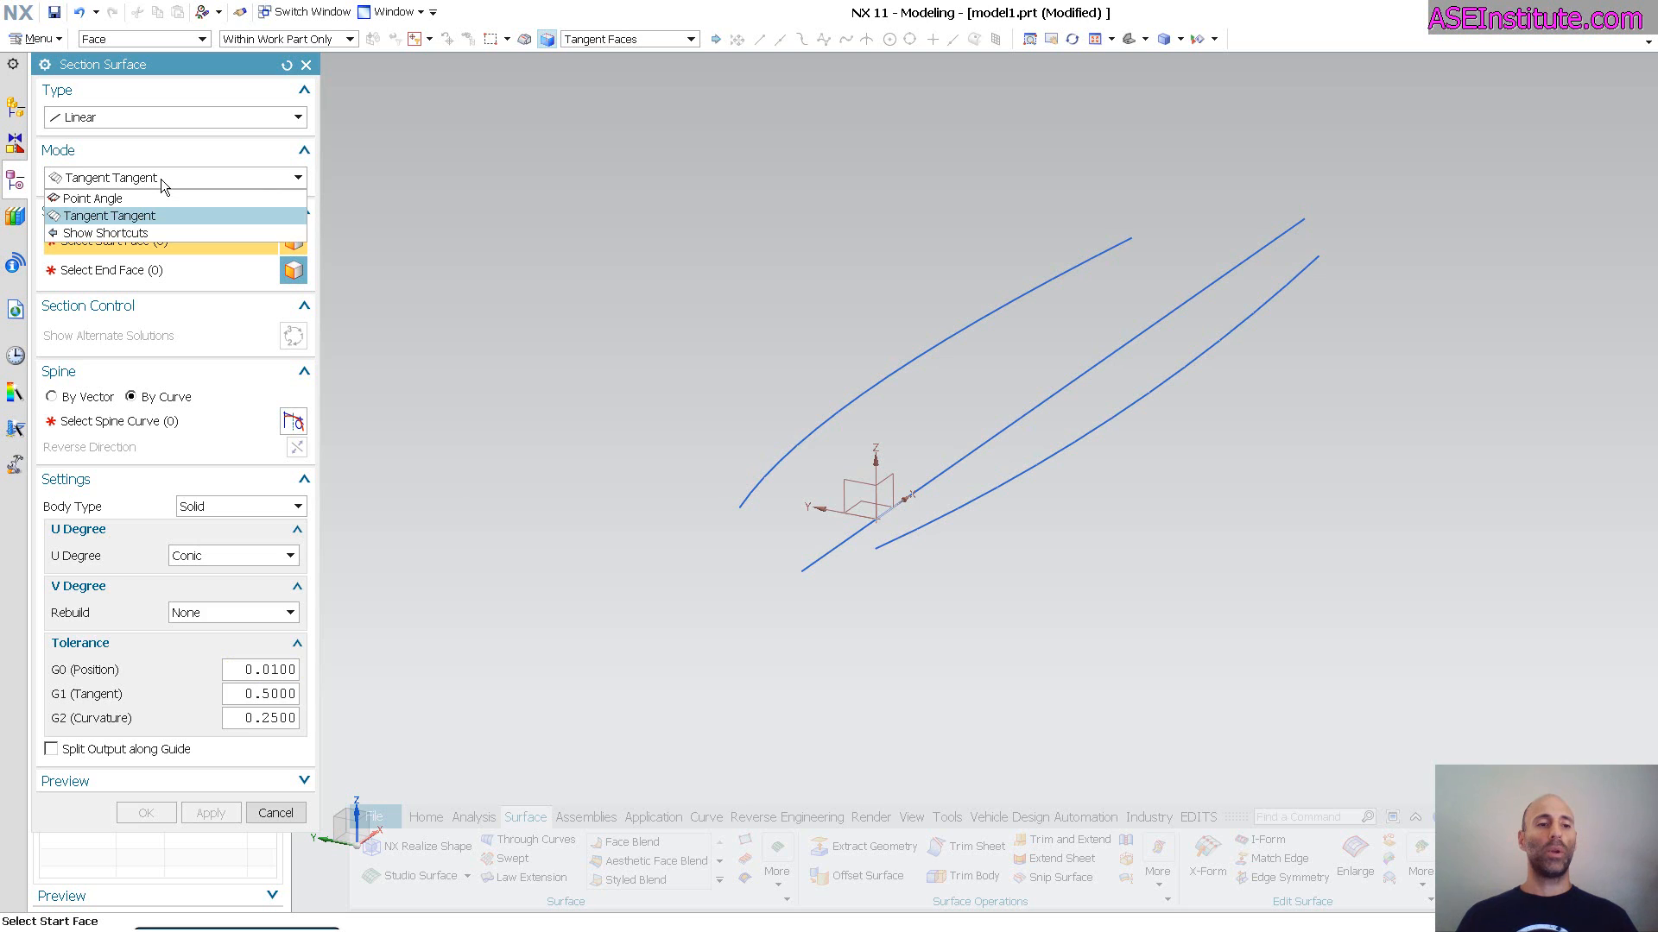
click(111, 215)
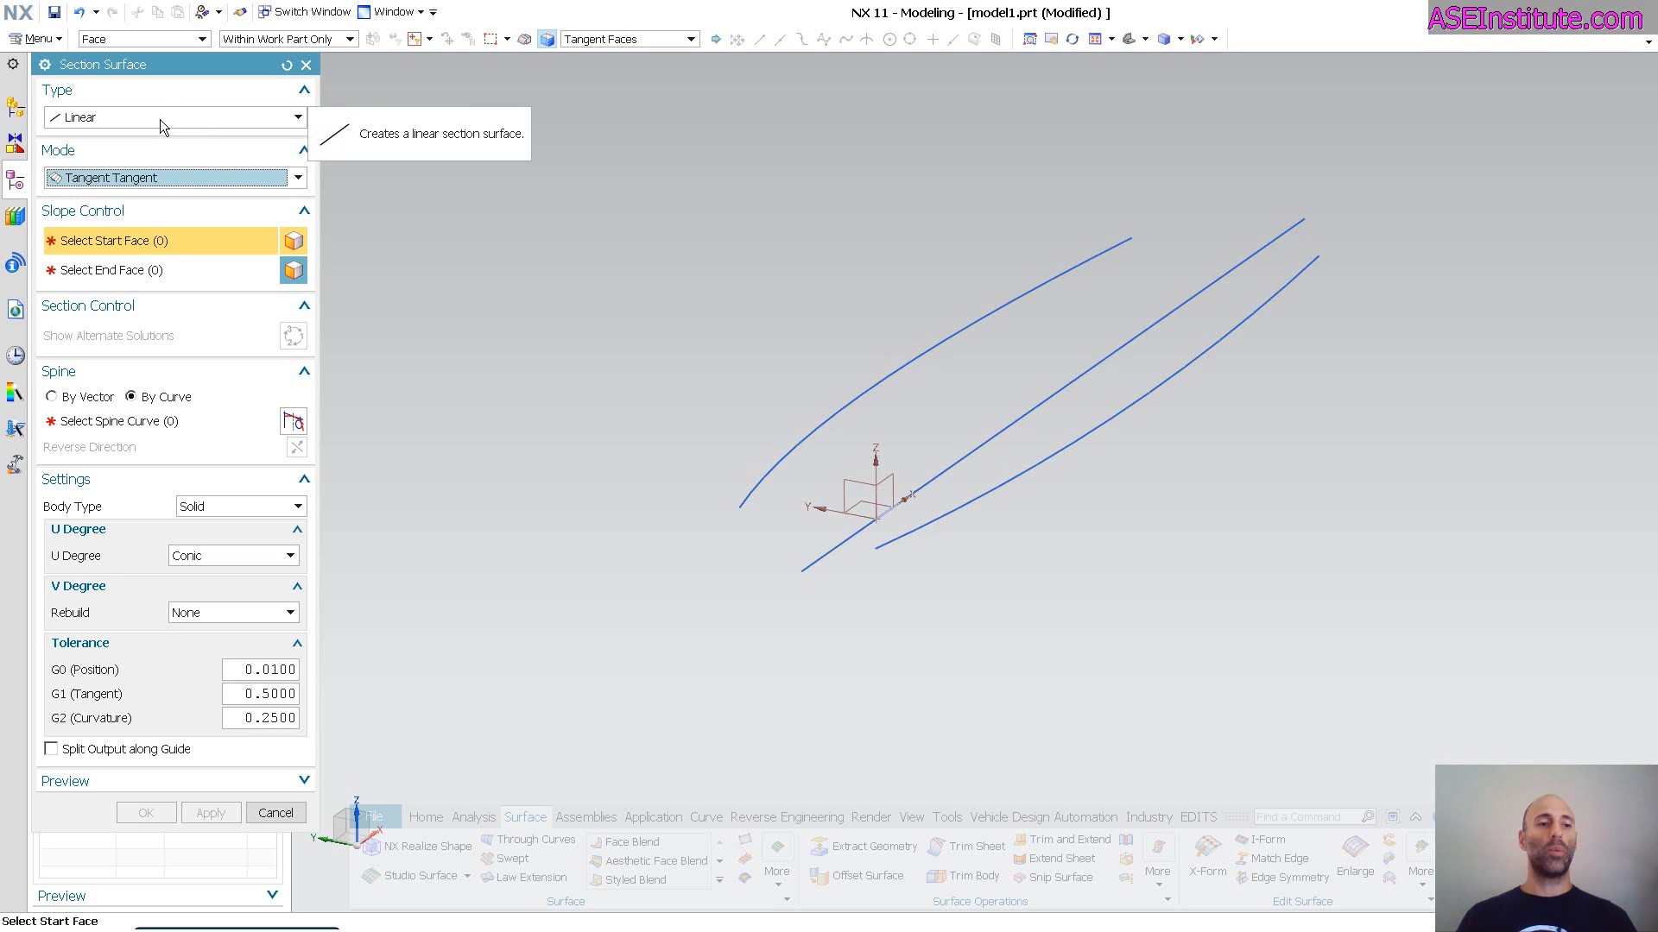
click(175, 118)
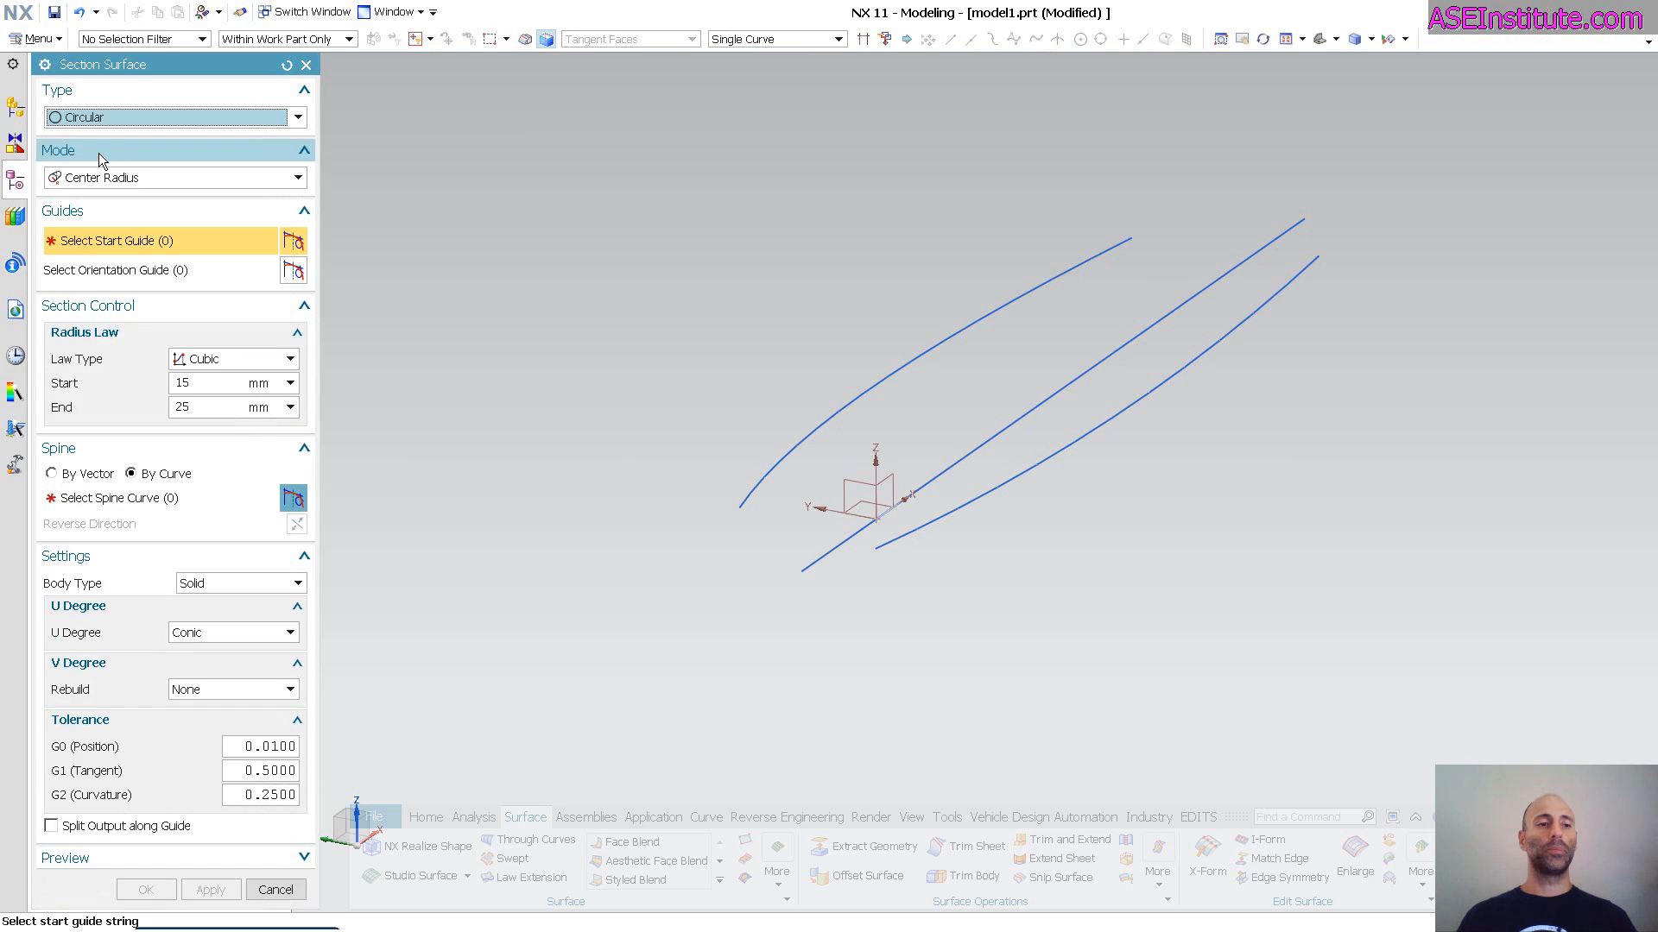
click(296, 178)
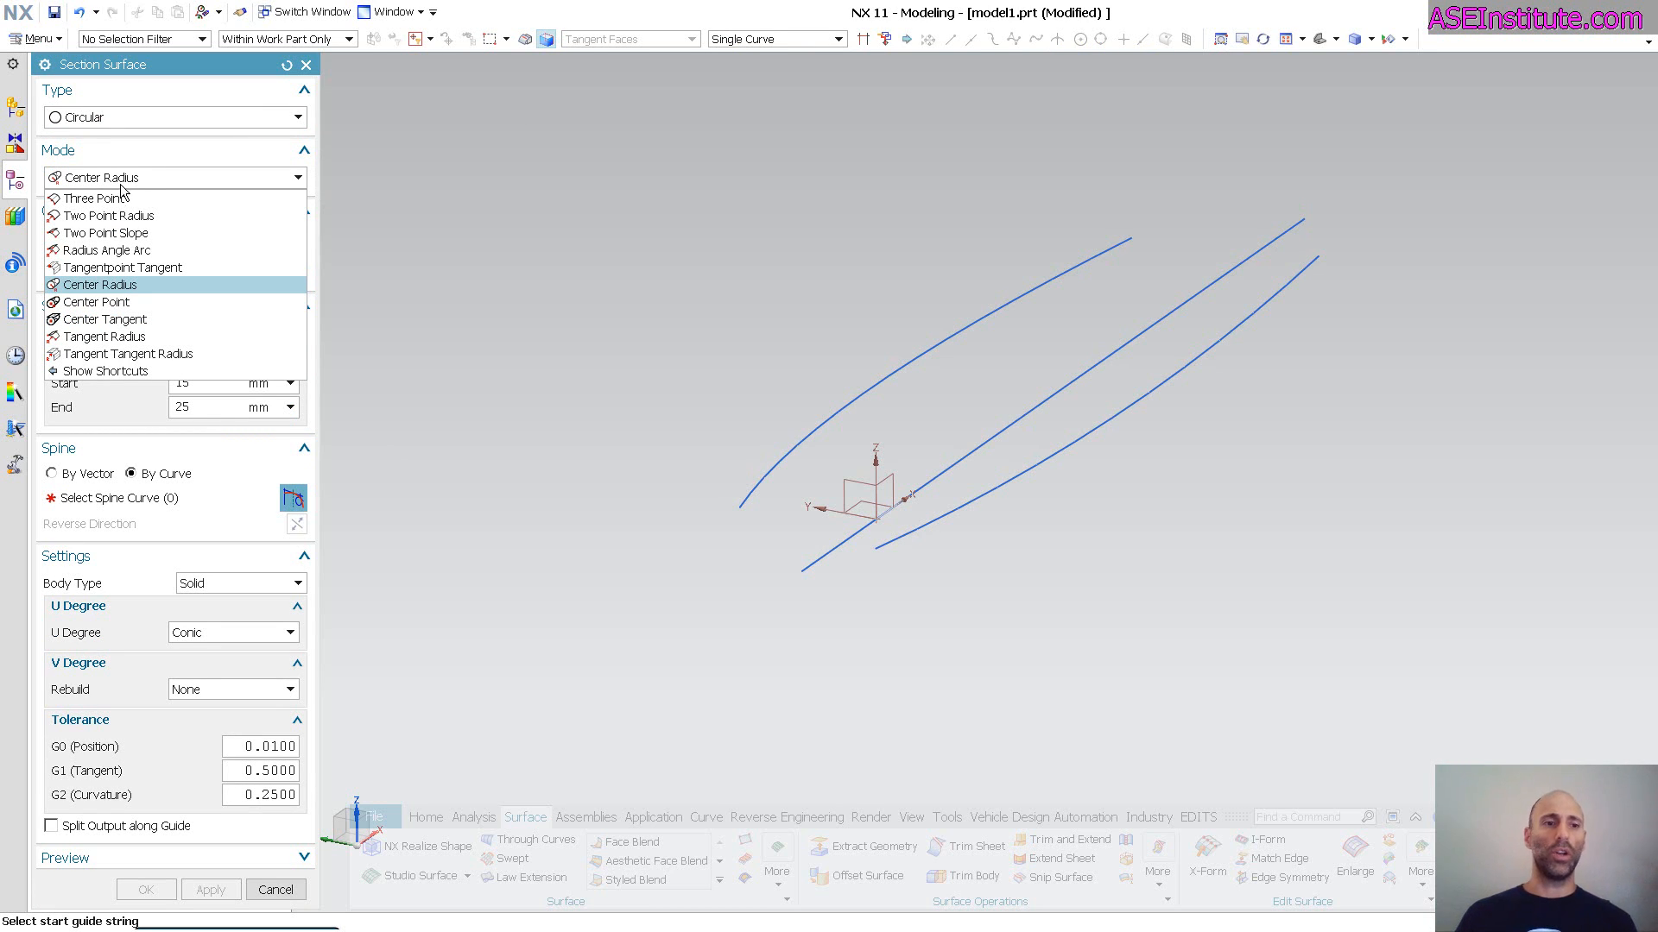
mouse_move(106, 215)
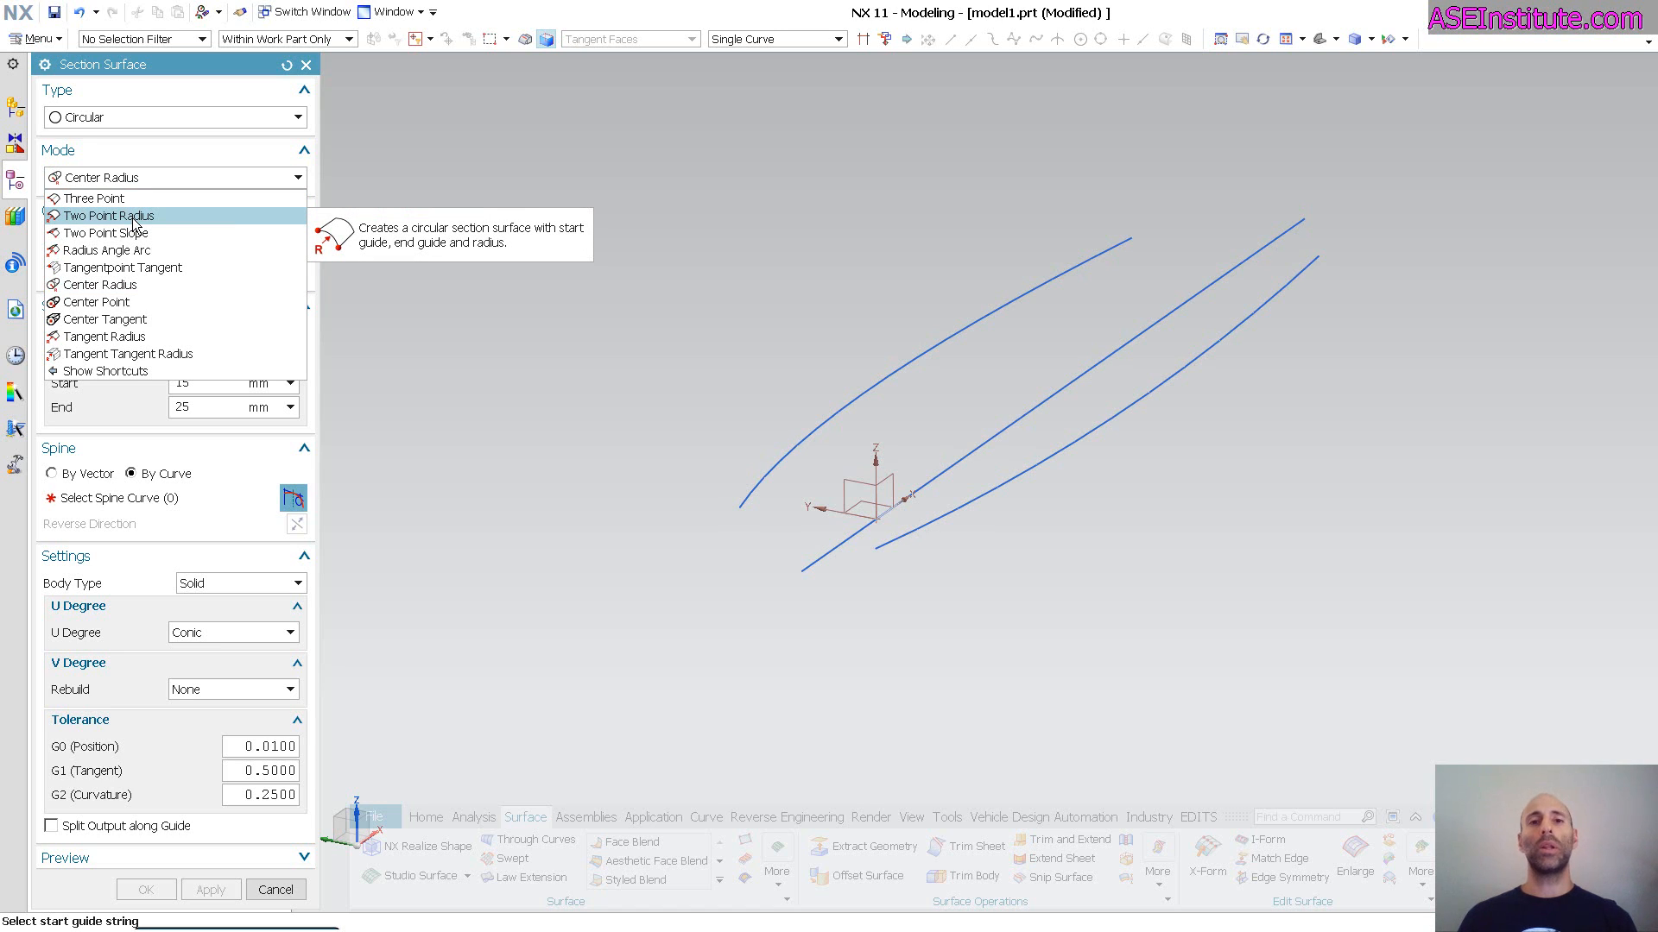
click(107, 216)
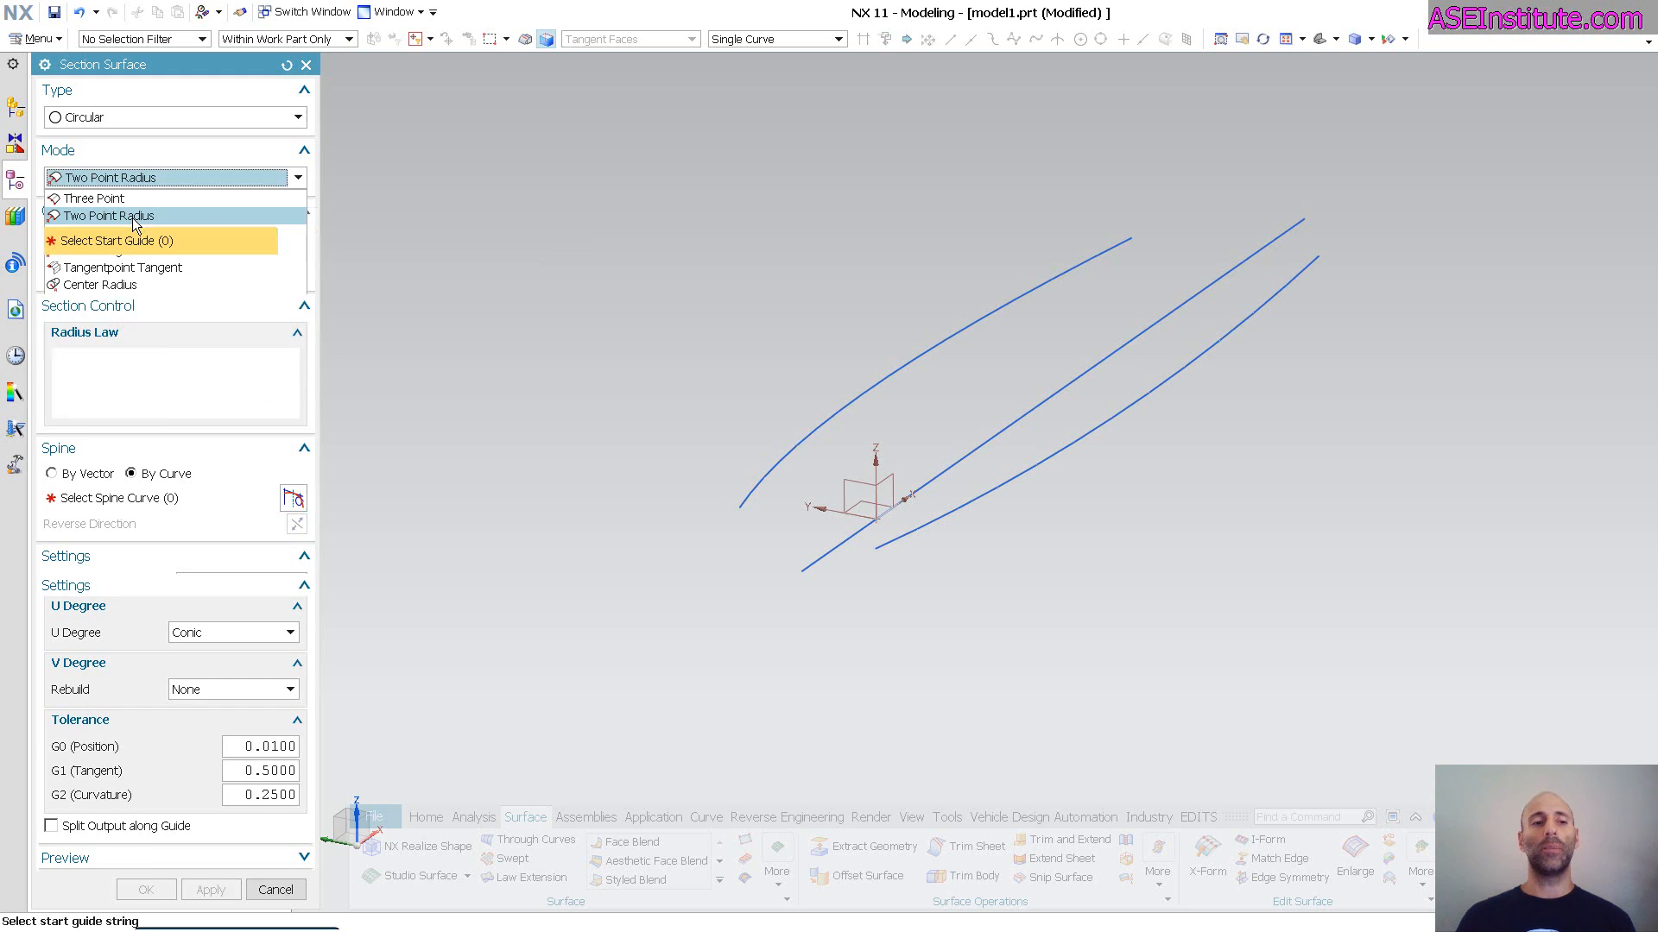
click(110, 216)
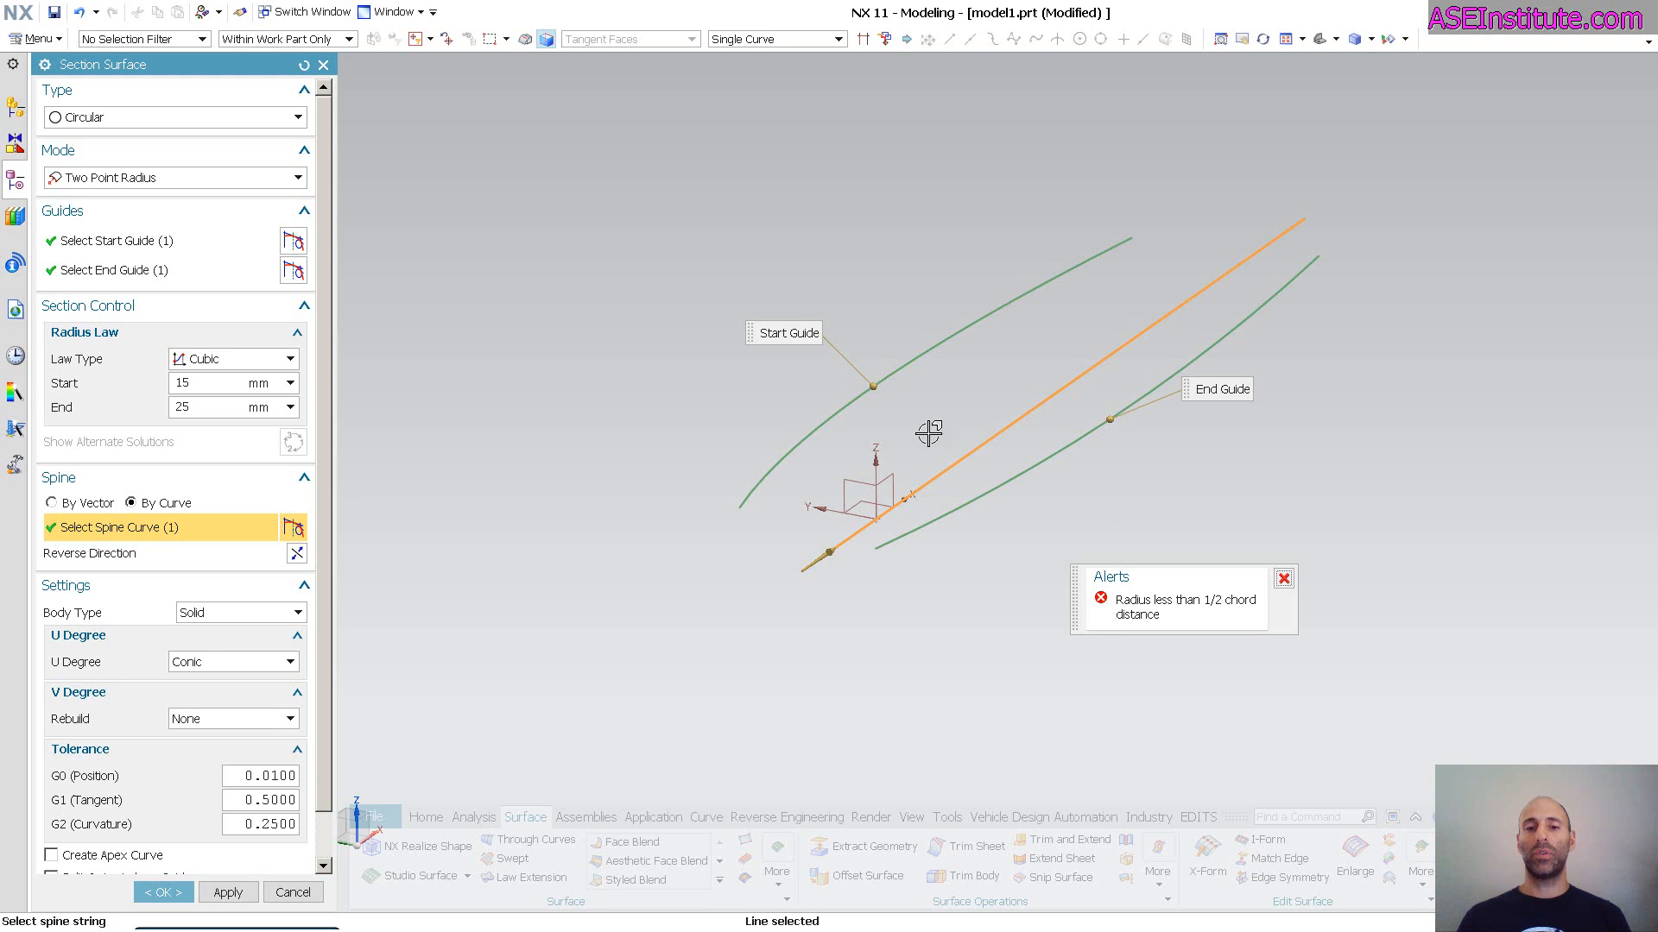
mouse_move(955, 478)
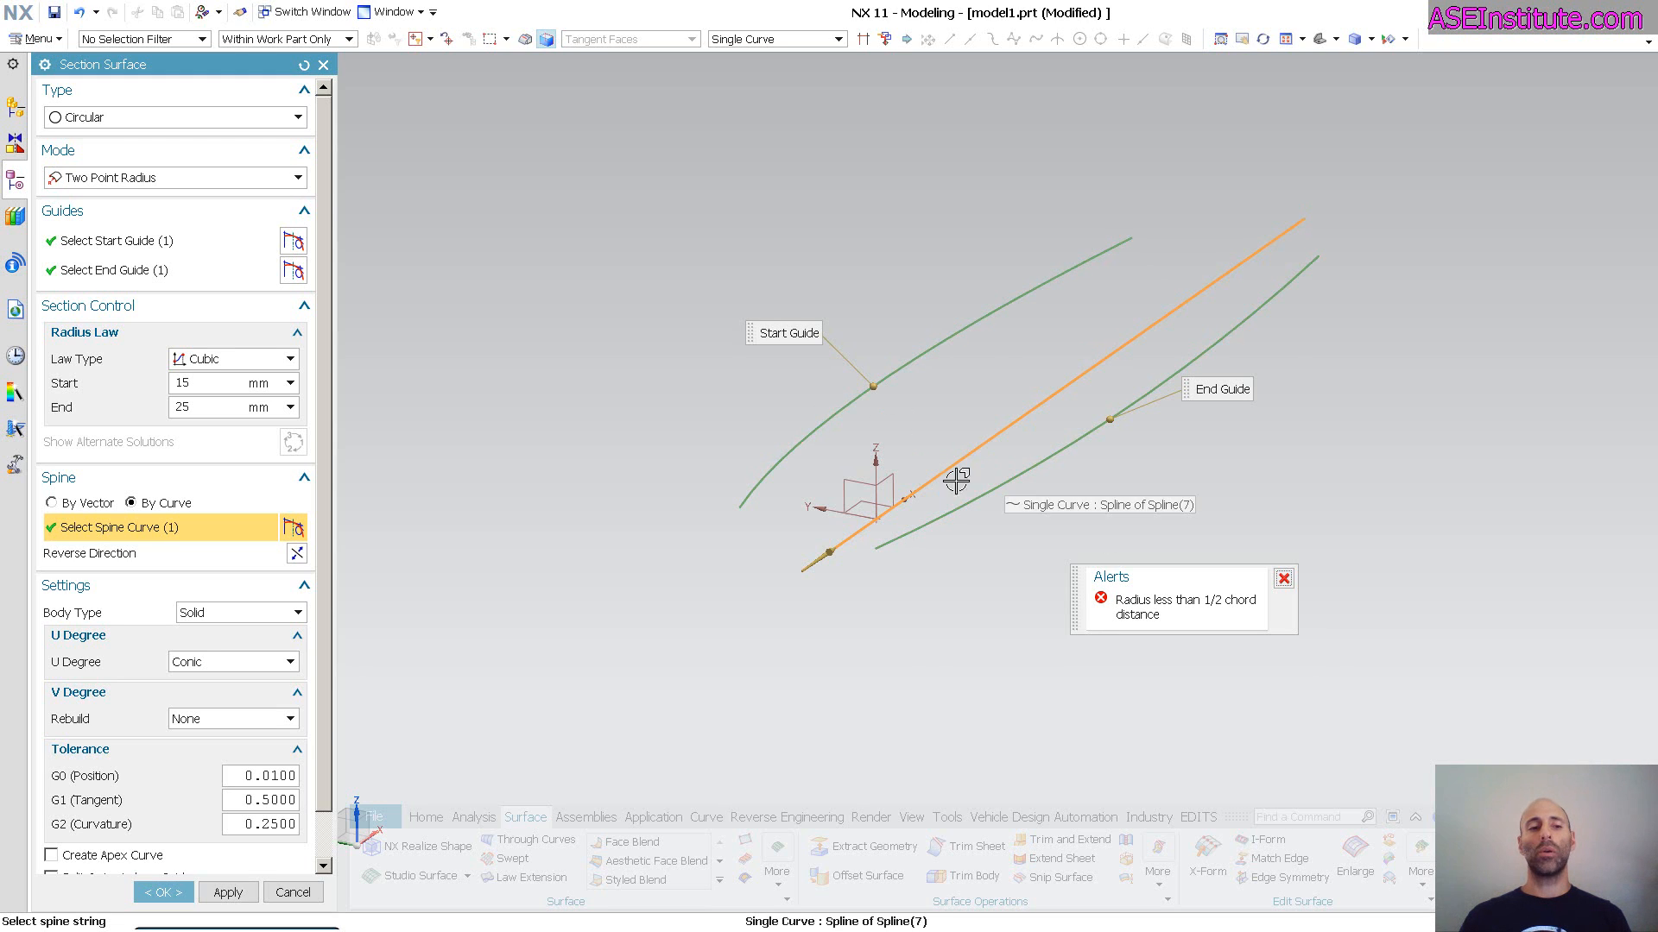
Step: Set the radius law to Constant with a 100 mm radius
click(290, 359)
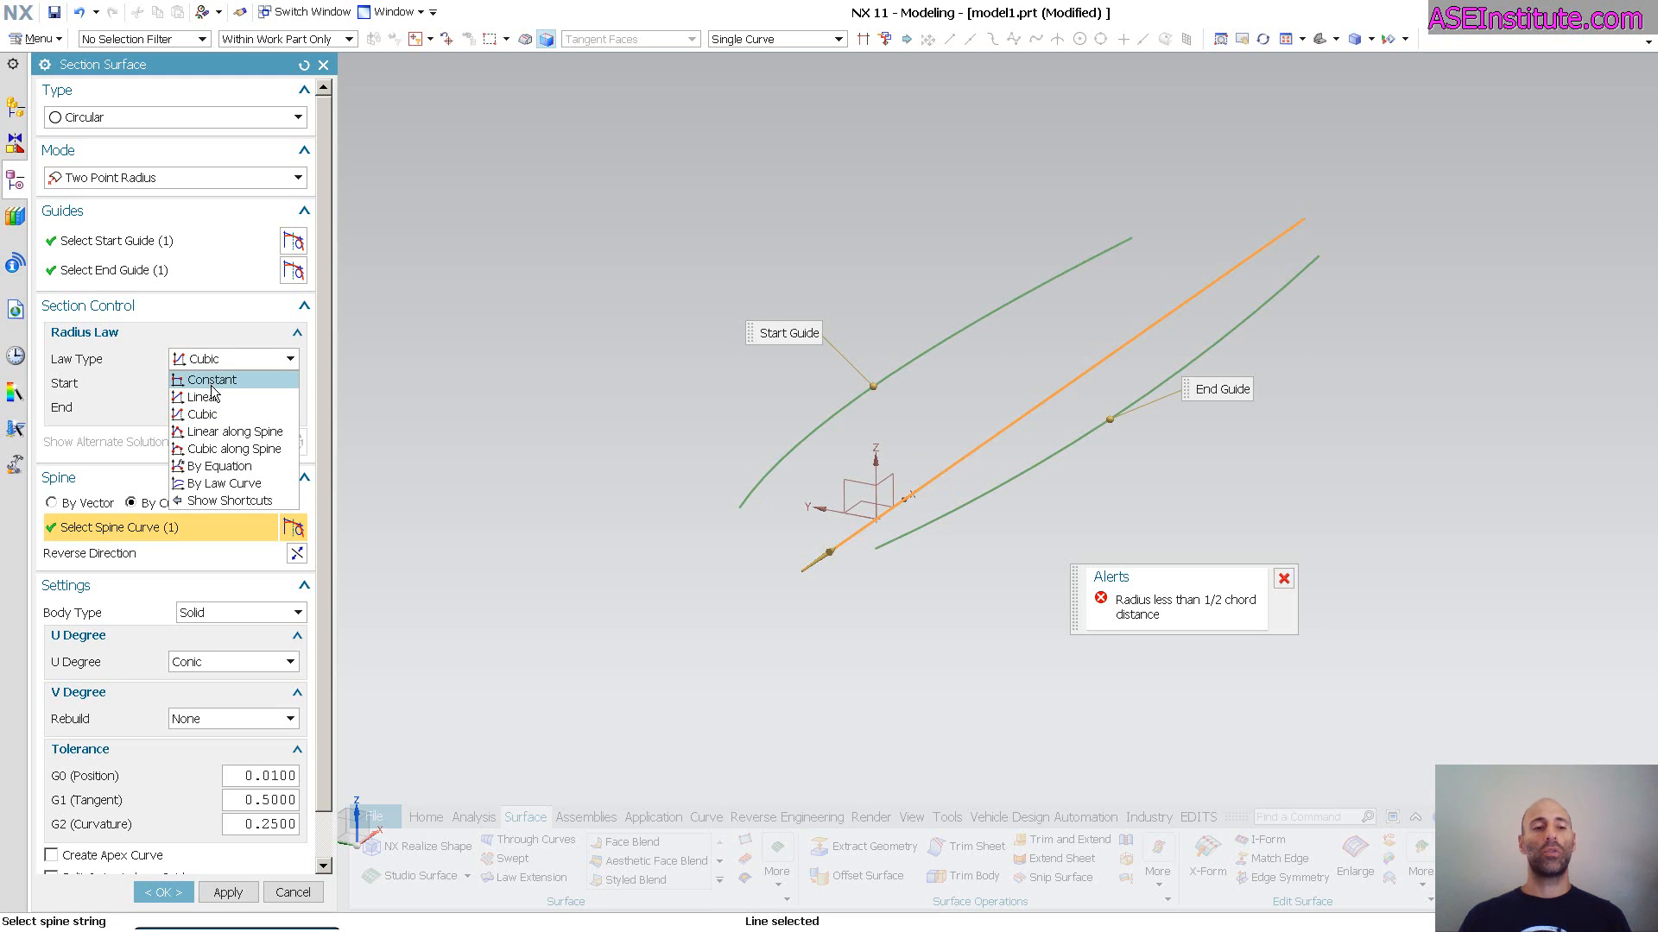
click(209, 378)
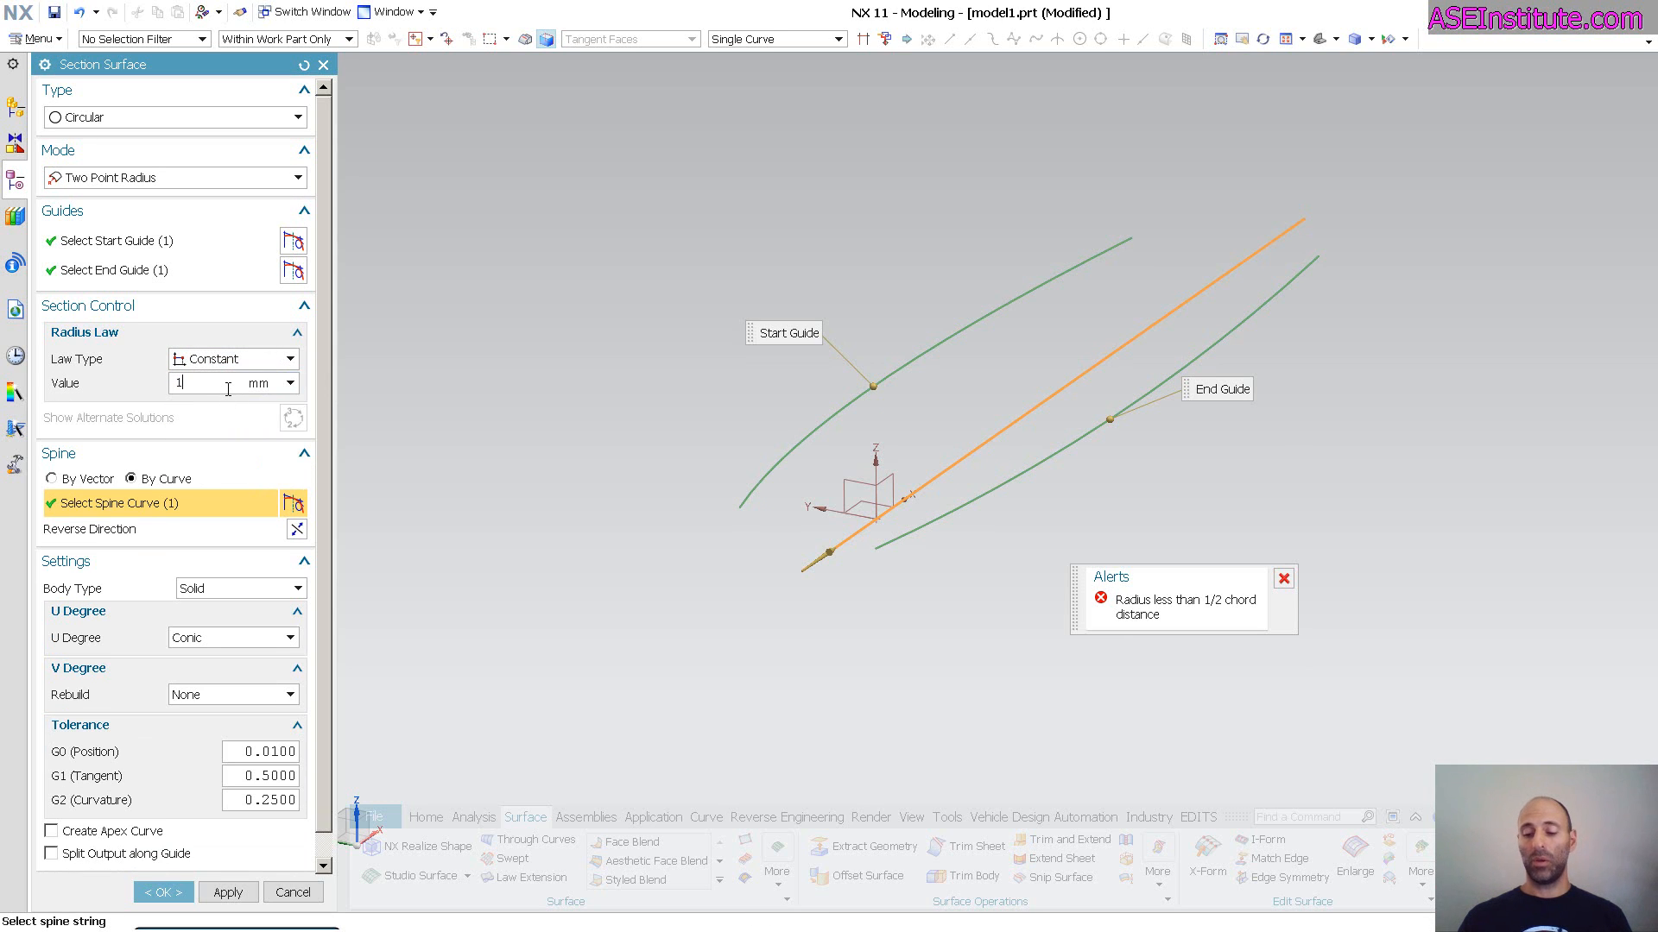
text(100)
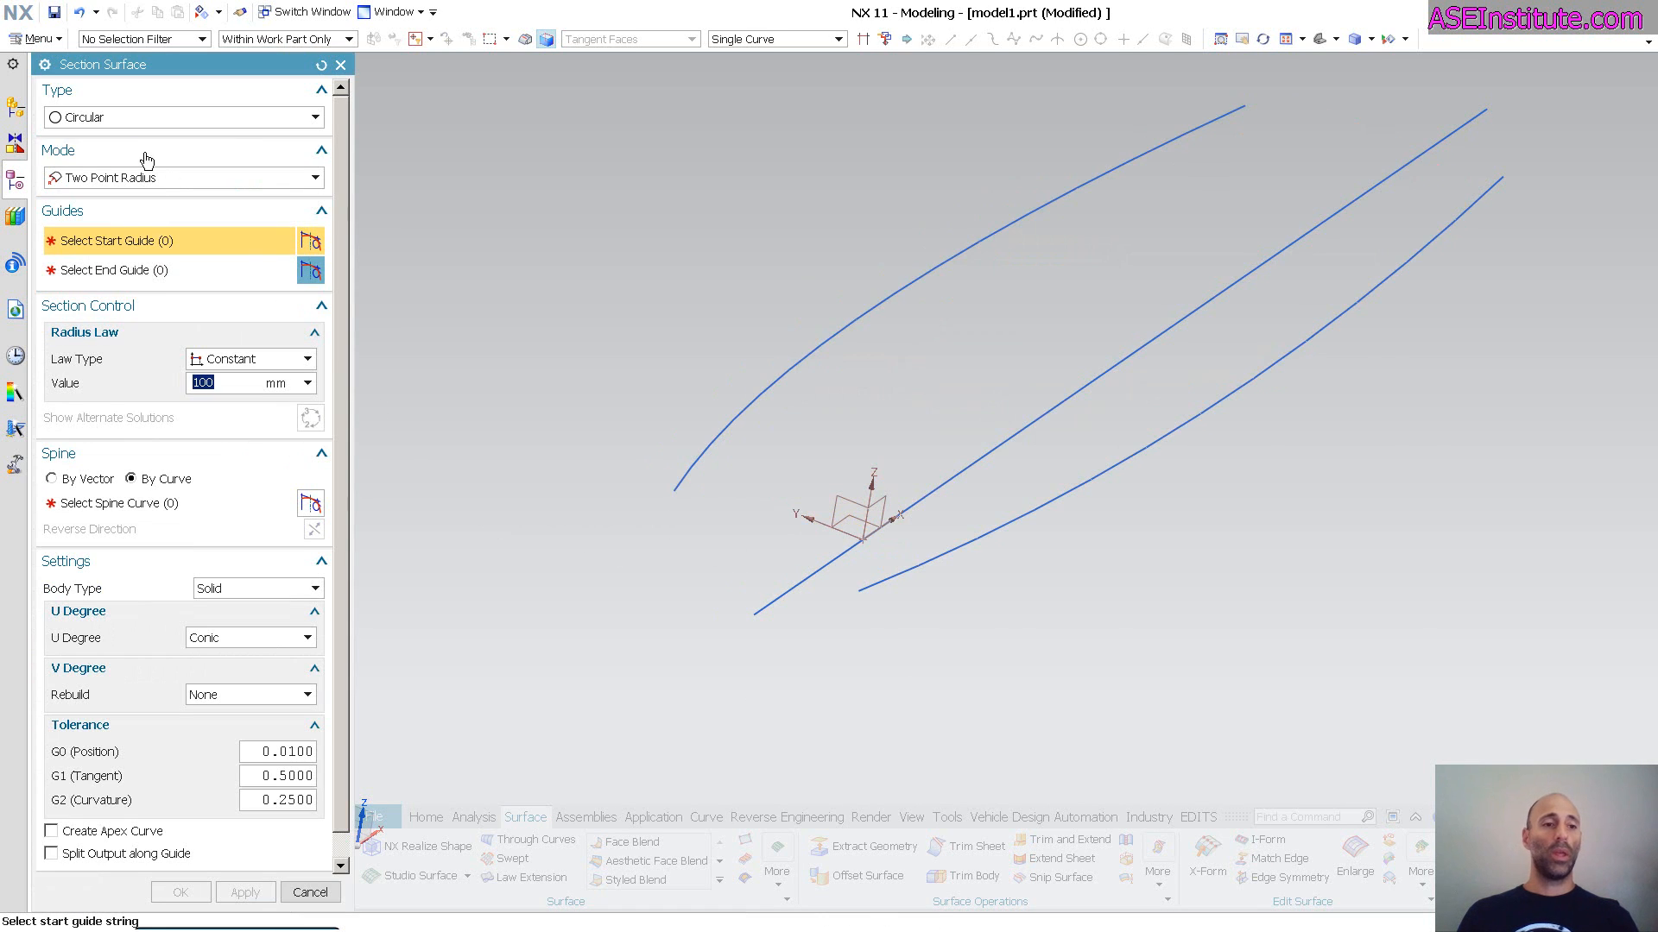
click(181, 176)
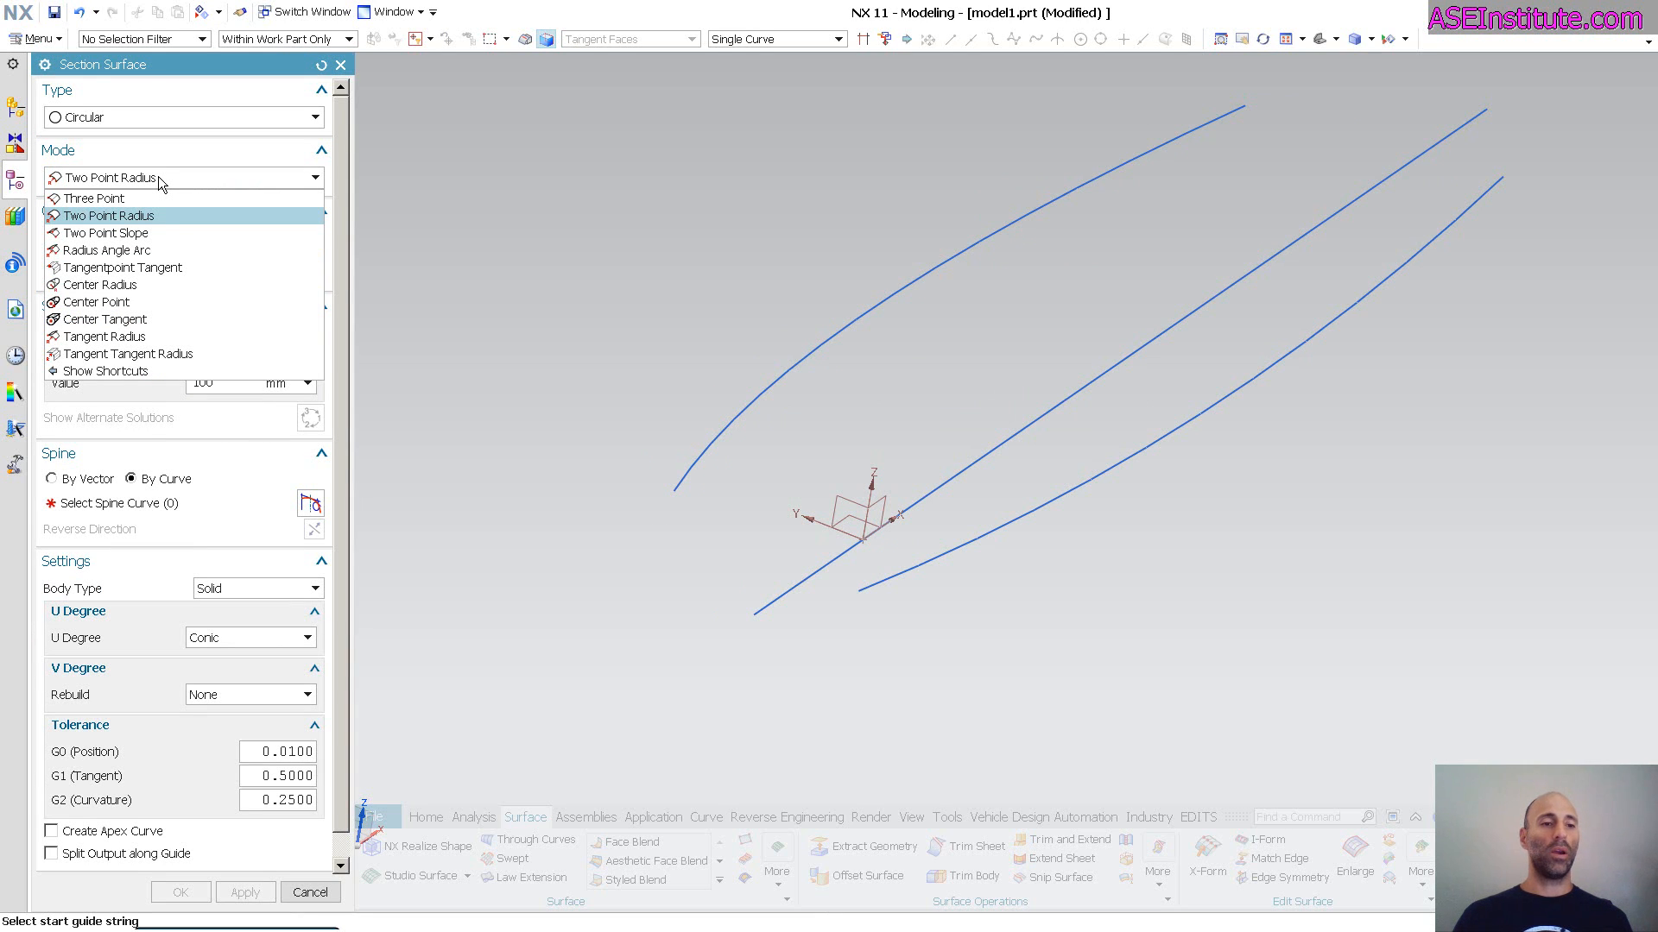
mouse_move(106, 233)
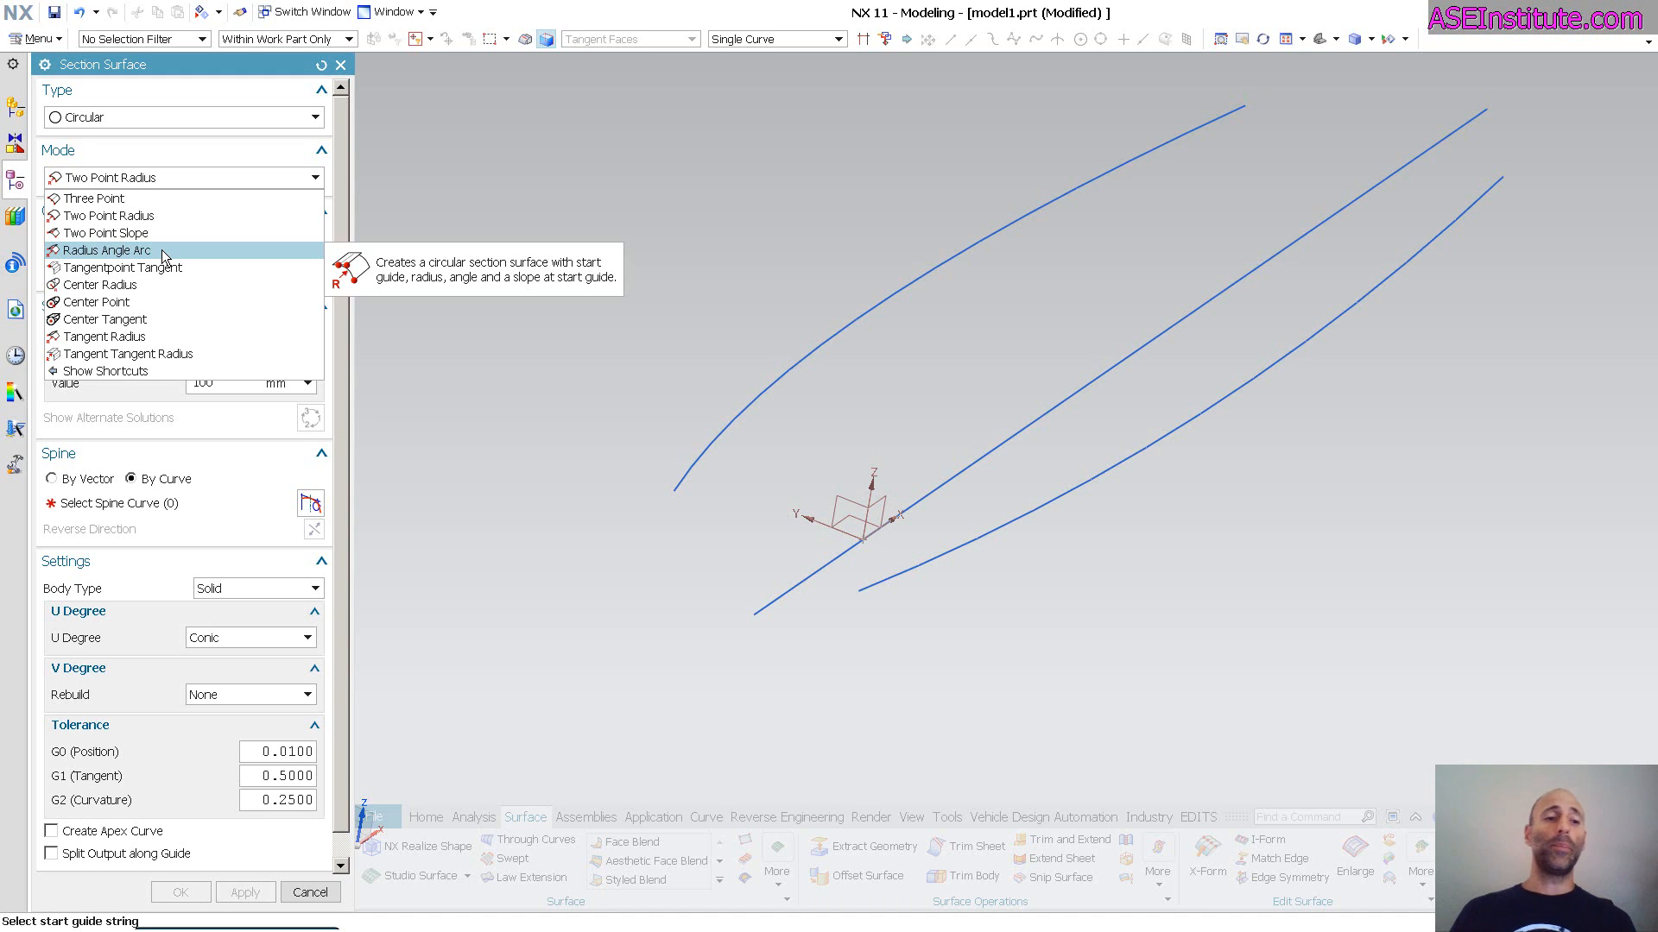
Step: Finish the section surface and create the first Law Extension face from a spline
click(179, 891)
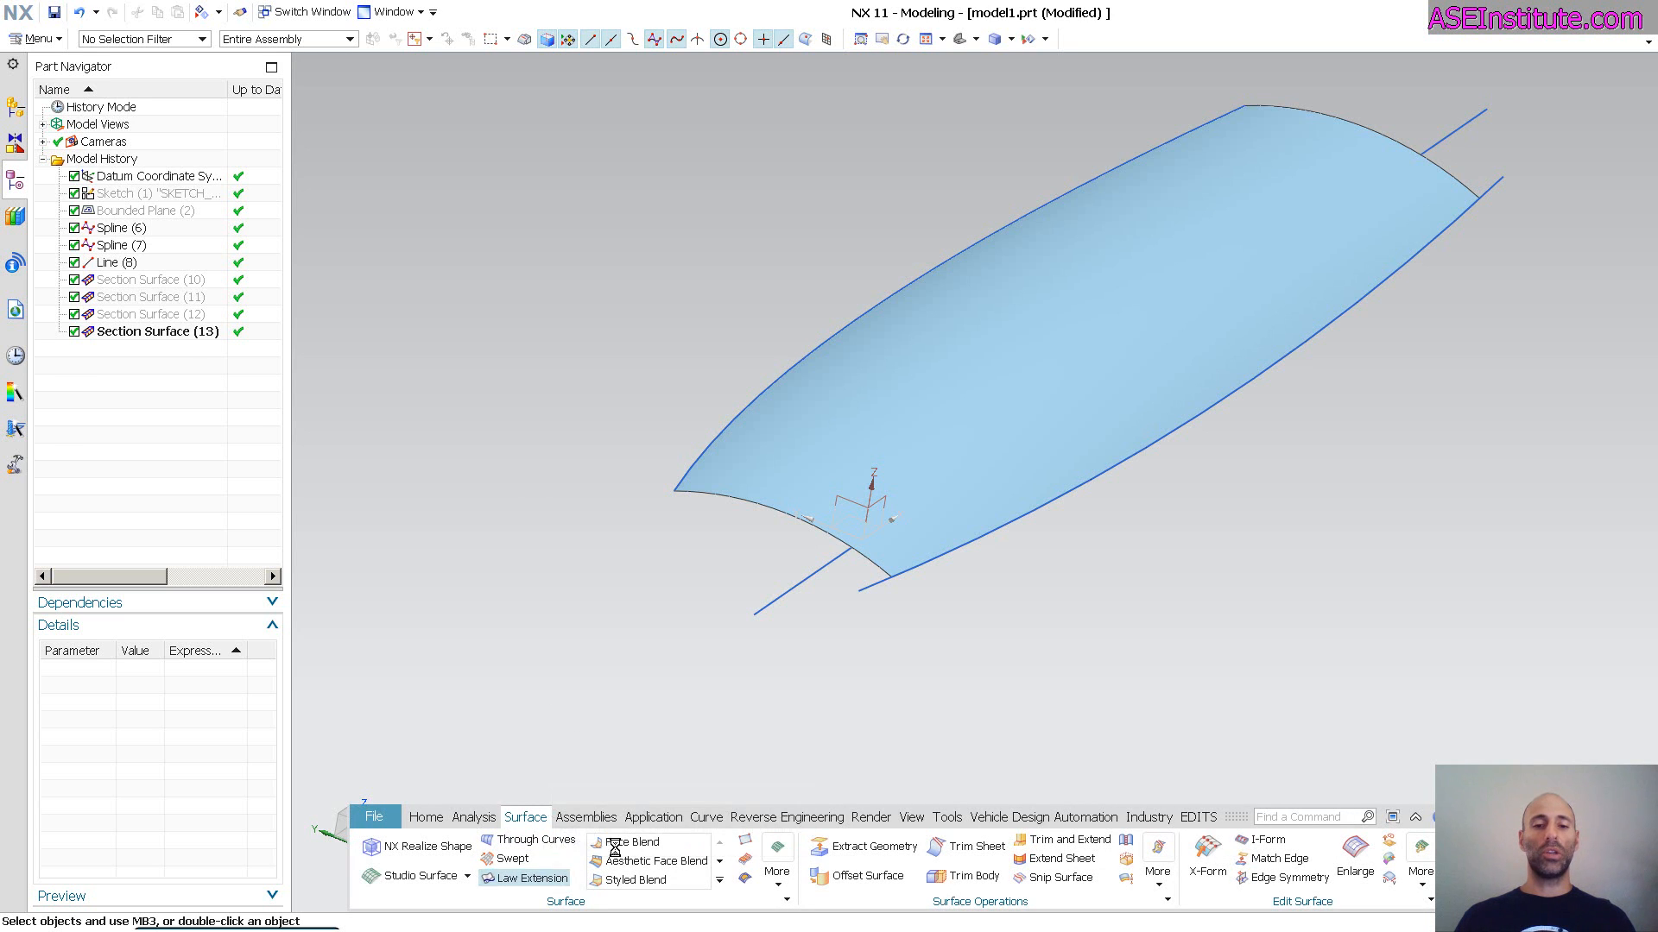
click(530, 878)
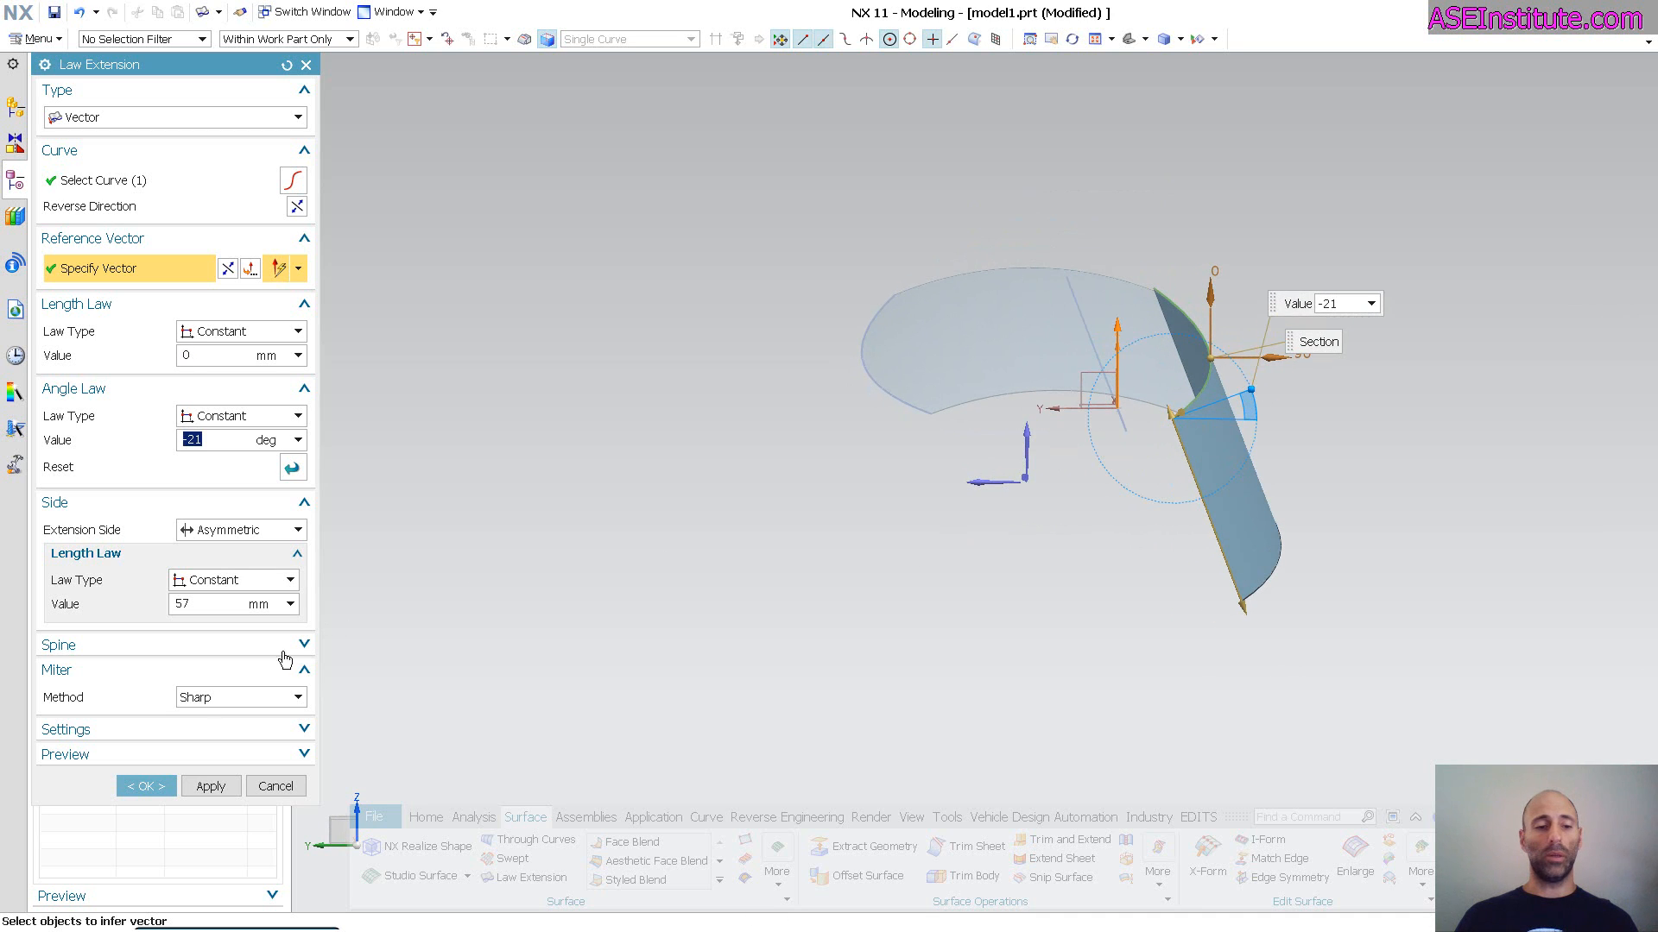
click(145, 786)
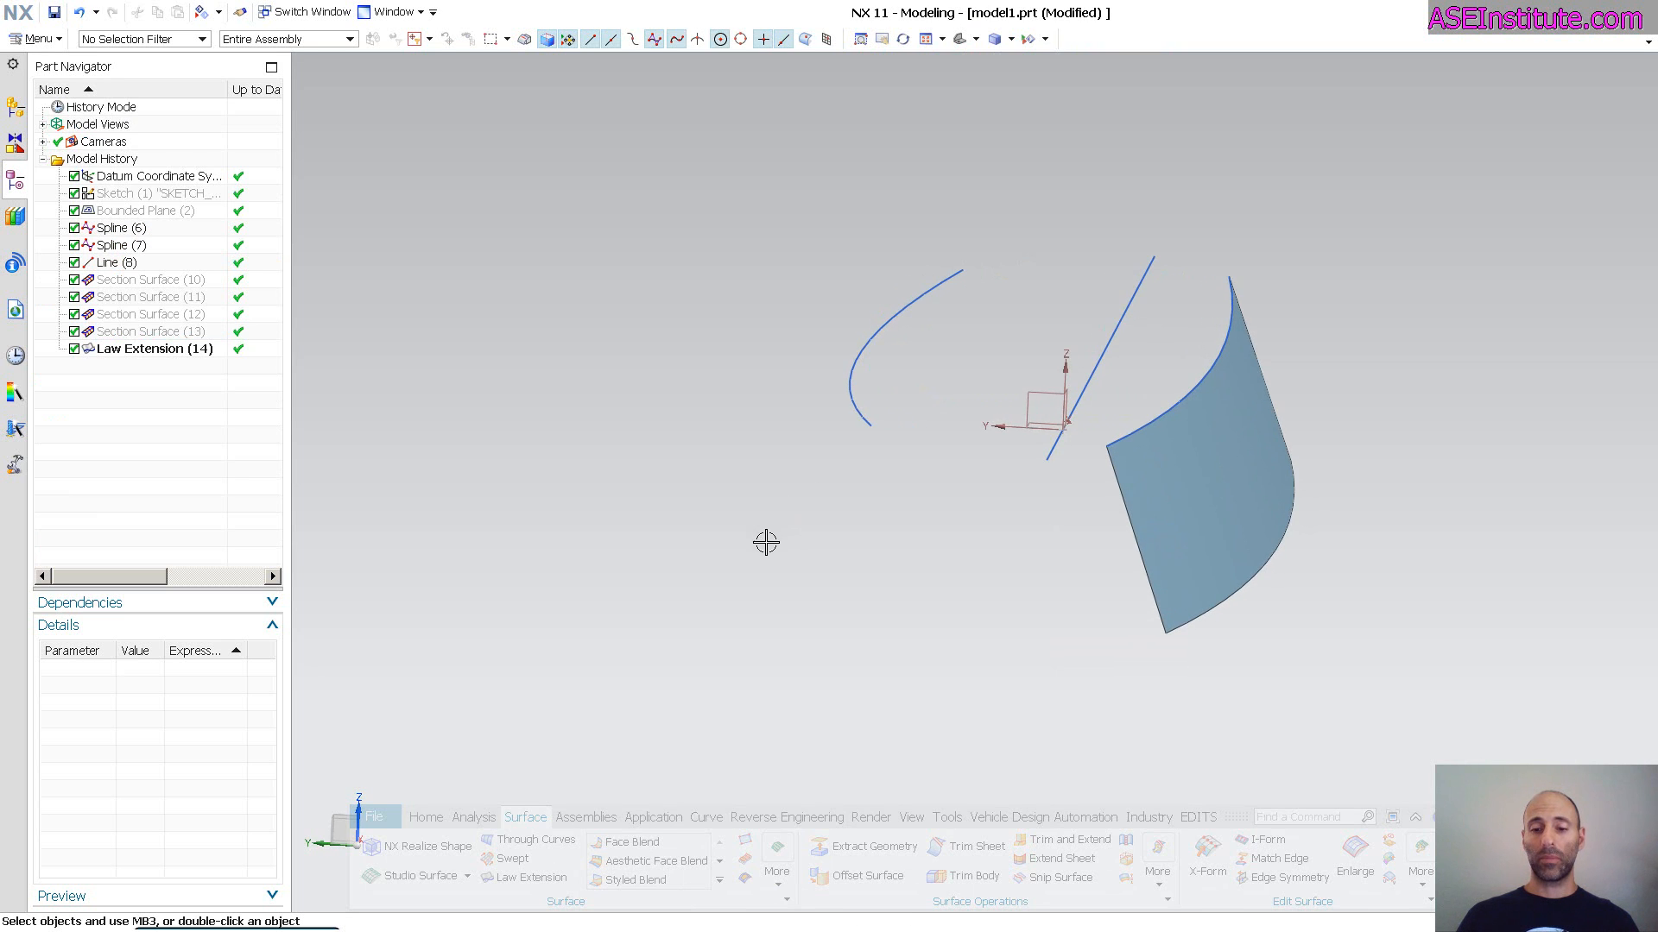
Step: Create a second Law Extension face from the left spline with the same -21° settings
double_click(154, 347)
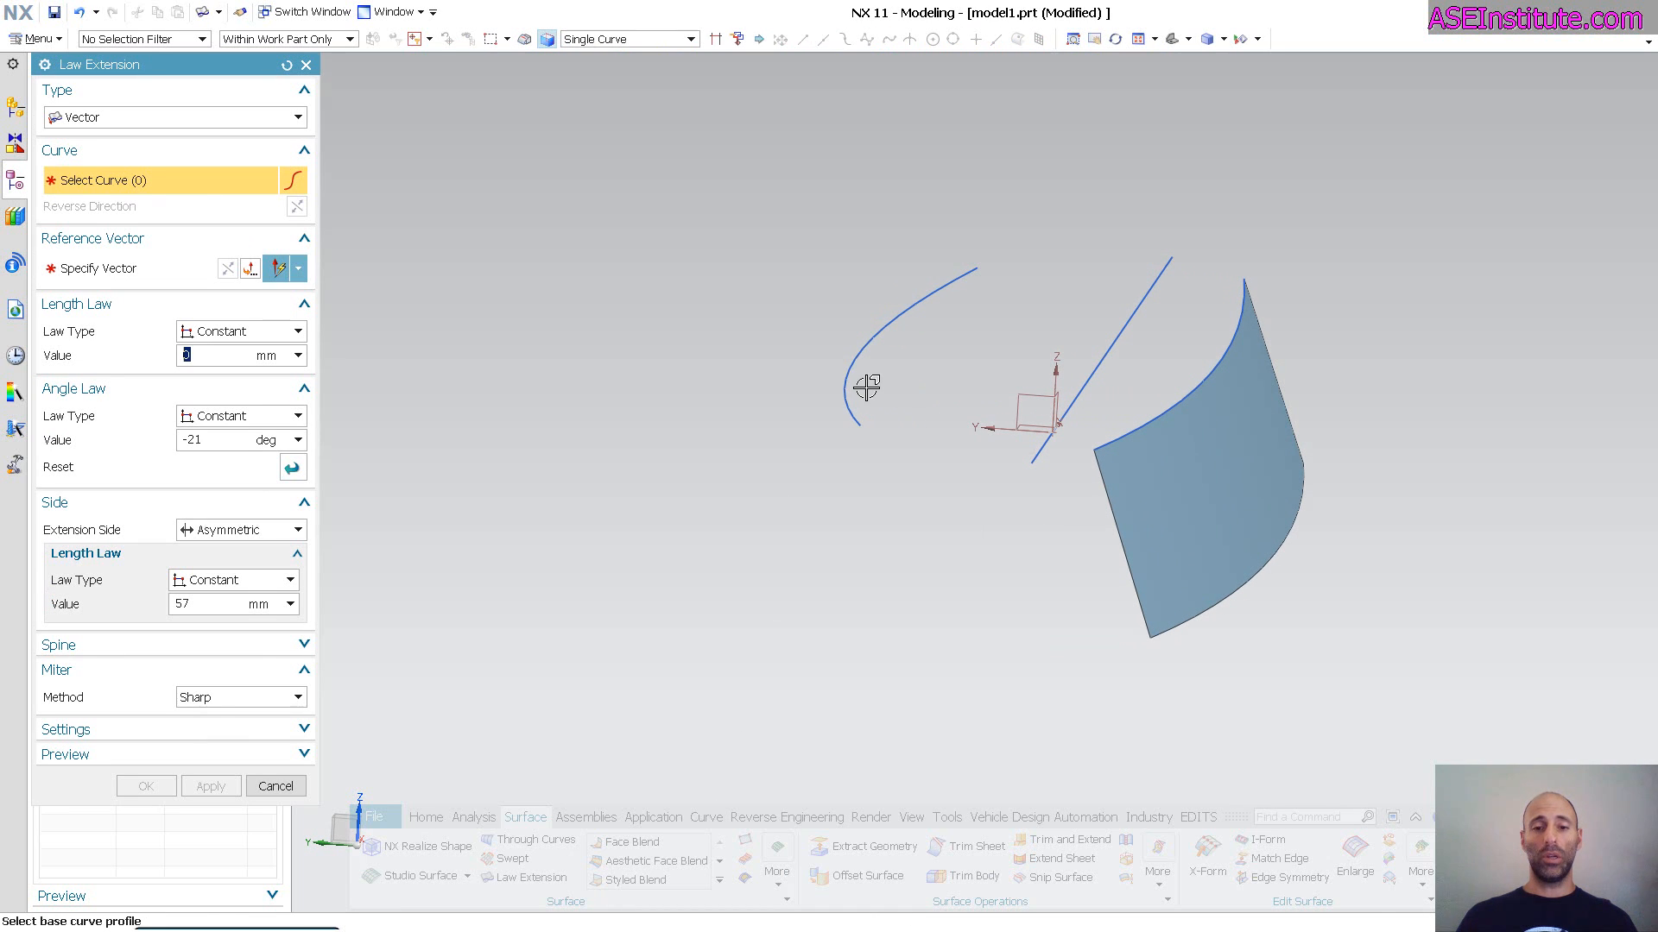
click(867, 392)
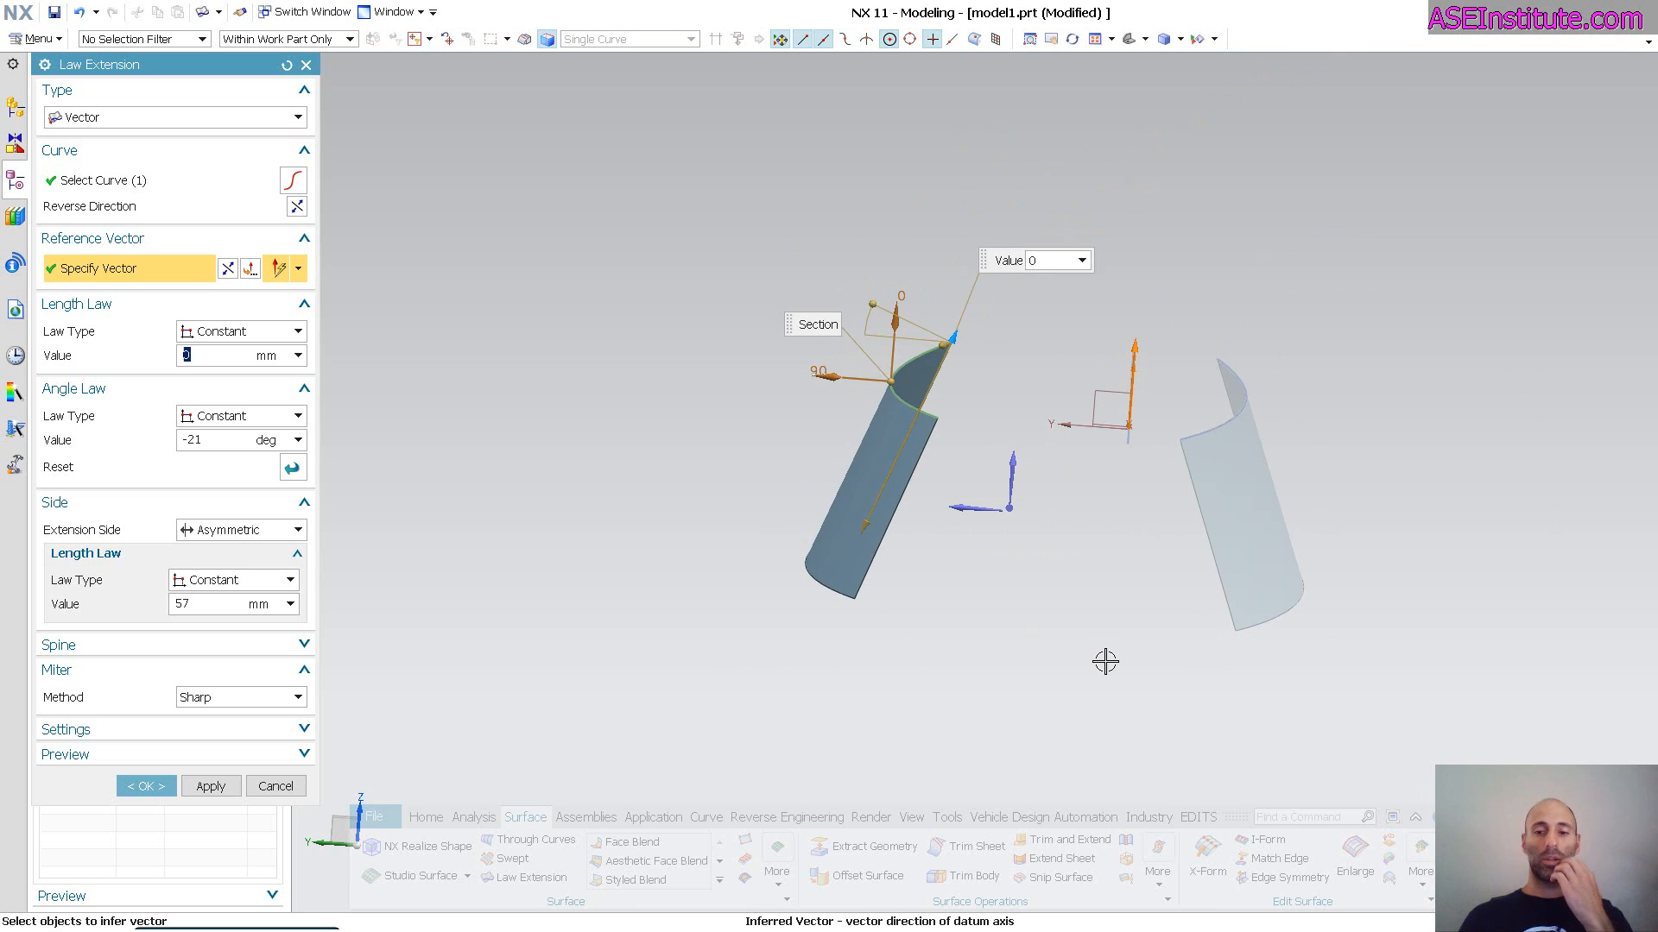
click(145, 786)
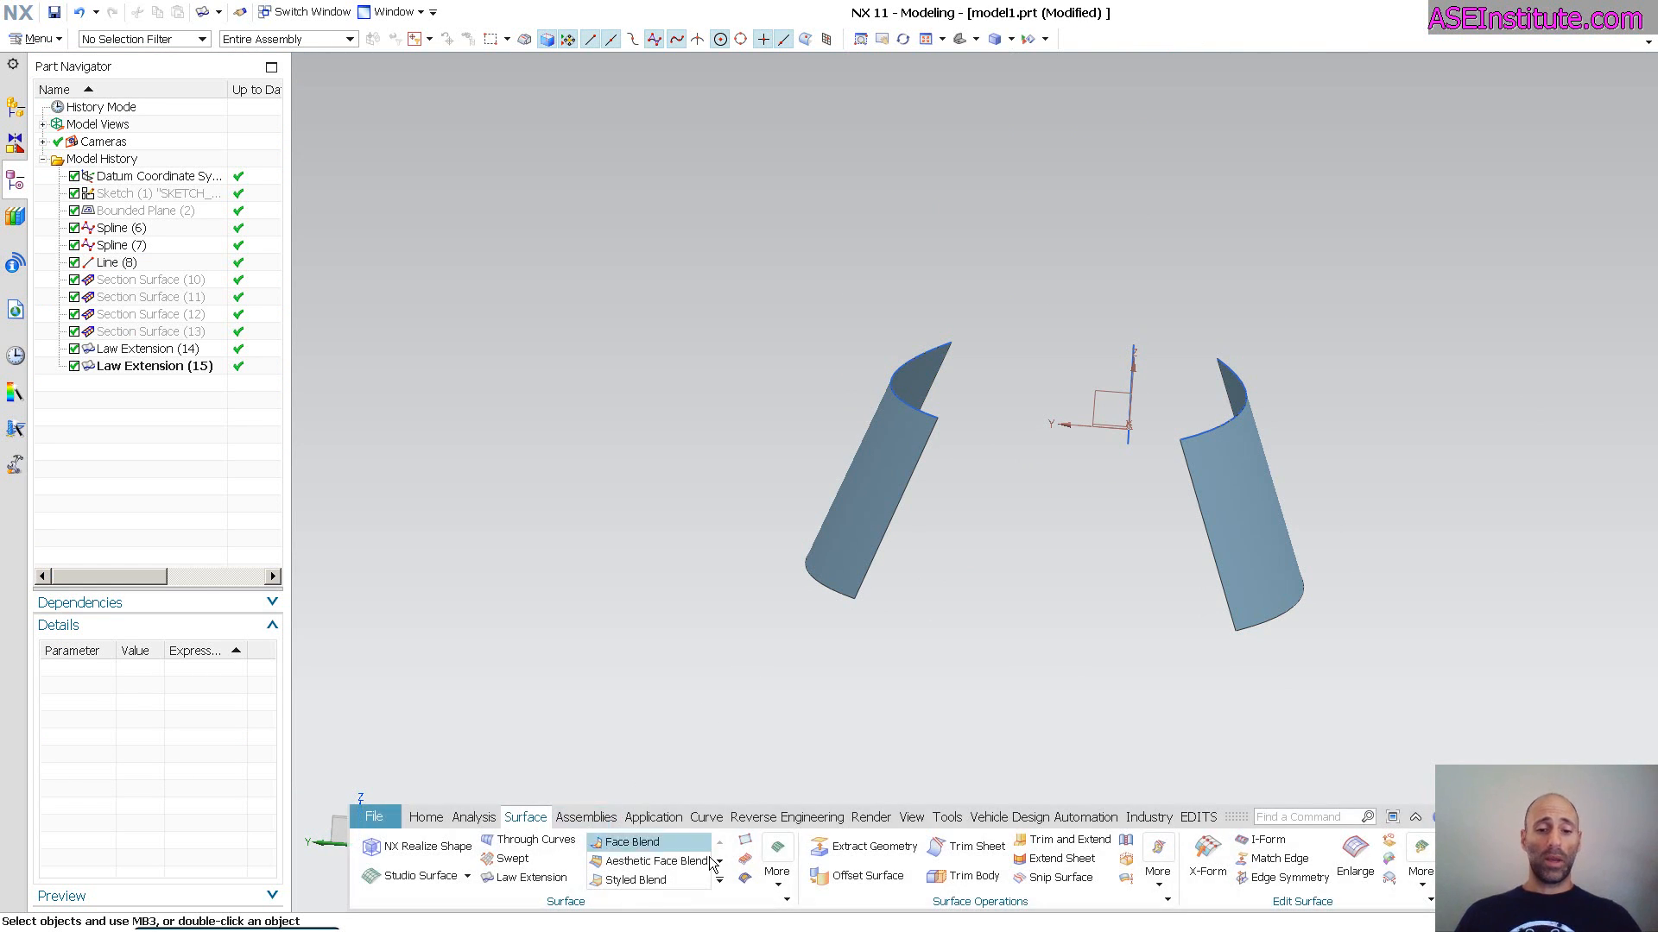
Step: Start a new Circular section surface in Radius Angle Arc mode
click(777, 857)
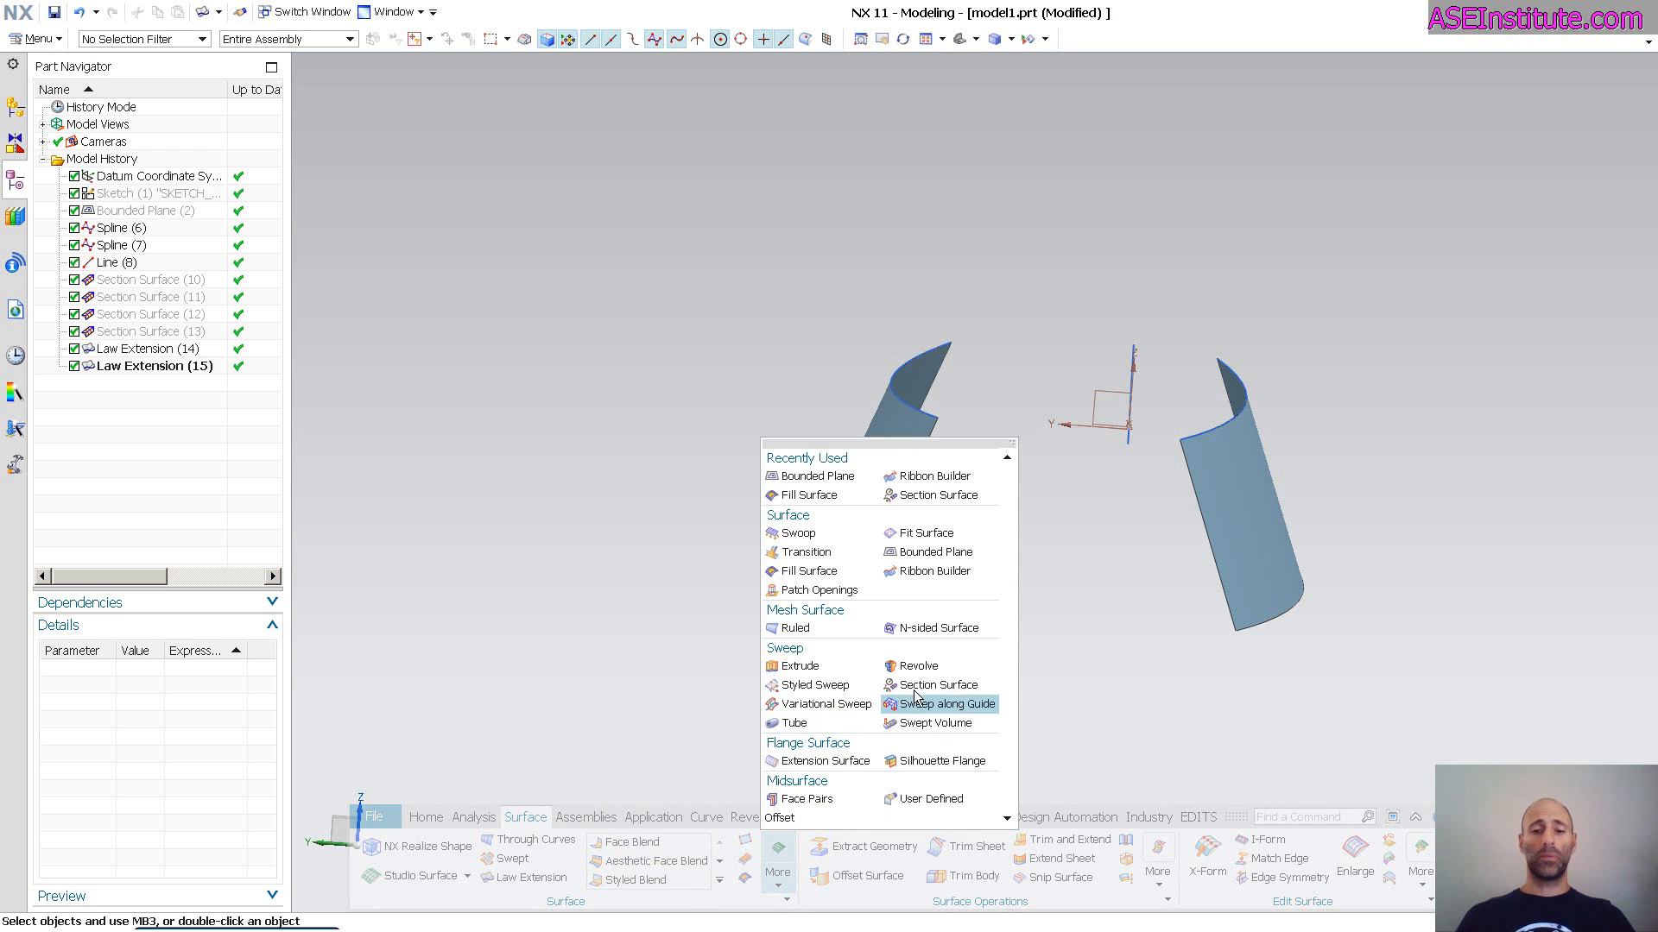
click(940, 684)
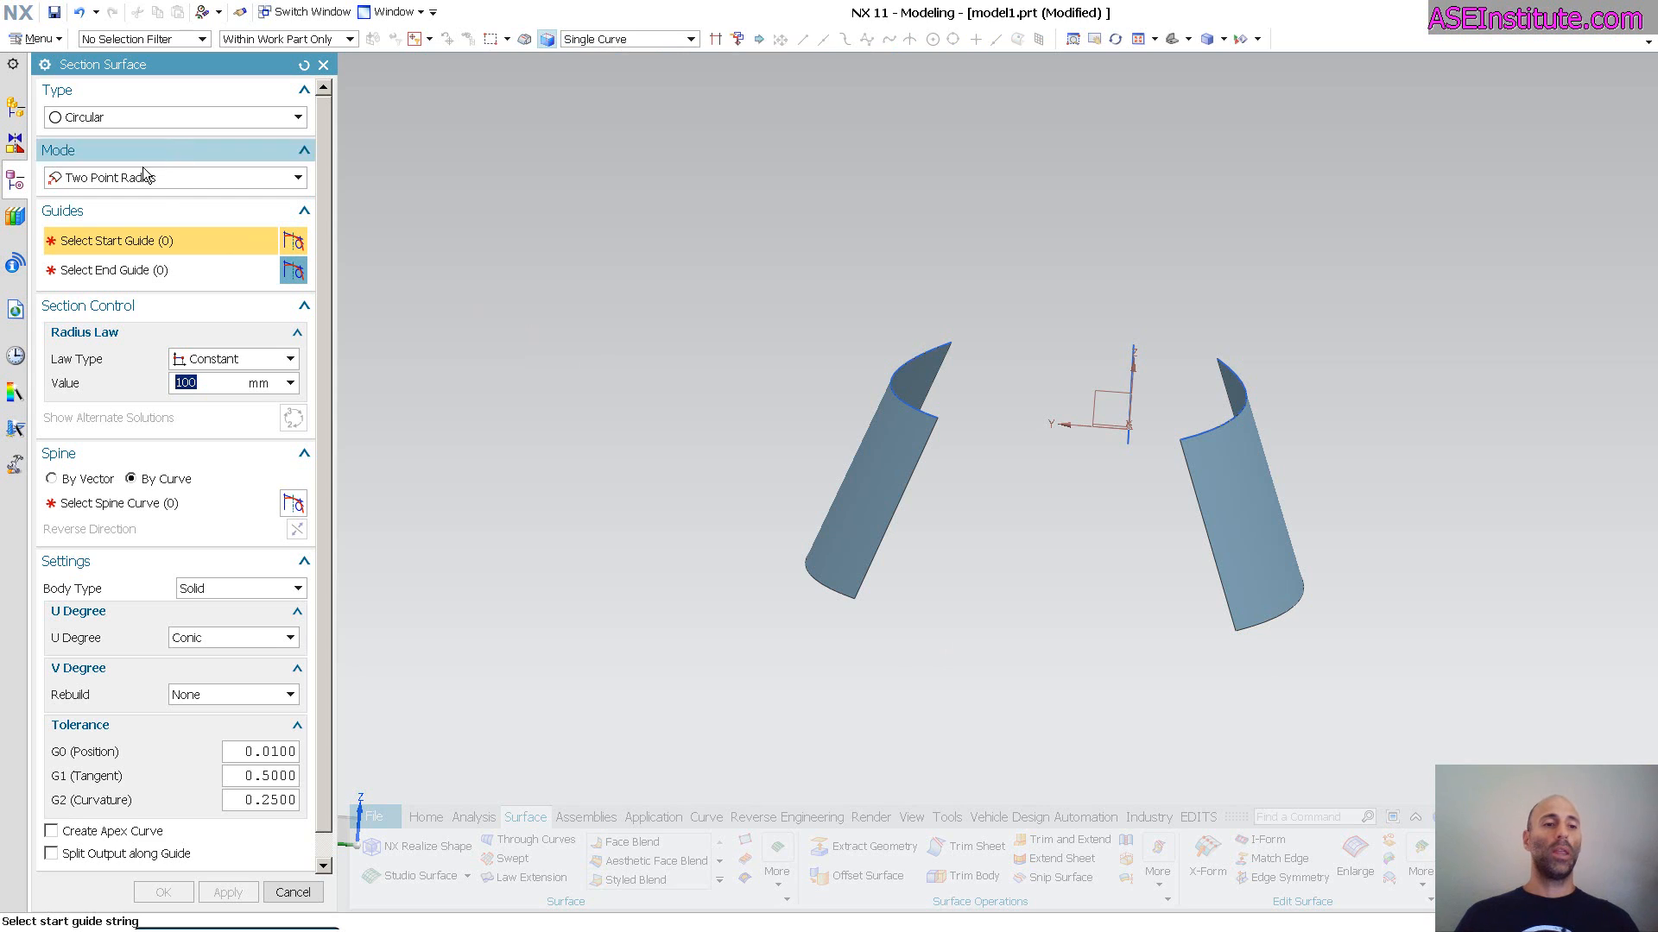
click(295, 177)
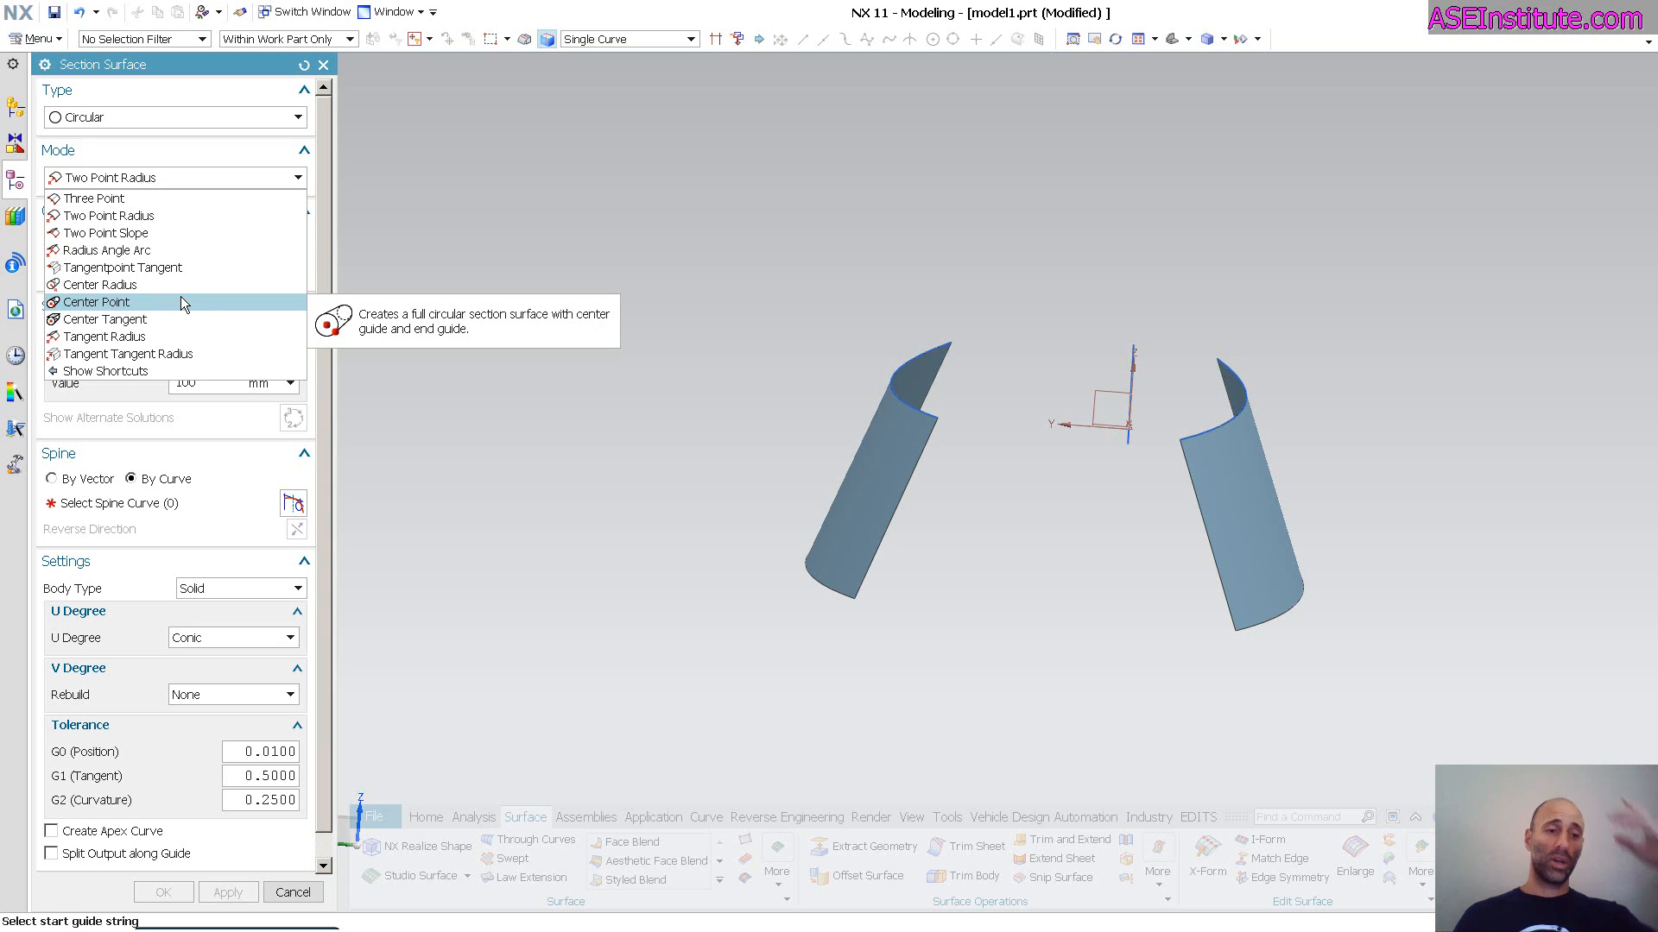
mouse_move(121, 268)
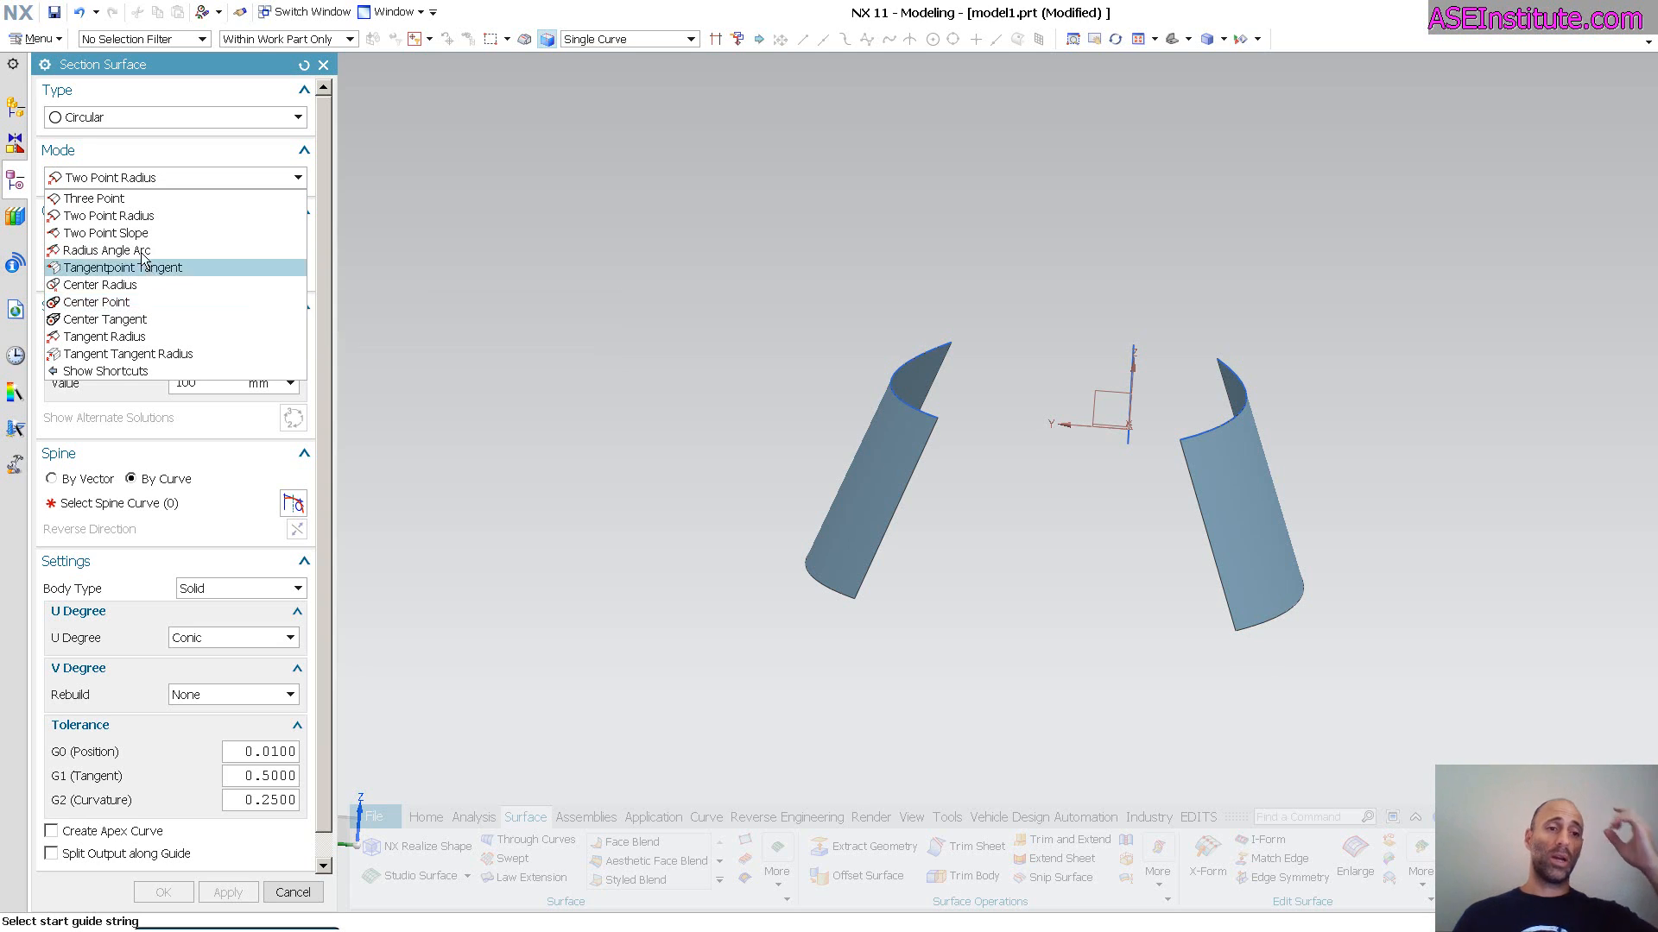
mouse_move(106, 251)
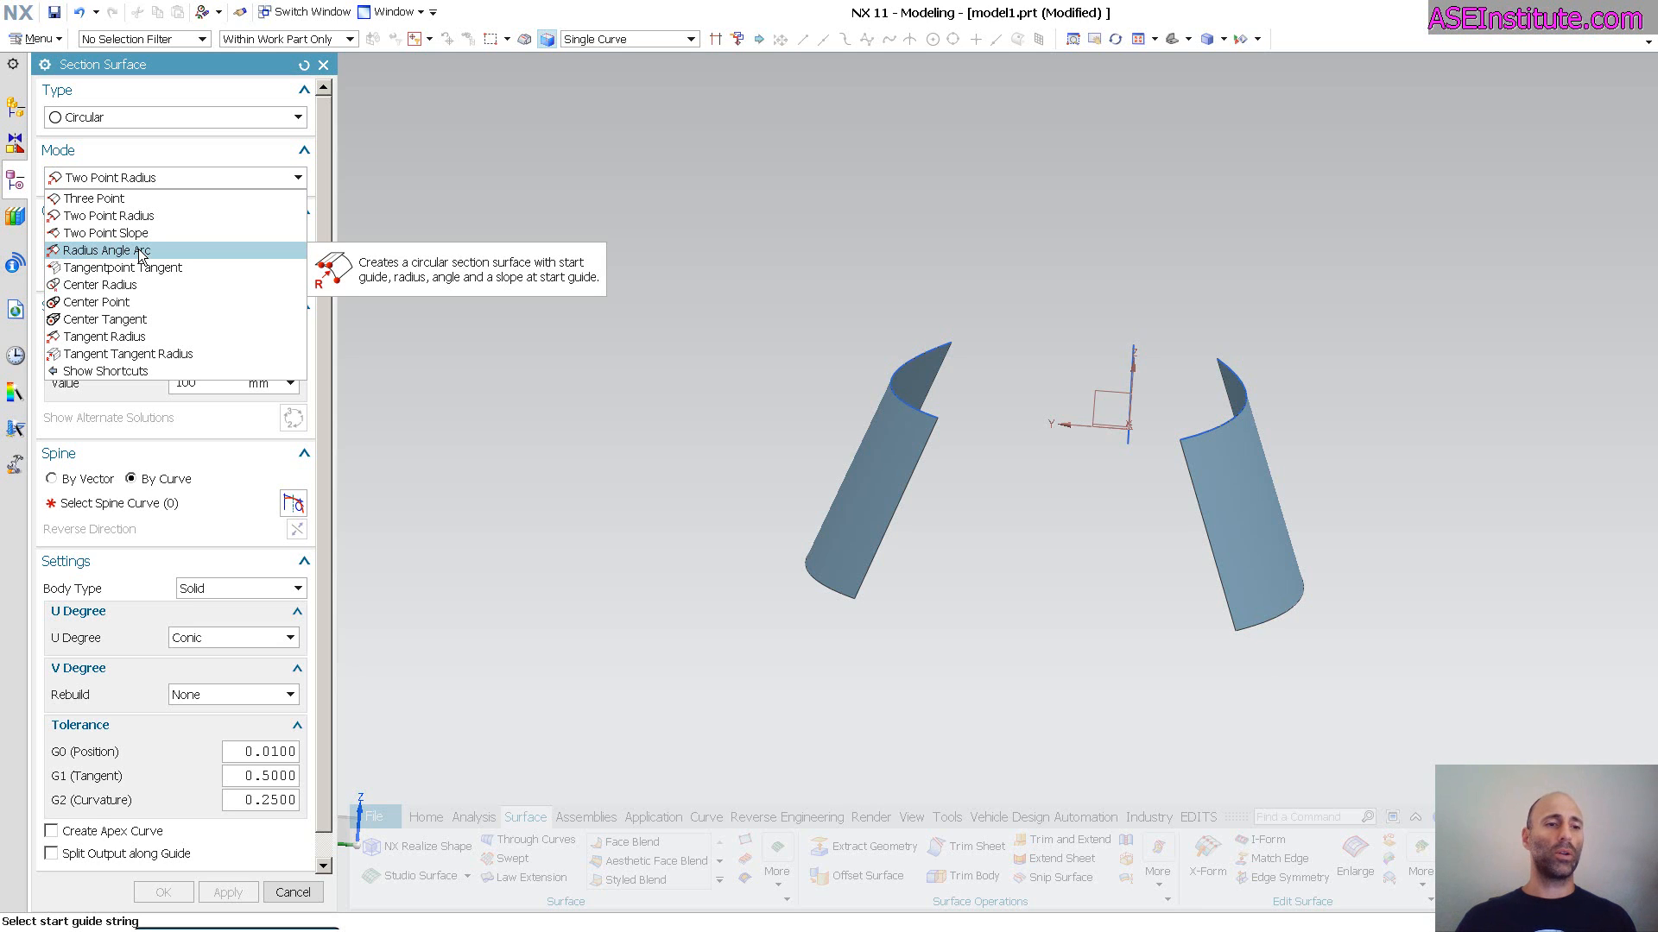
click(107, 250)
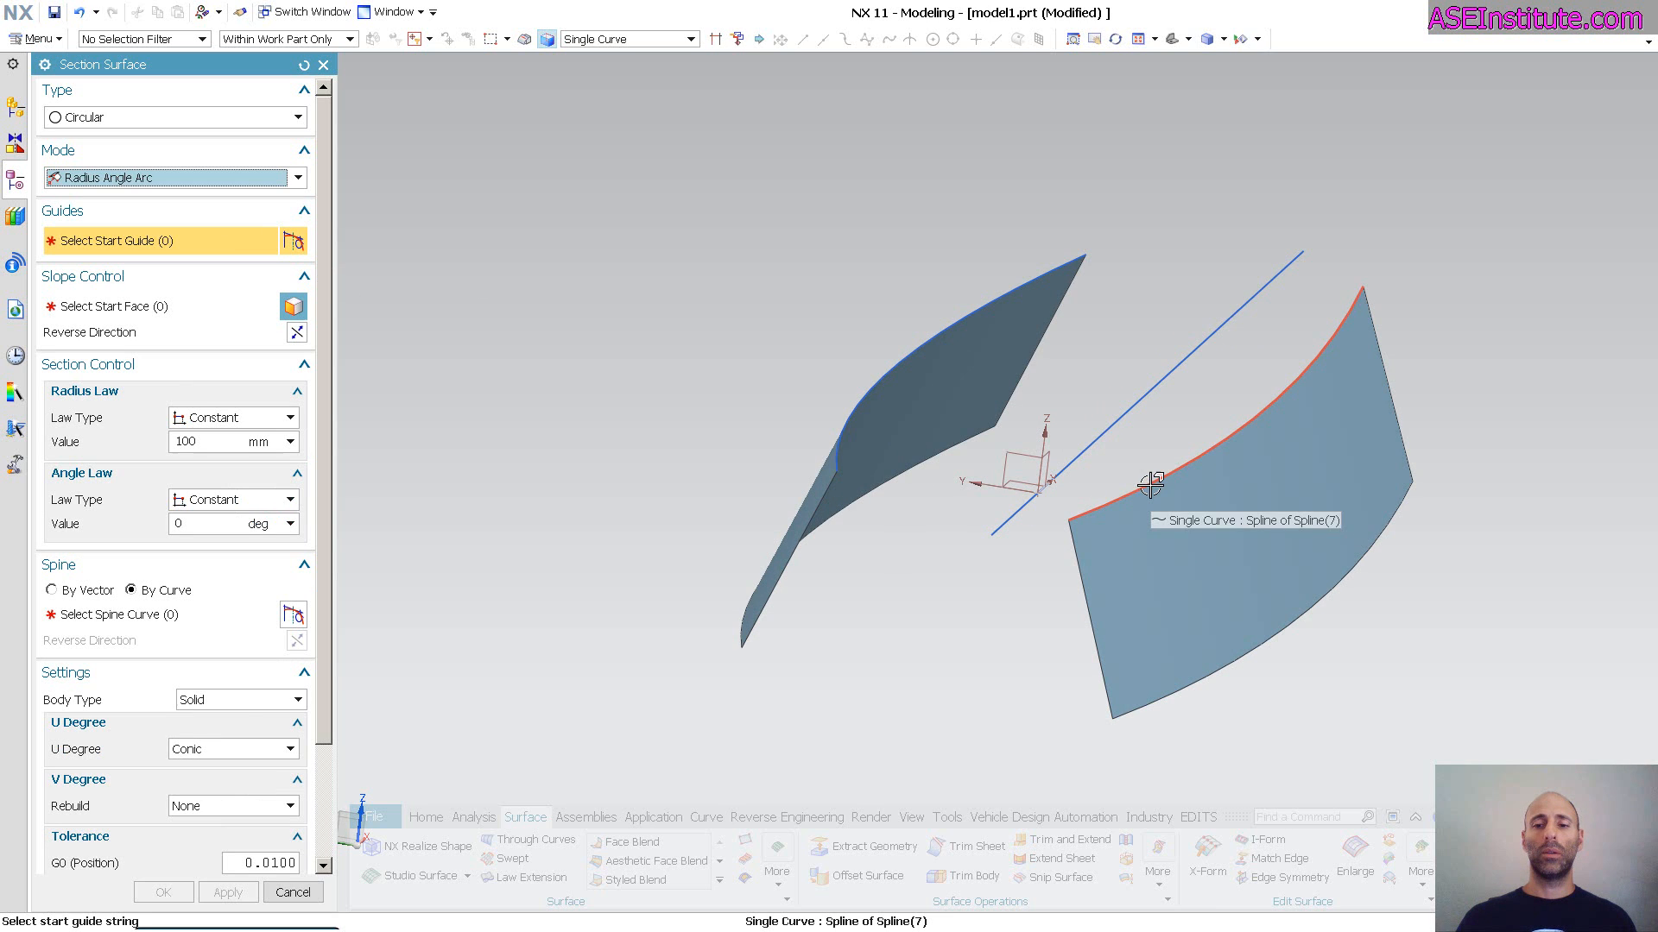
Step: Use the right sheet's curved upper edge as start guide, its law extension face as start face, and the line as spine
click(1147, 482)
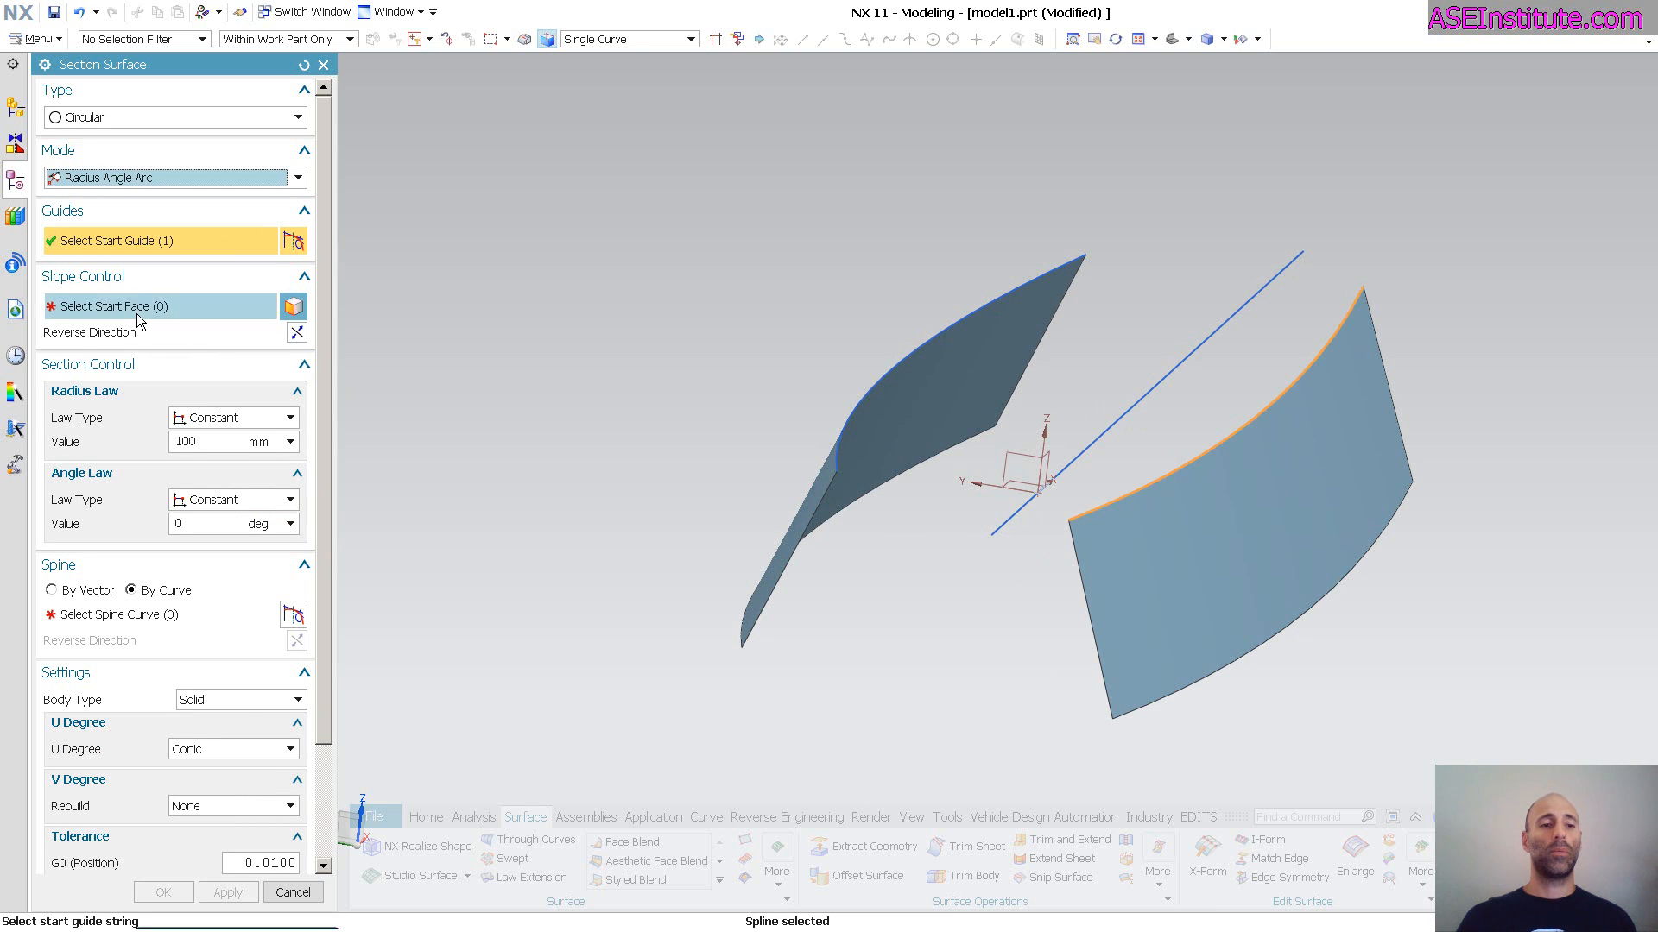
click(1235, 585)
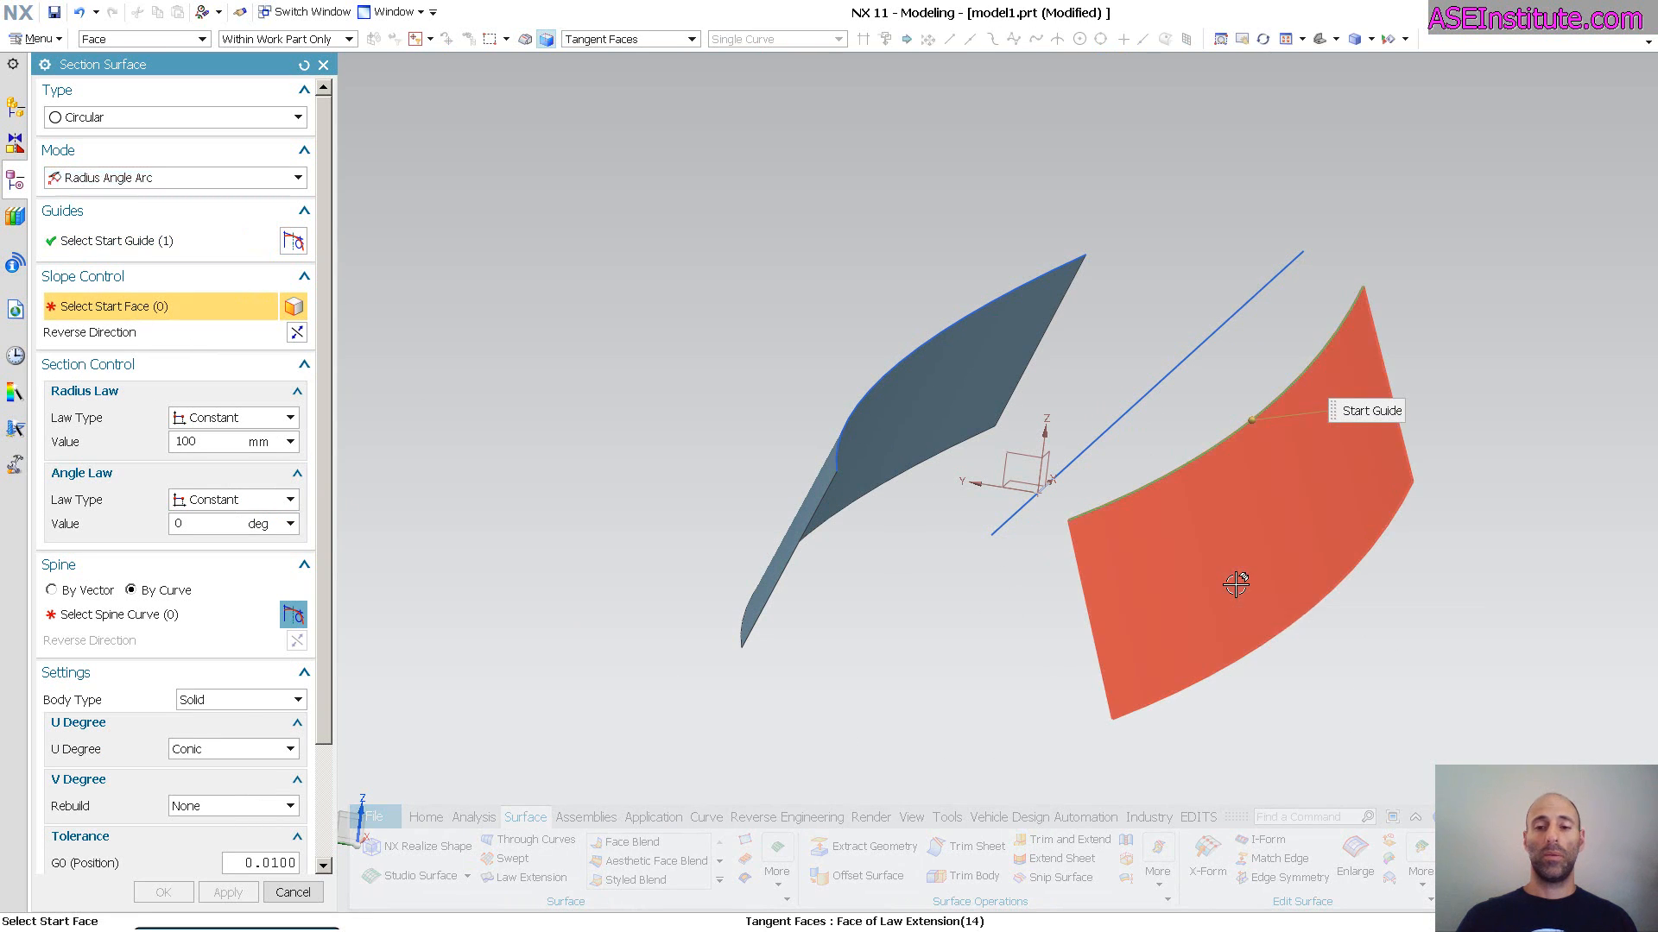
click(1235, 584)
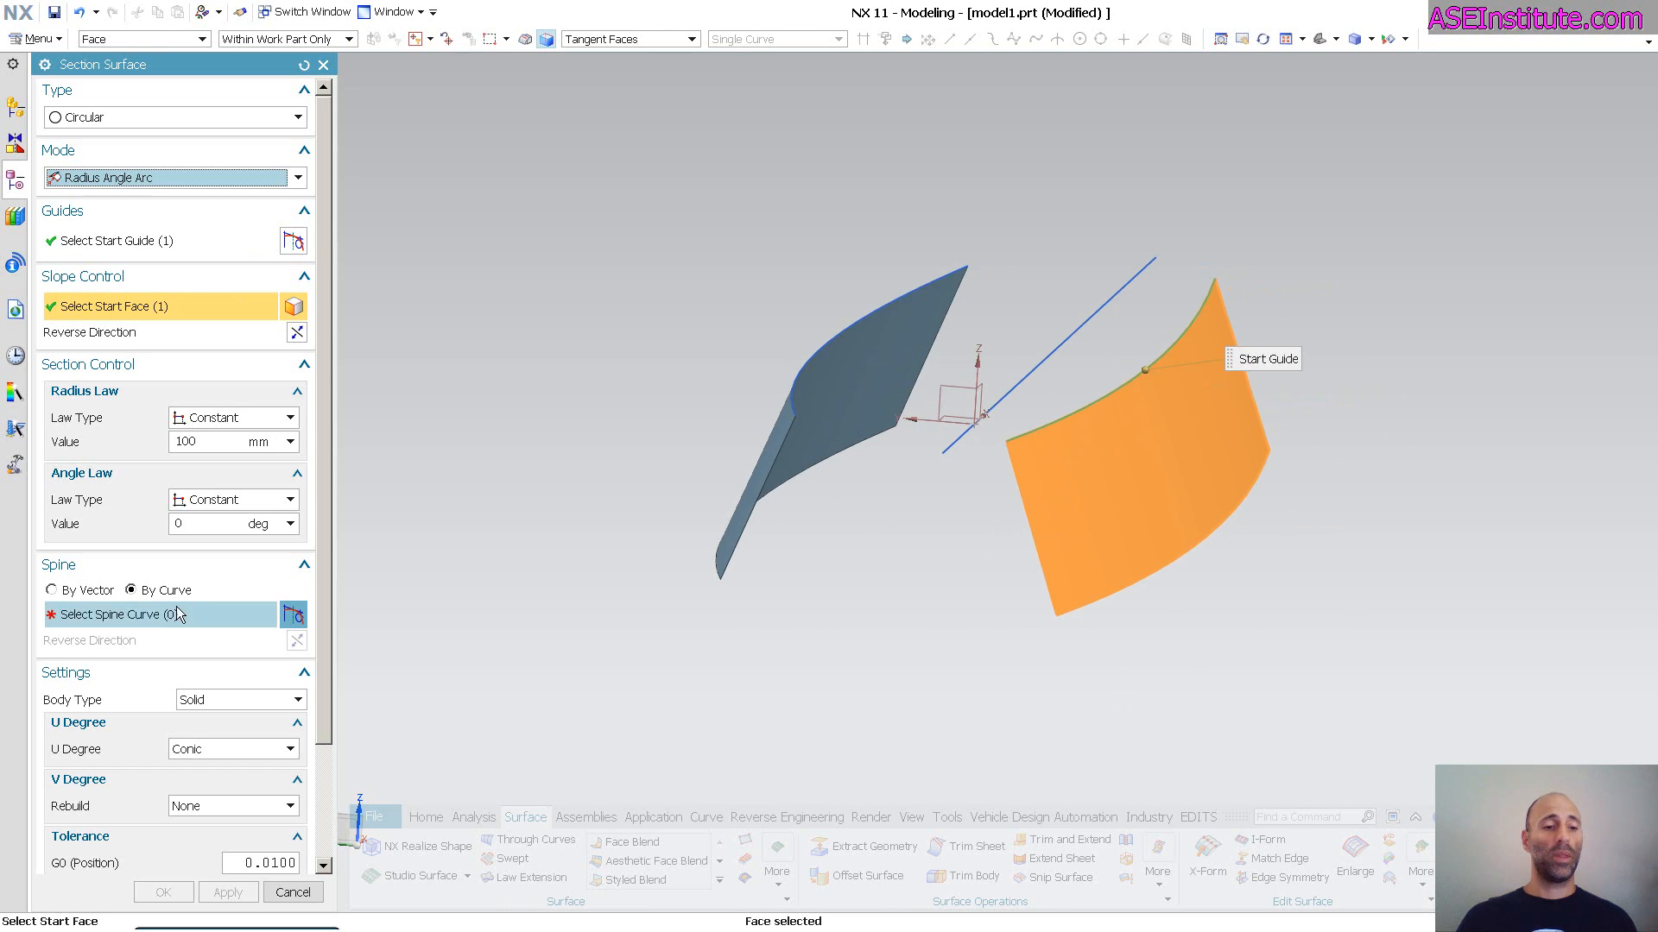
click(1057, 317)
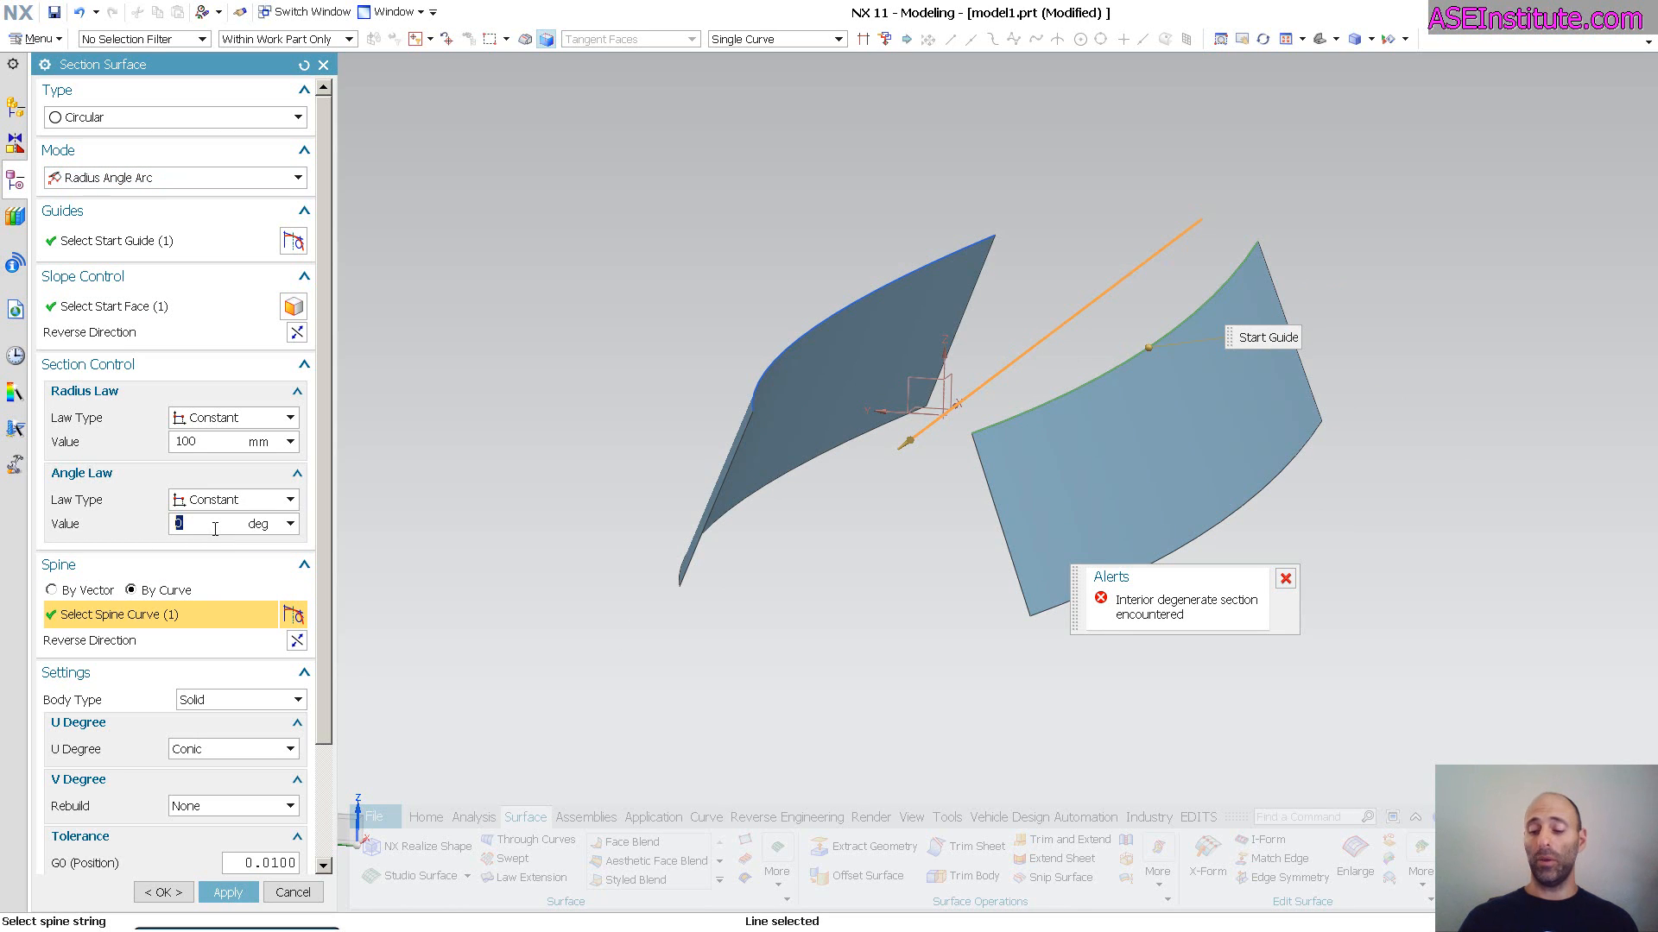
text(45)
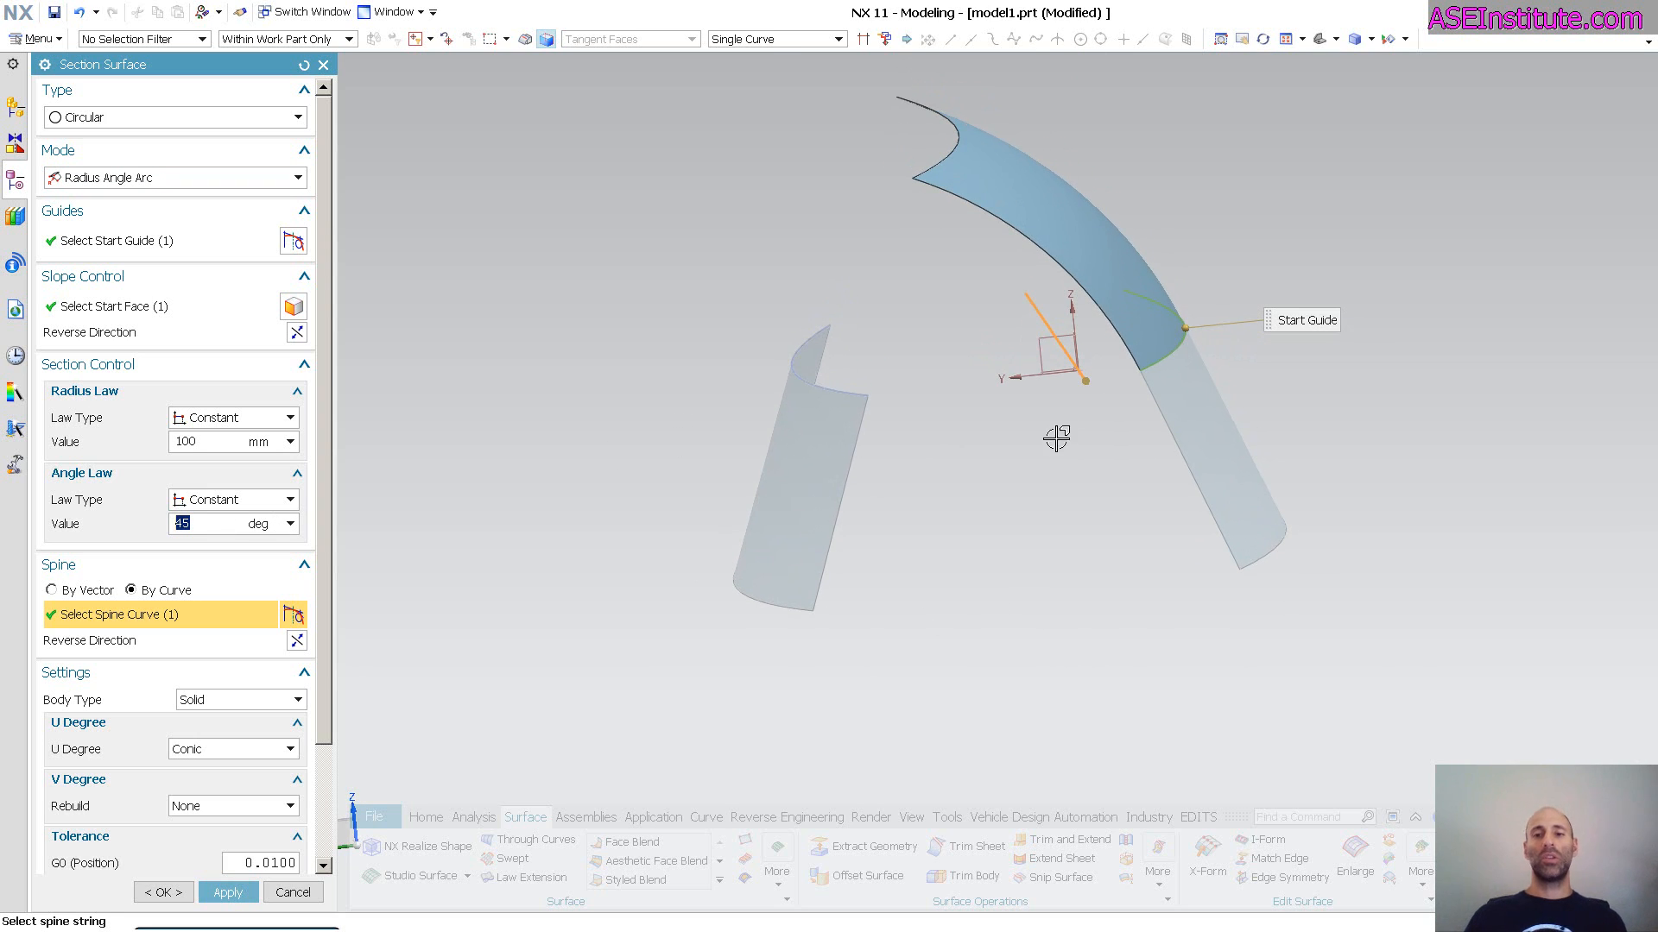
mouse_move(1014, 209)
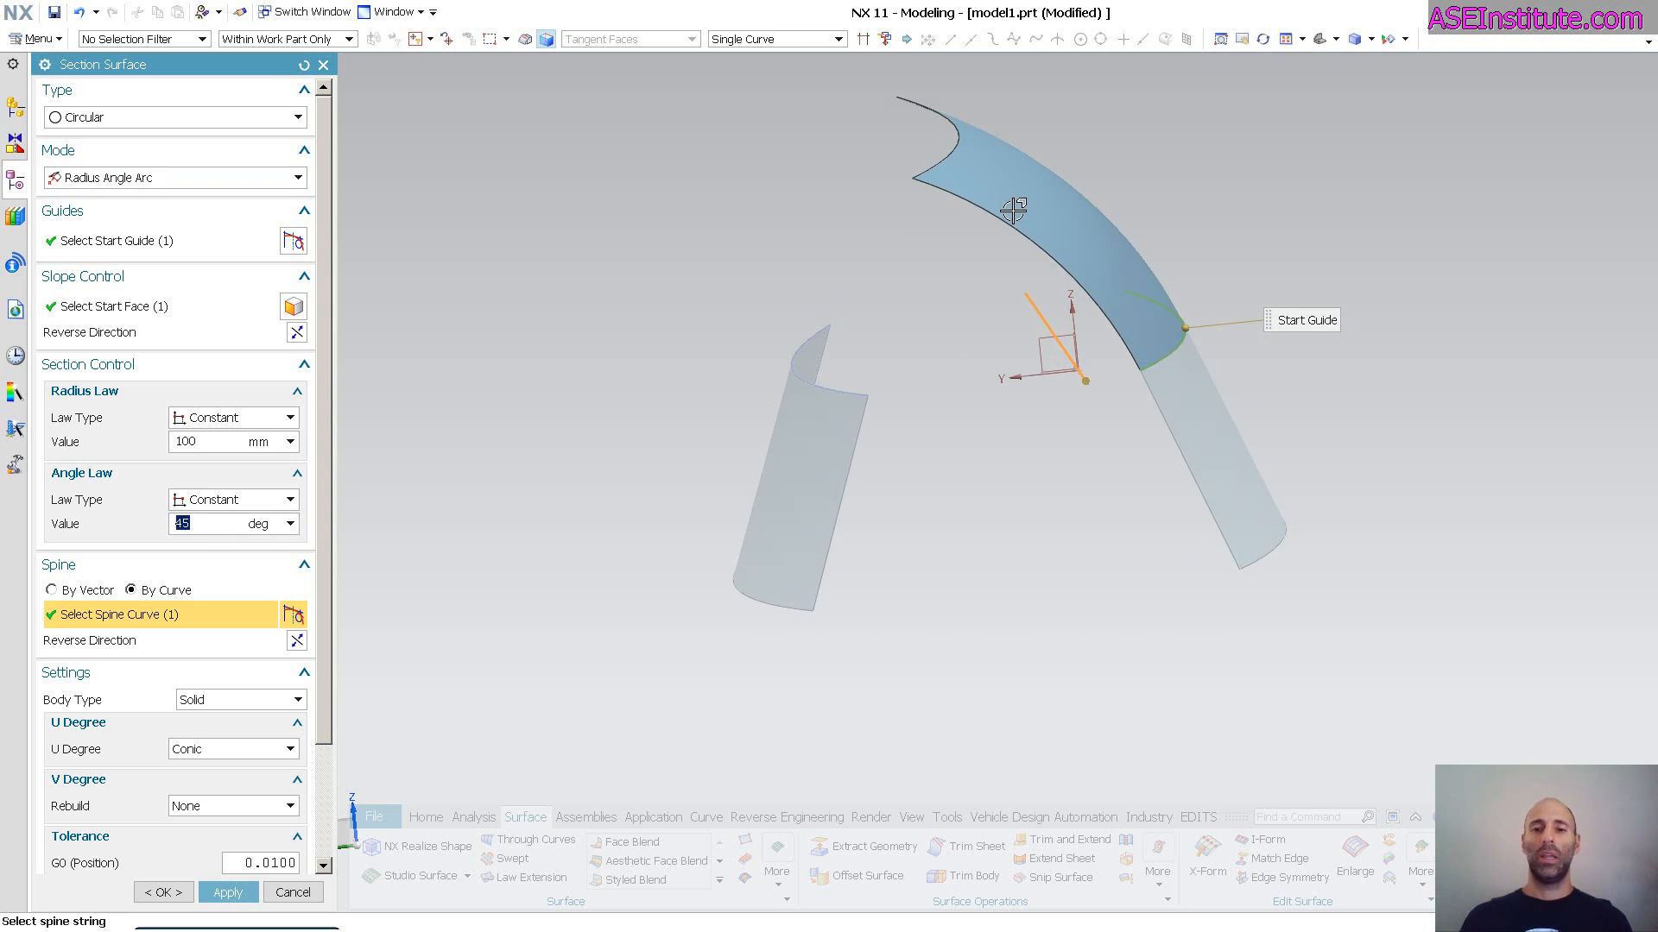
mouse_move(1198, 411)
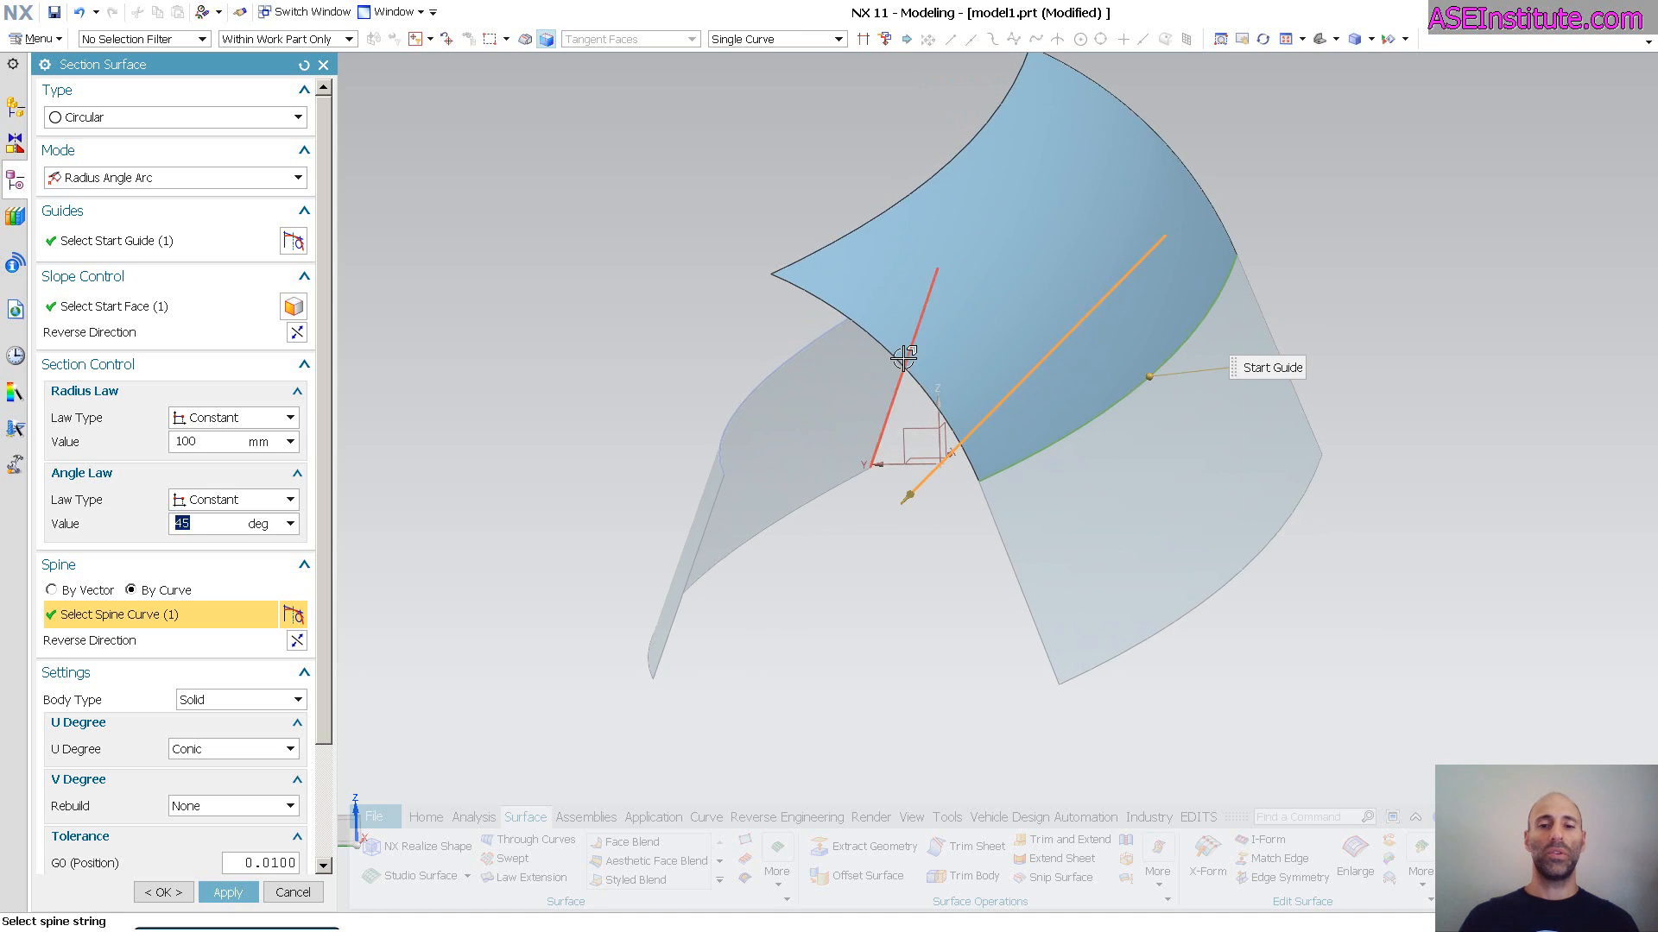
Step: Set the arc radius to 500 mm and the sweep angle to 10 degrees
click(223, 441)
text(300)
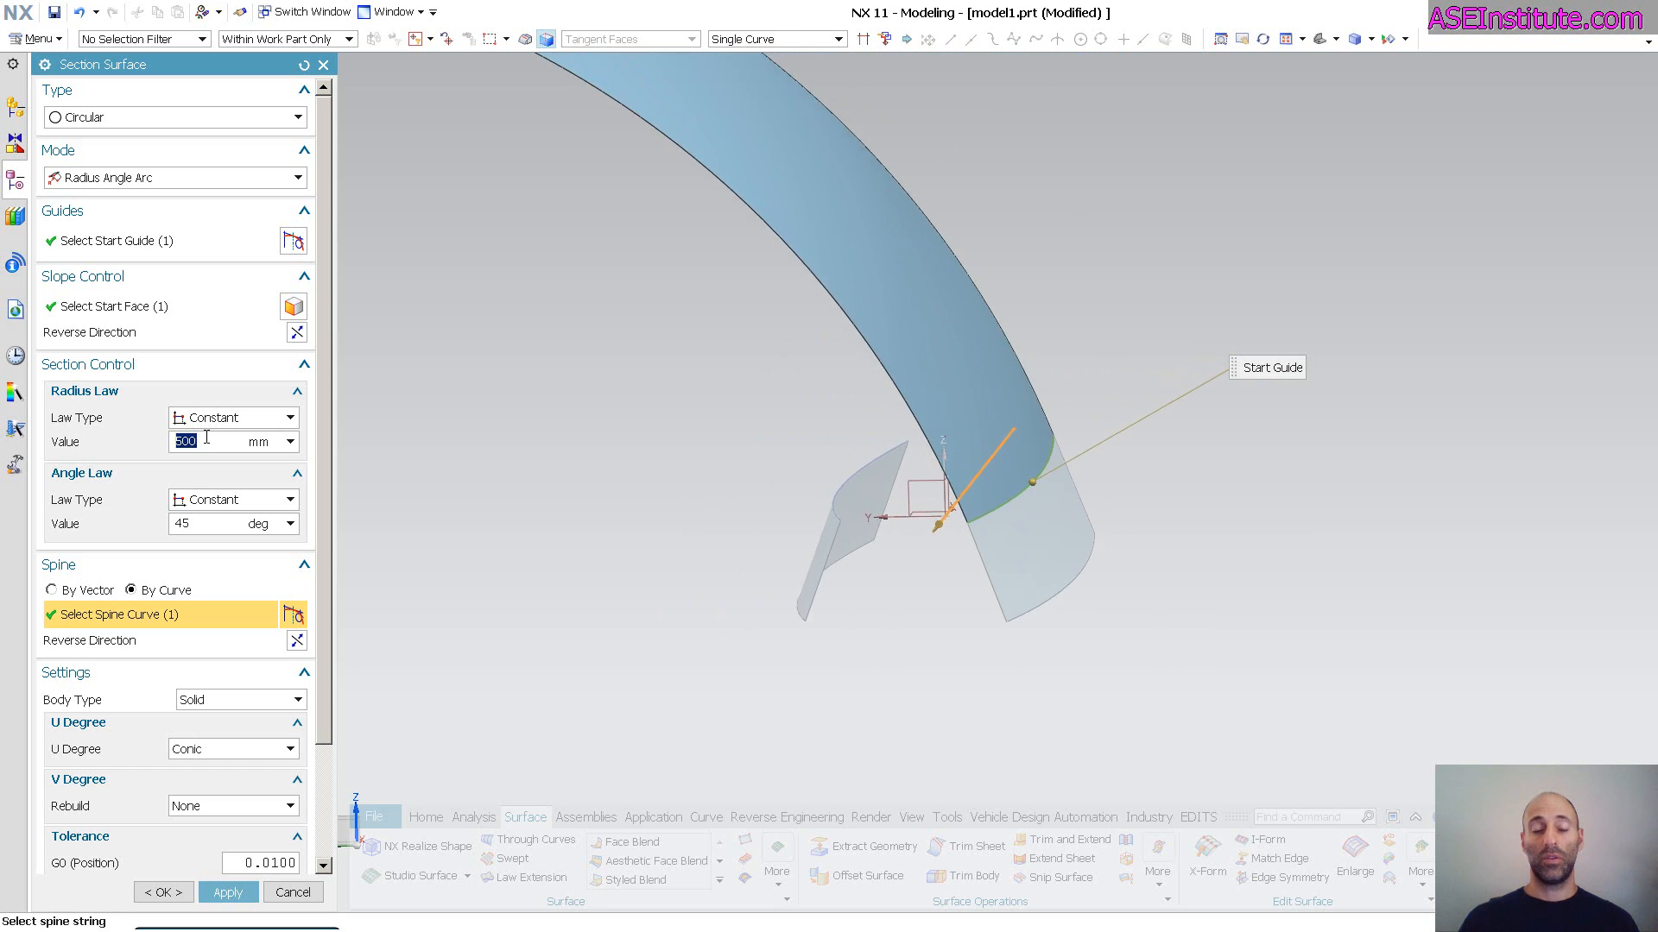
click(223, 523)
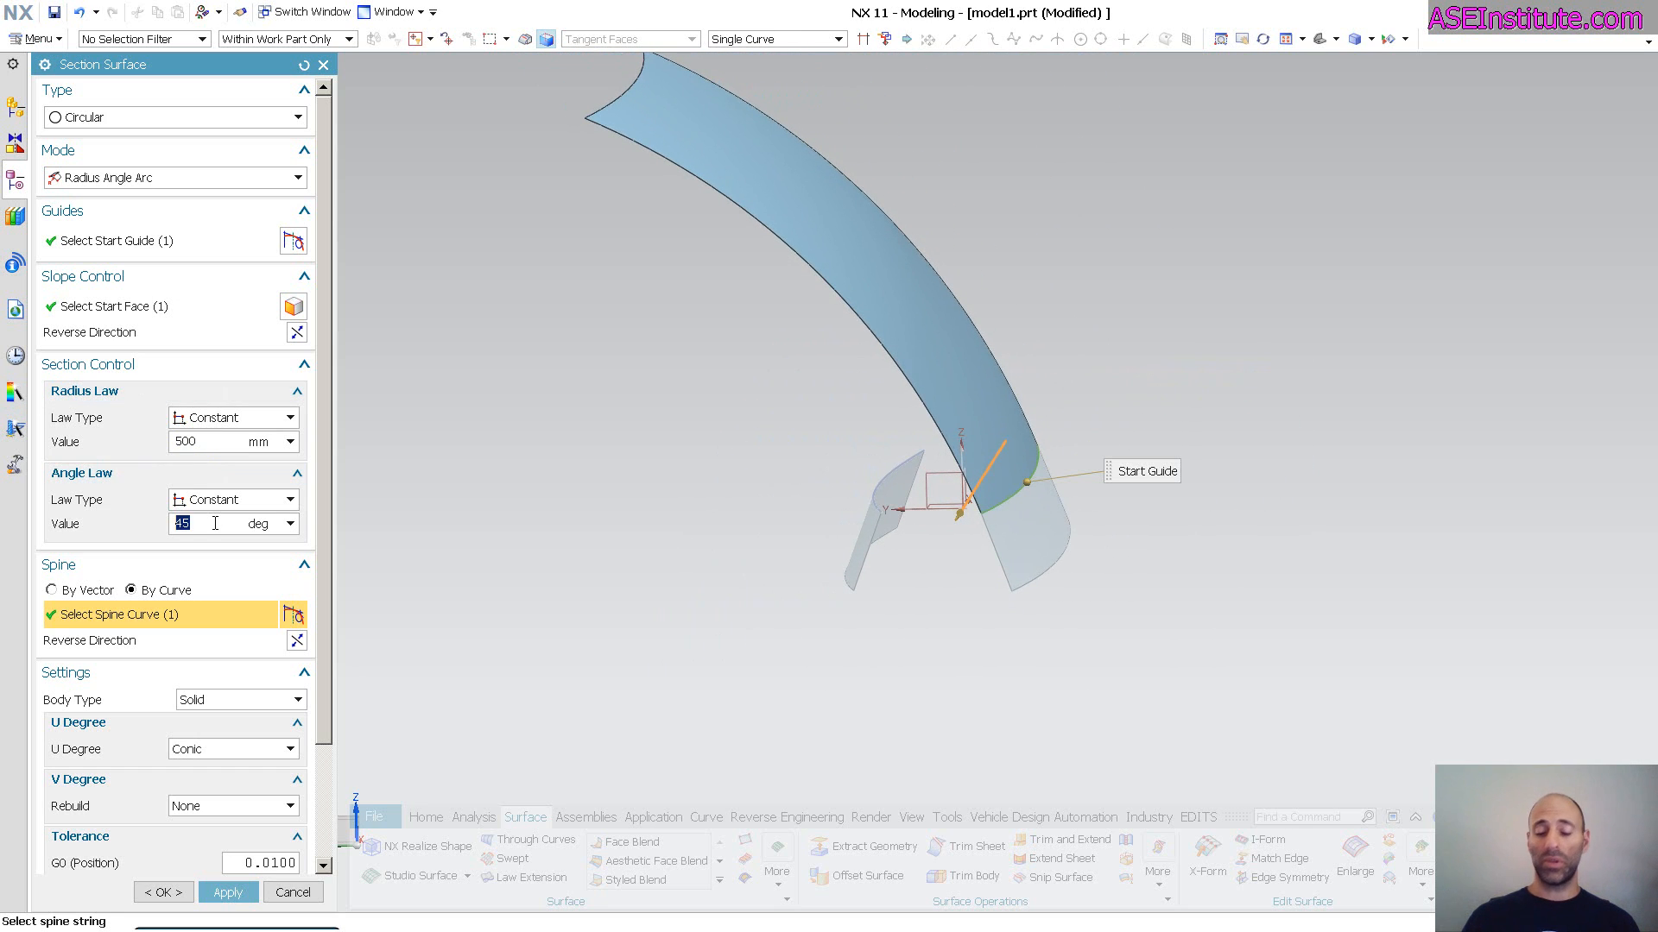
text(10)
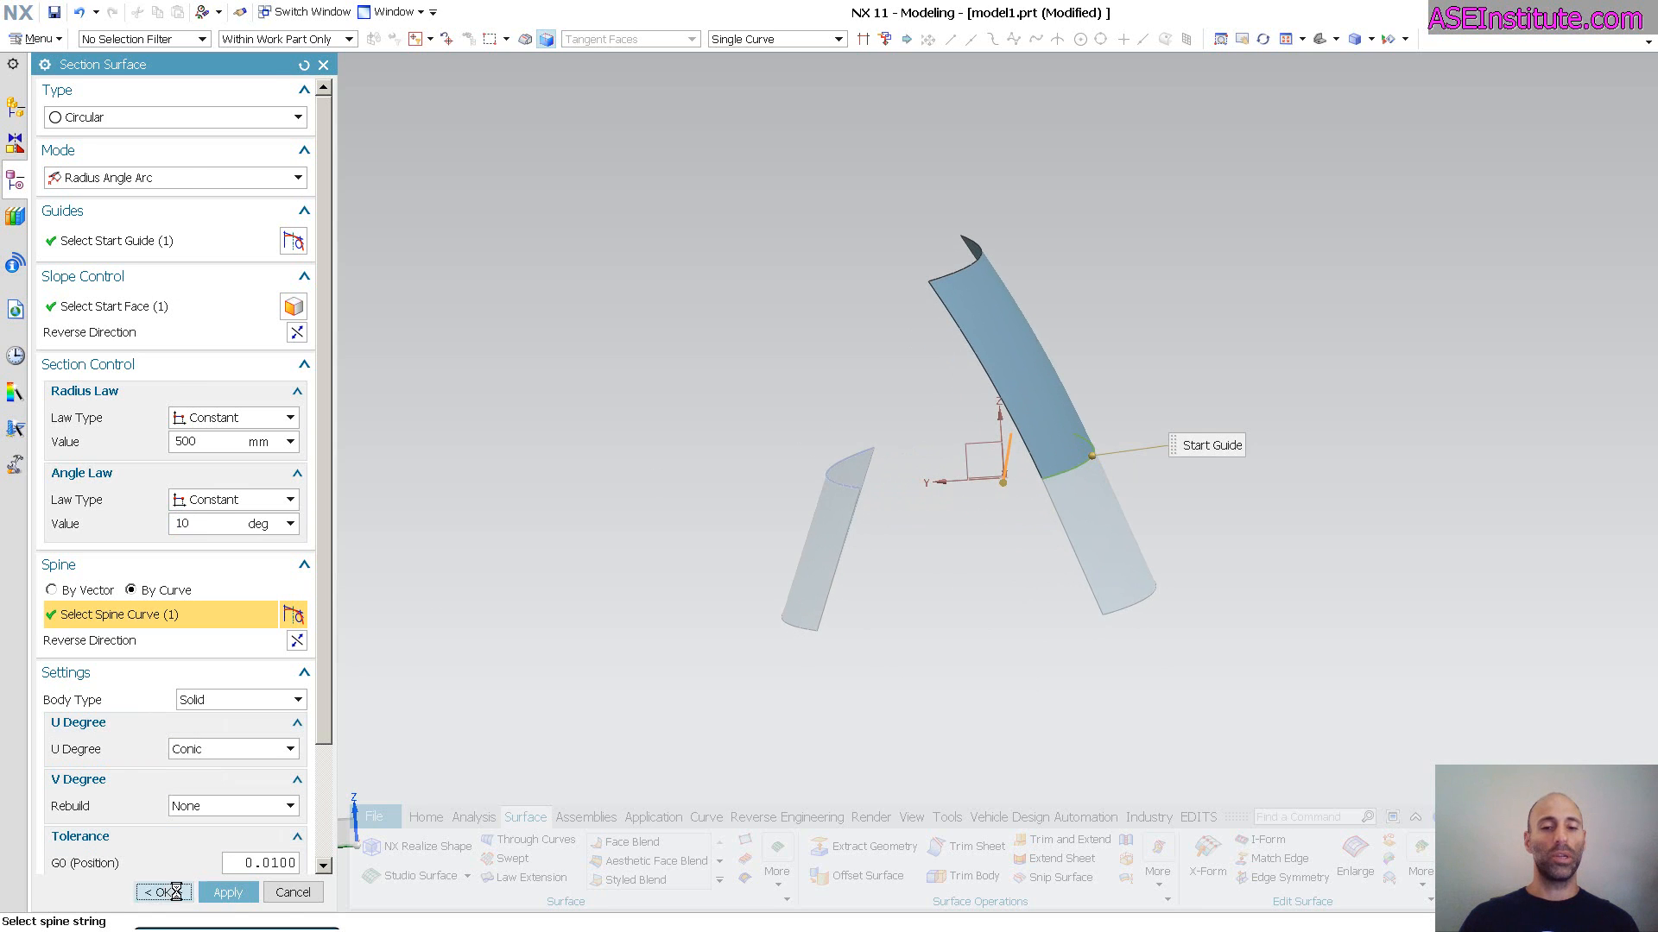
Step: Re-angle Law Extension (14) via Edit Parameters so both sheets flank the straight line
right_click(145, 349)
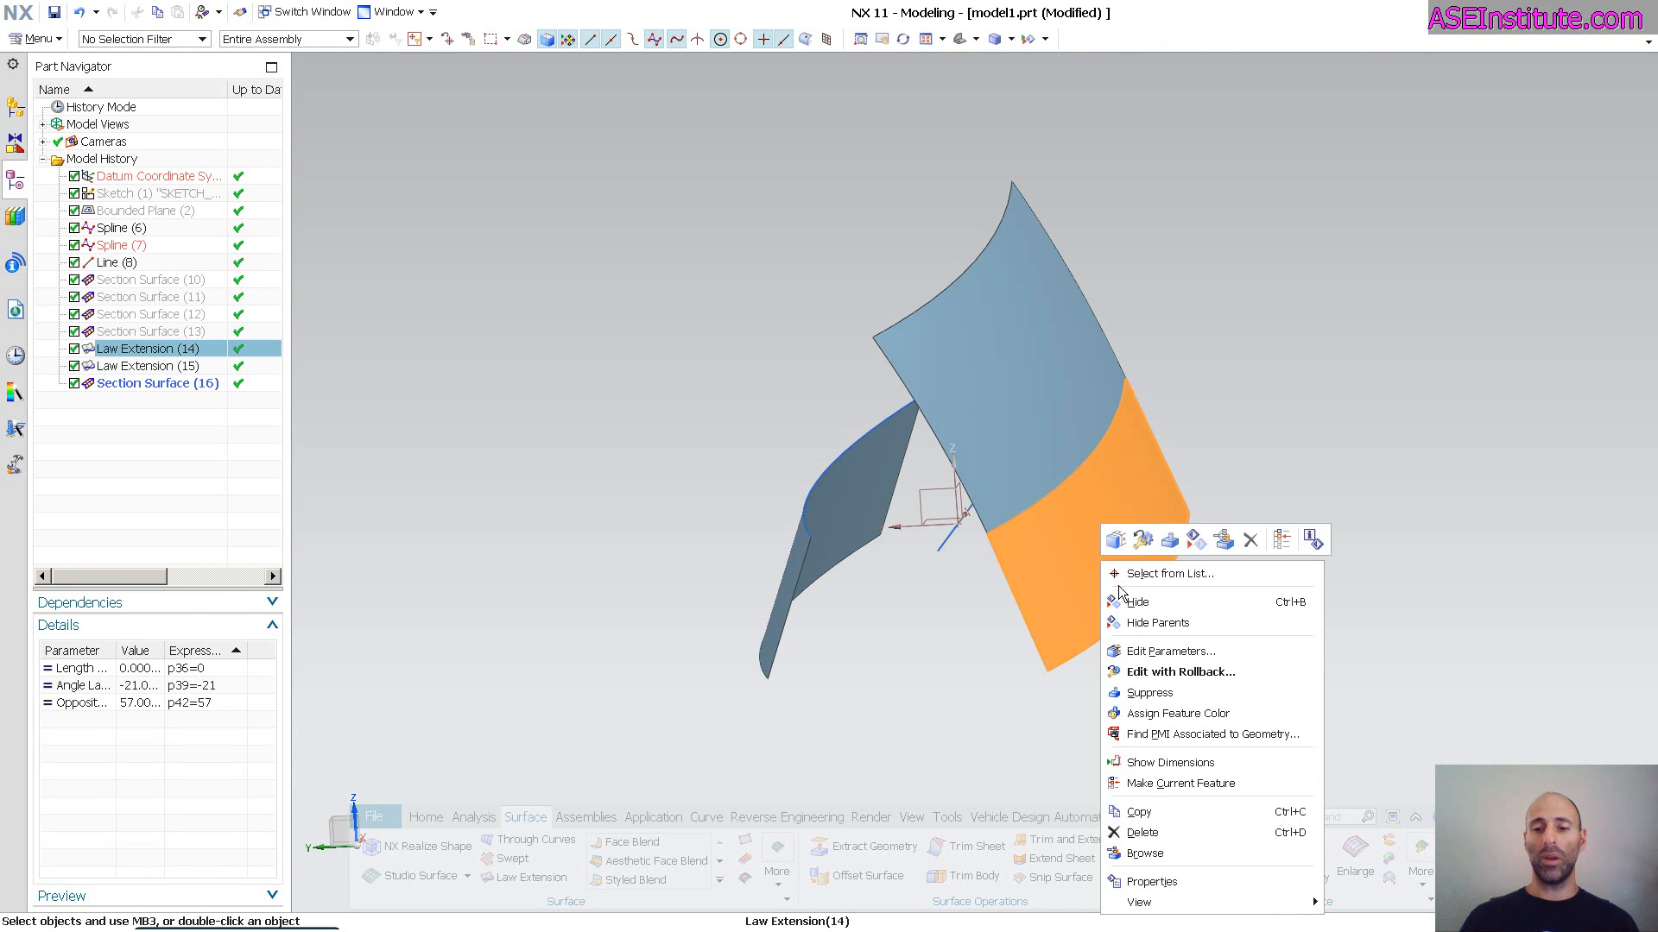
click(1168, 651)
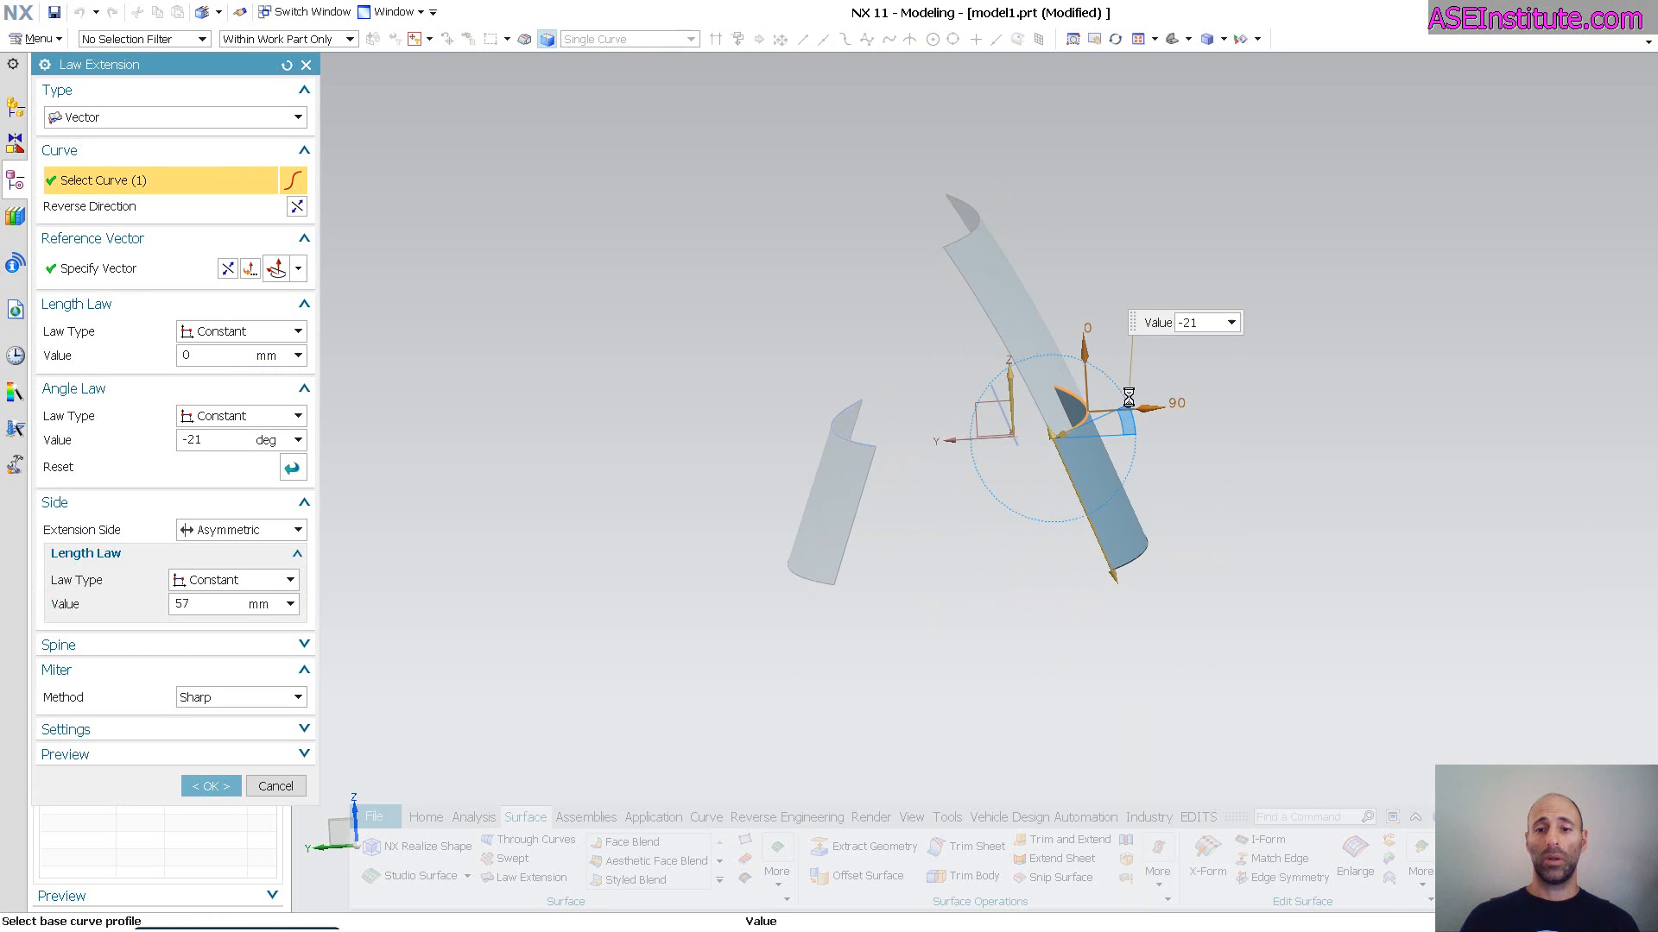
click(209, 786)
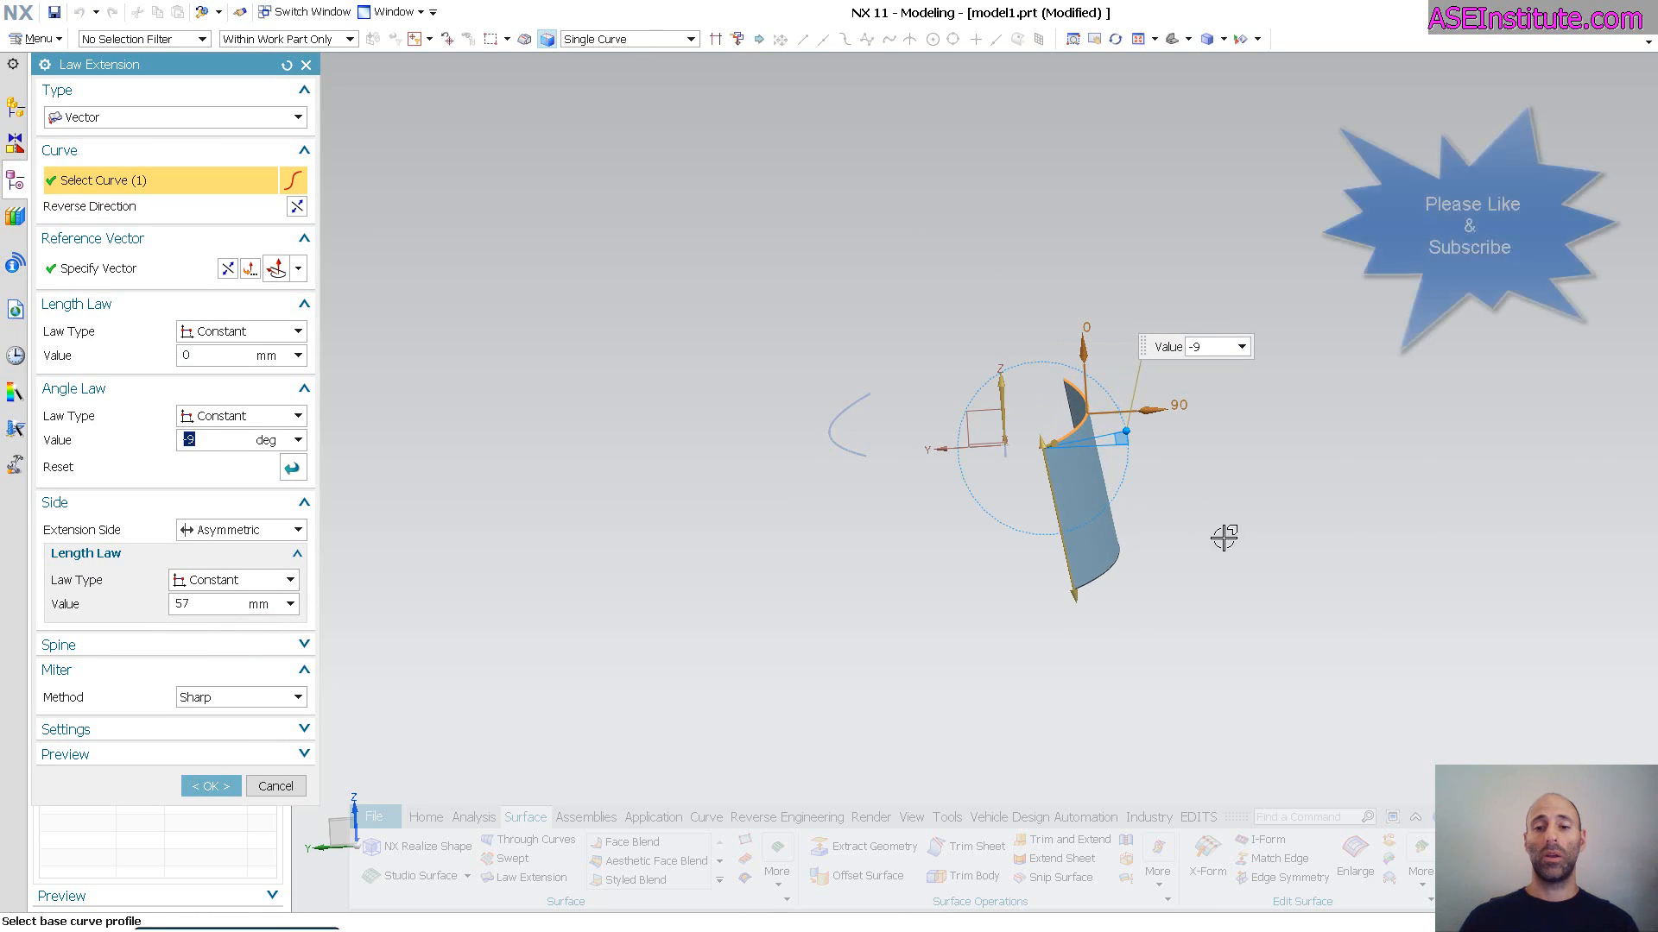
click(209, 786)
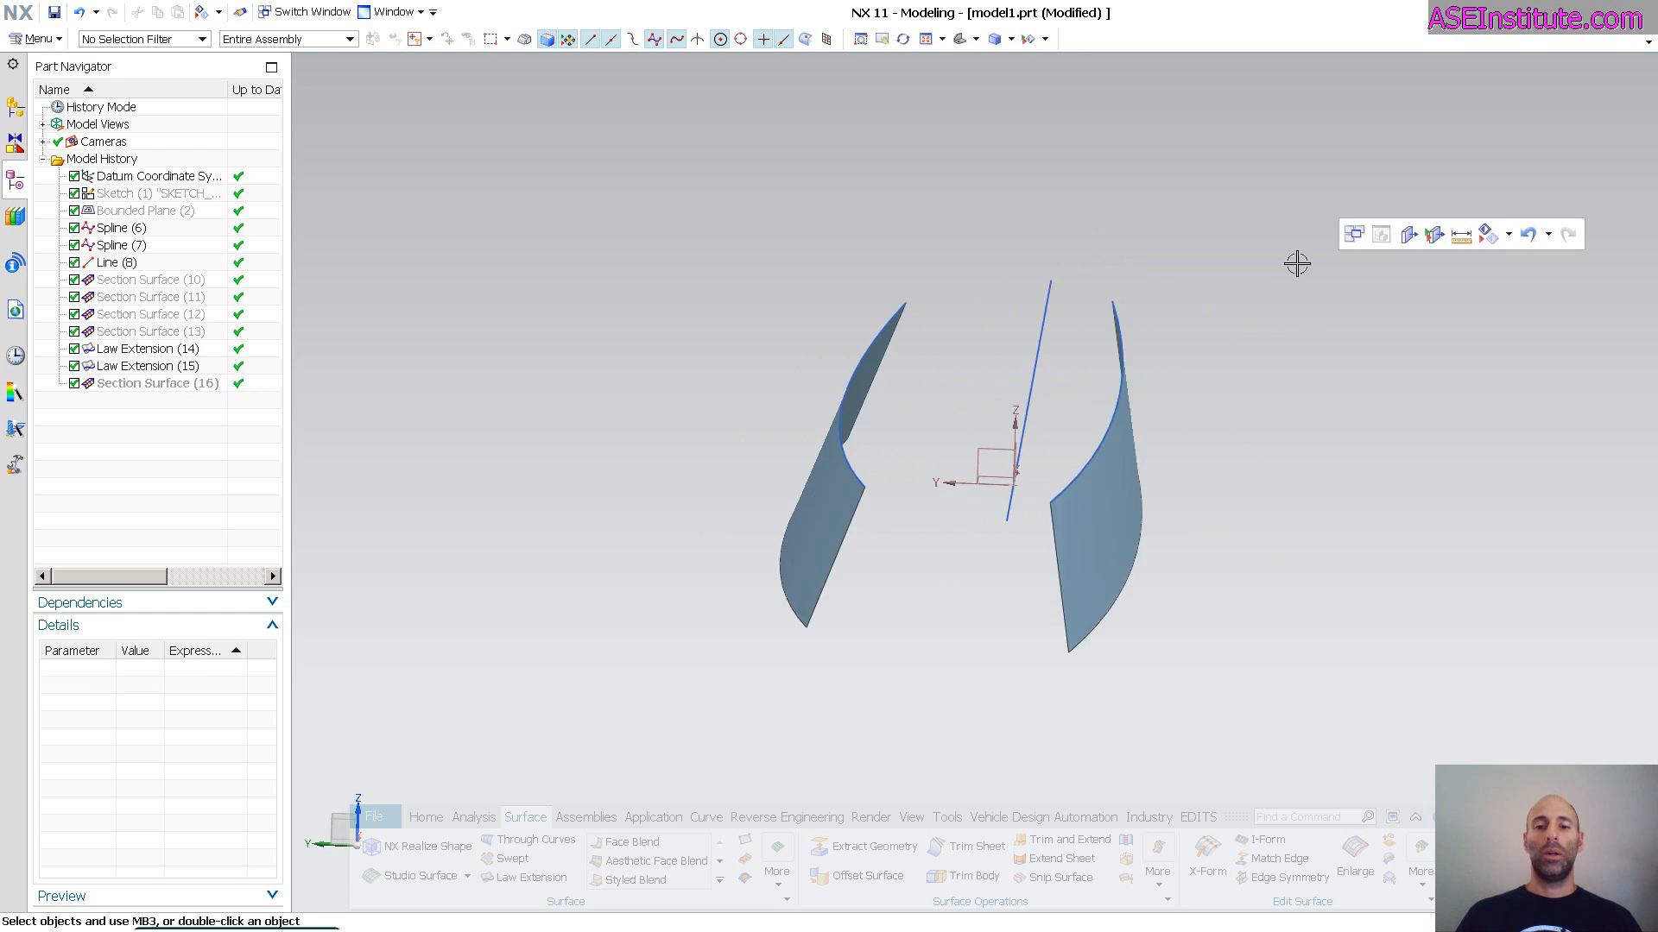
Step: Start a new Section Surface with Conic type in Rho mode
click(777, 848)
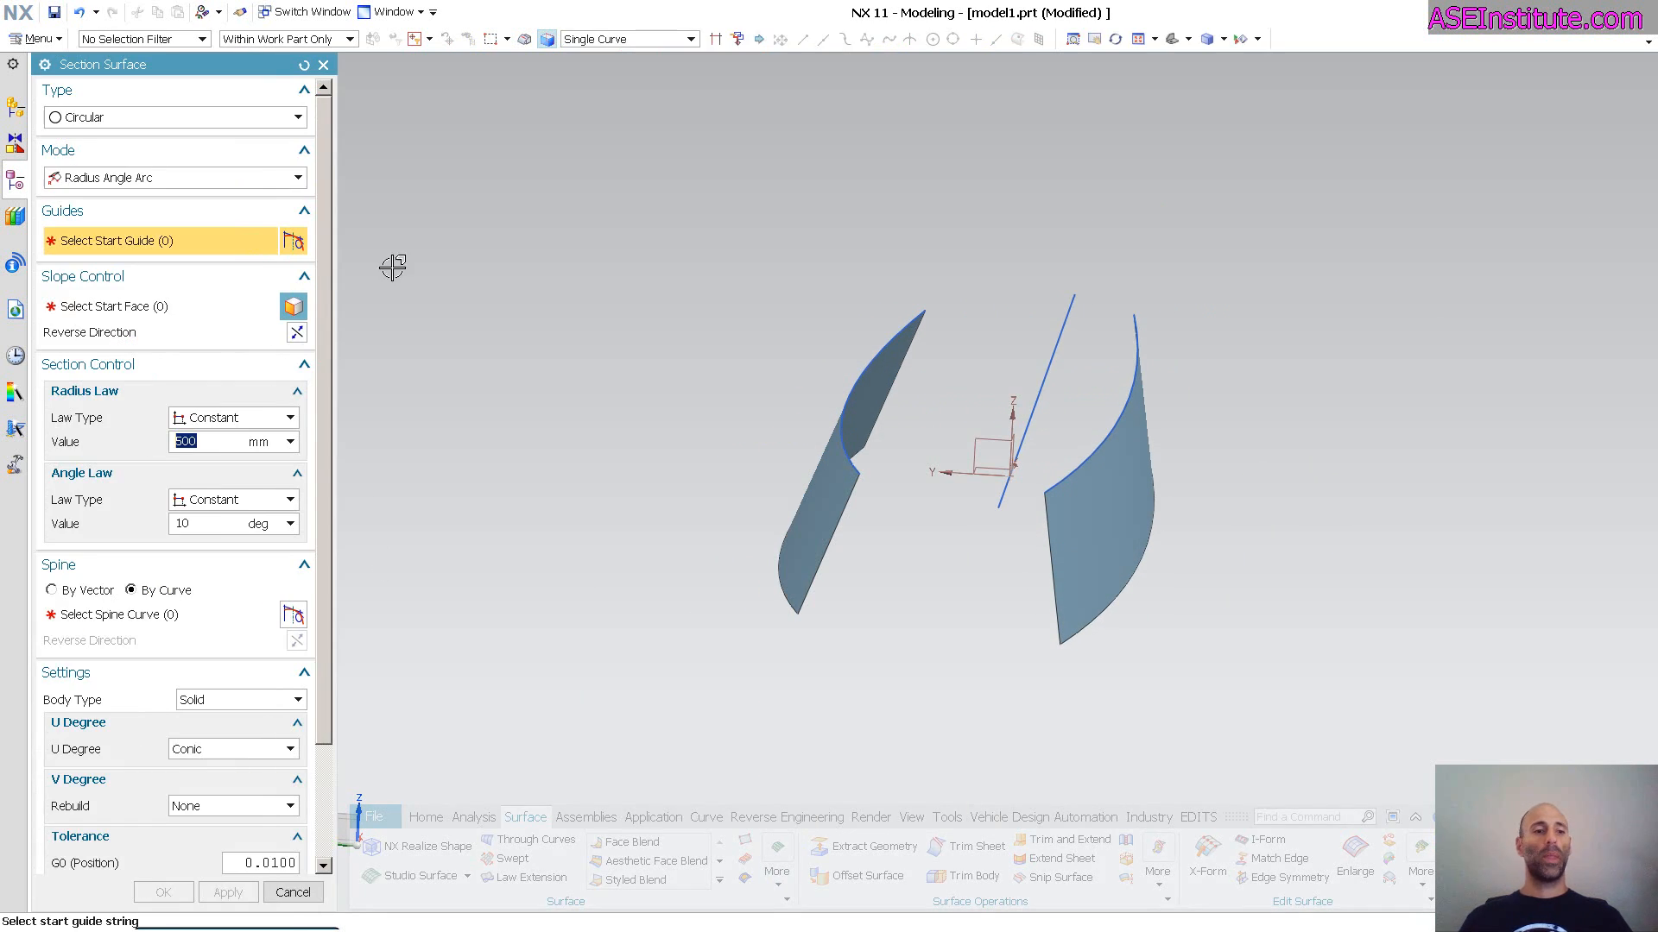
mouse_move(135, 178)
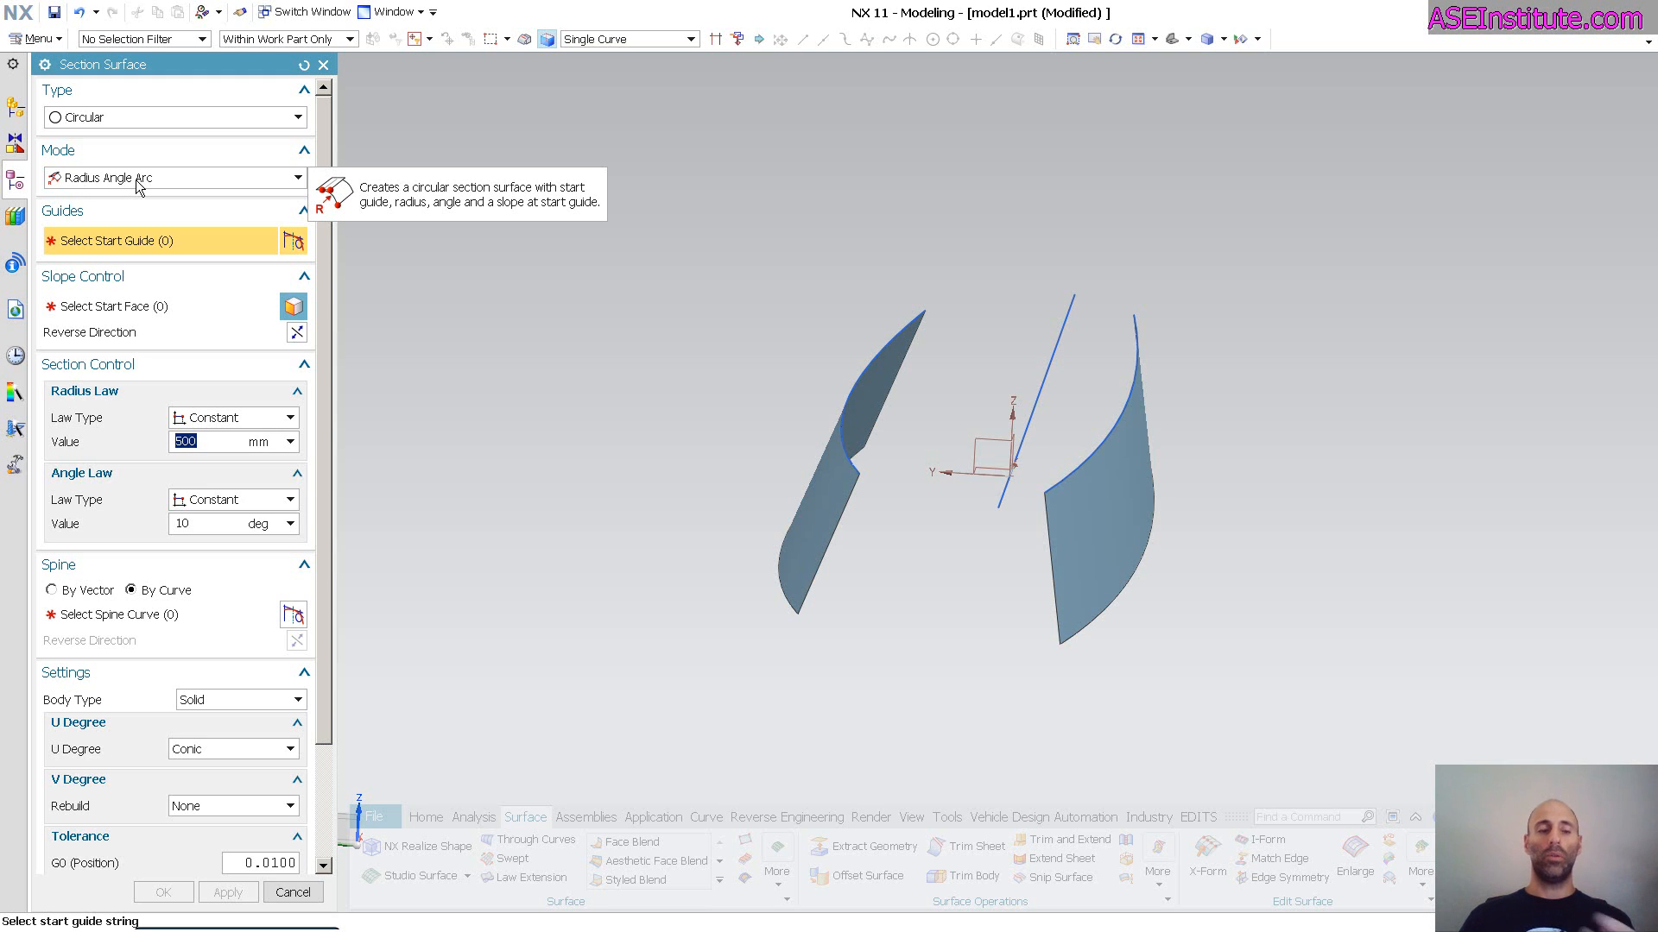
click(297, 116)
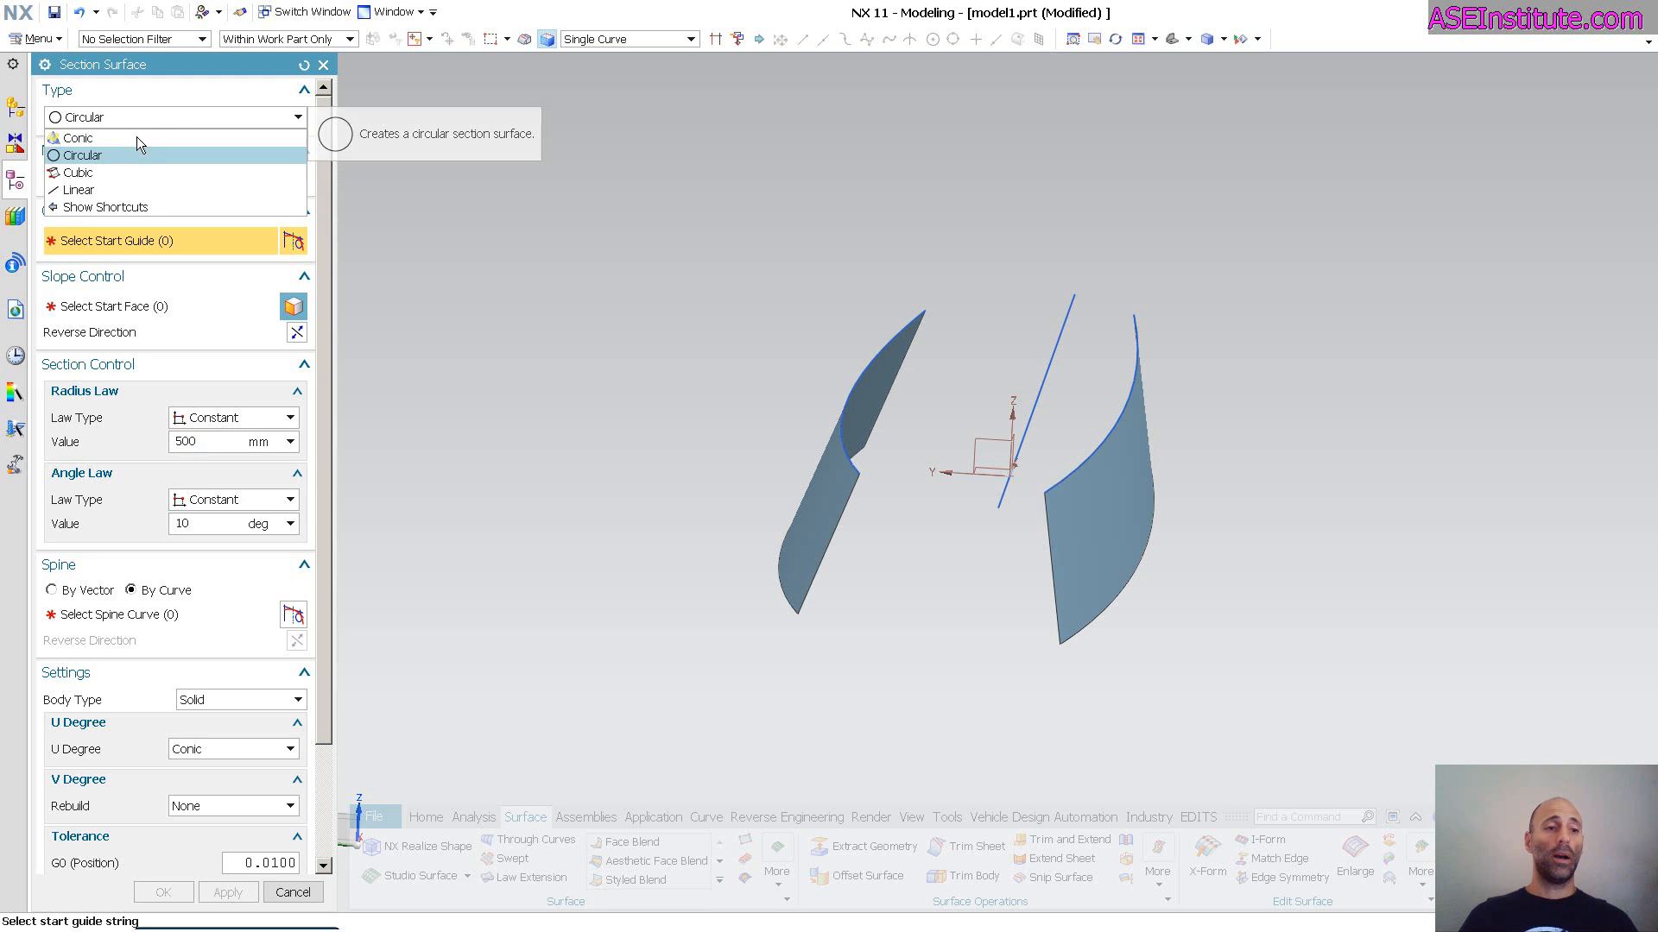
click(78, 138)
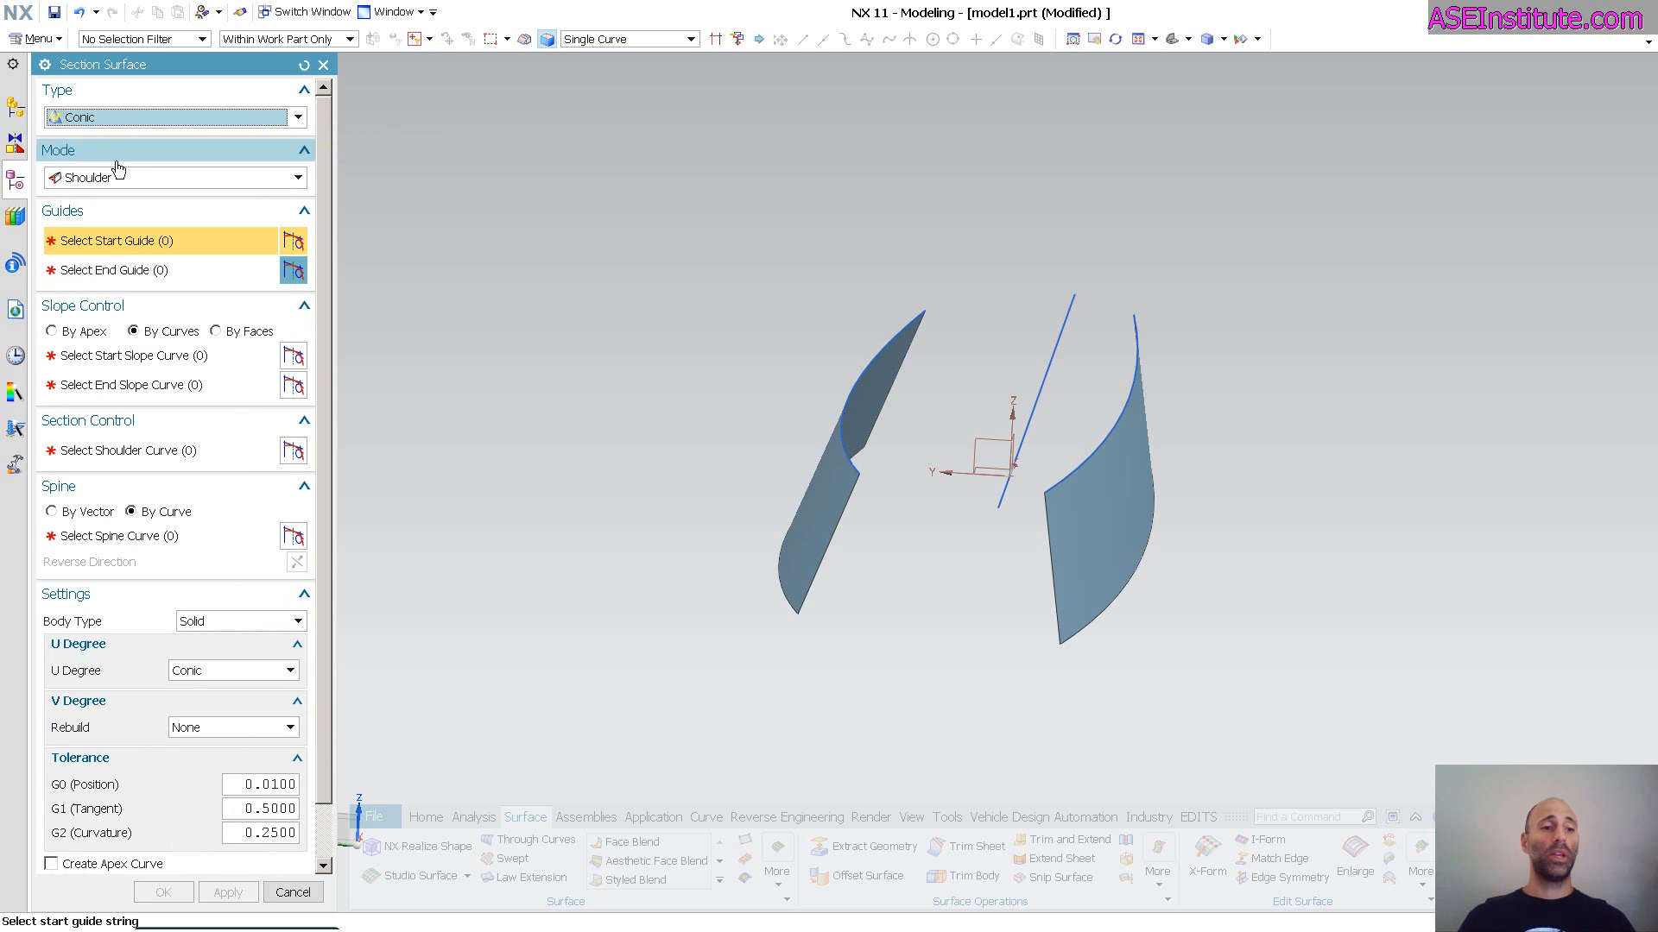
click(298, 176)
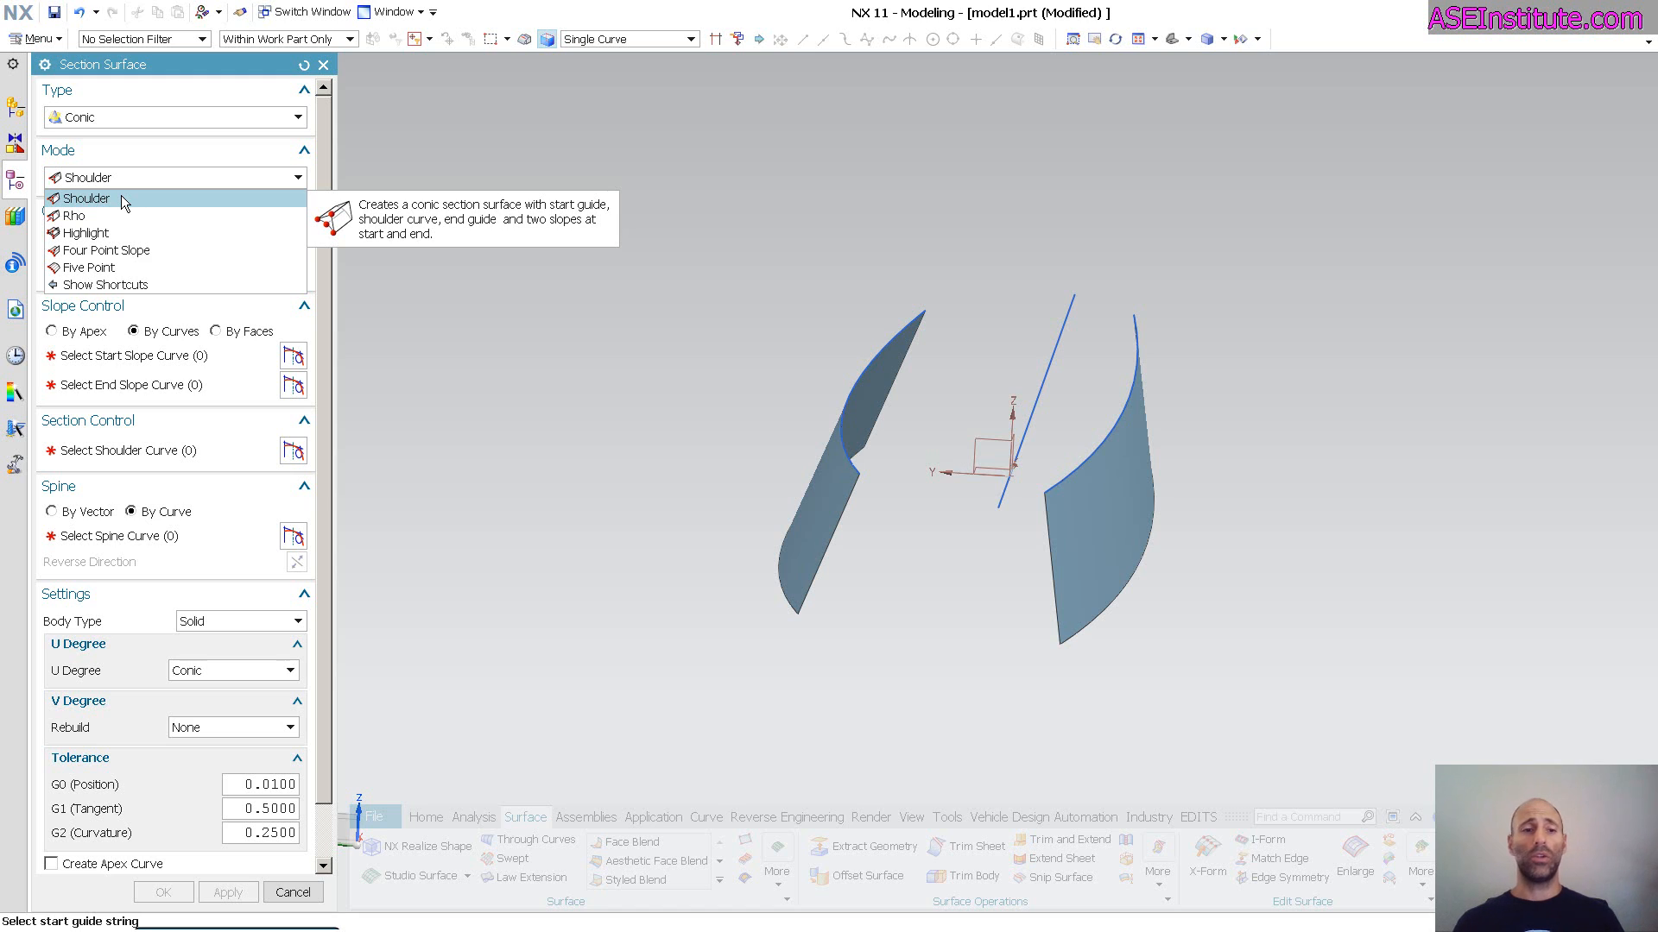
mouse_move(74, 216)
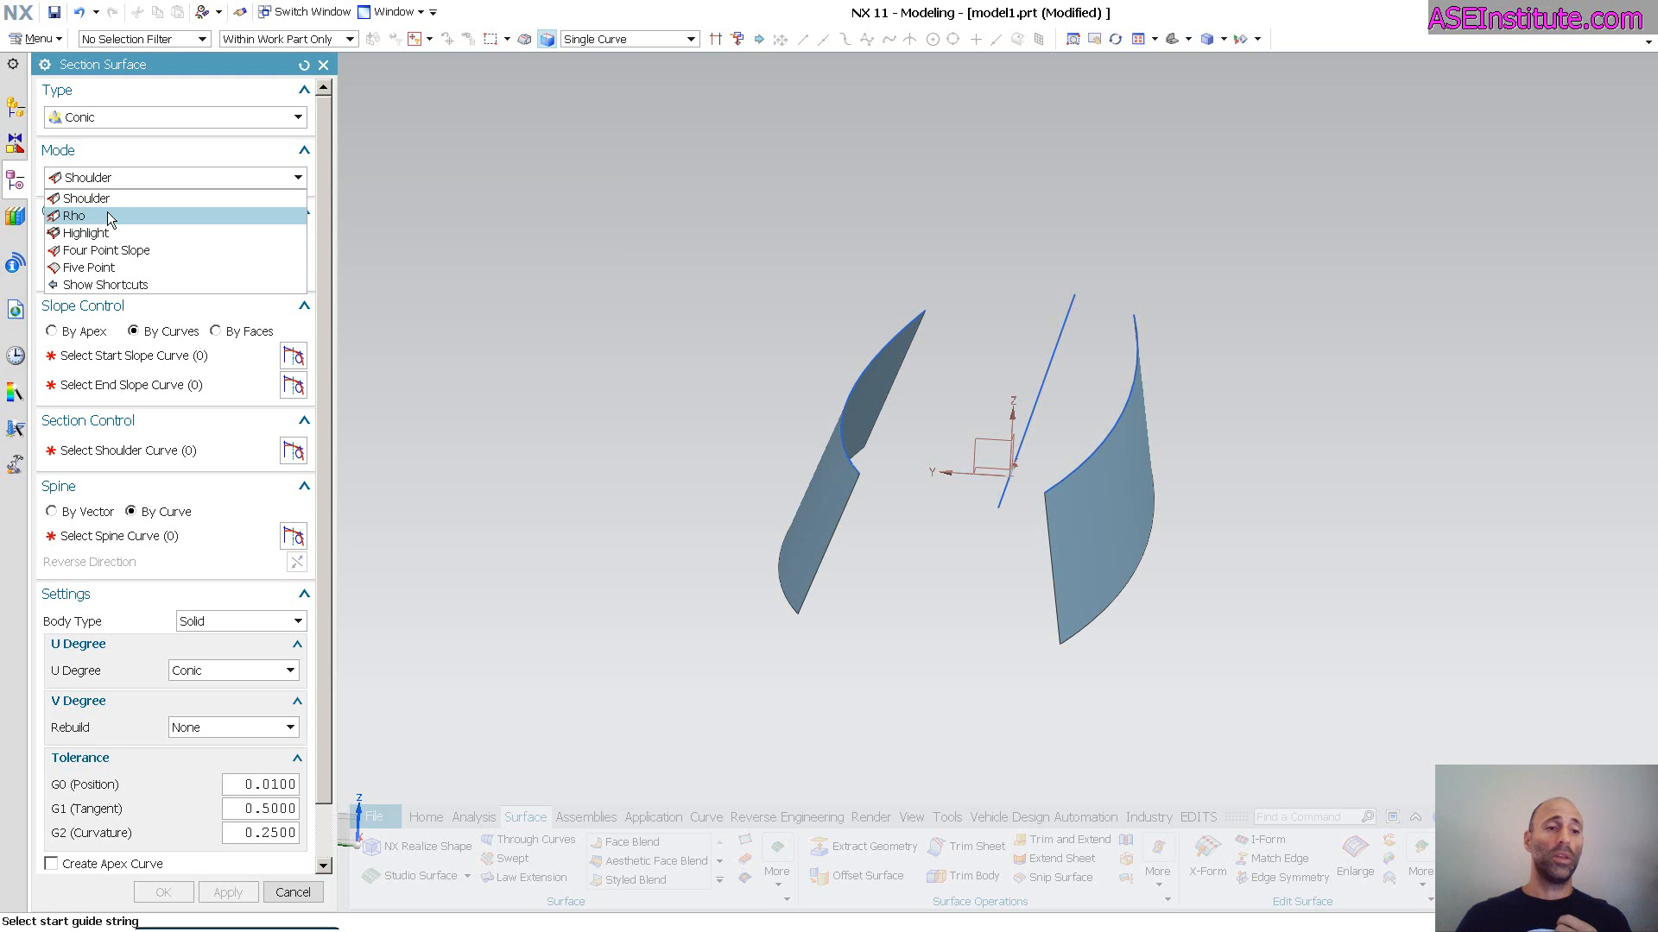
mouse_move(74, 216)
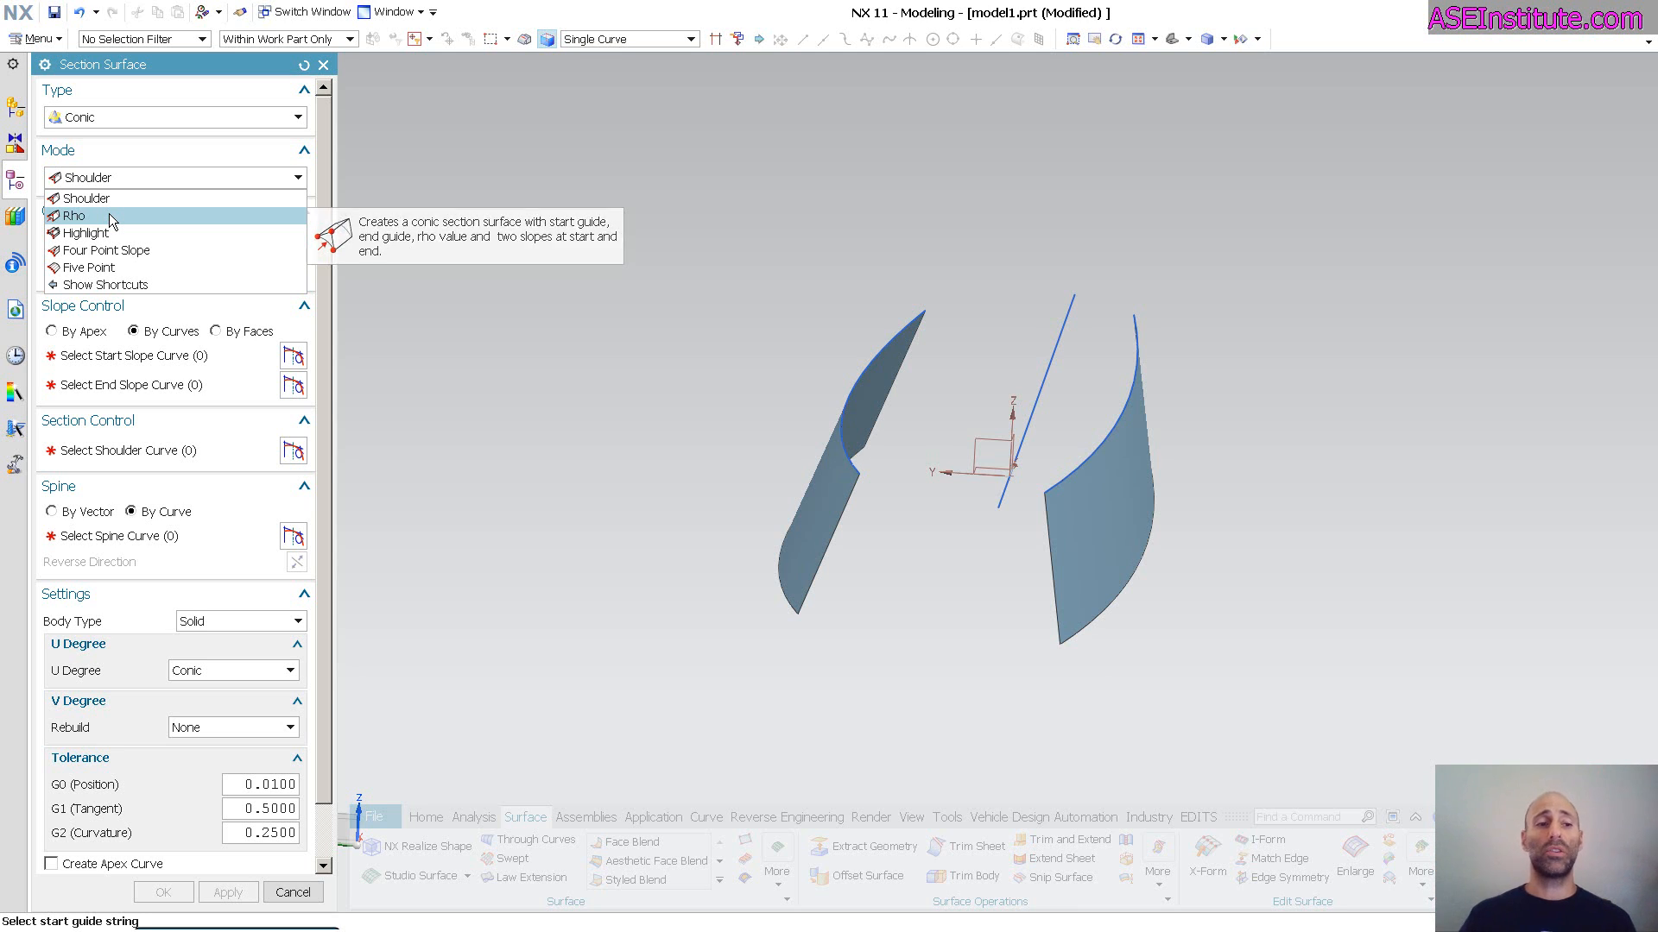
click(74, 216)
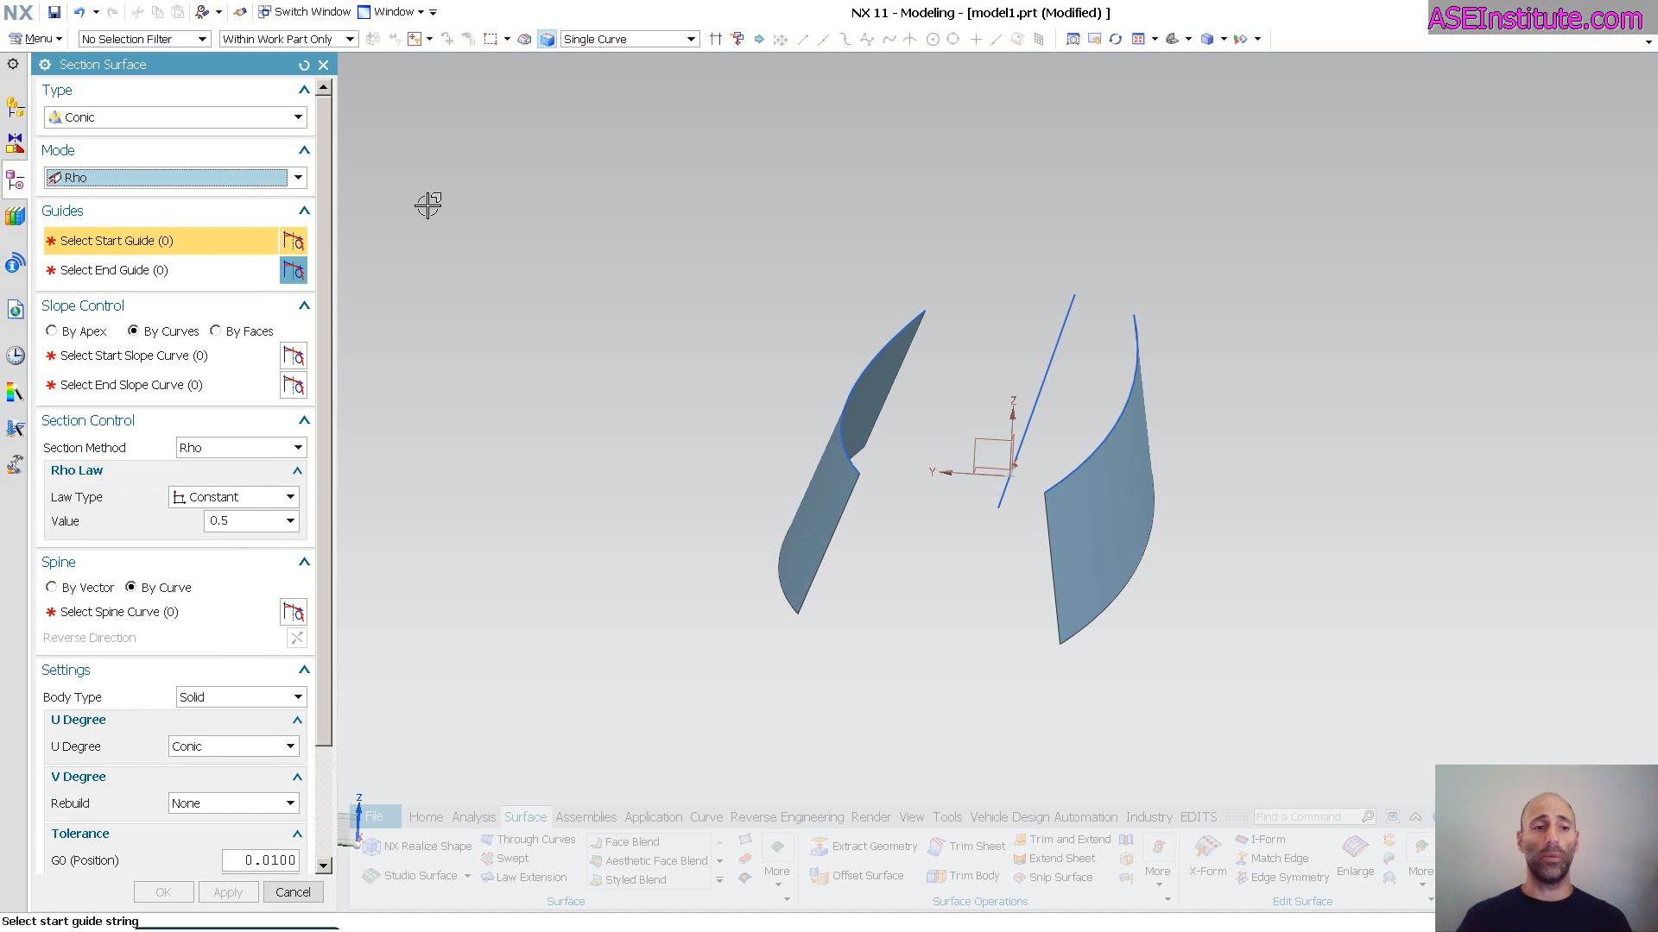
Step: Keep Rho mode, switch slope control to By Curves, and use the right face's lower edge as start slope
click(1126, 392)
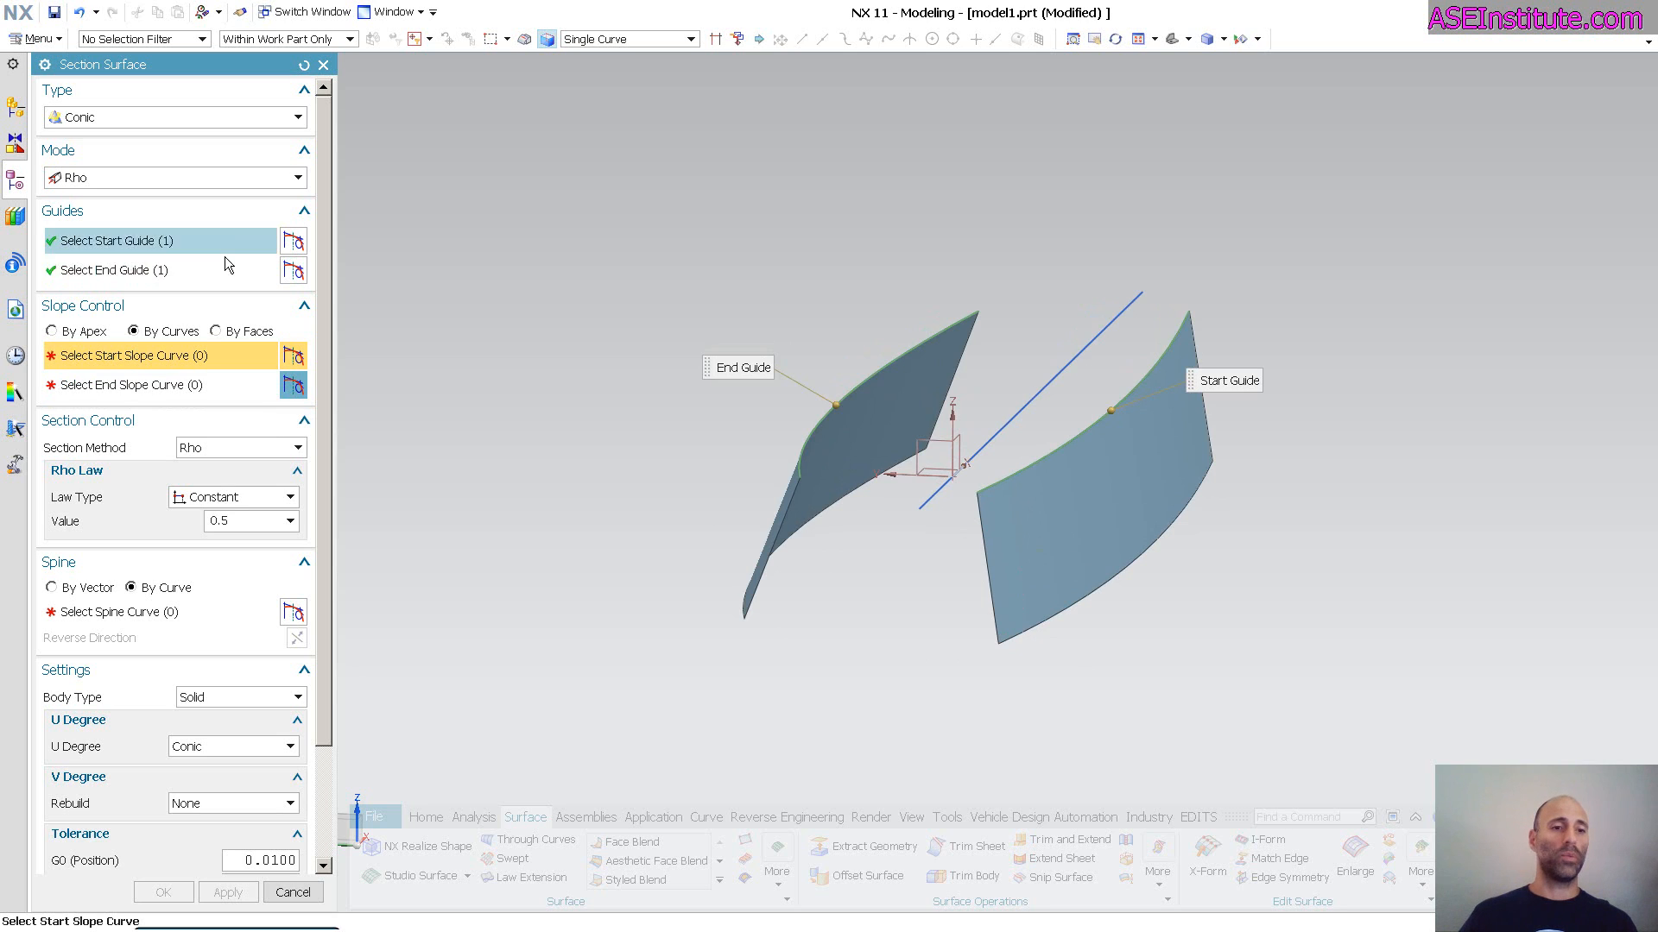
mouse_move(155, 190)
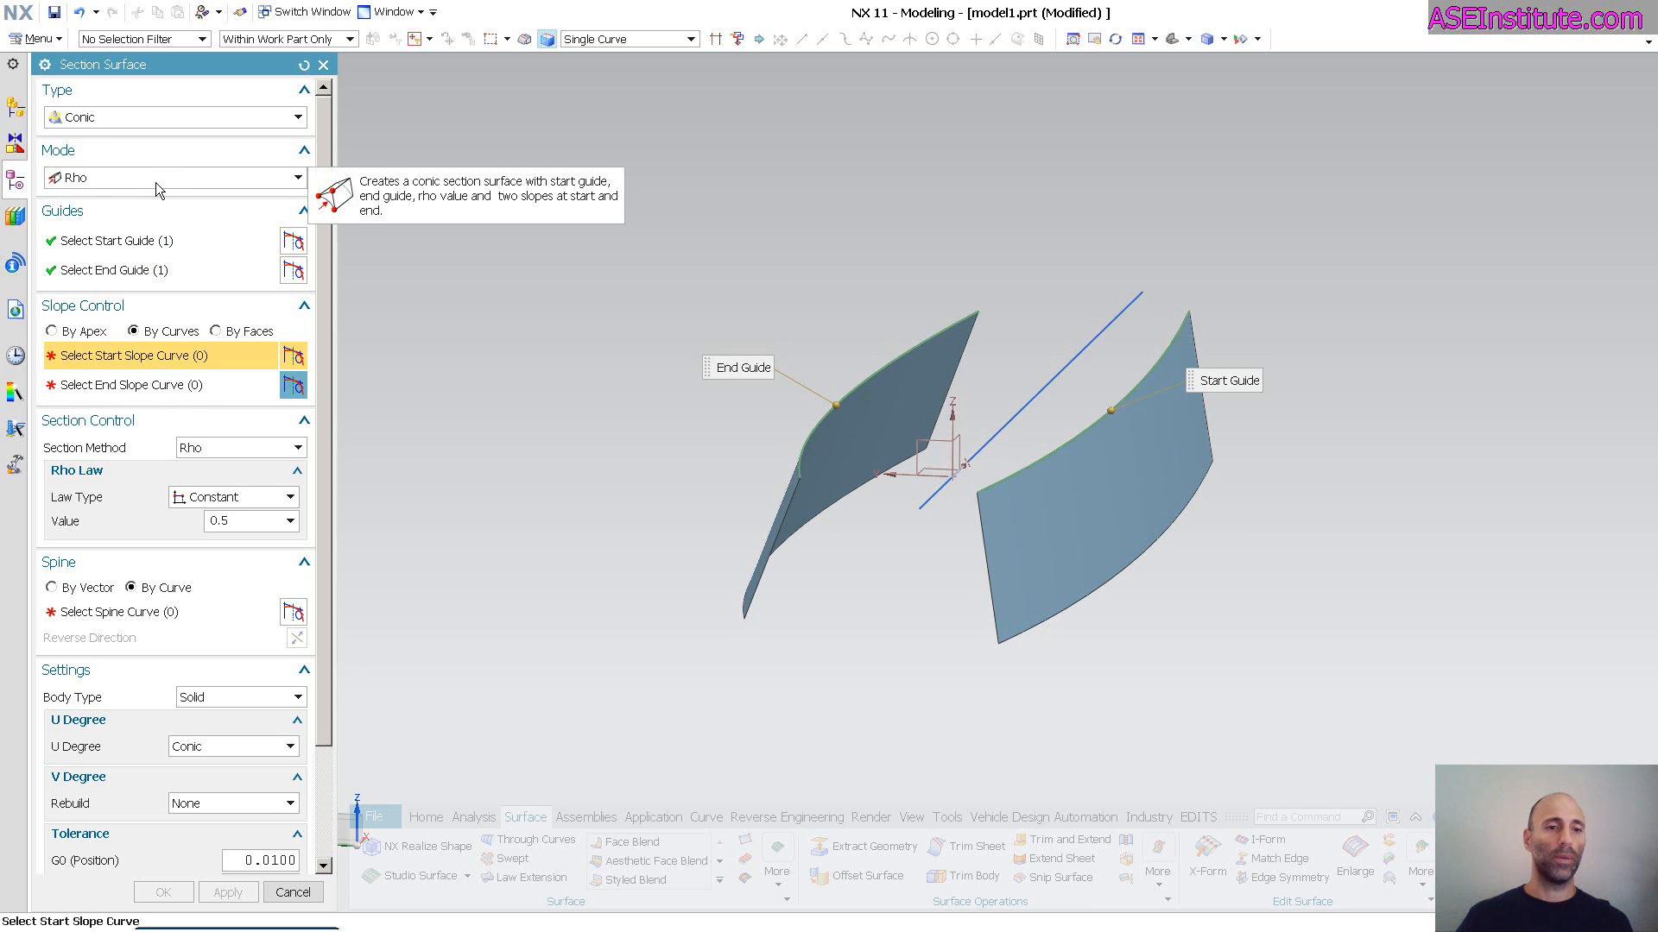
click(297, 176)
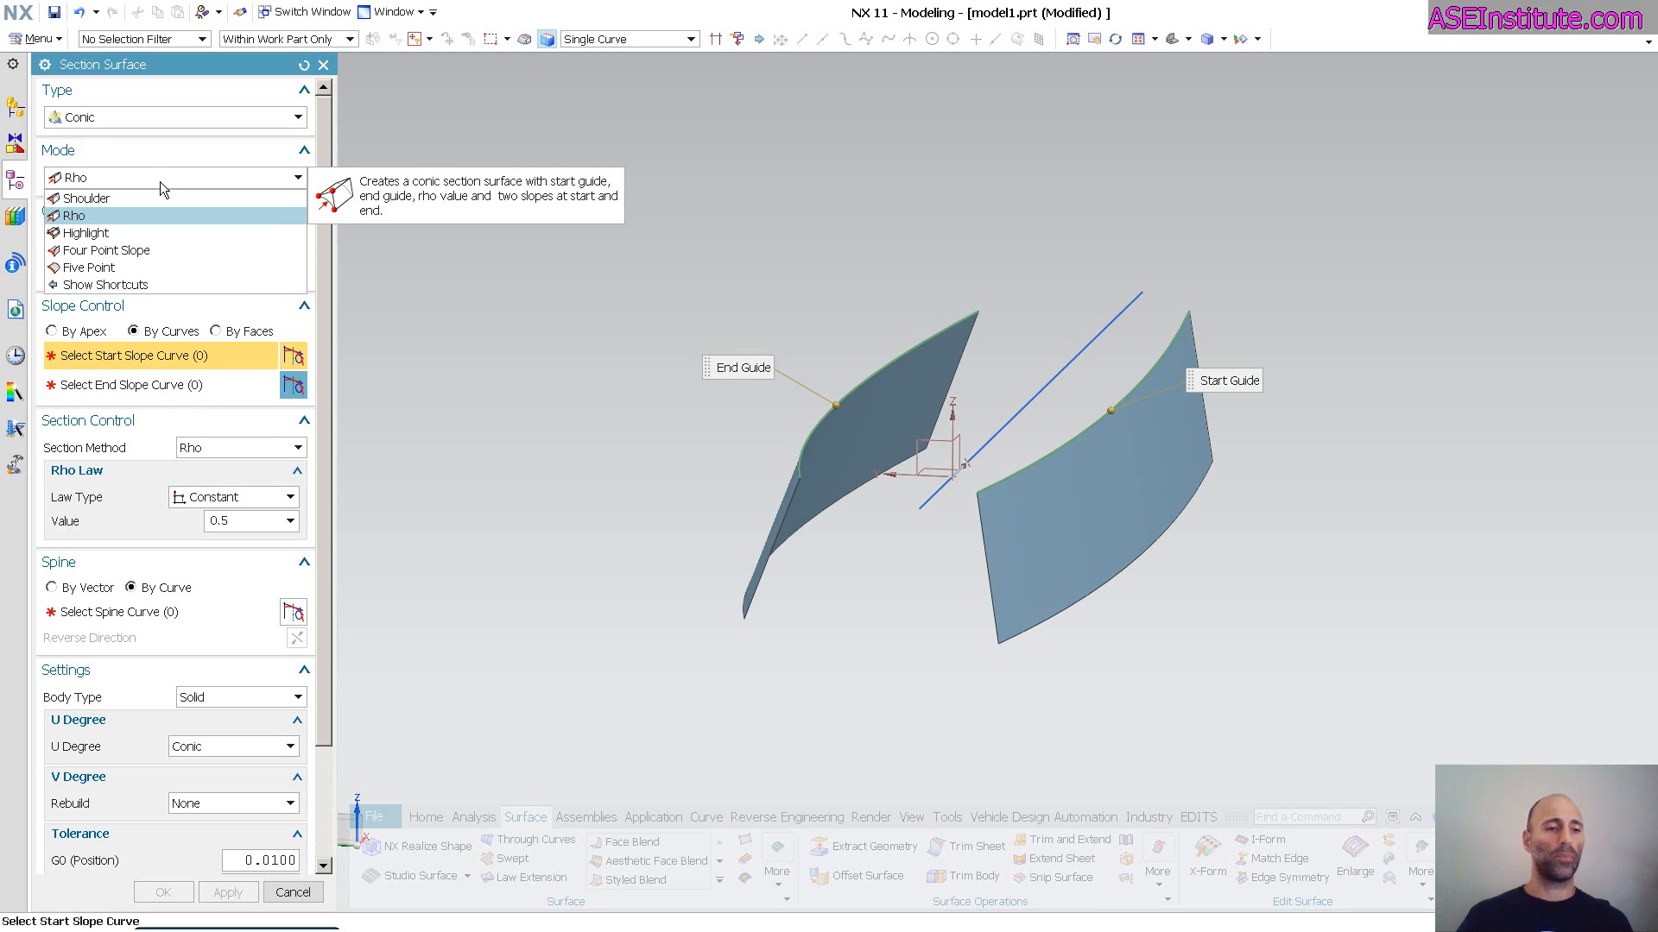
mouse_move(101, 215)
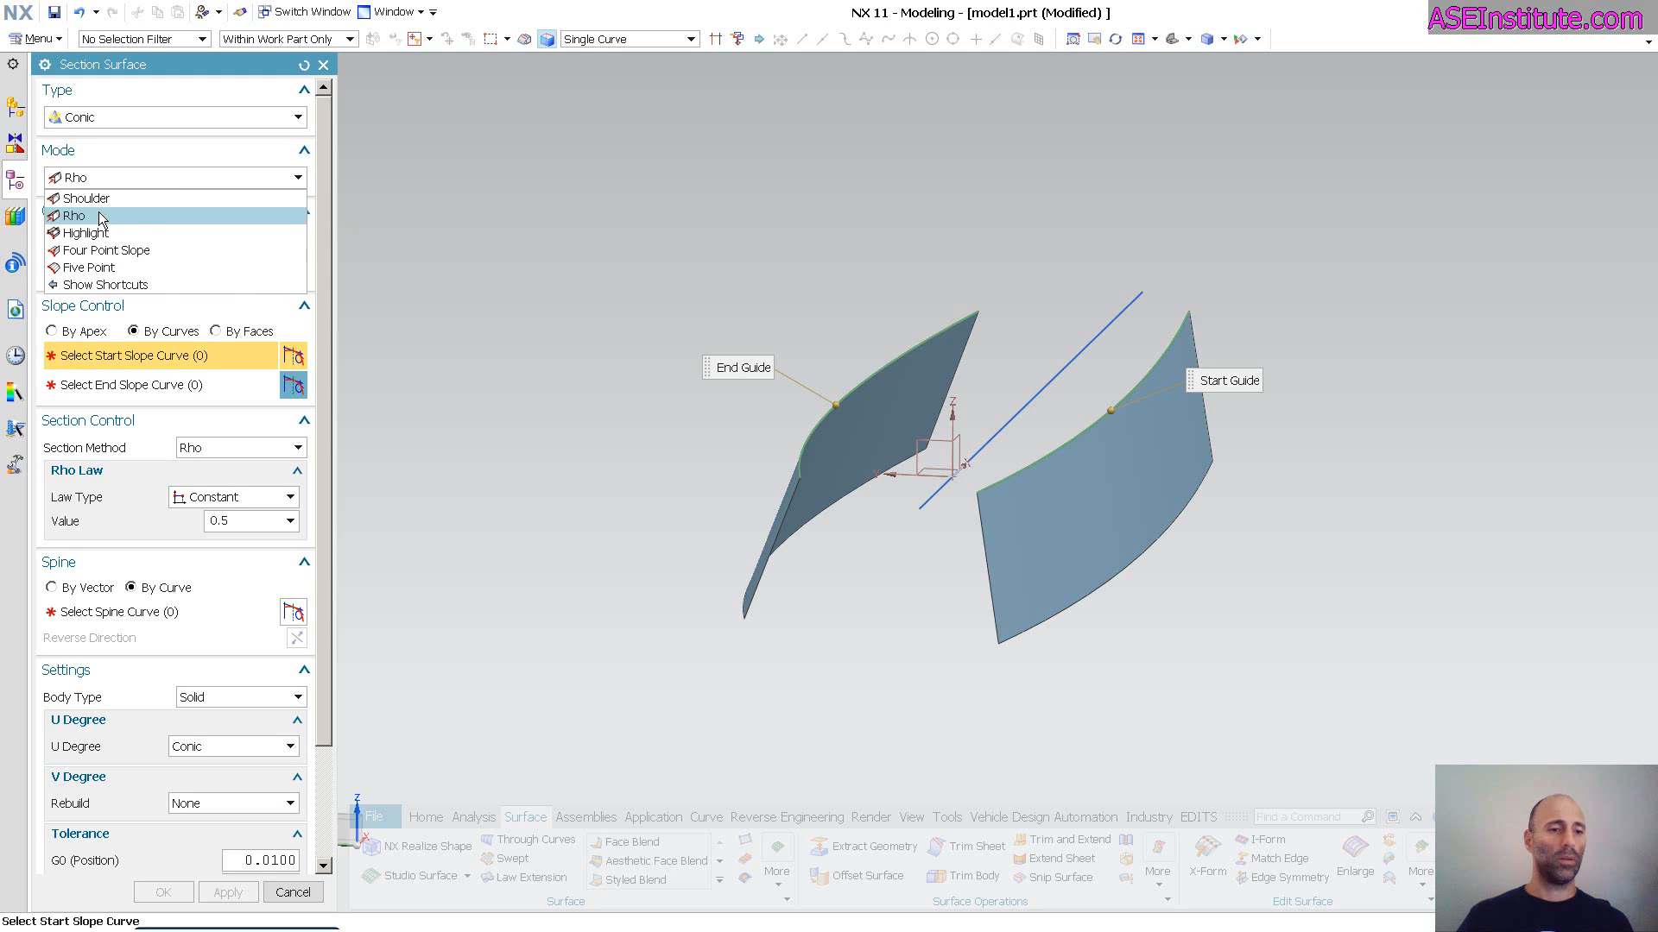
click(74, 216)
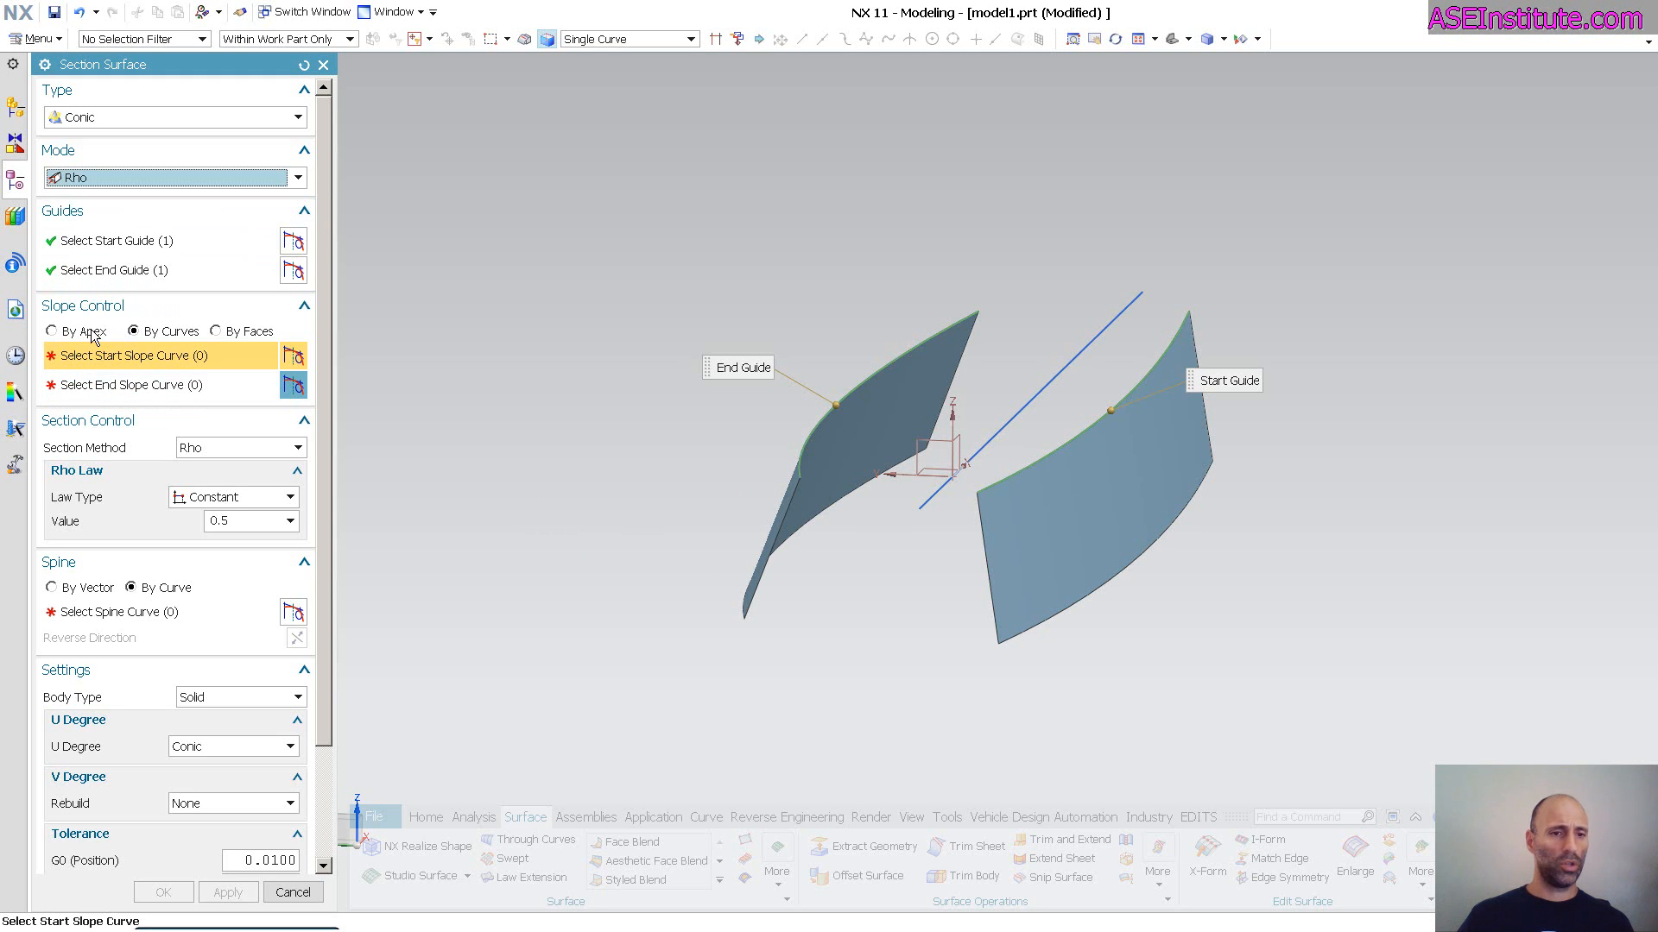
click(219, 331)
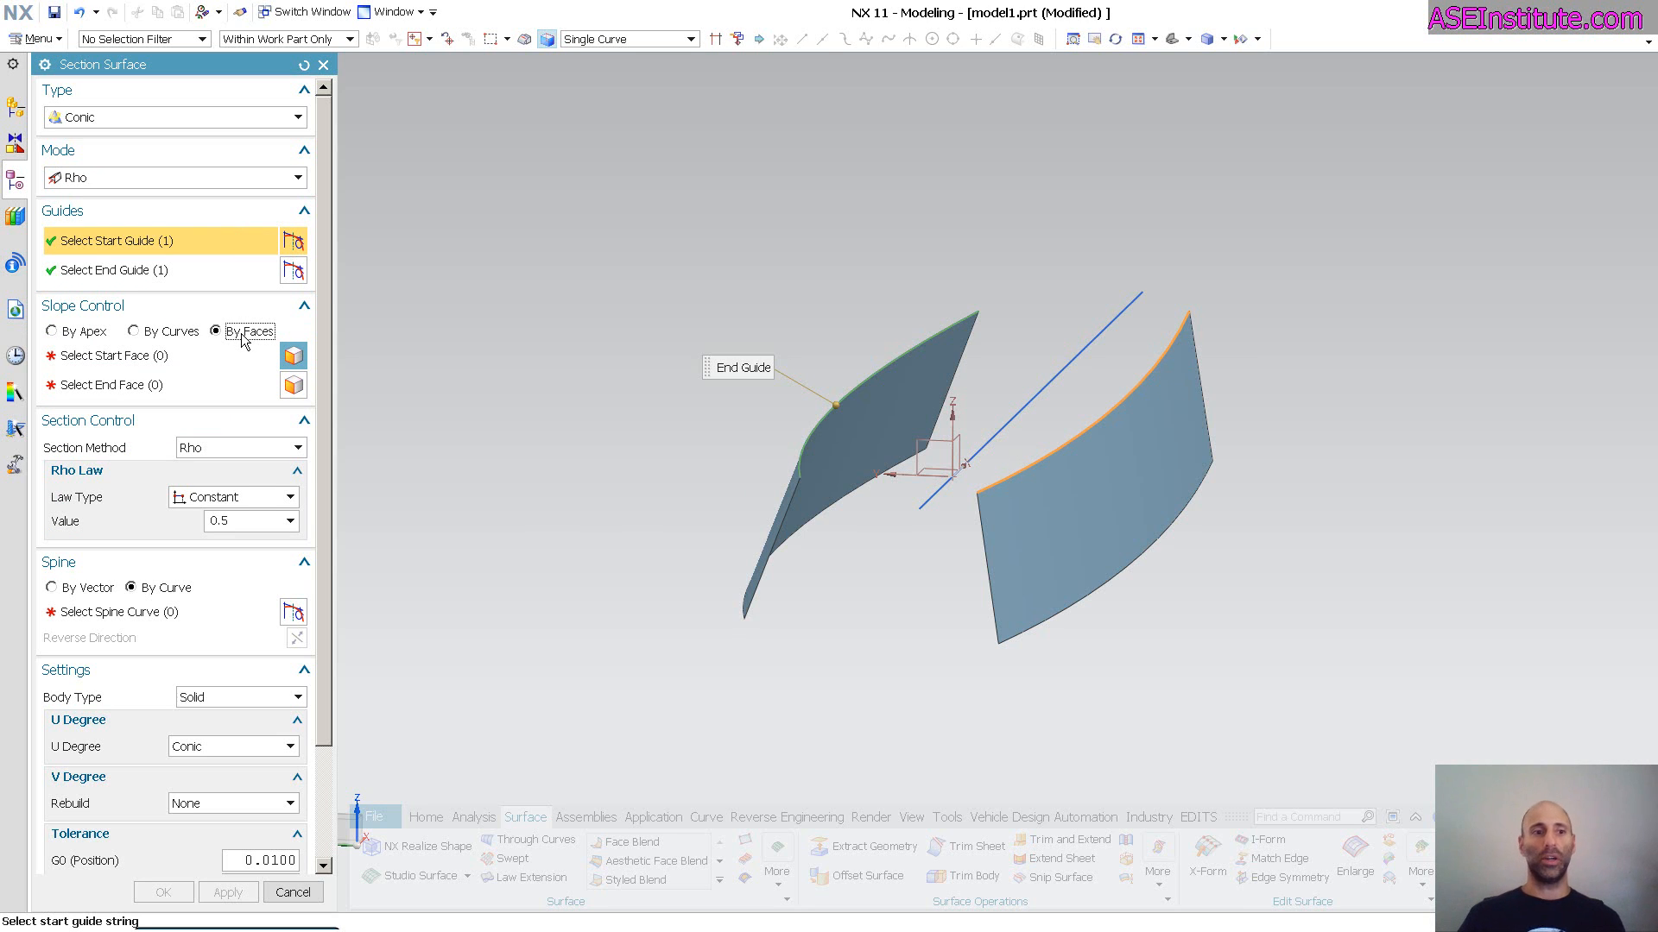
click(133, 331)
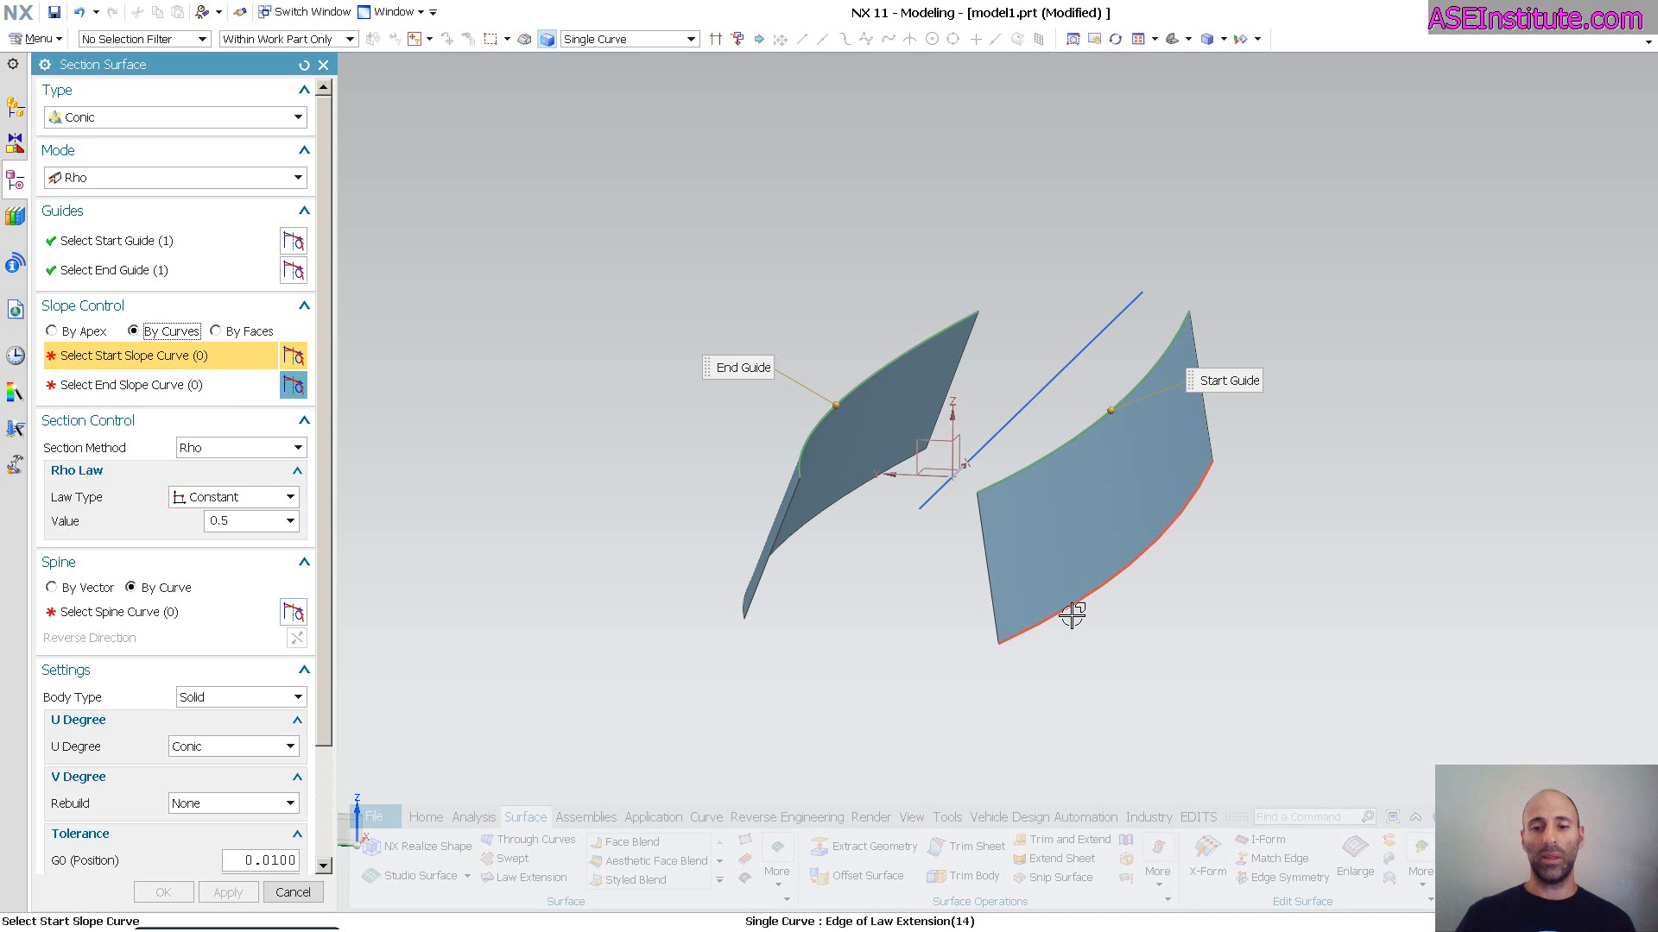
click(1073, 613)
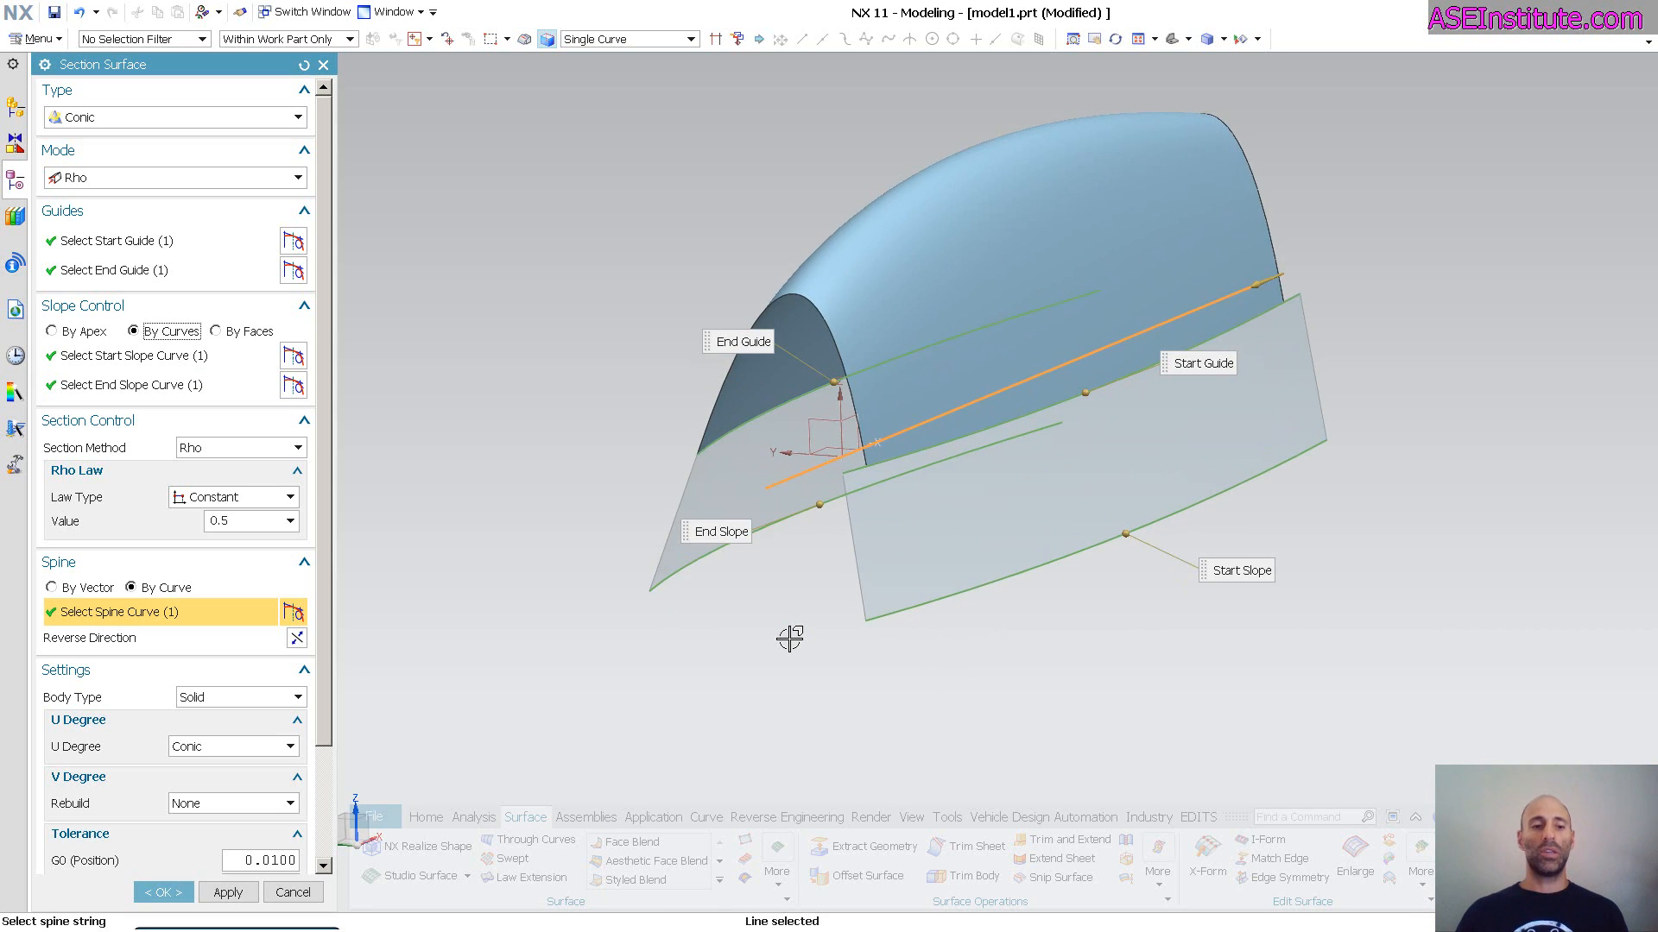
mouse_move(637, 593)
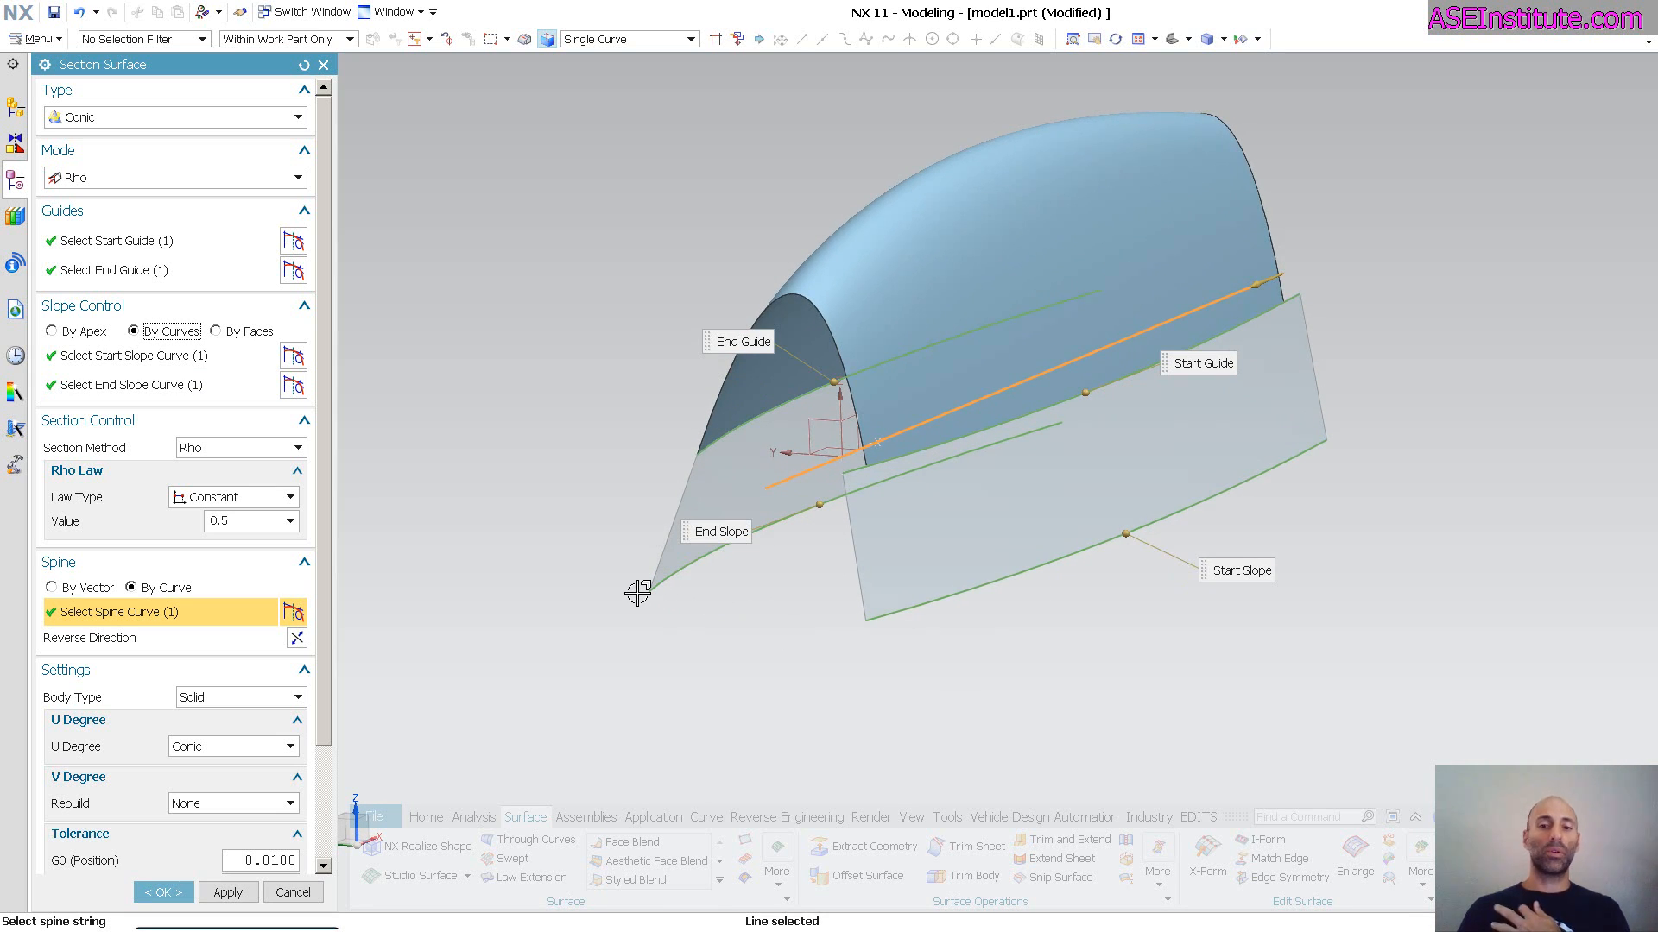
mouse_move(1081, 522)
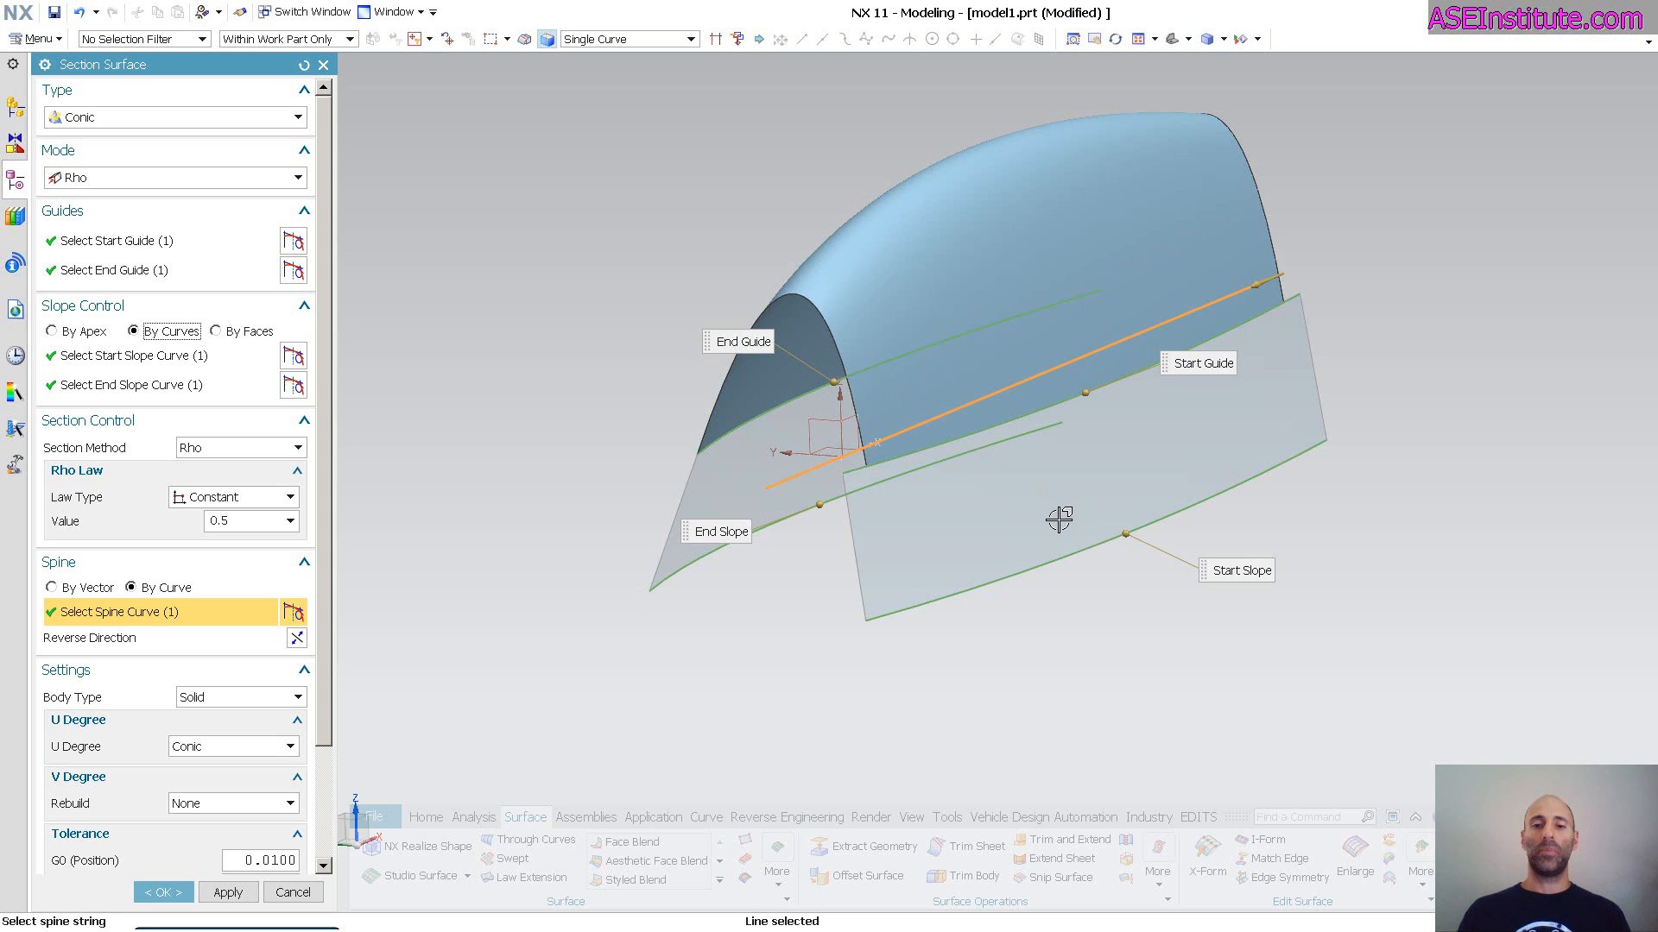
mouse_move(259, 337)
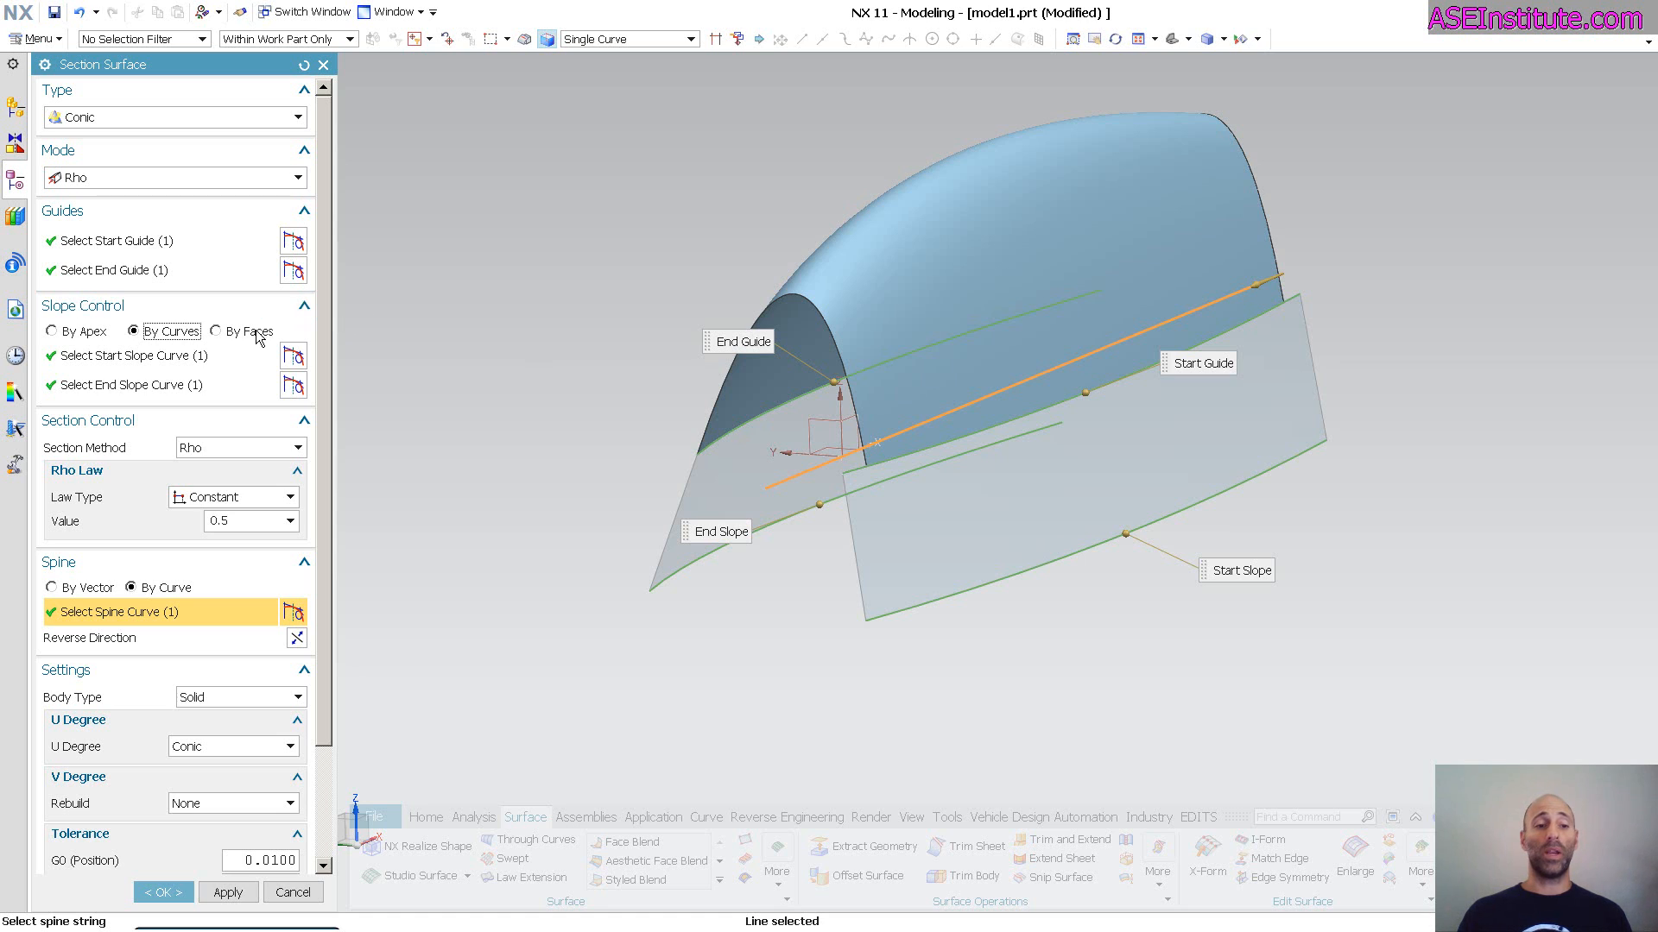
Step: Switch the conic surface's slope control from curves to faces
click(218, 332)
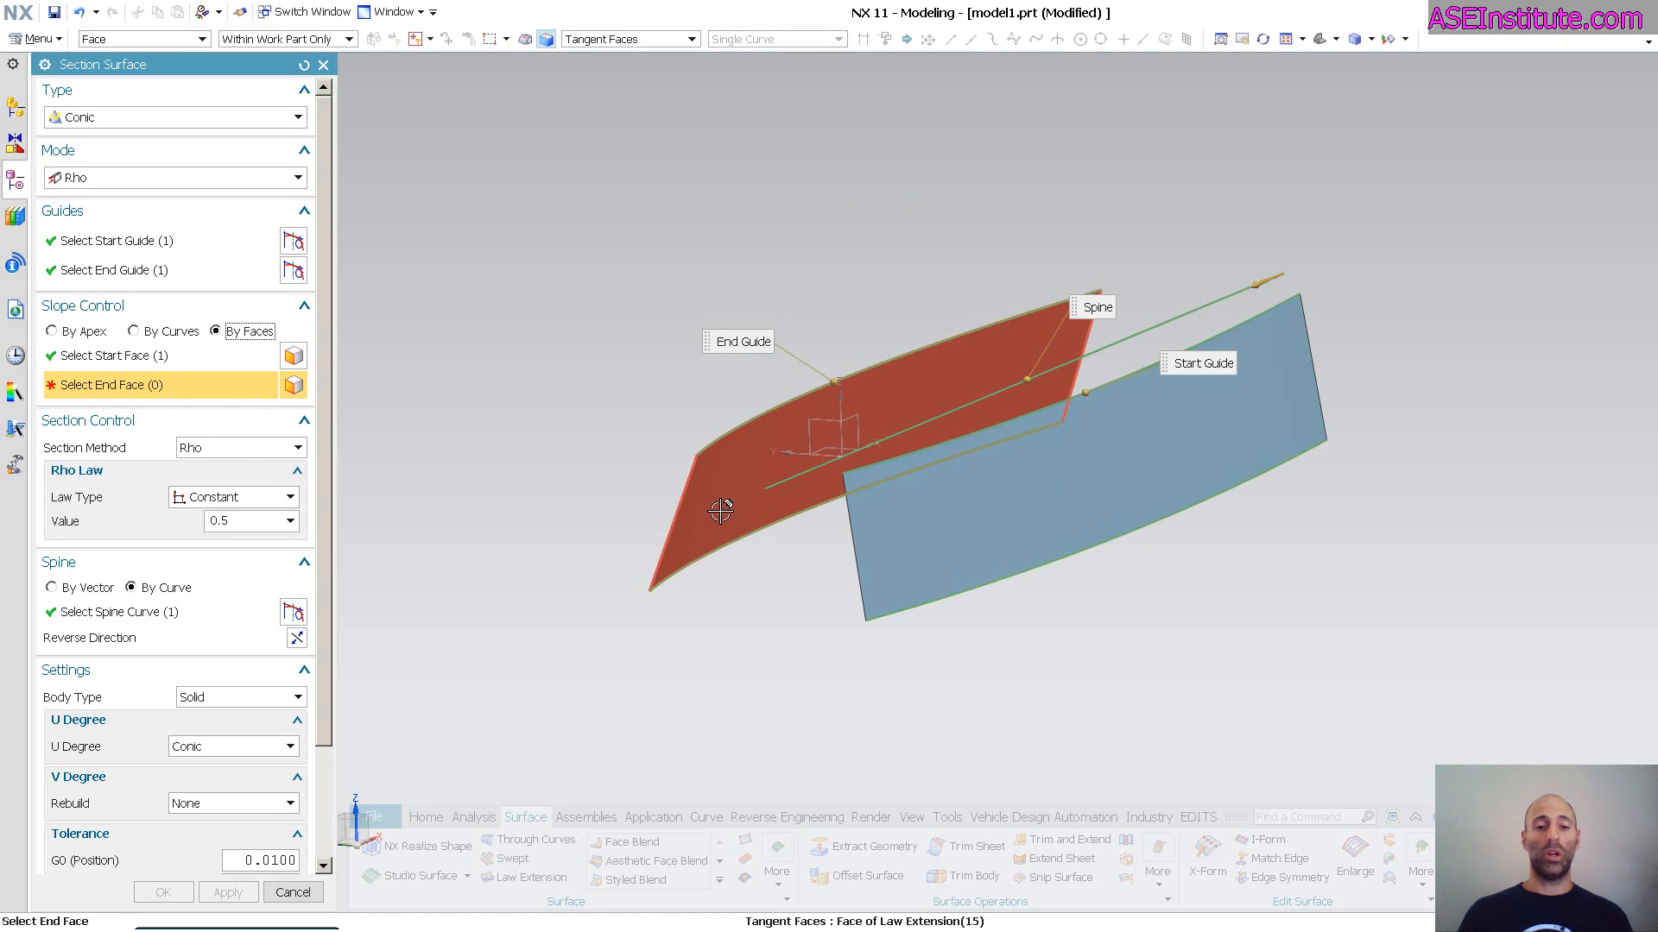
Step: Use the left law extension face as the end slope face
click(1012, 473)
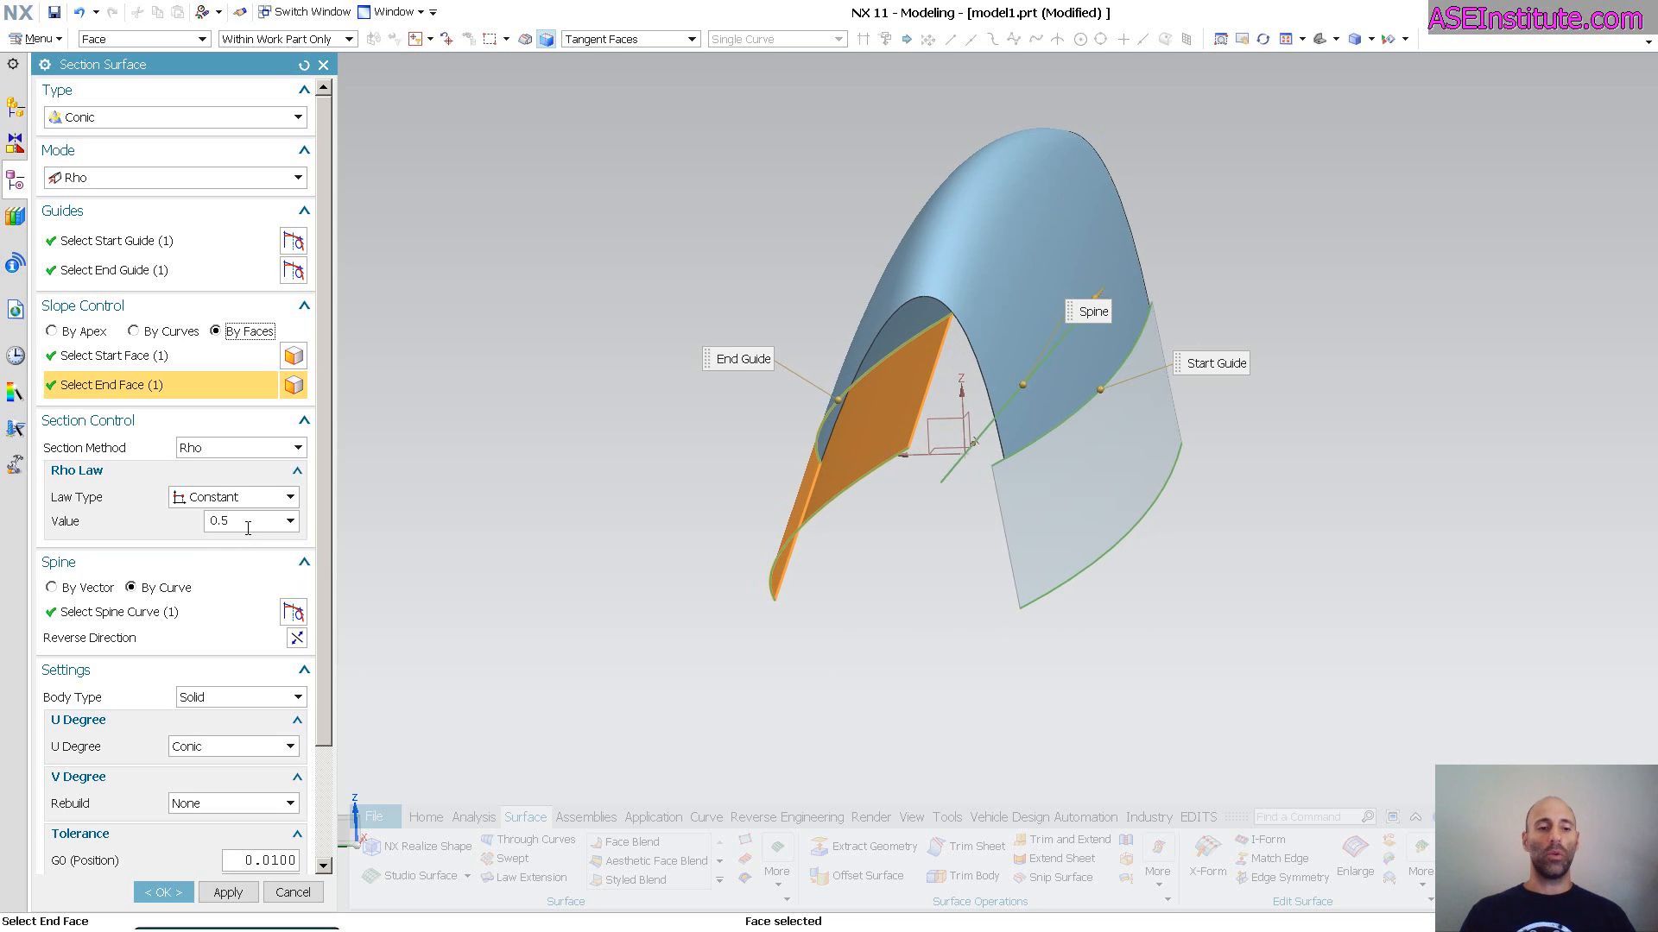
Step: Try a constant rho value of 3, then replace it with 0.7
triple_click(242, 520)
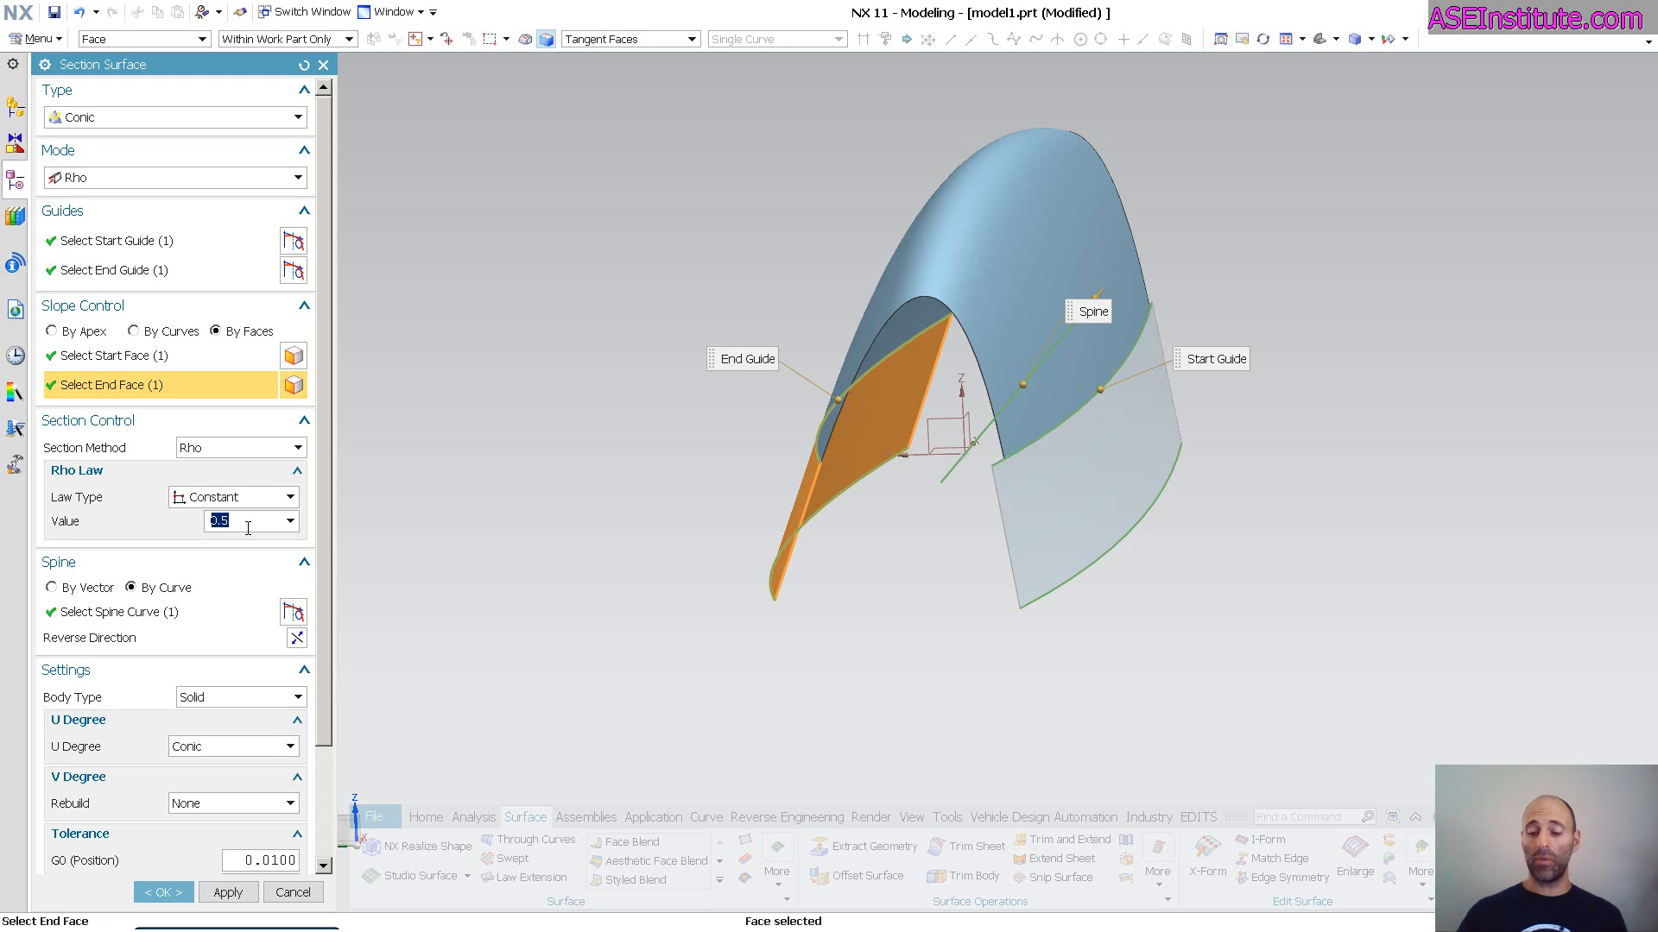
text(3)
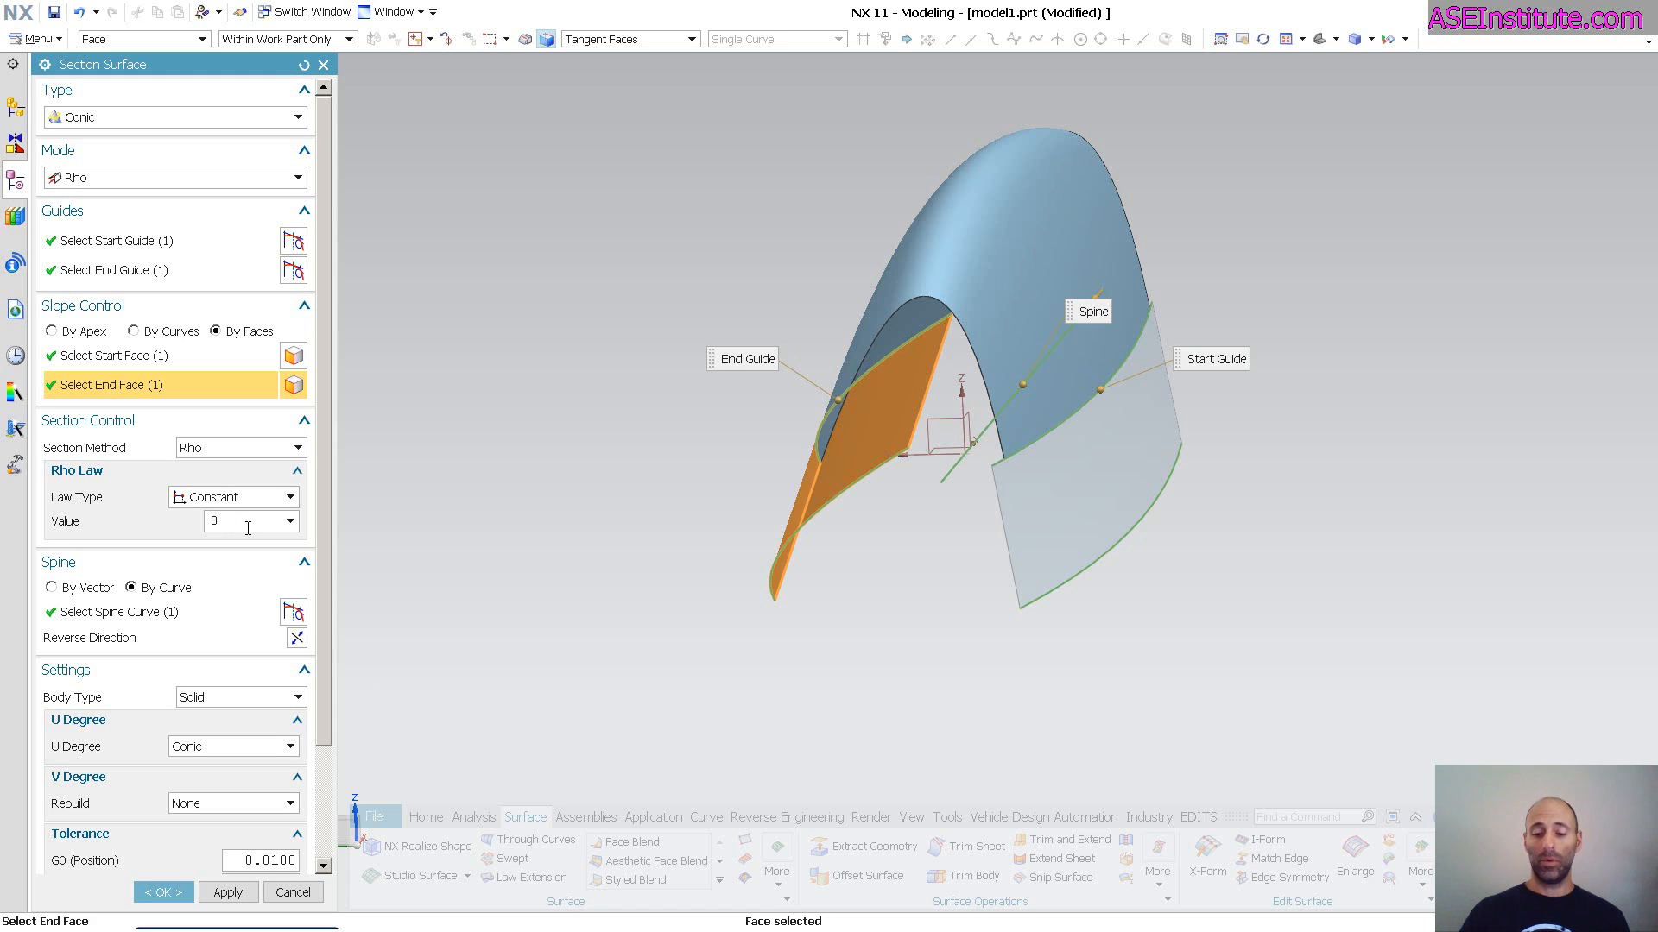
triple_click(218, 519)
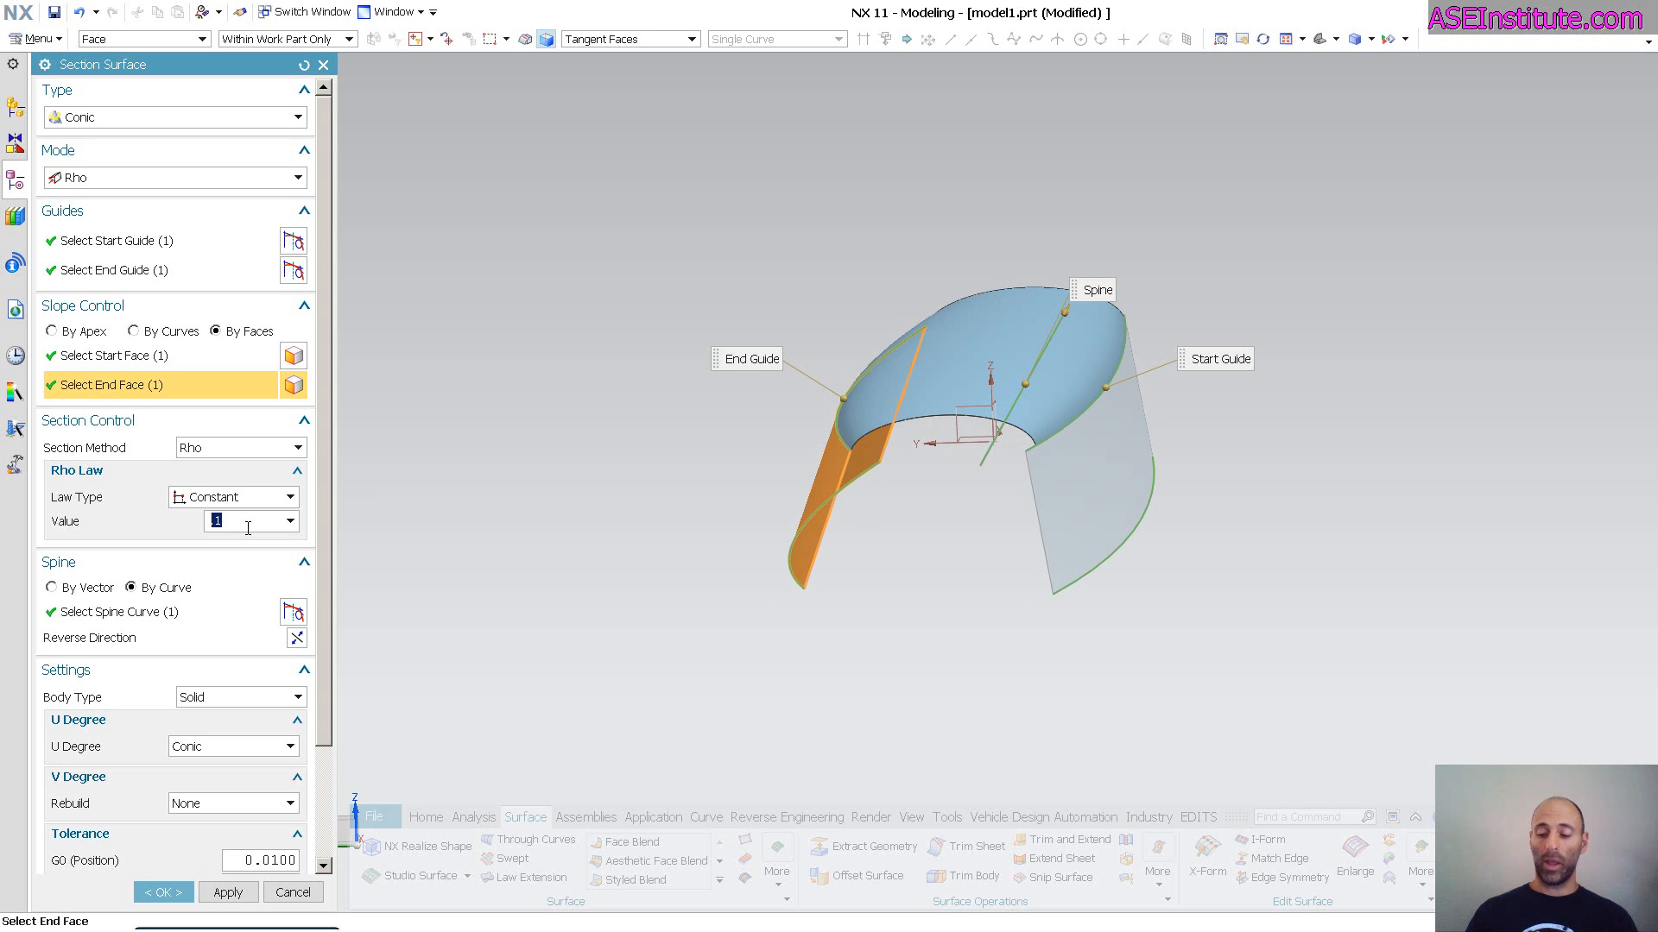
text(7)
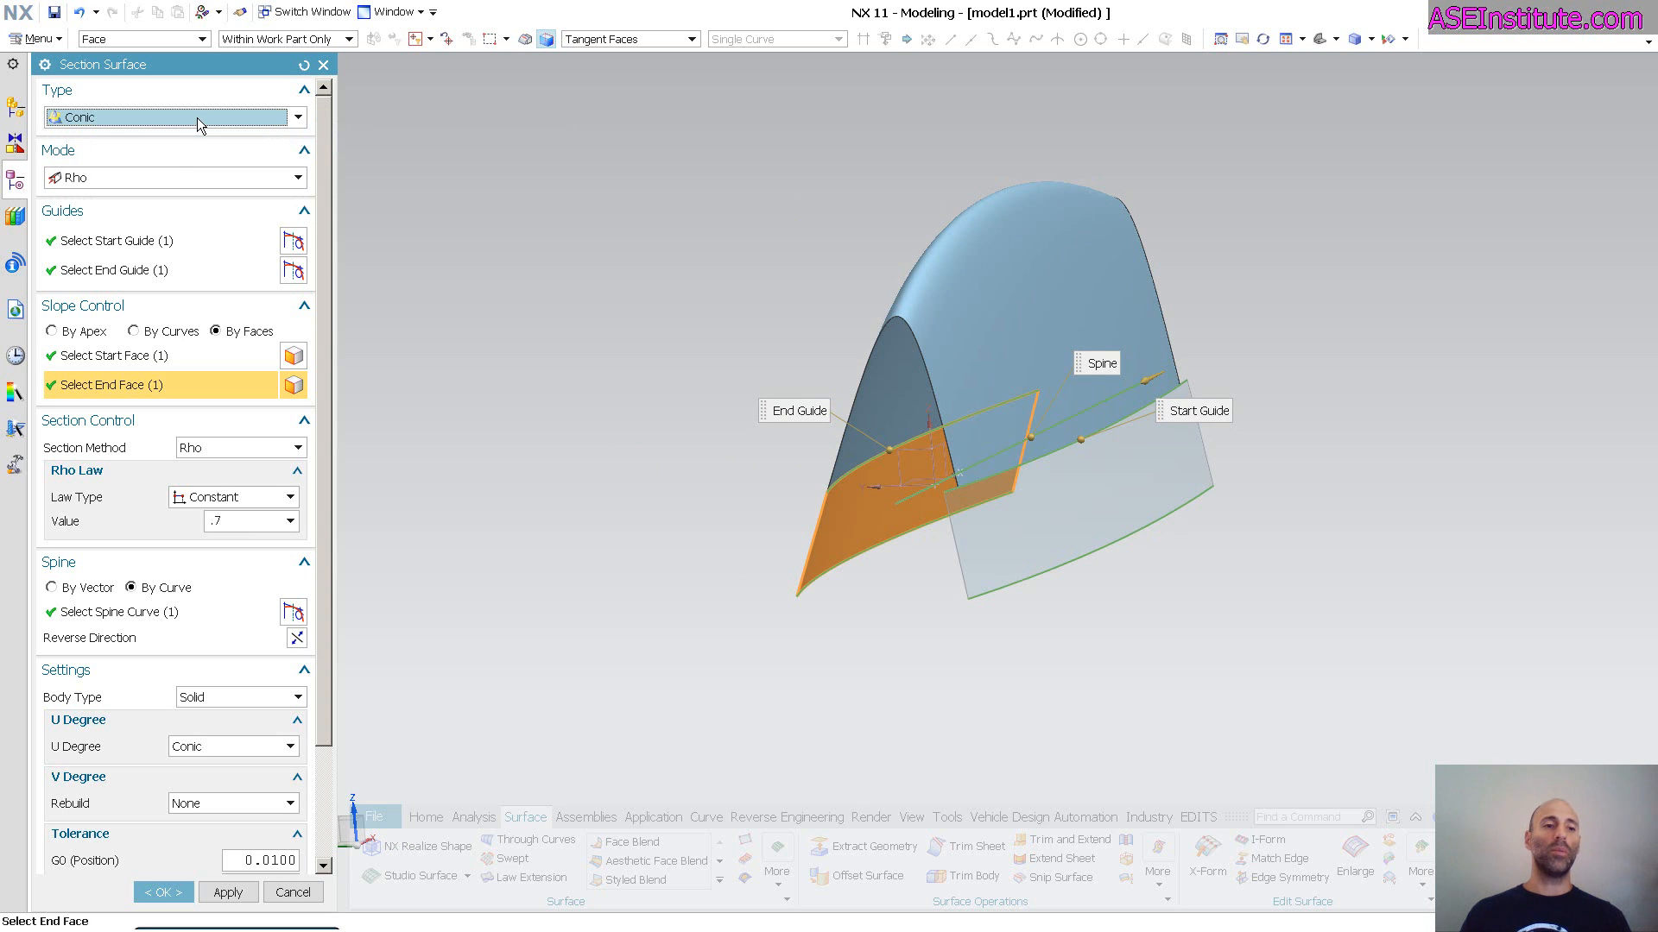
mouse_move(165, 185)
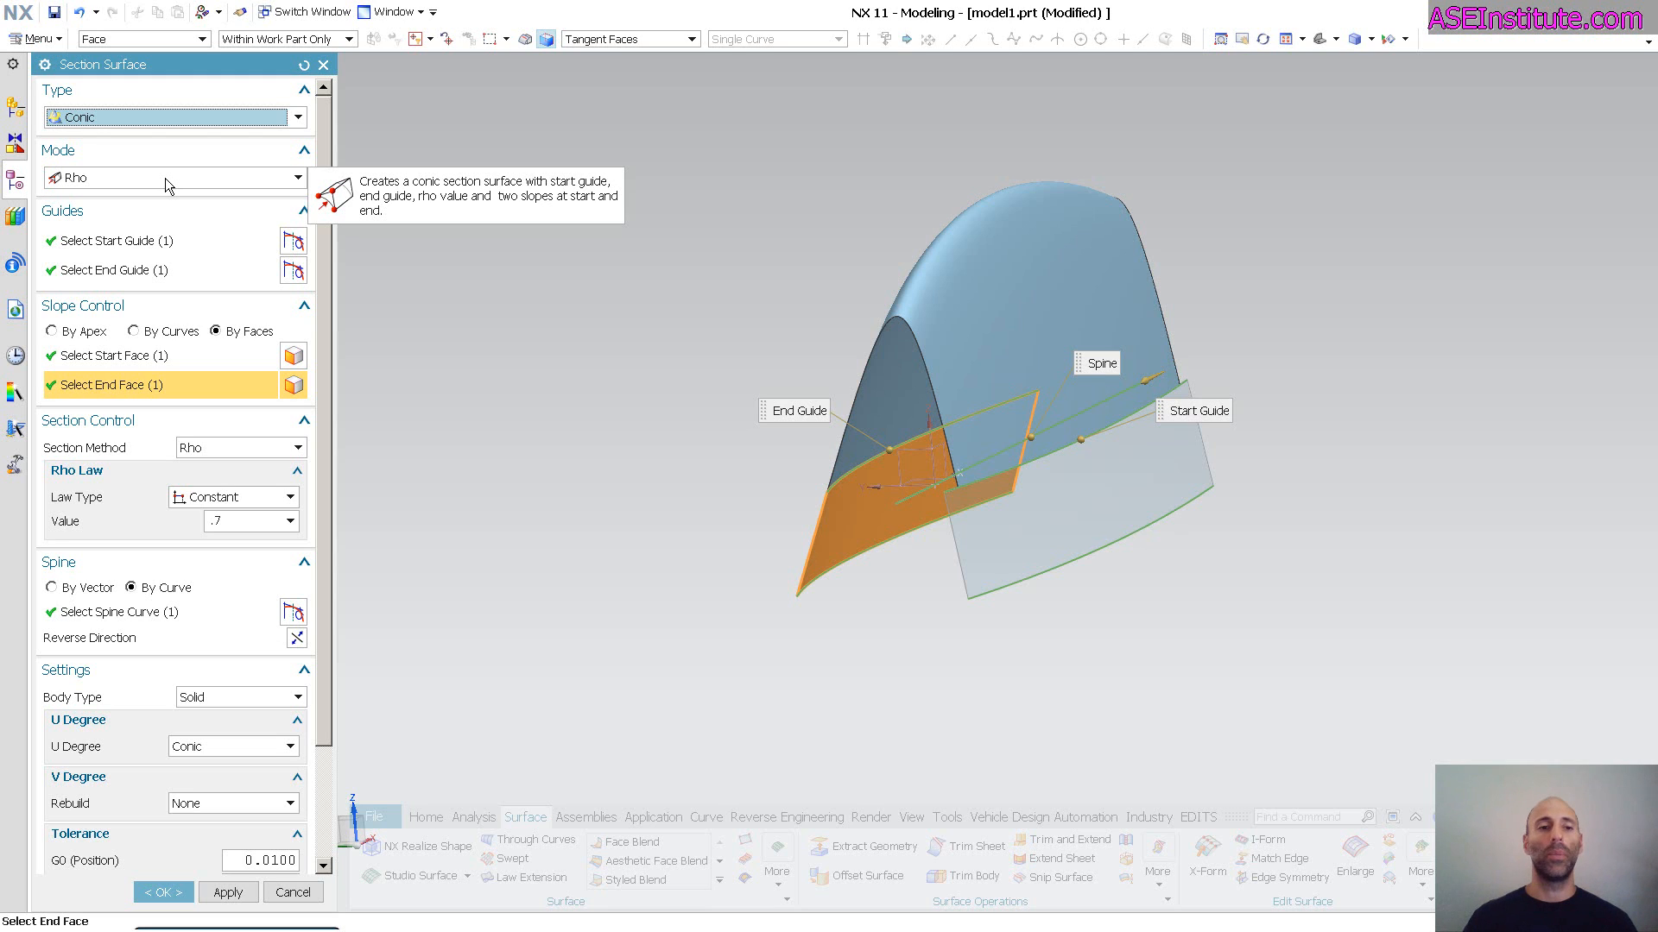
Step: Keep Rho mode with value 0.5 and create the conic section surface
click(298, 176)
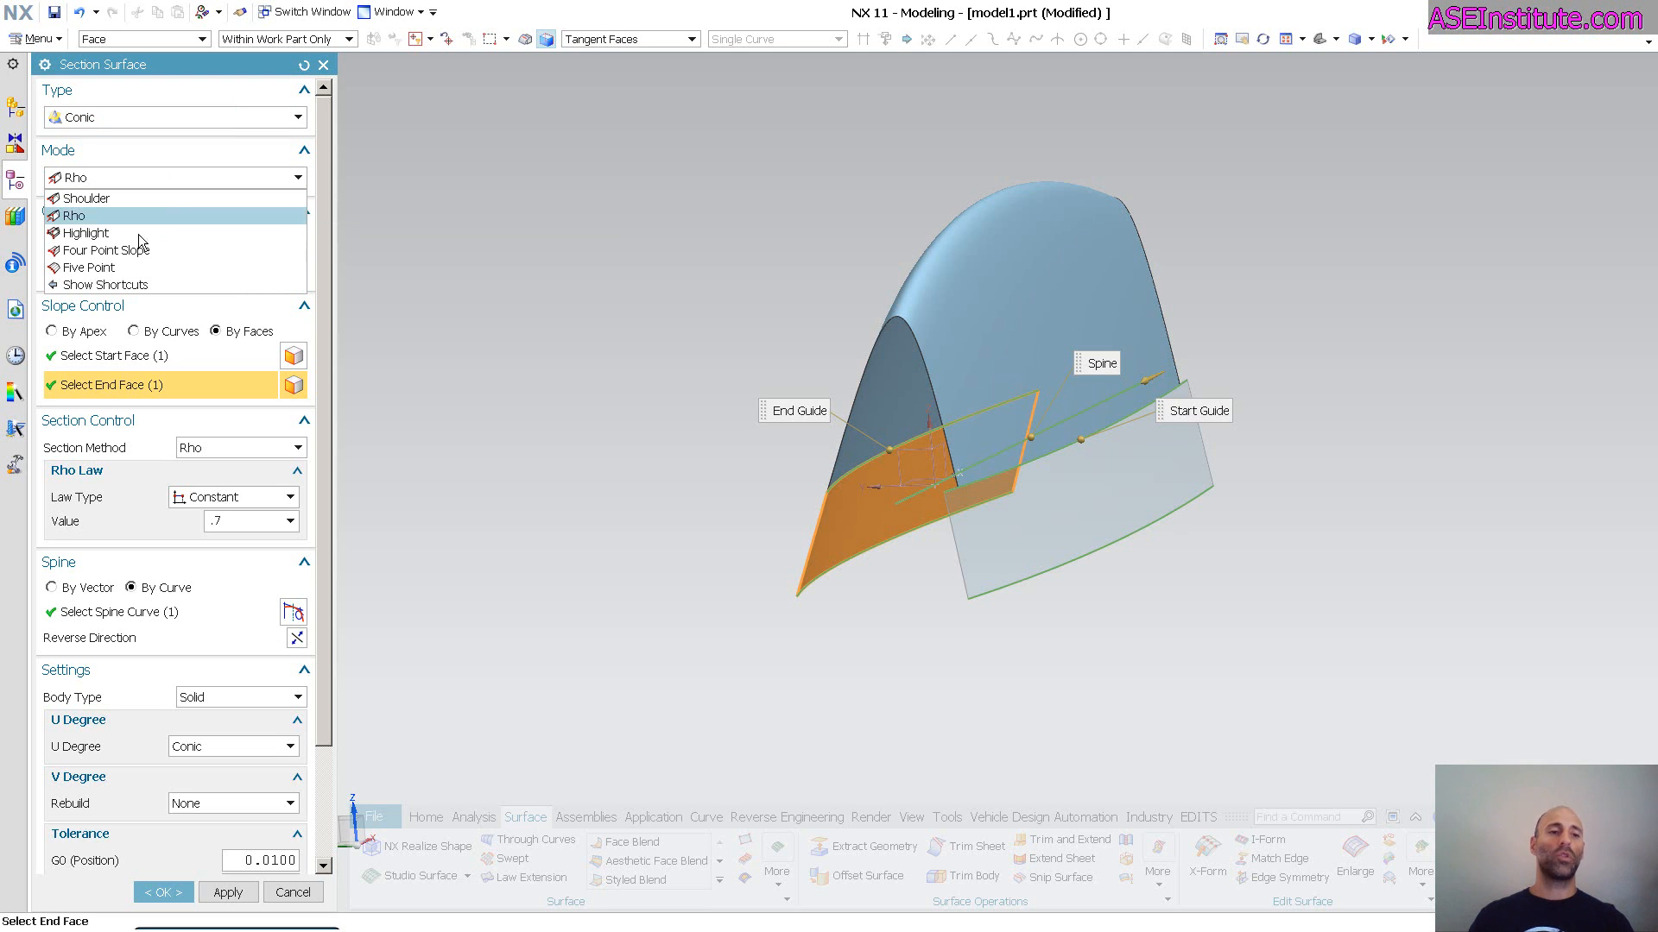
click(74, 216)
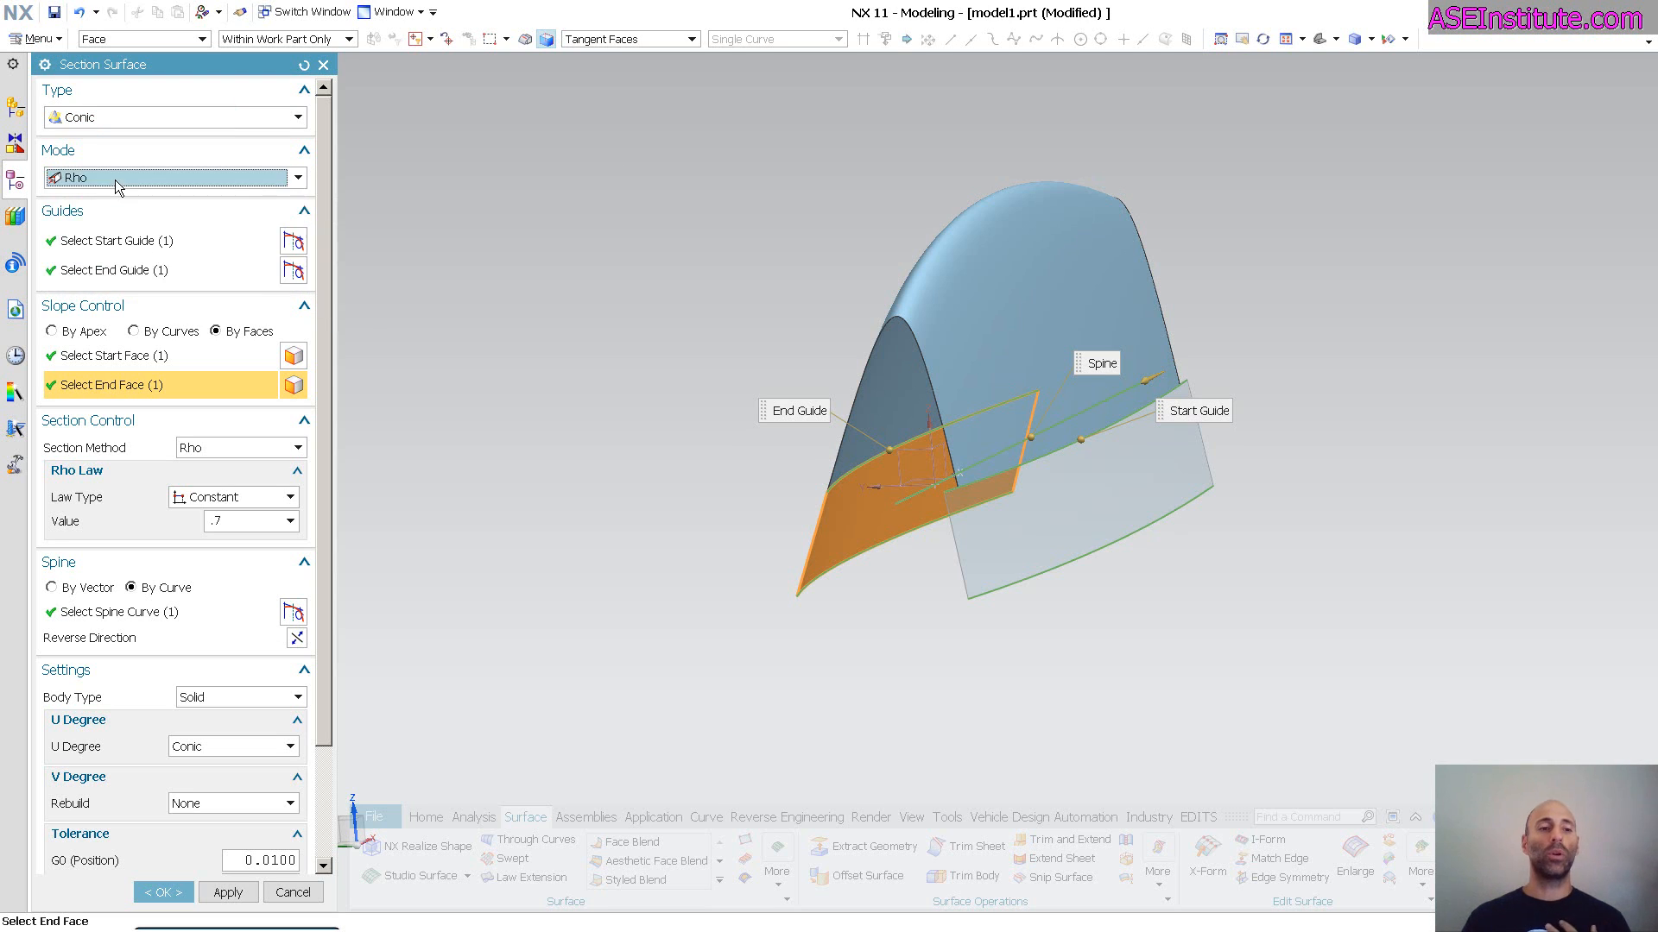
mouse_move(651, 339)
text(.5)
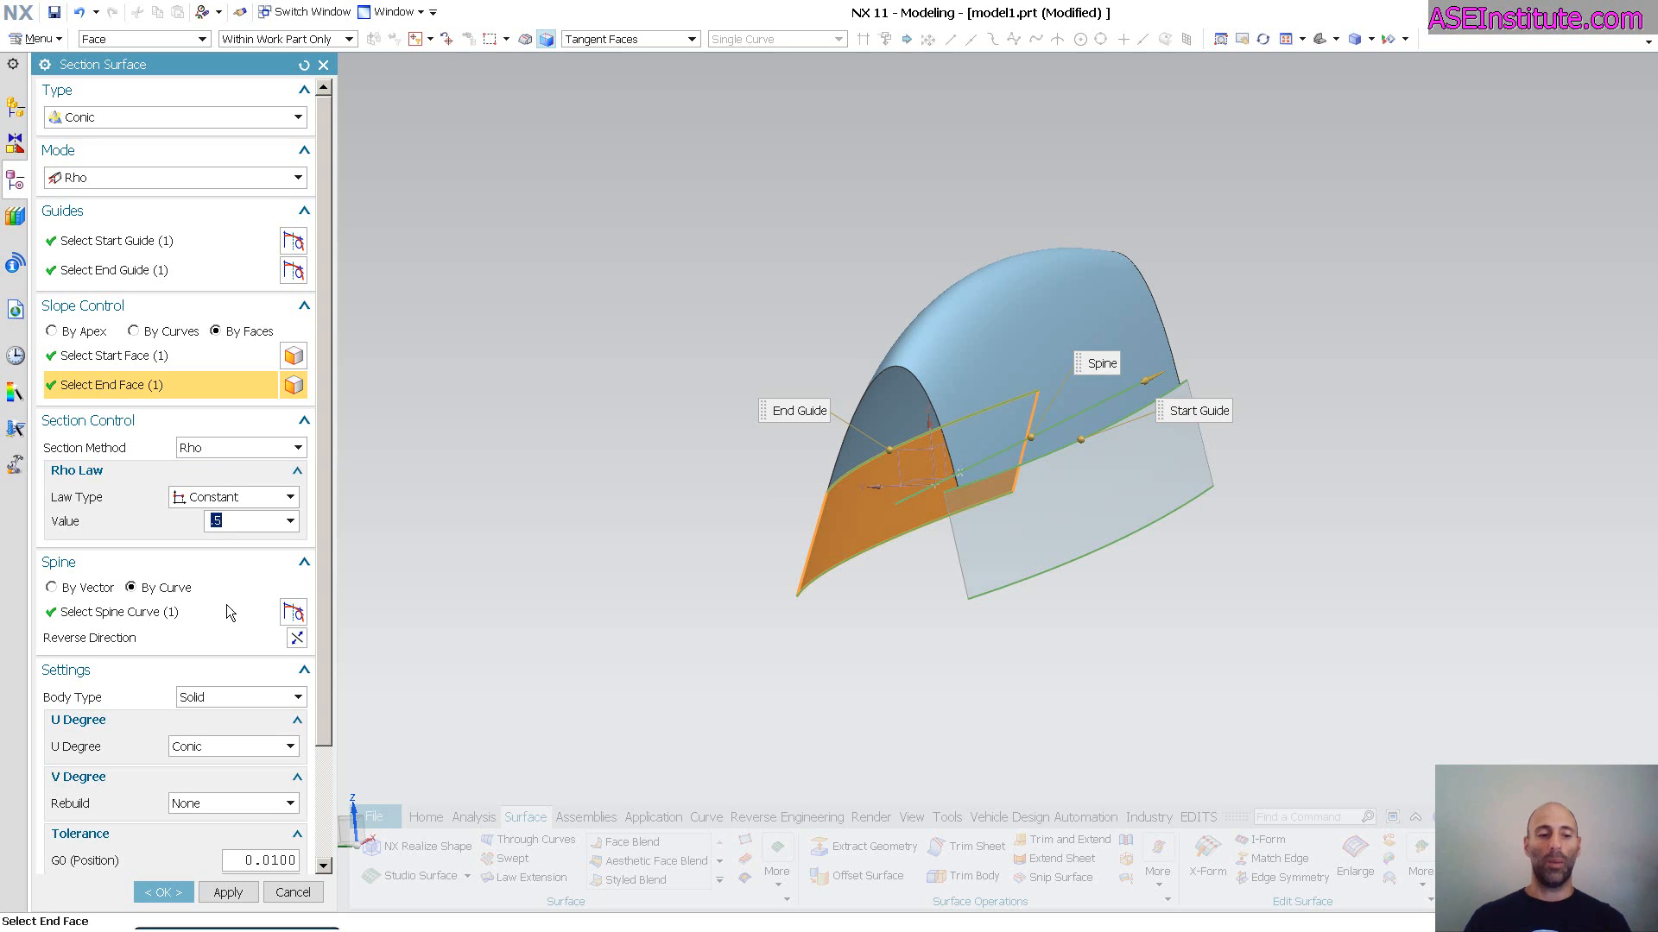
click(160, 892)
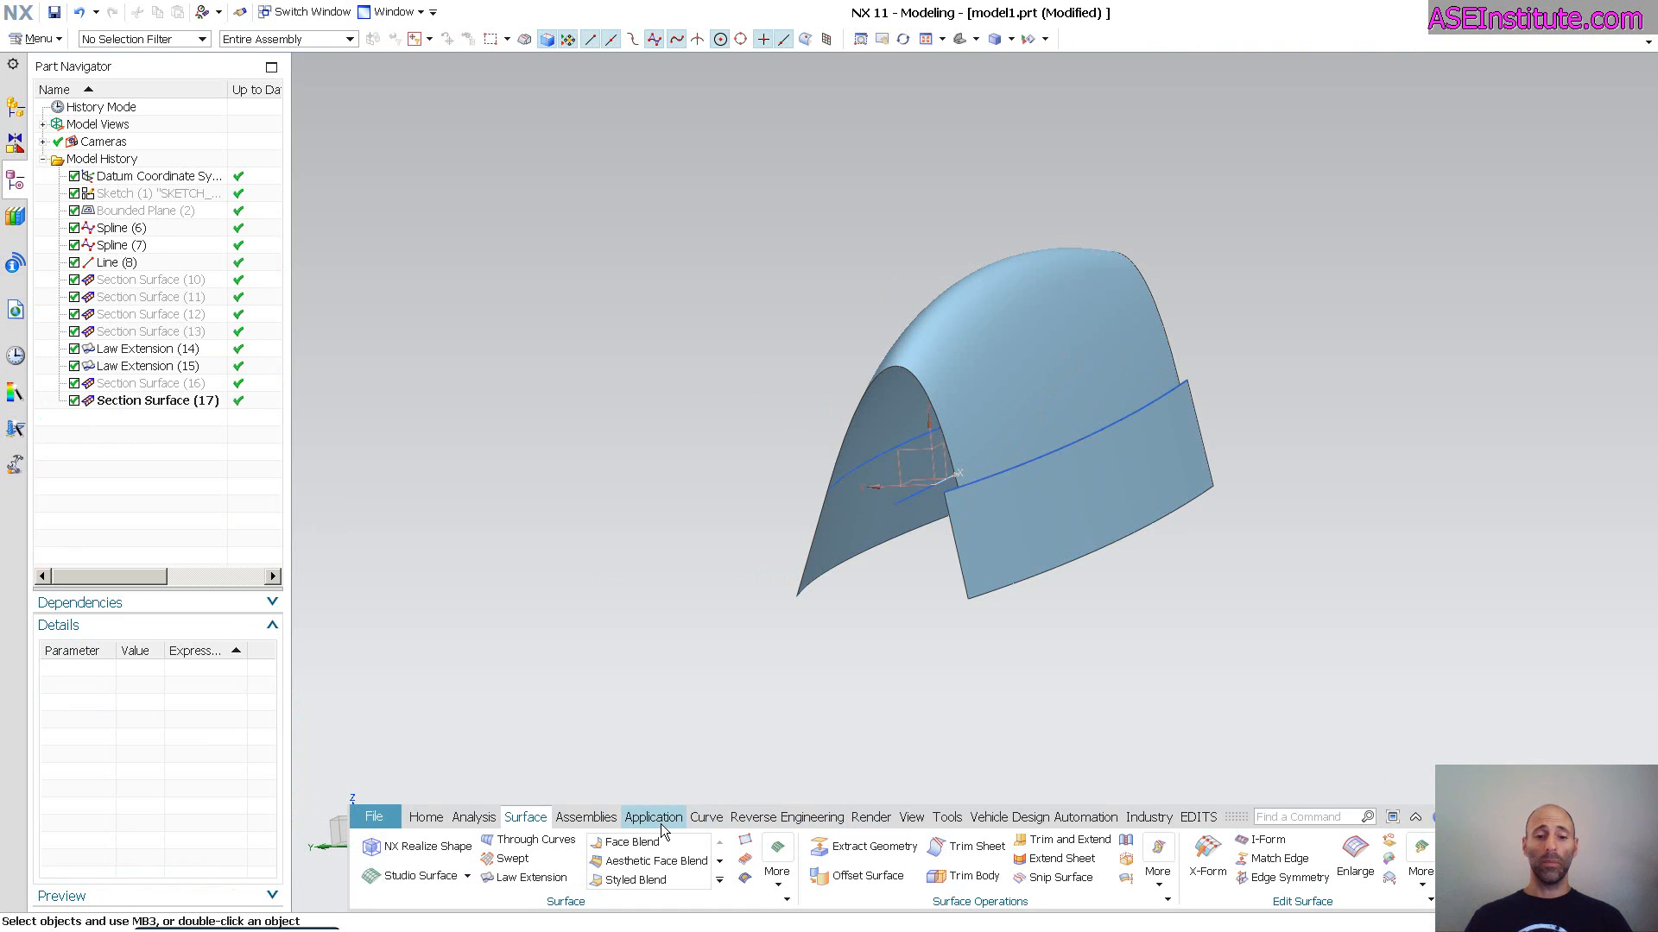
mouse_move(1141, 831)
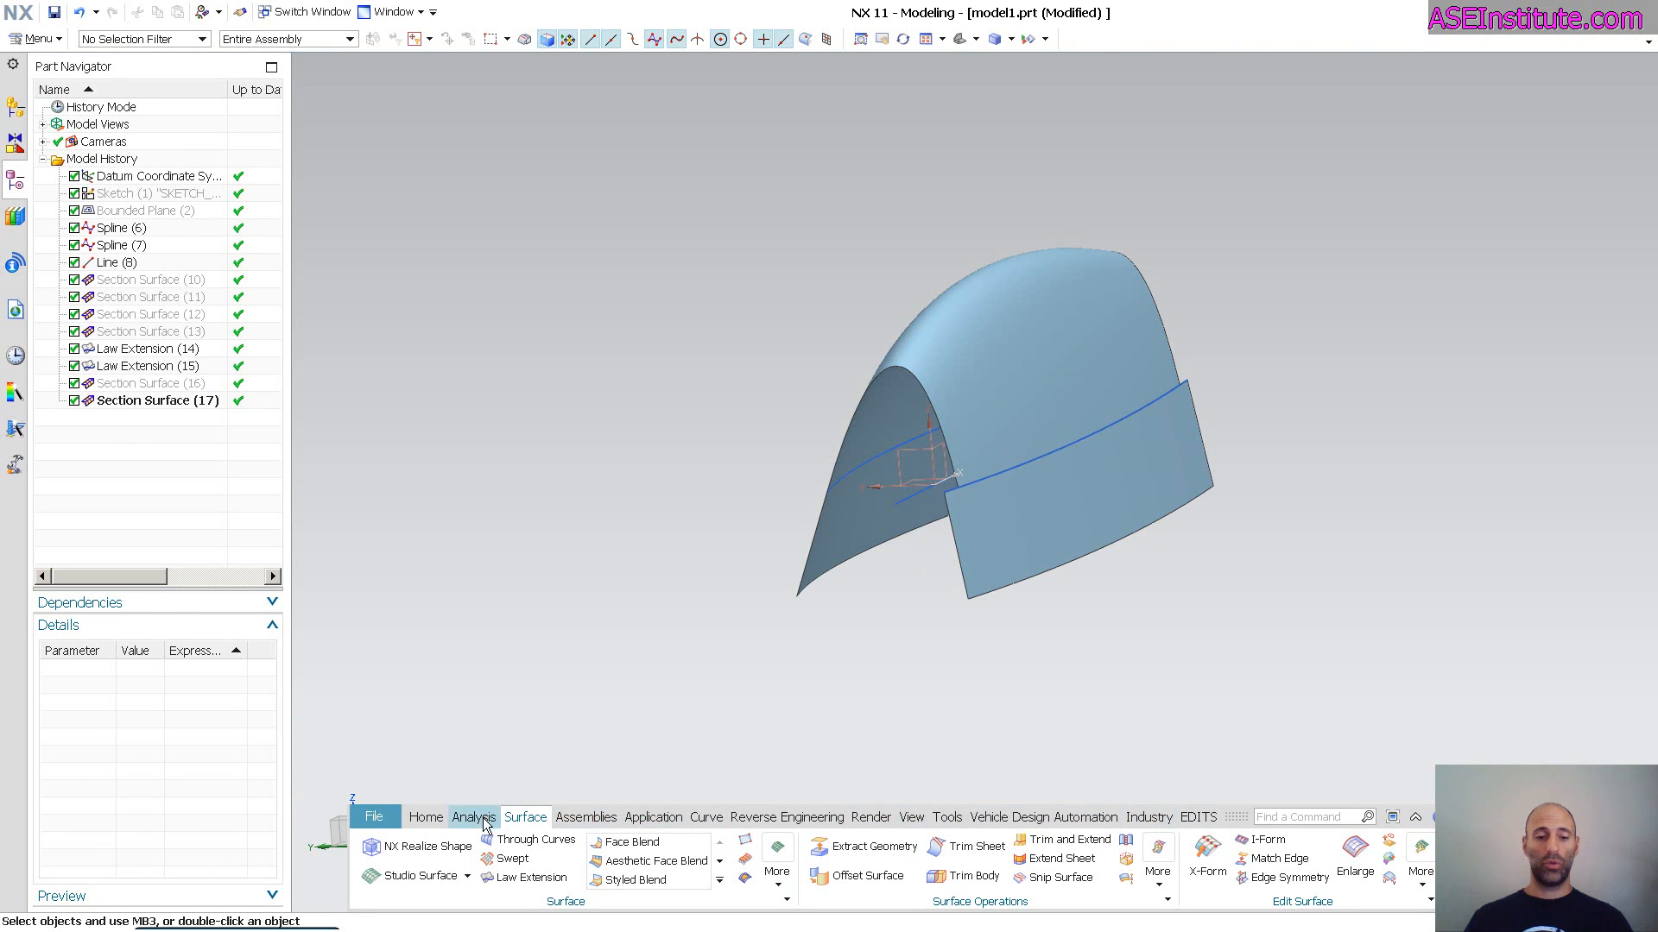
Step: Run a Highlight Lines check on Section Surface (17) from the Analysis tools
click(474, 816)
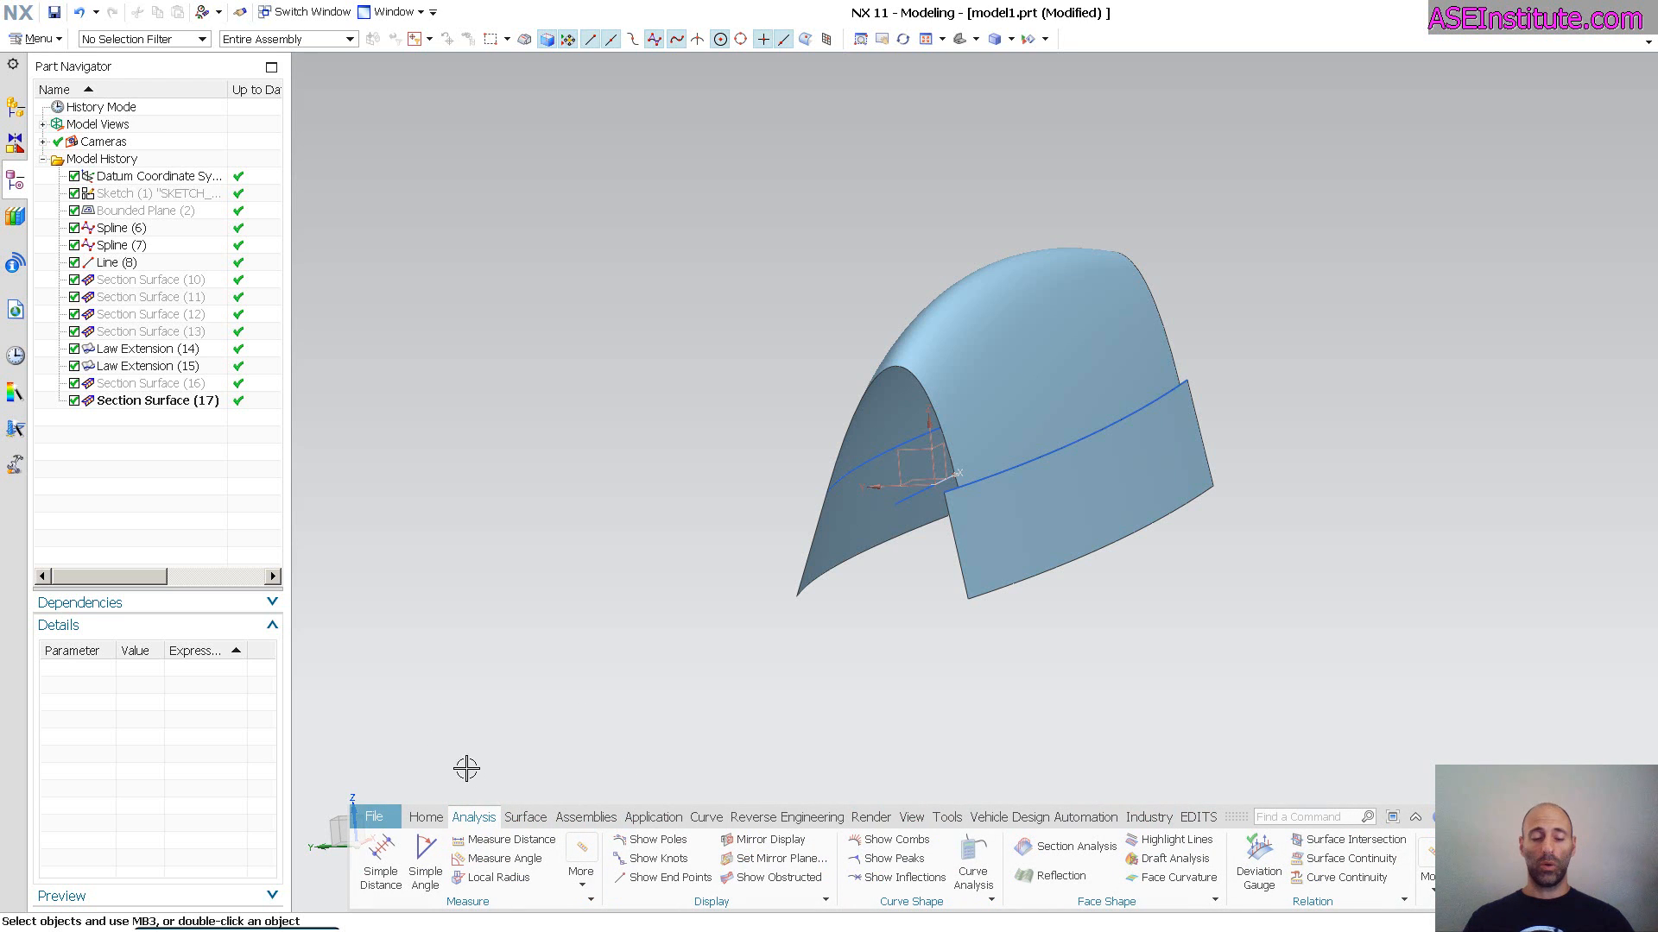
click(1031, 318)
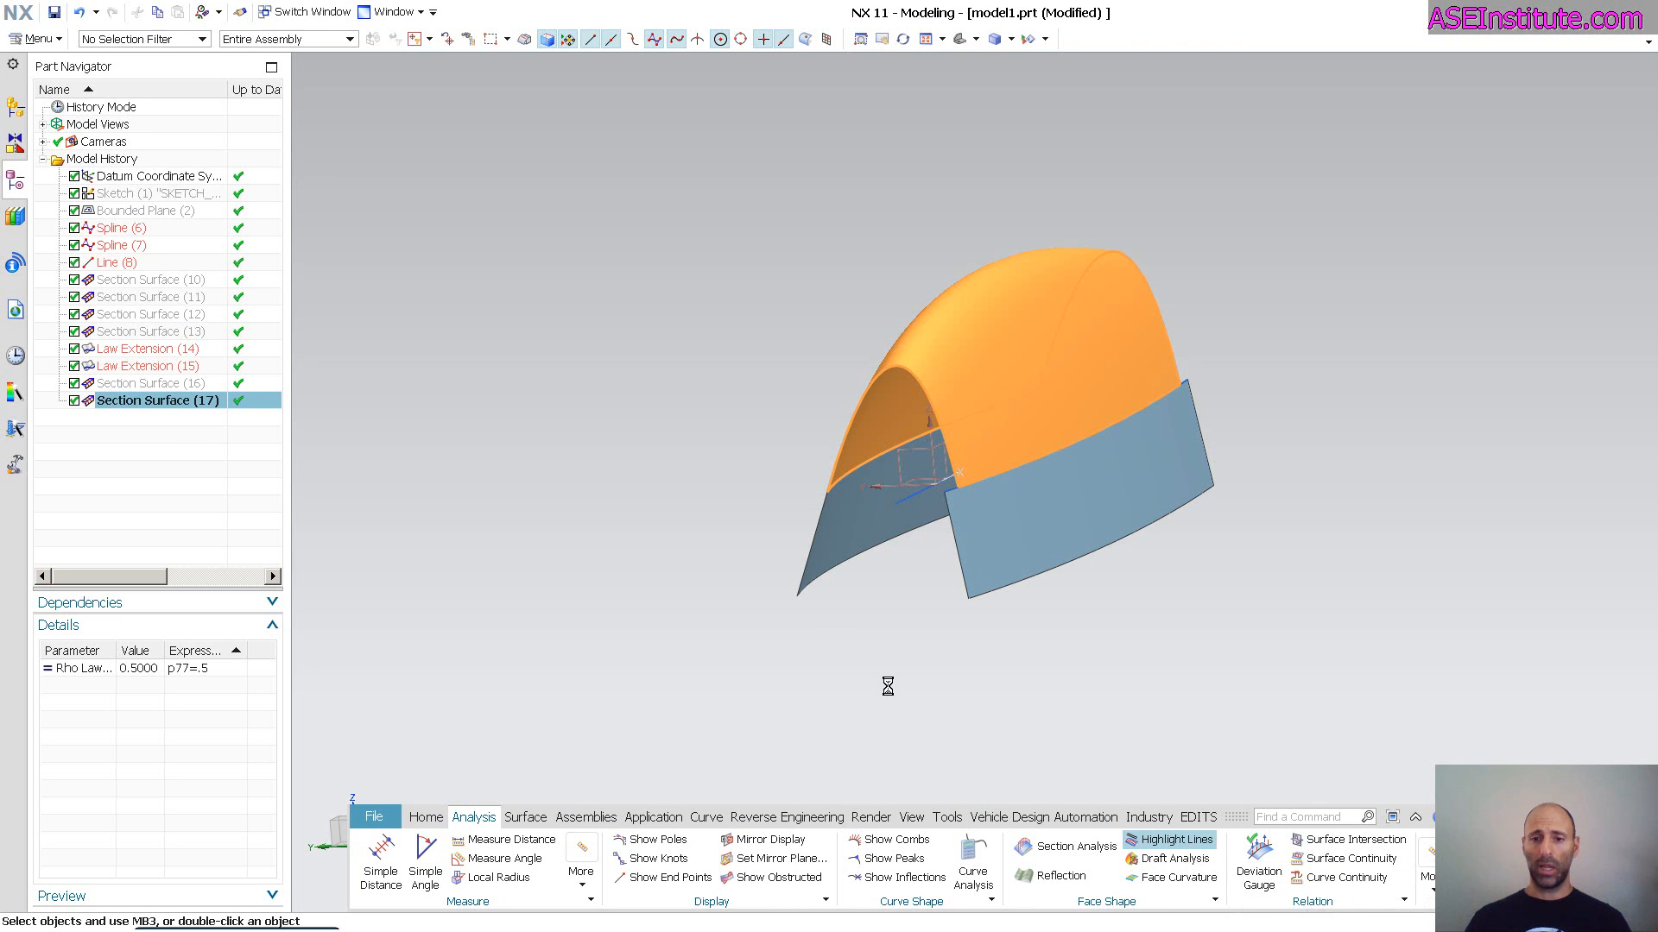
click(1176, 839)
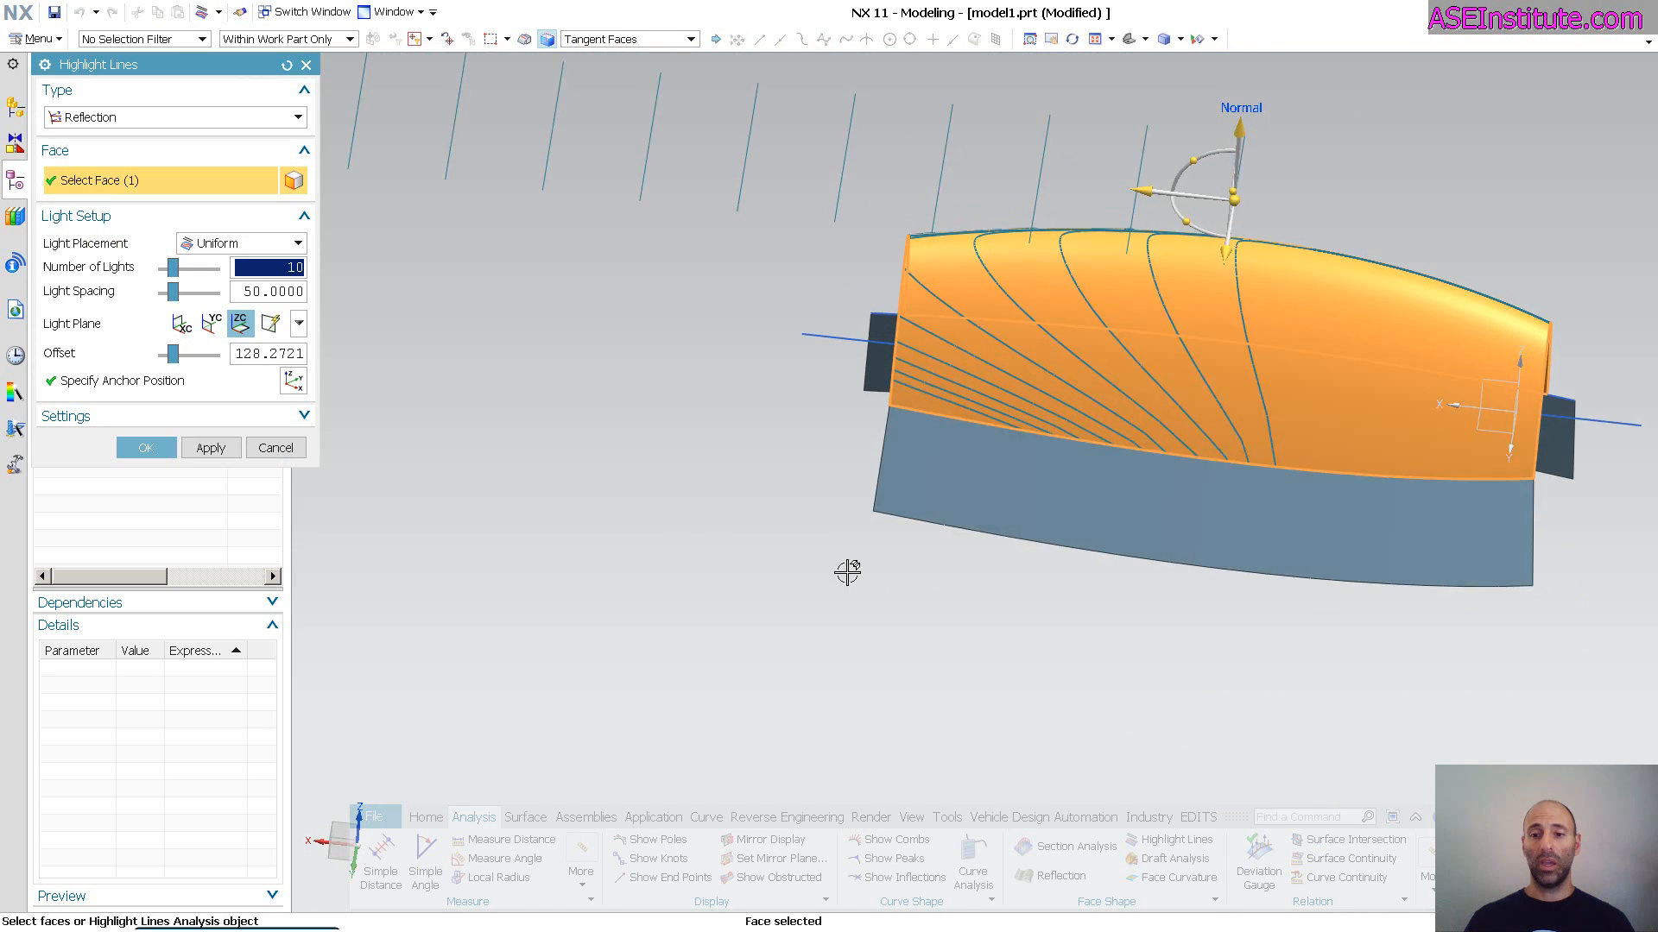
Step: Finish the highlight lines check and start a Reflection analysis of the surface
click(1111, 498)
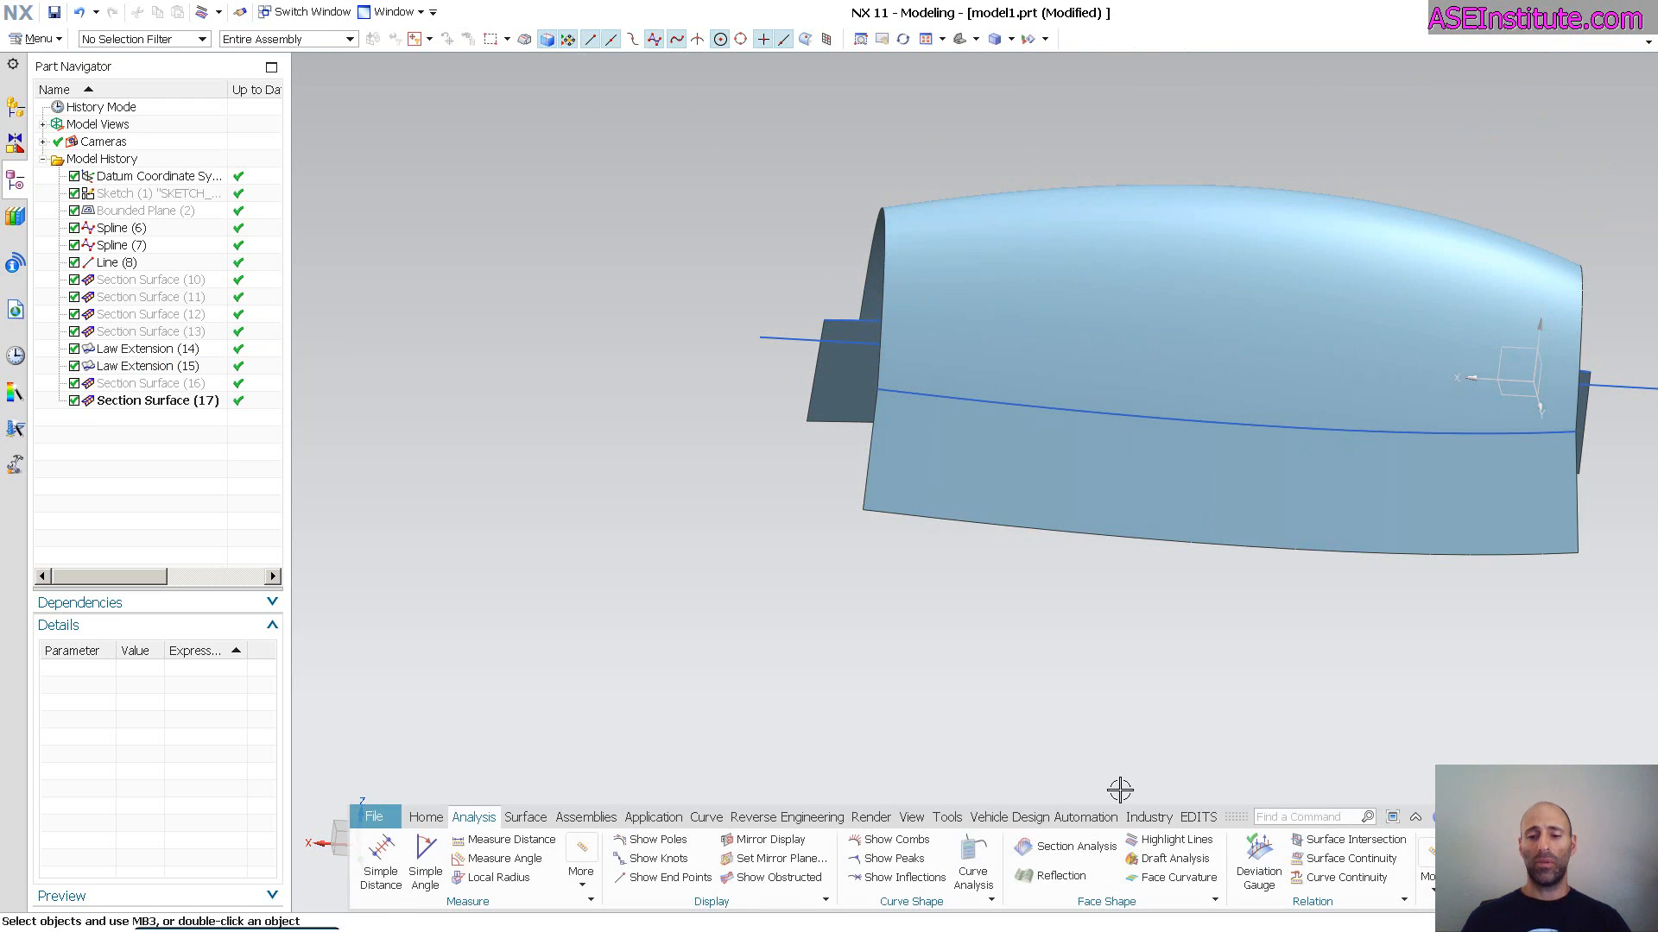
click(1052, 875)
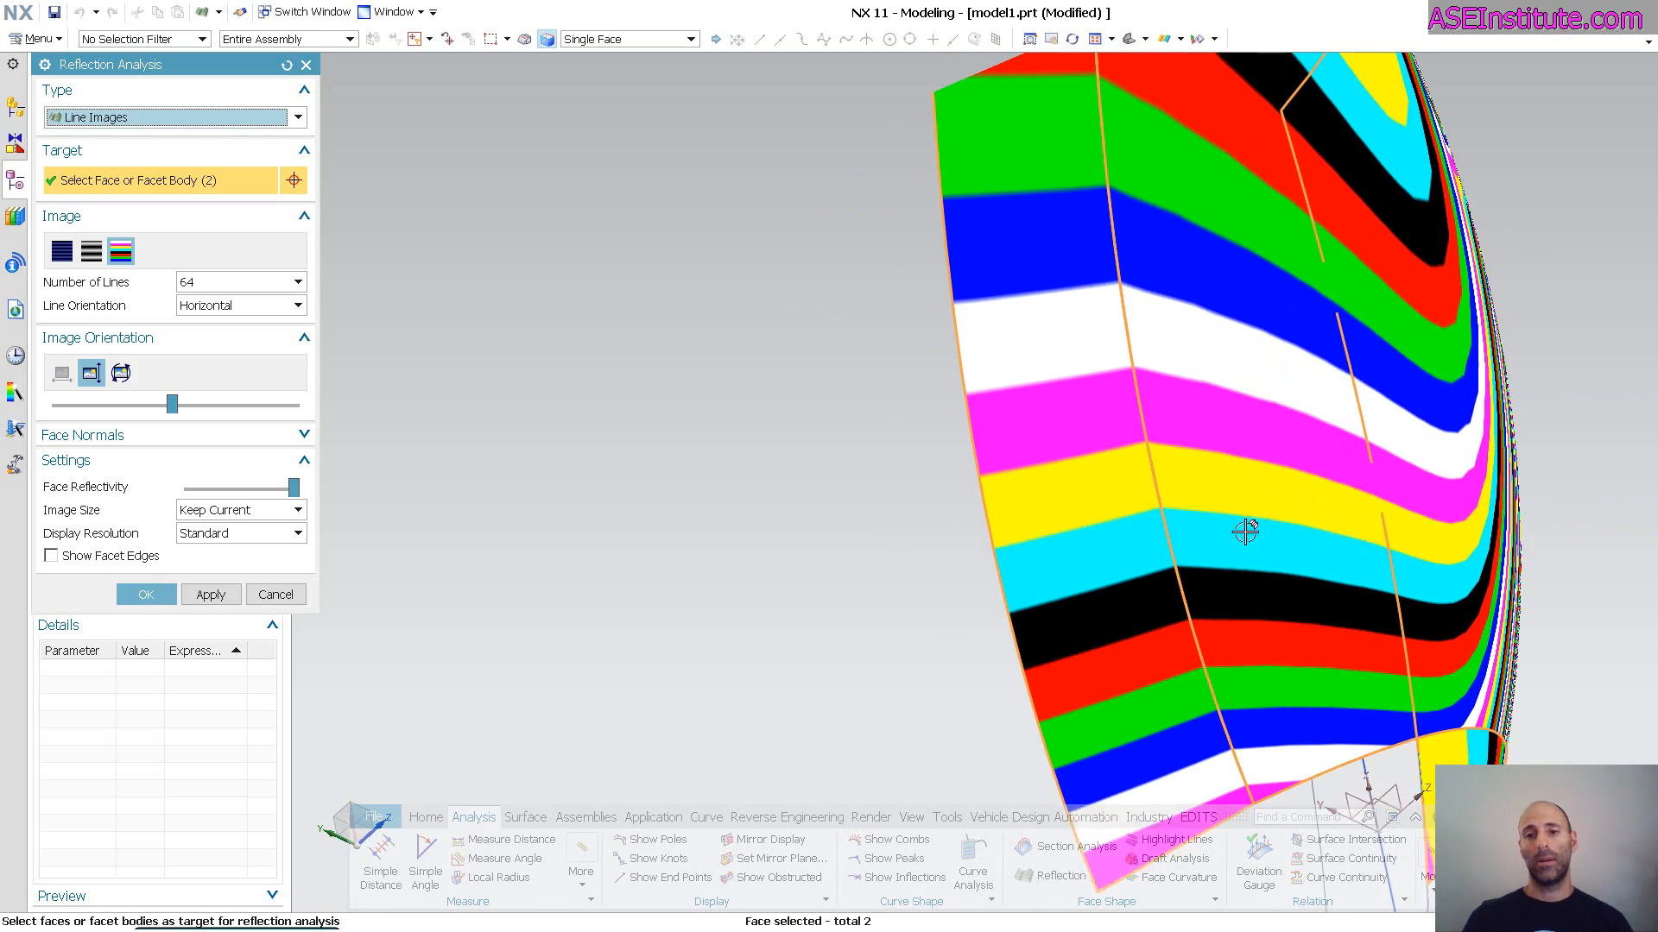
Step: Change the Reflection Analysis display resolution, review the stripes on the two conic faces, and close the analysis
click(298, 534)
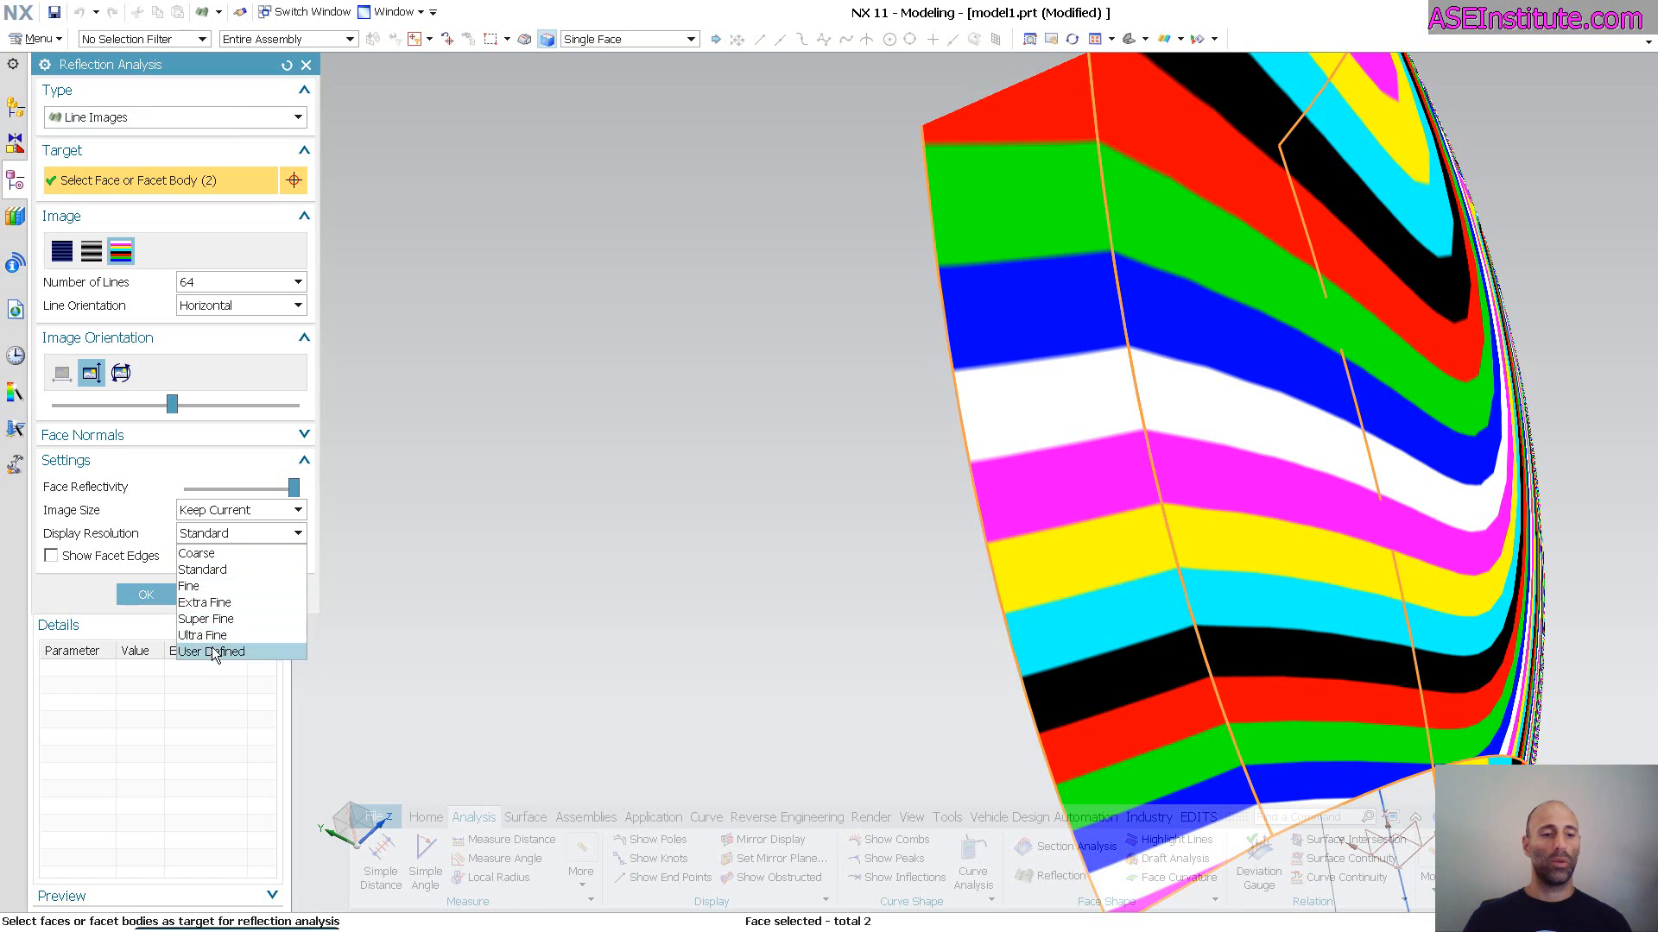
click(200, 634)
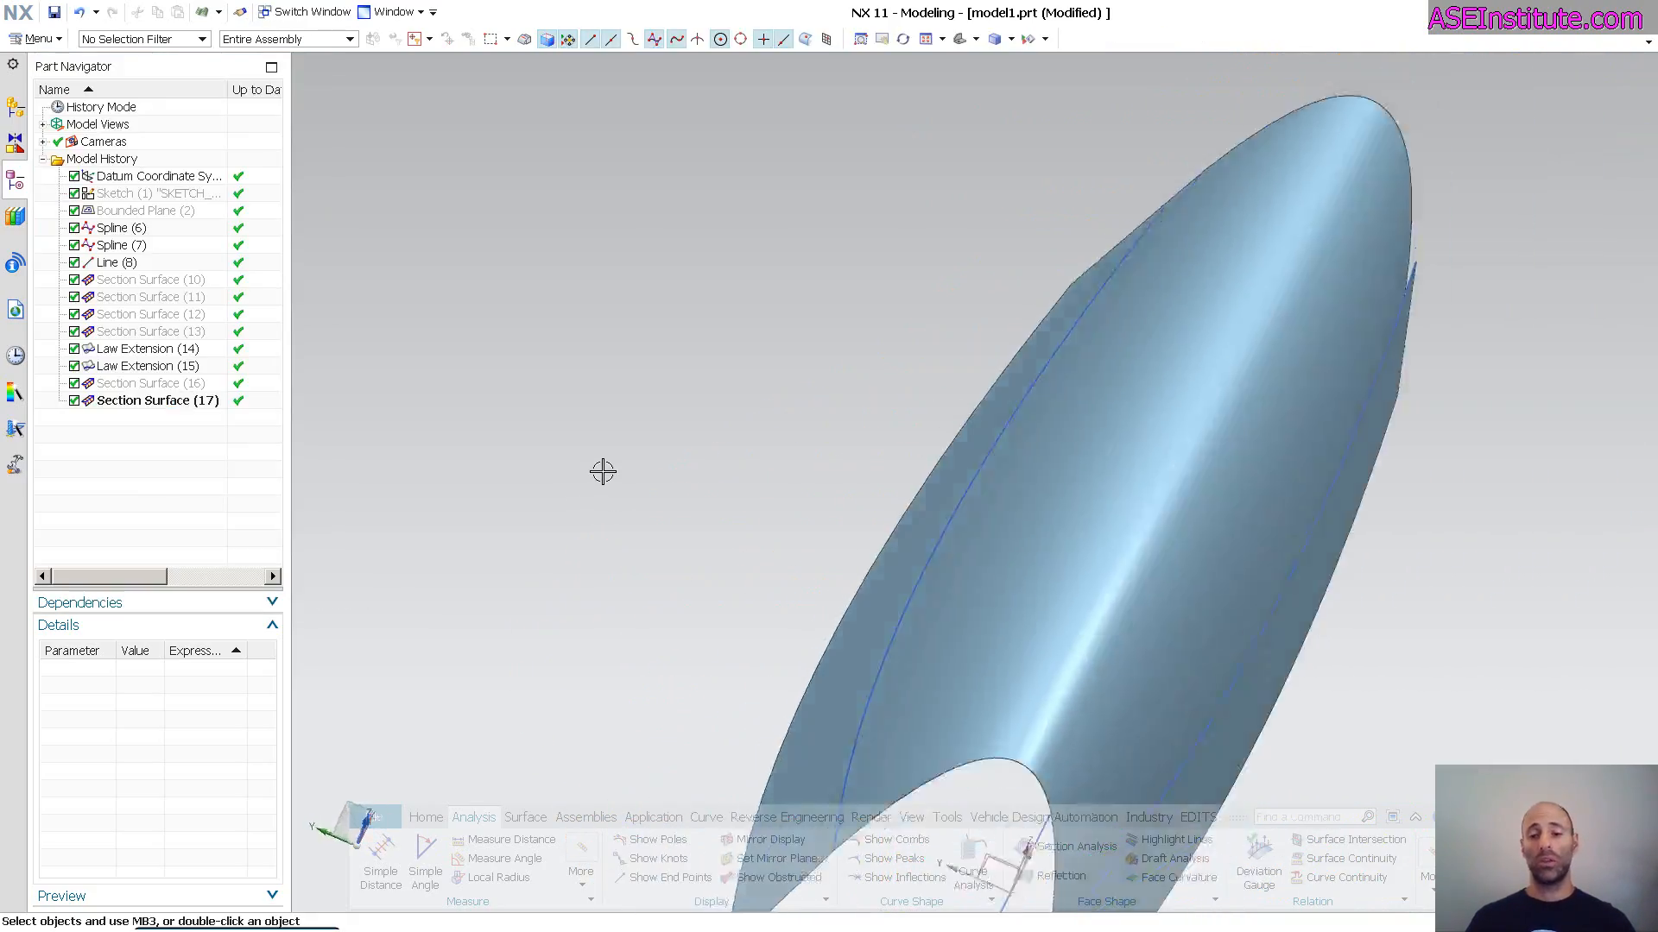
click(157, 399)
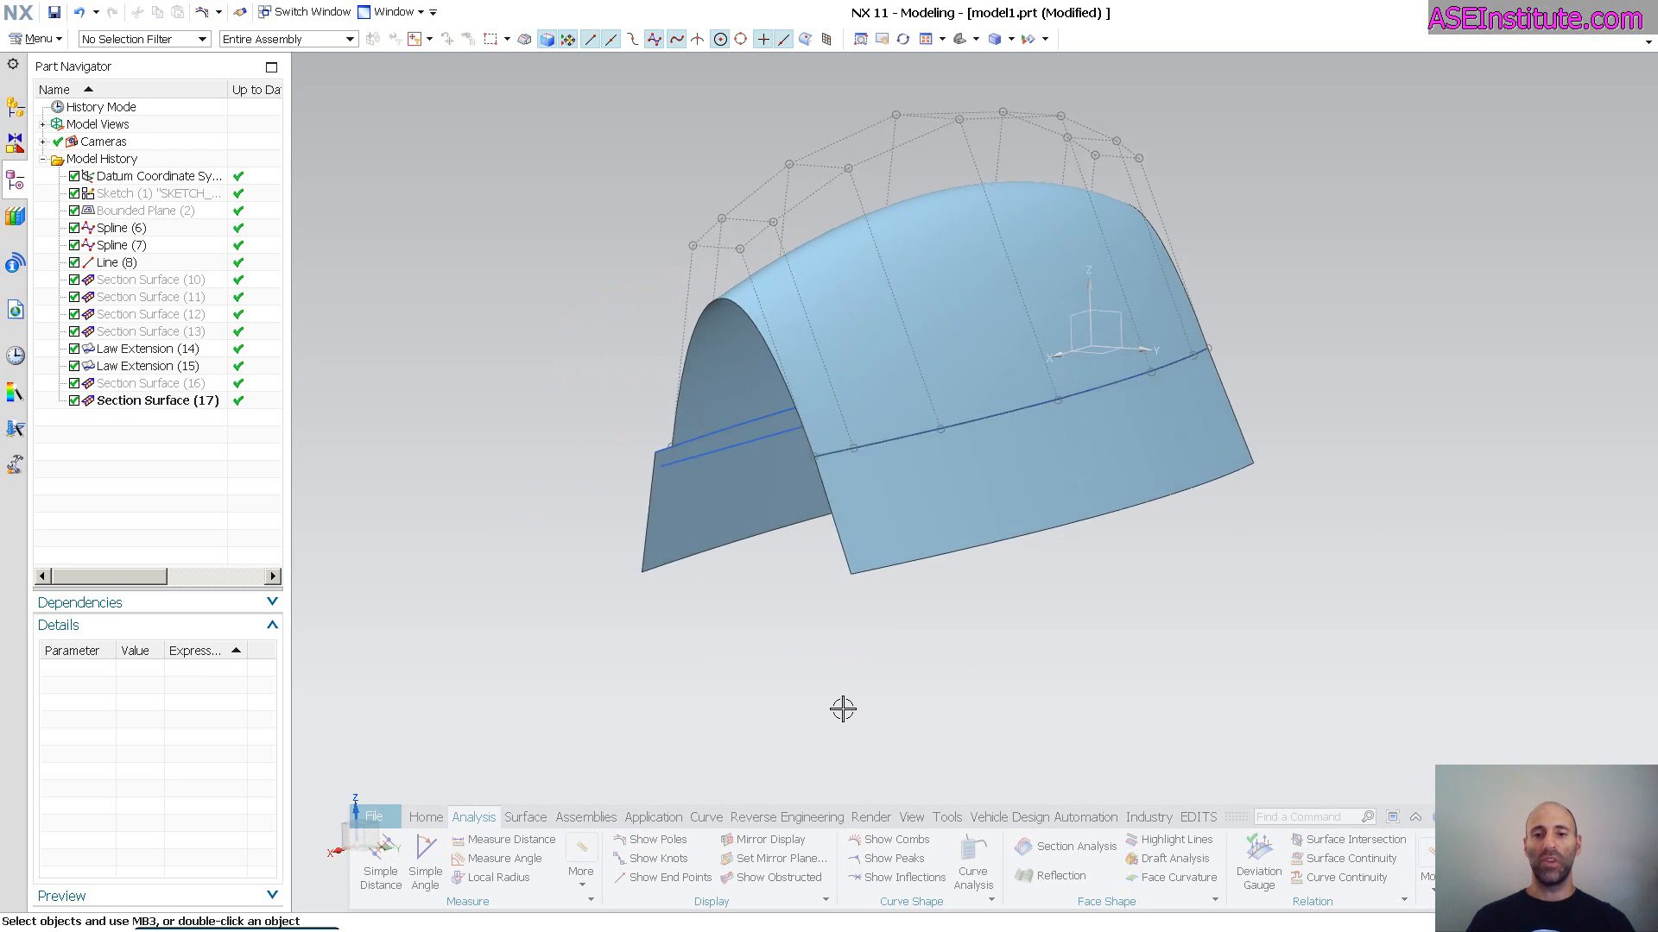
Step: Show the control pole net of Section Surface (17) across the arch
click(157, 399)
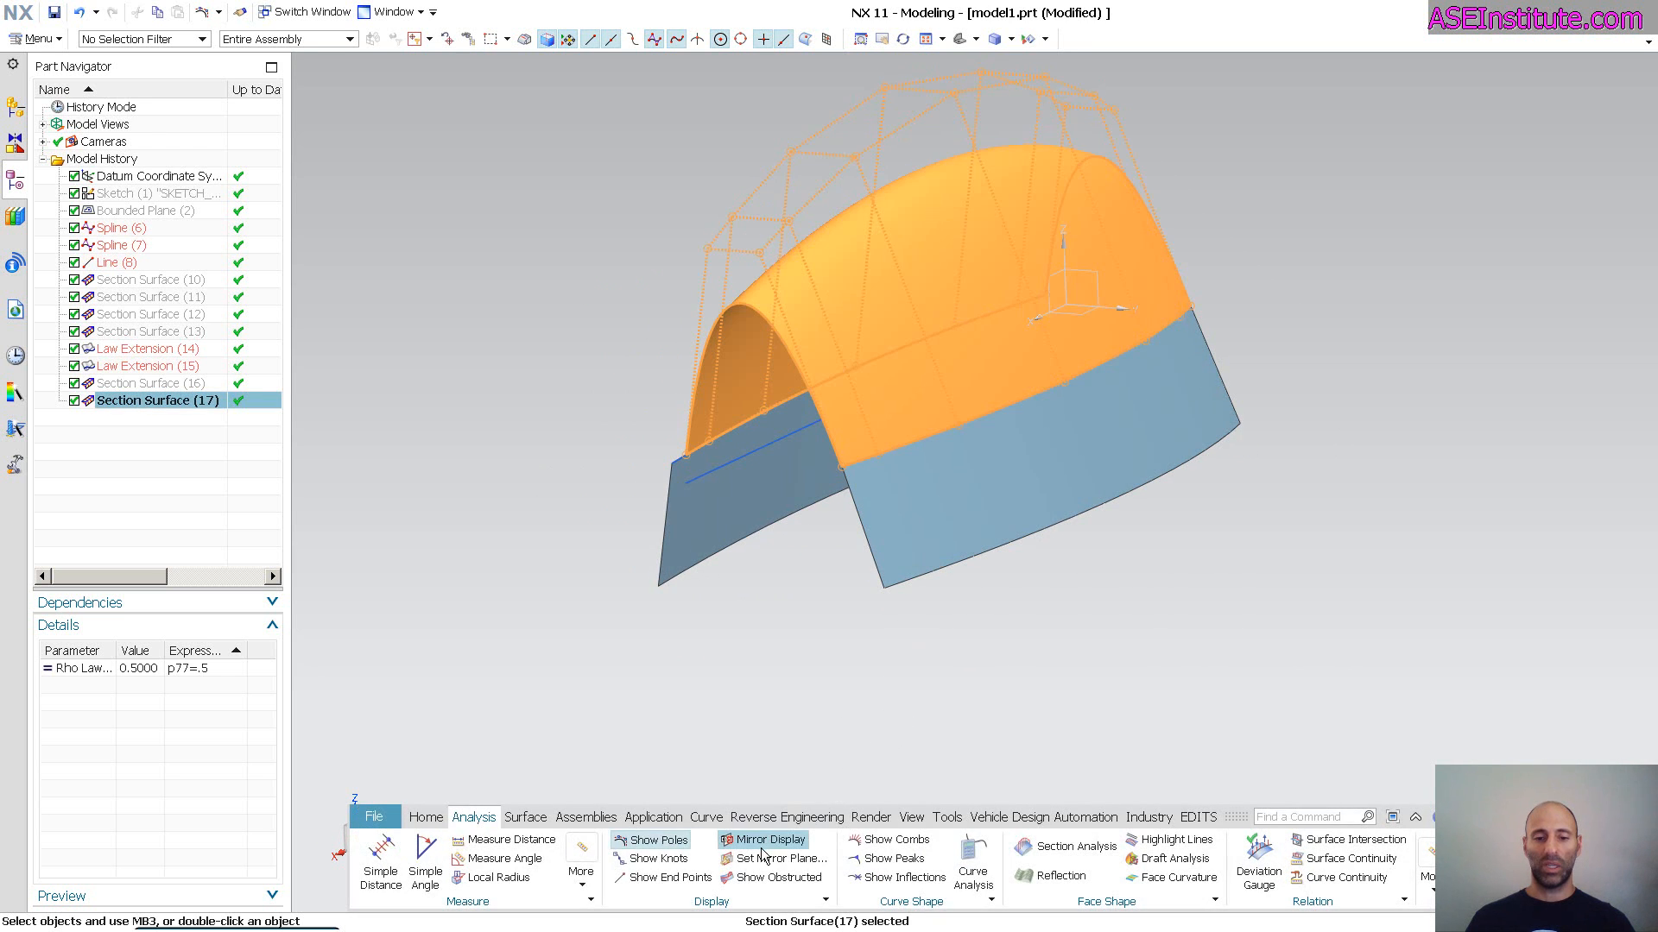